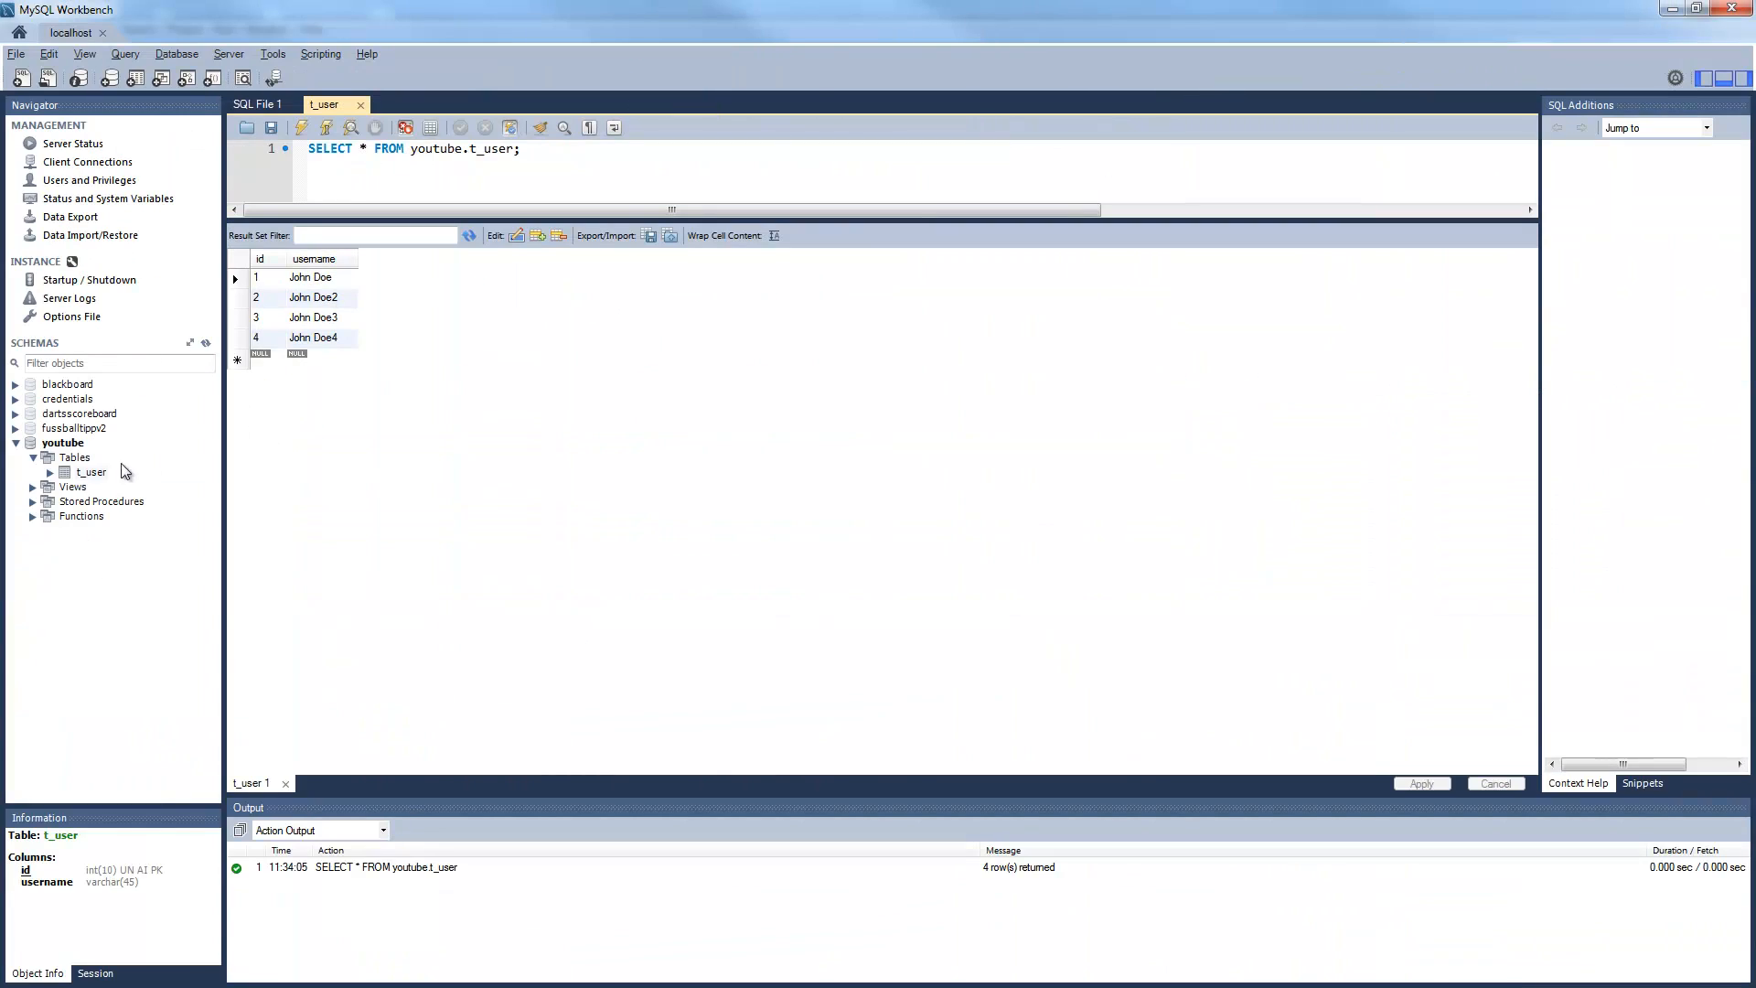
# Alter the youtube t_user table, adding a password VARCHAR(64) column after username
pyautogui.click(62, 442)
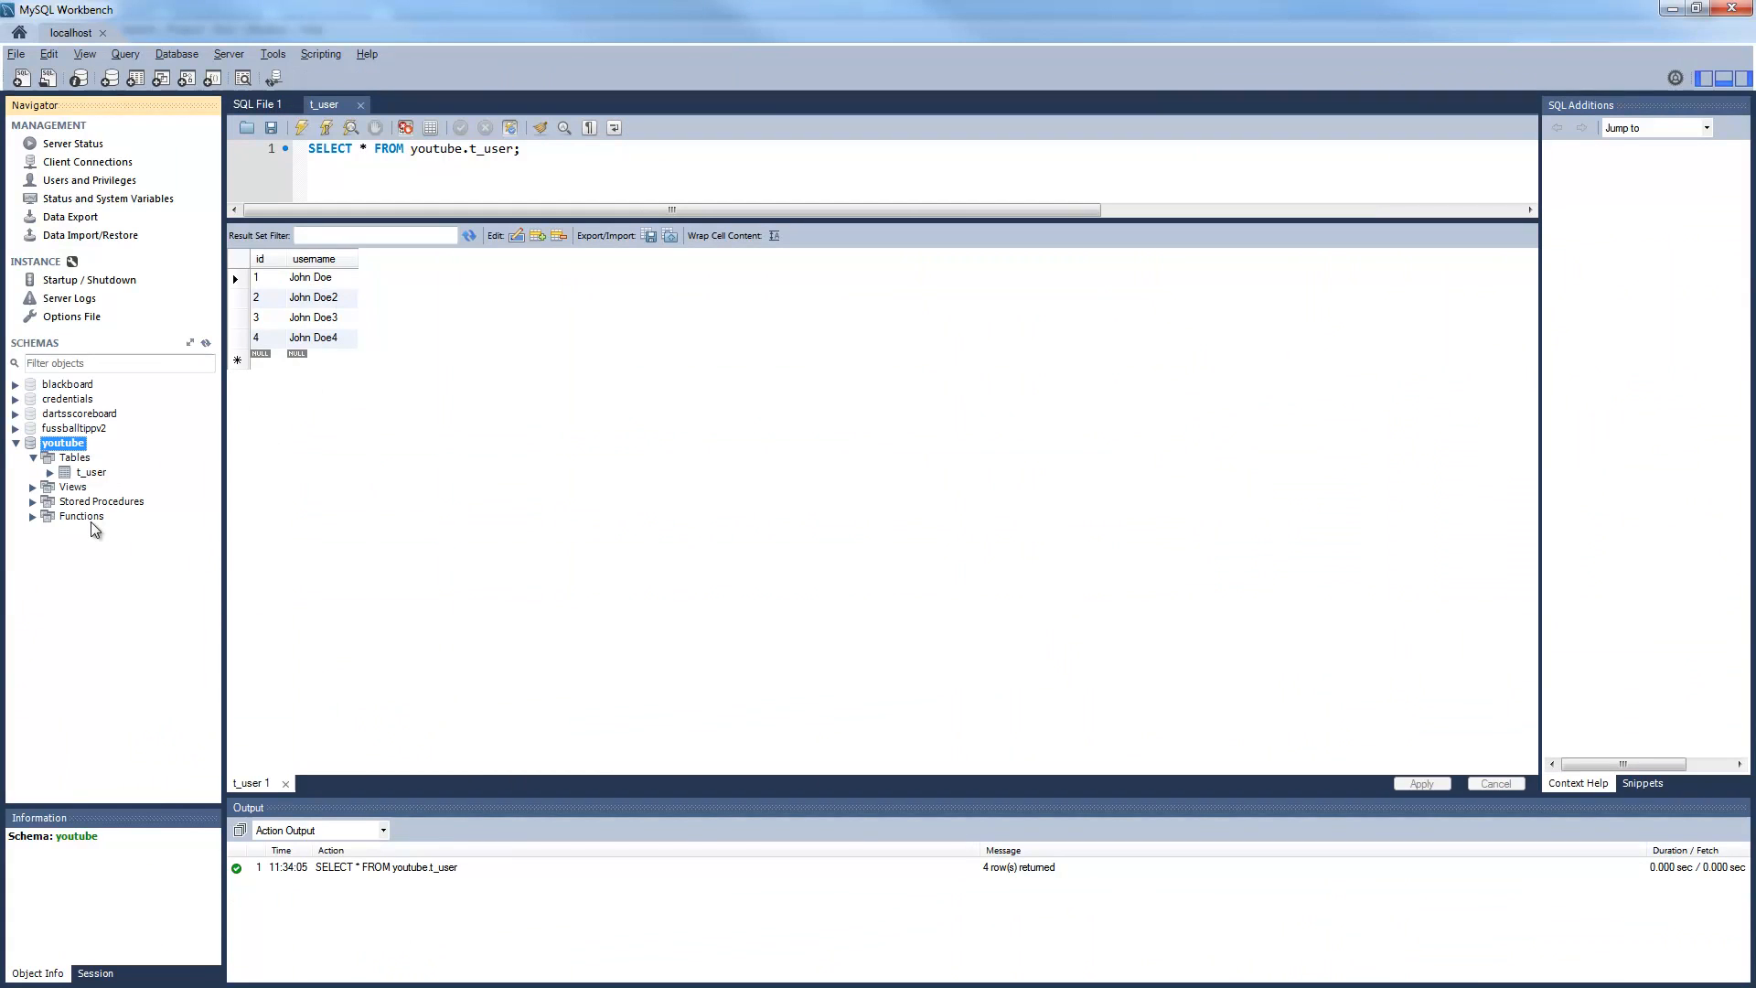
pyautogui.moveTo(89, 483)
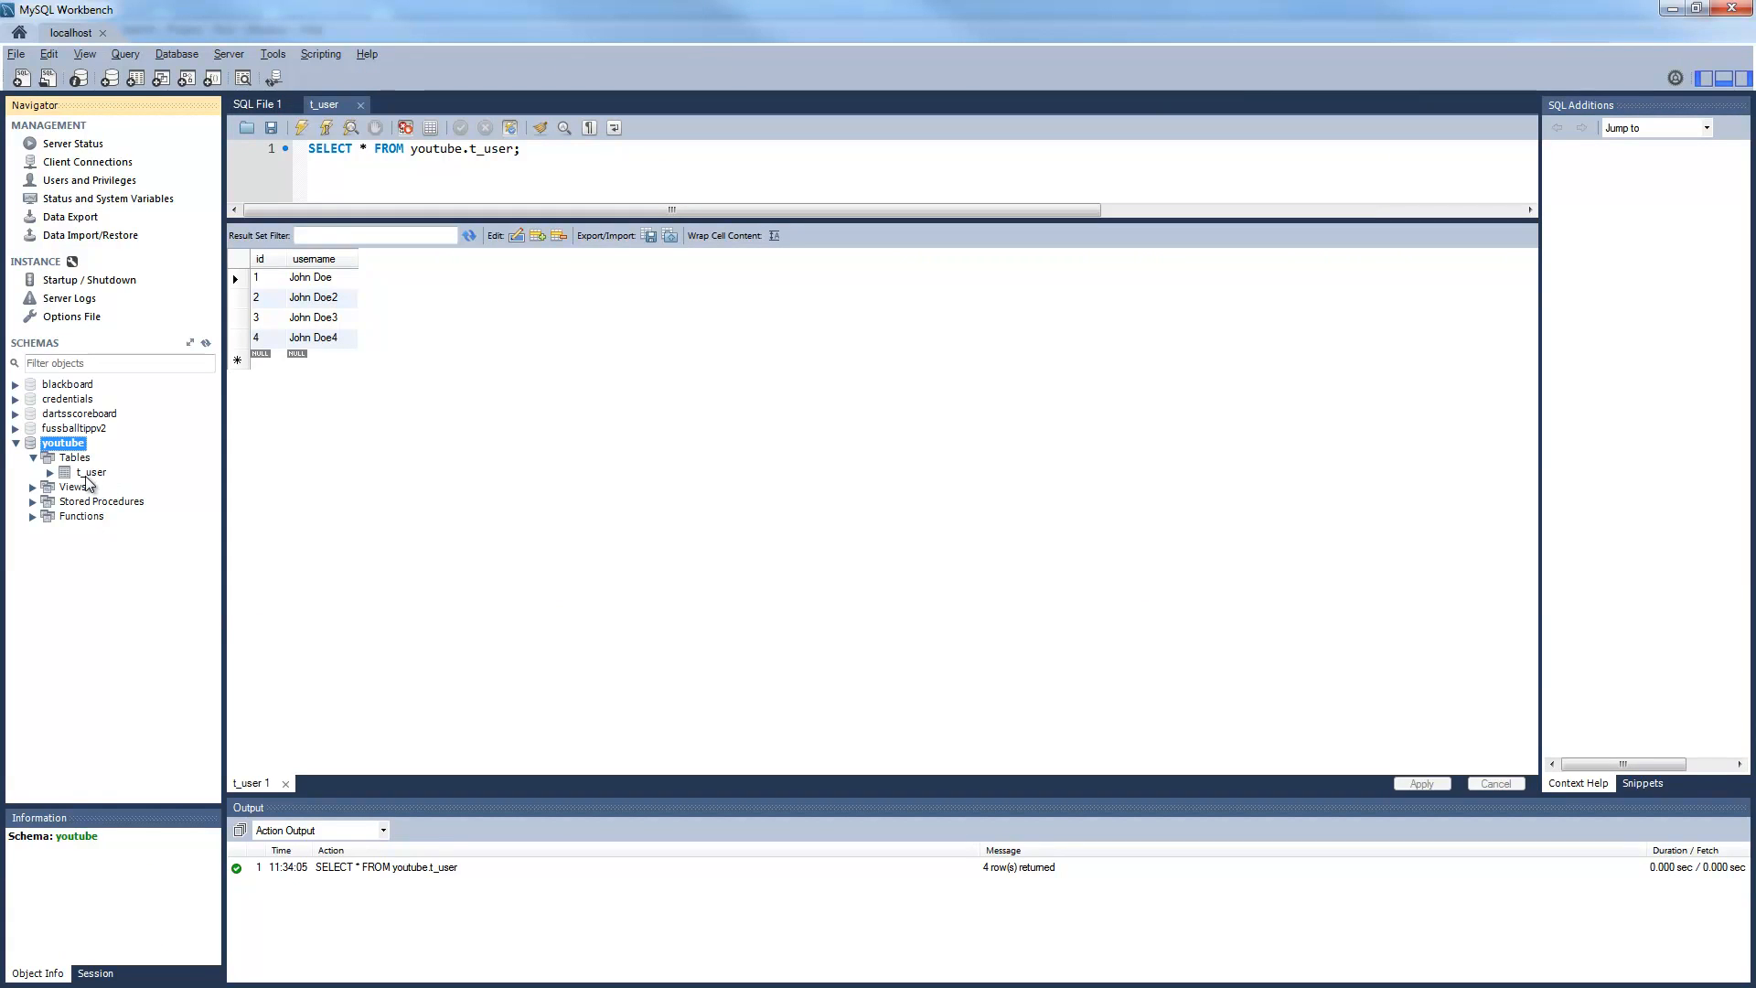
pyautogui.click(95, 472)
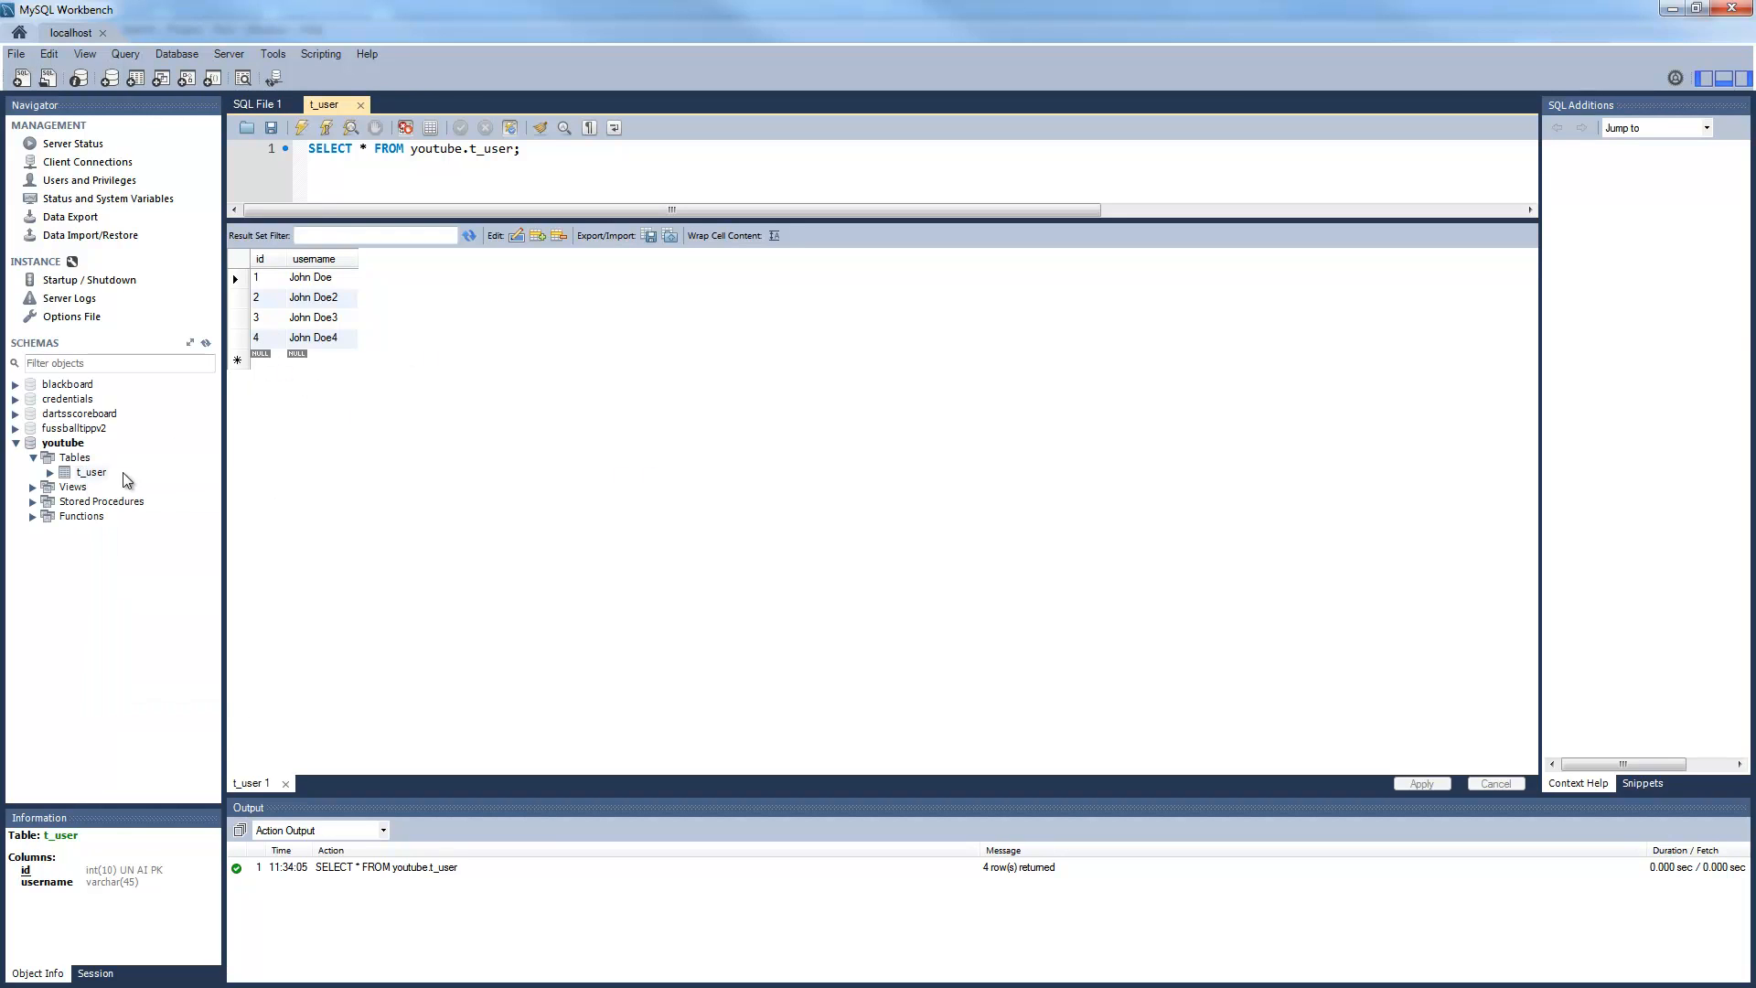
pyautogui.rightClick(93, 471)
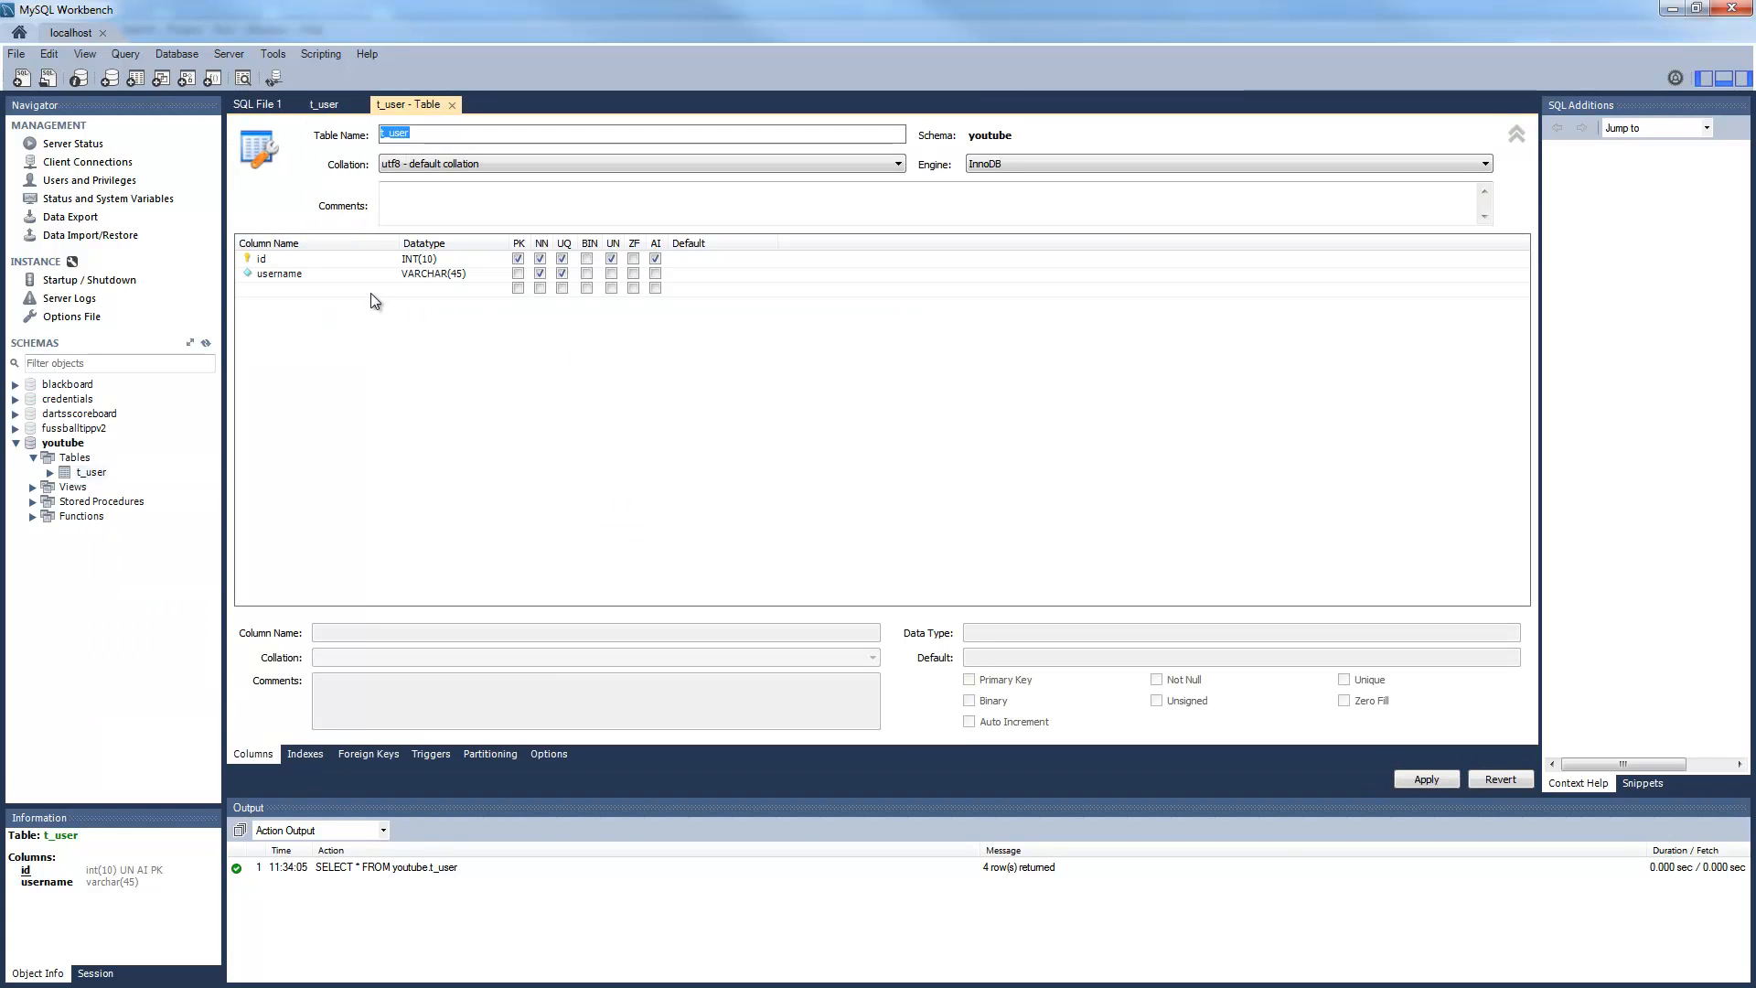
pyautogui.write('password')
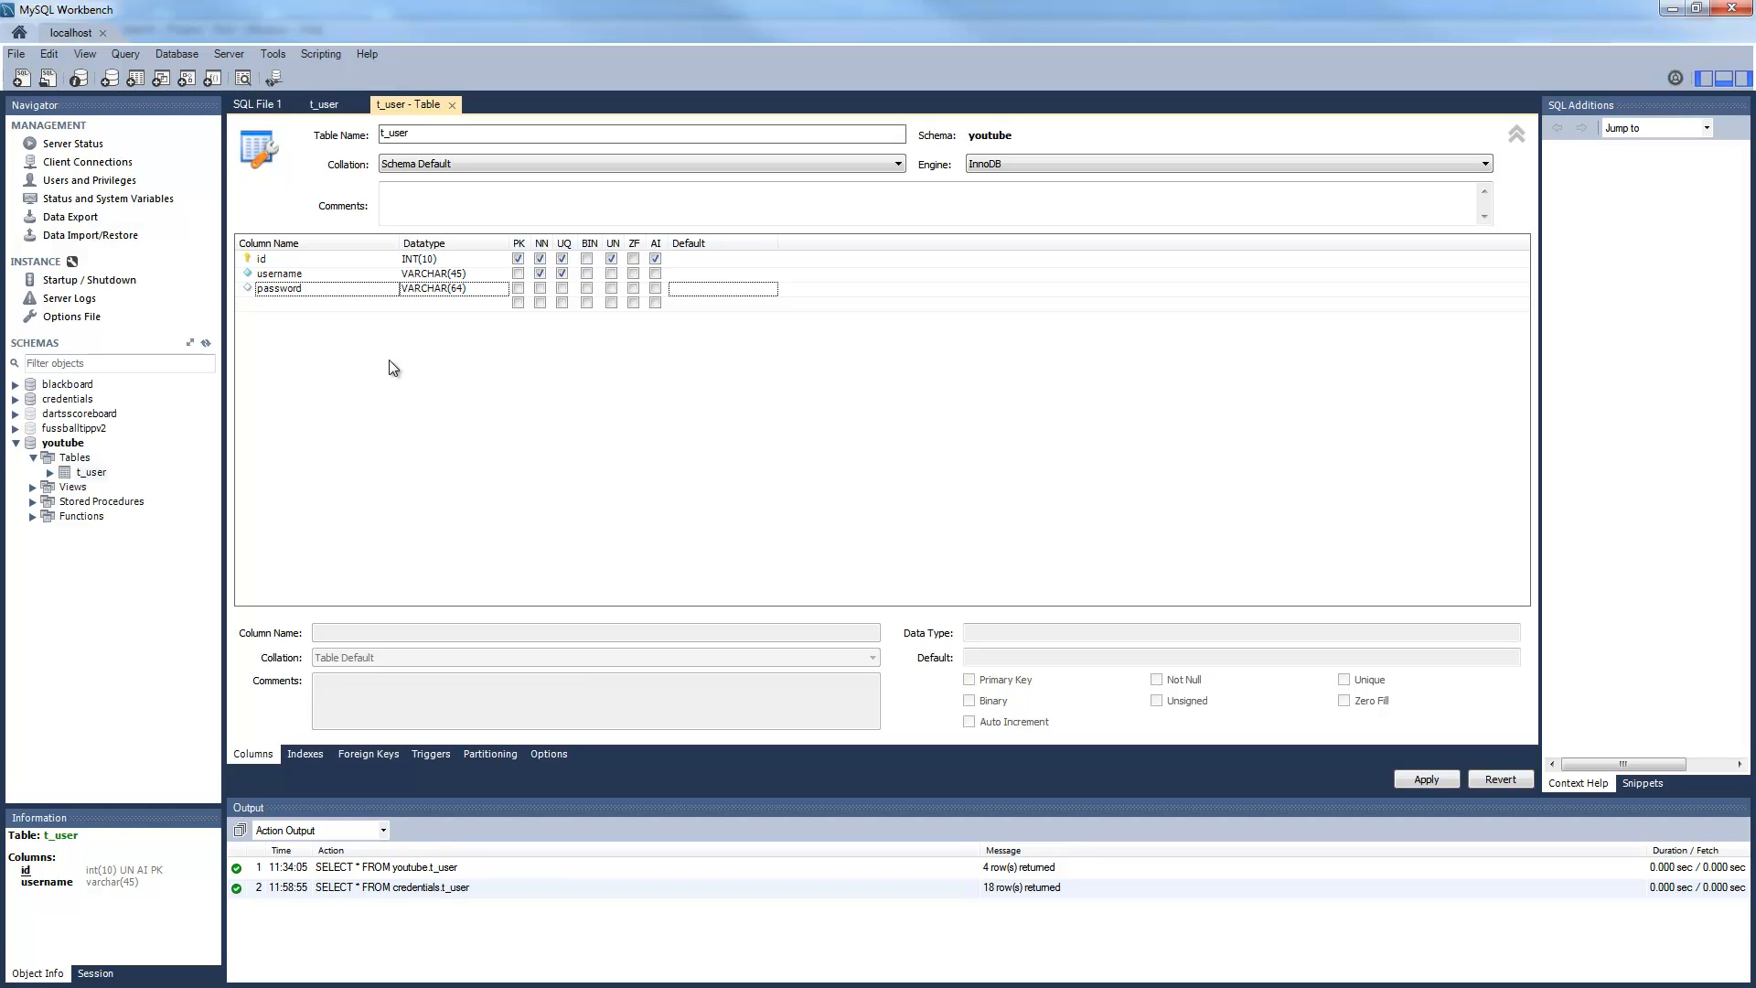
# Mark password NOT NULL and apply the change script to the database
pyautogui.click(278, 287)
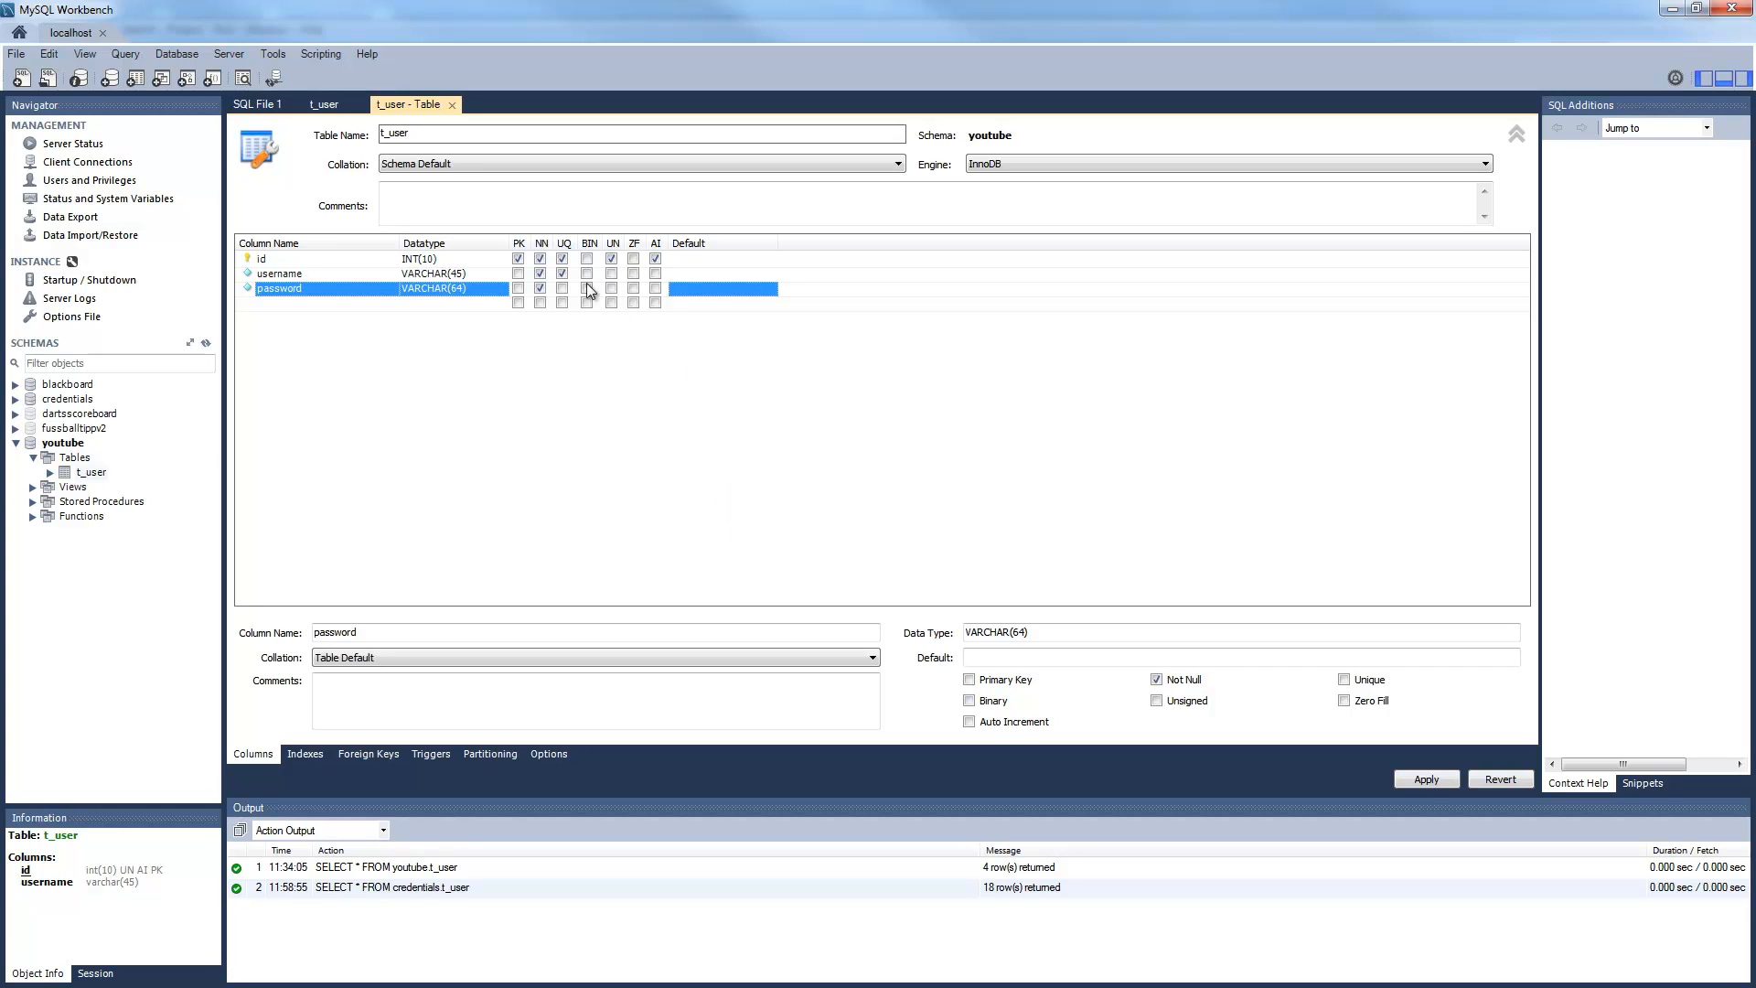
pyautogui.click(1425, 779)
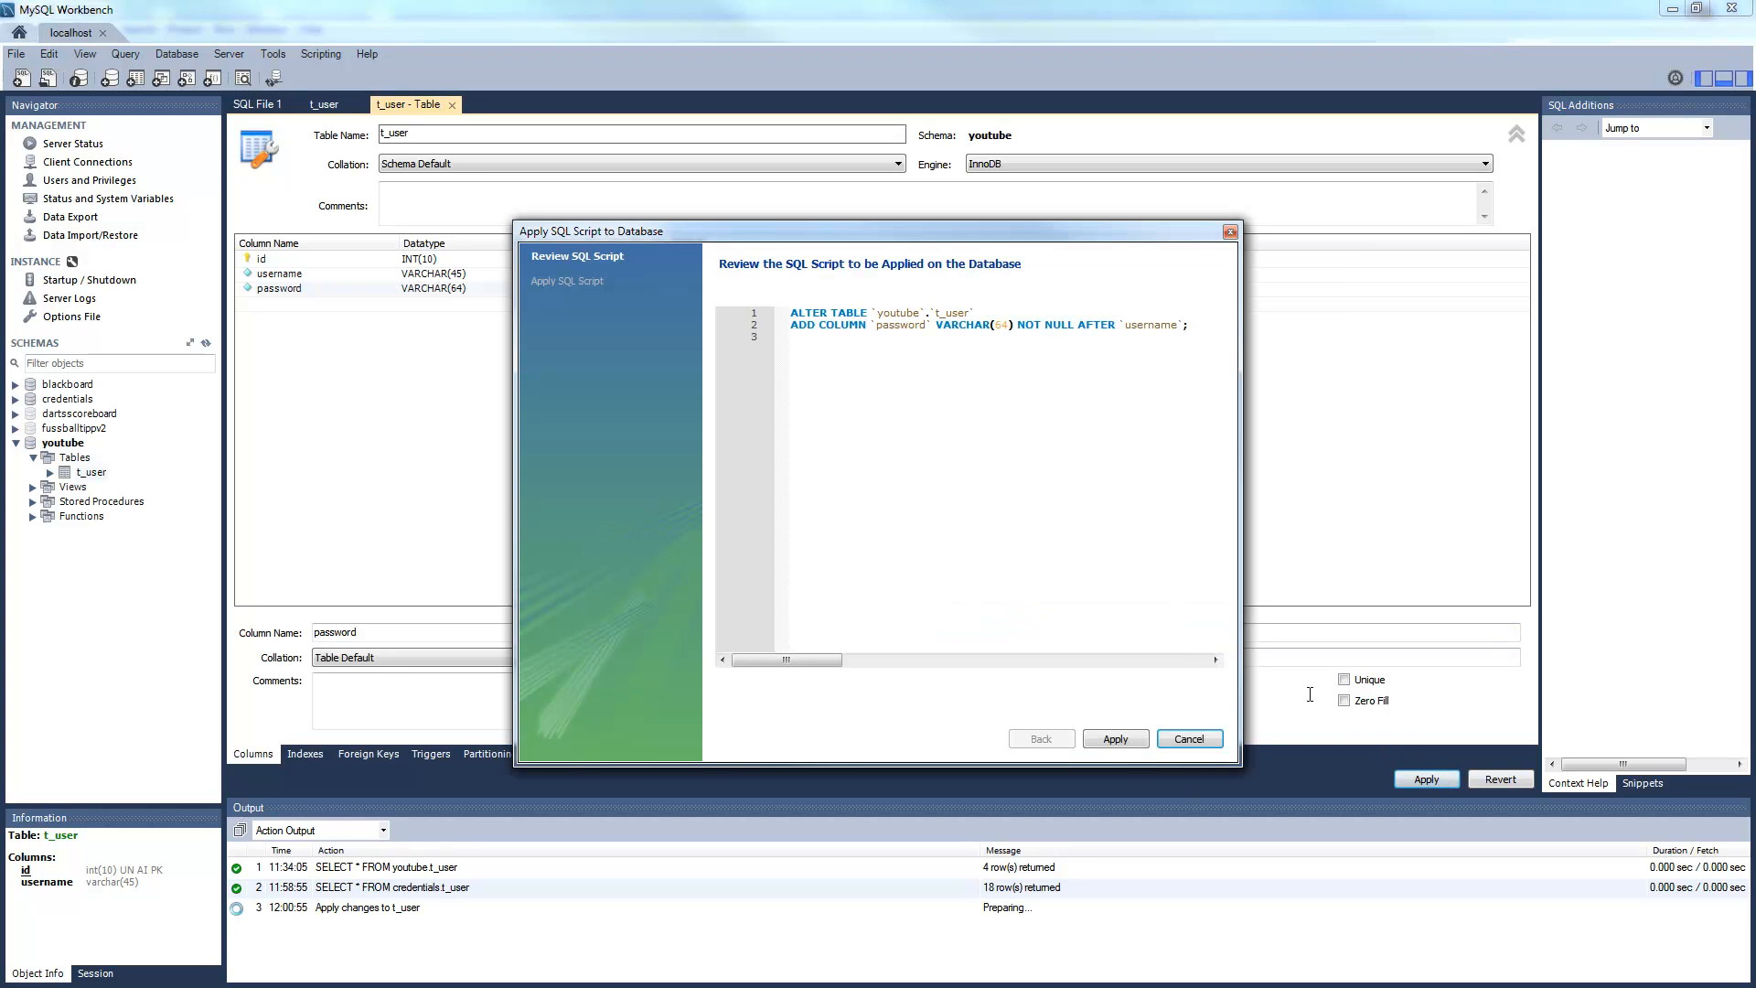
pyautogui.click(1114, 737)
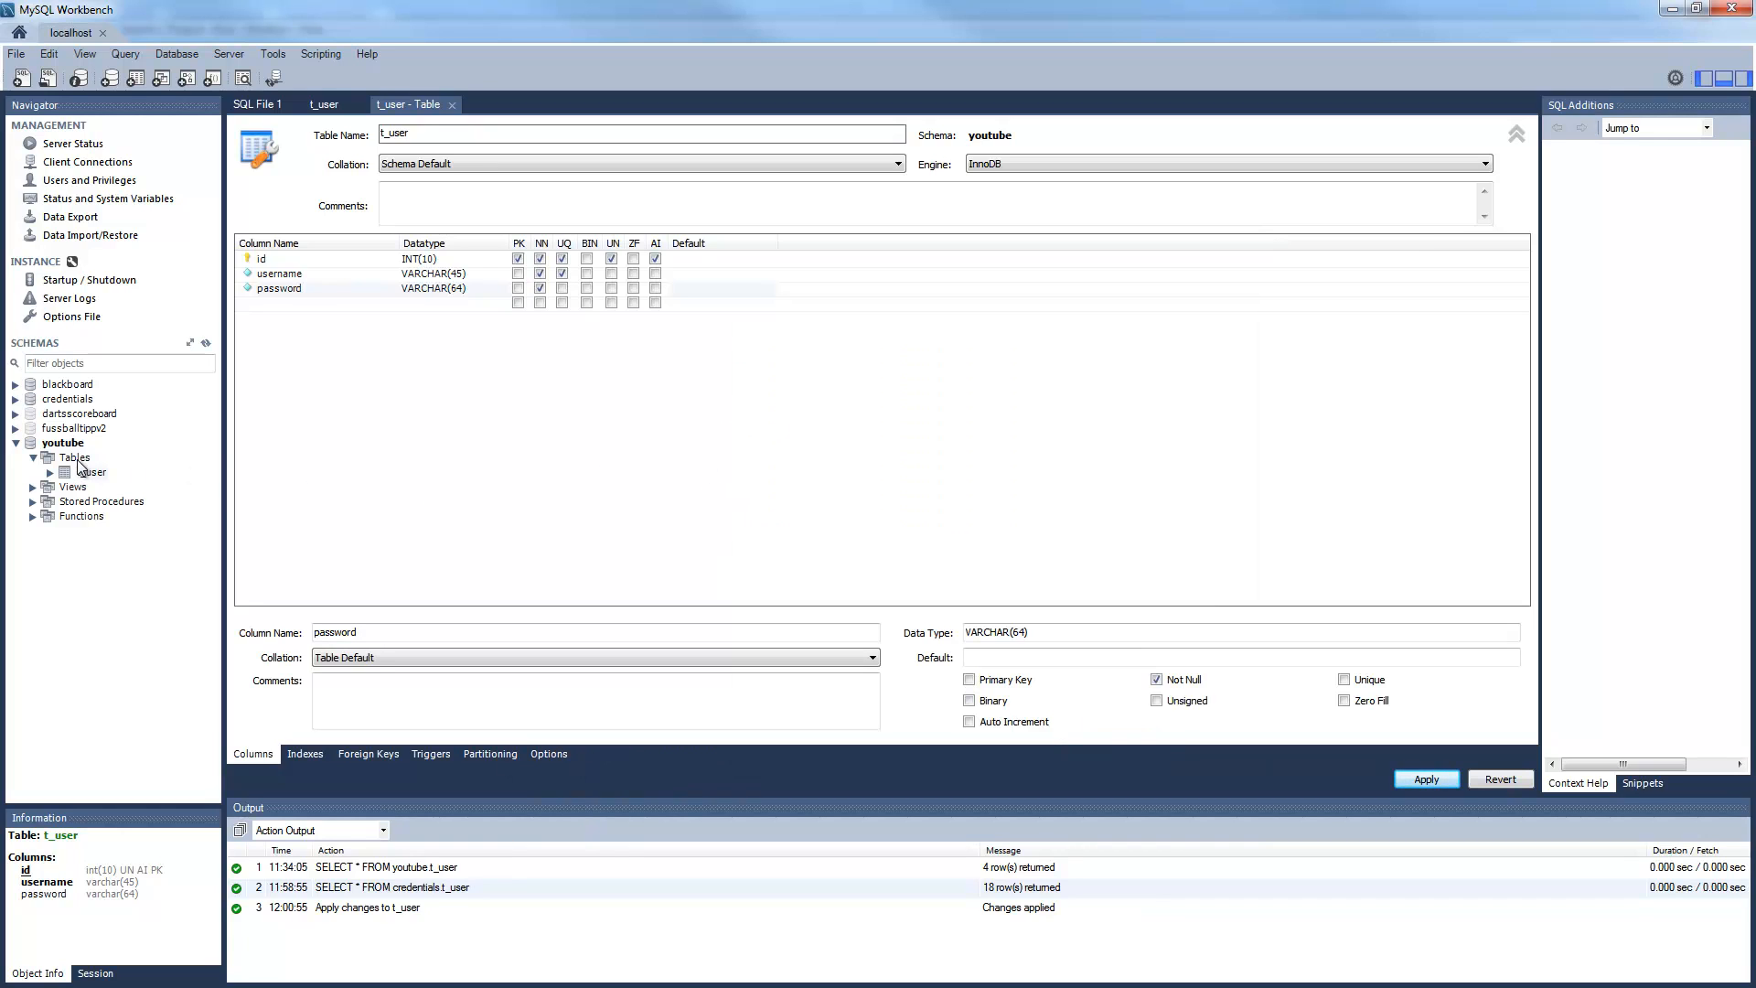
# Create table t_username in youtube with id, username and groupname columns and apply it
pyautogui.rightClick(73, 457)
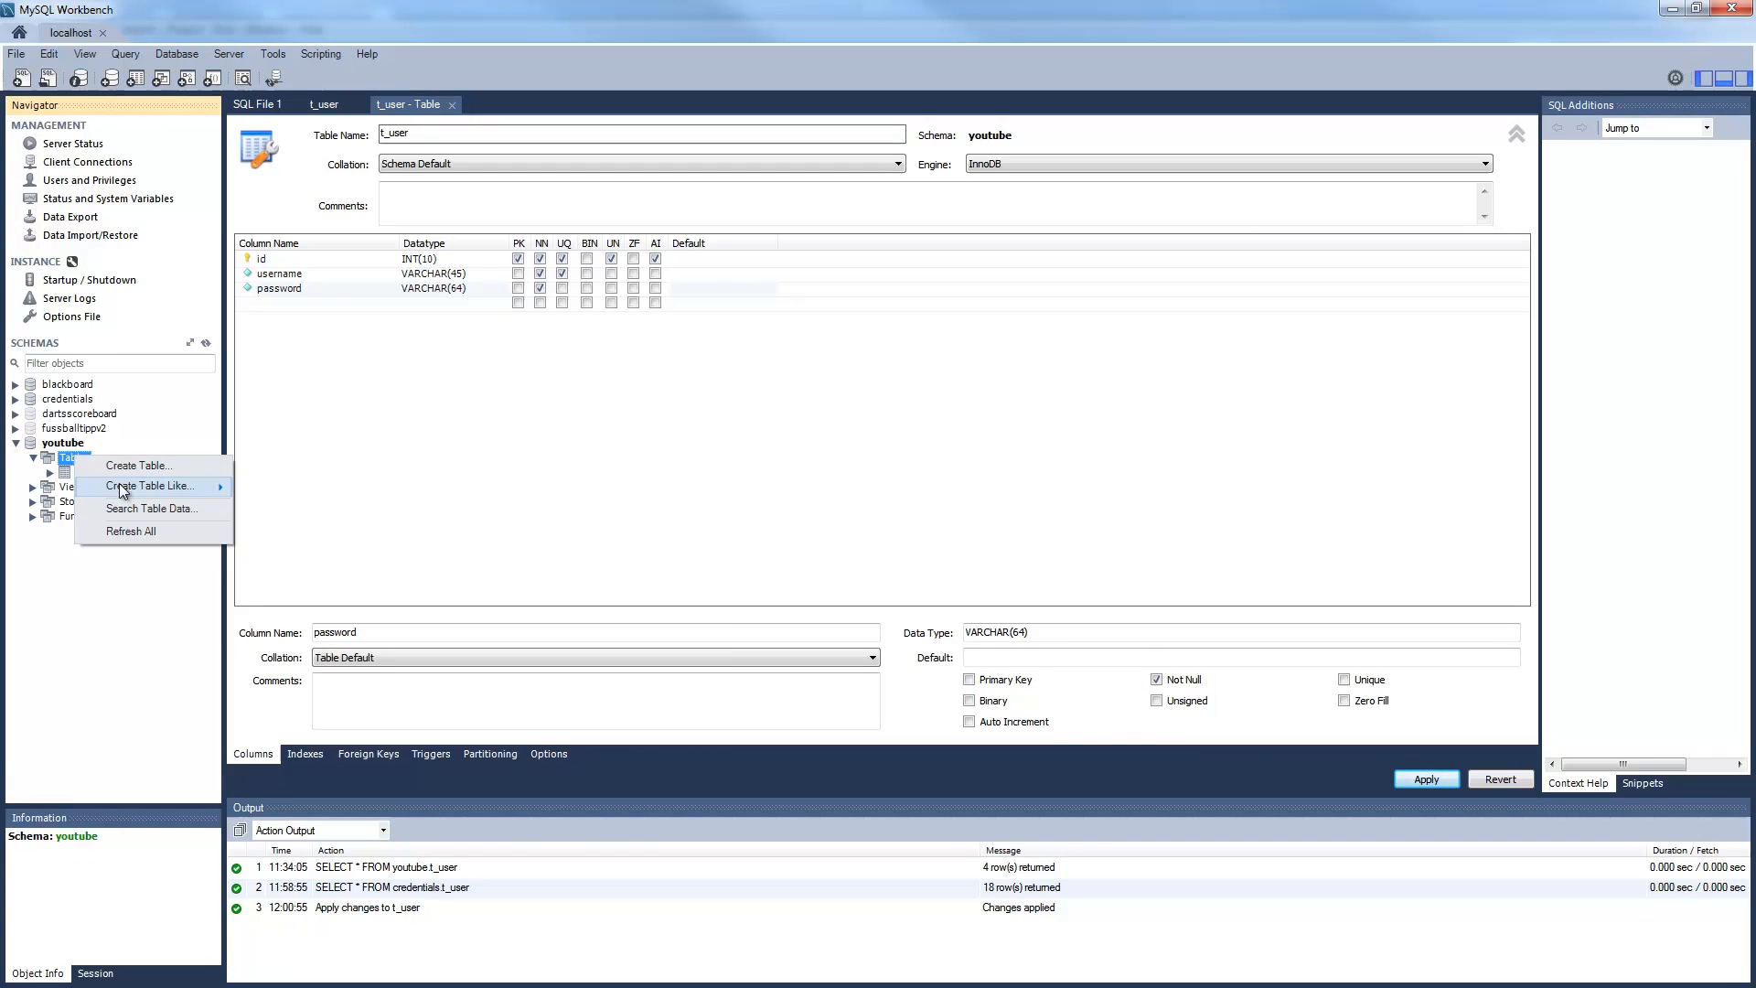
pyautogui.click(138, 465)
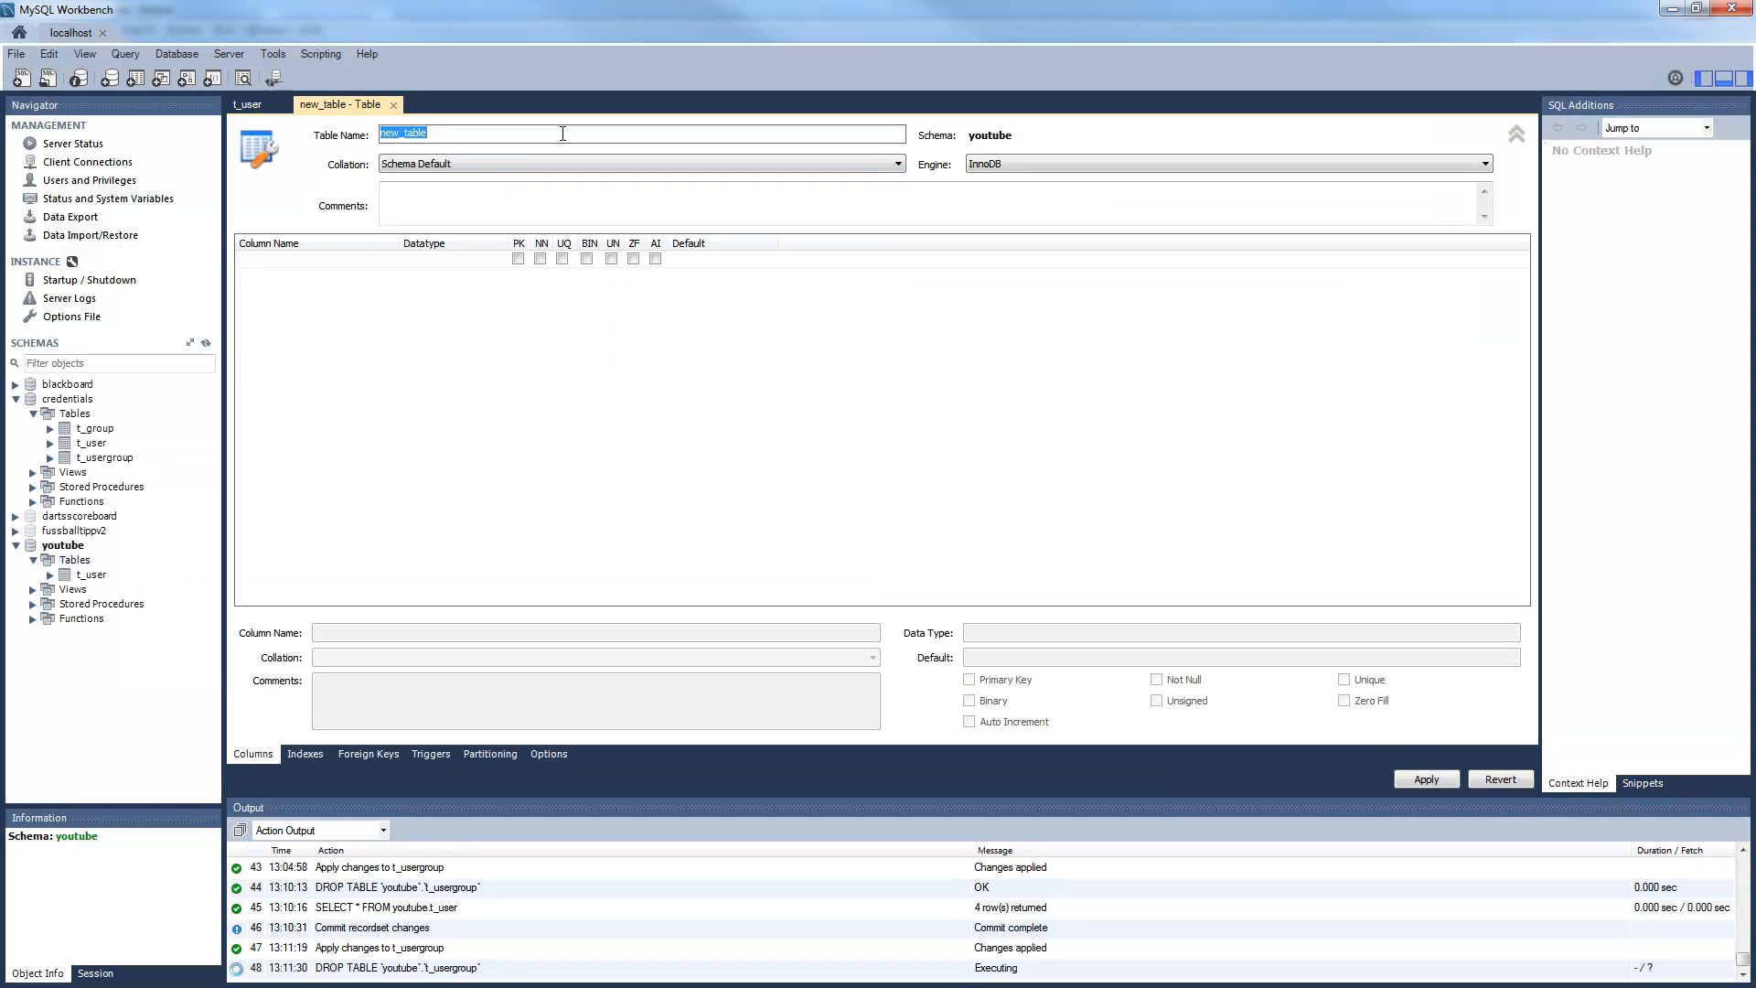
pyautogui.write('t_username')
pyautogui.write('id')
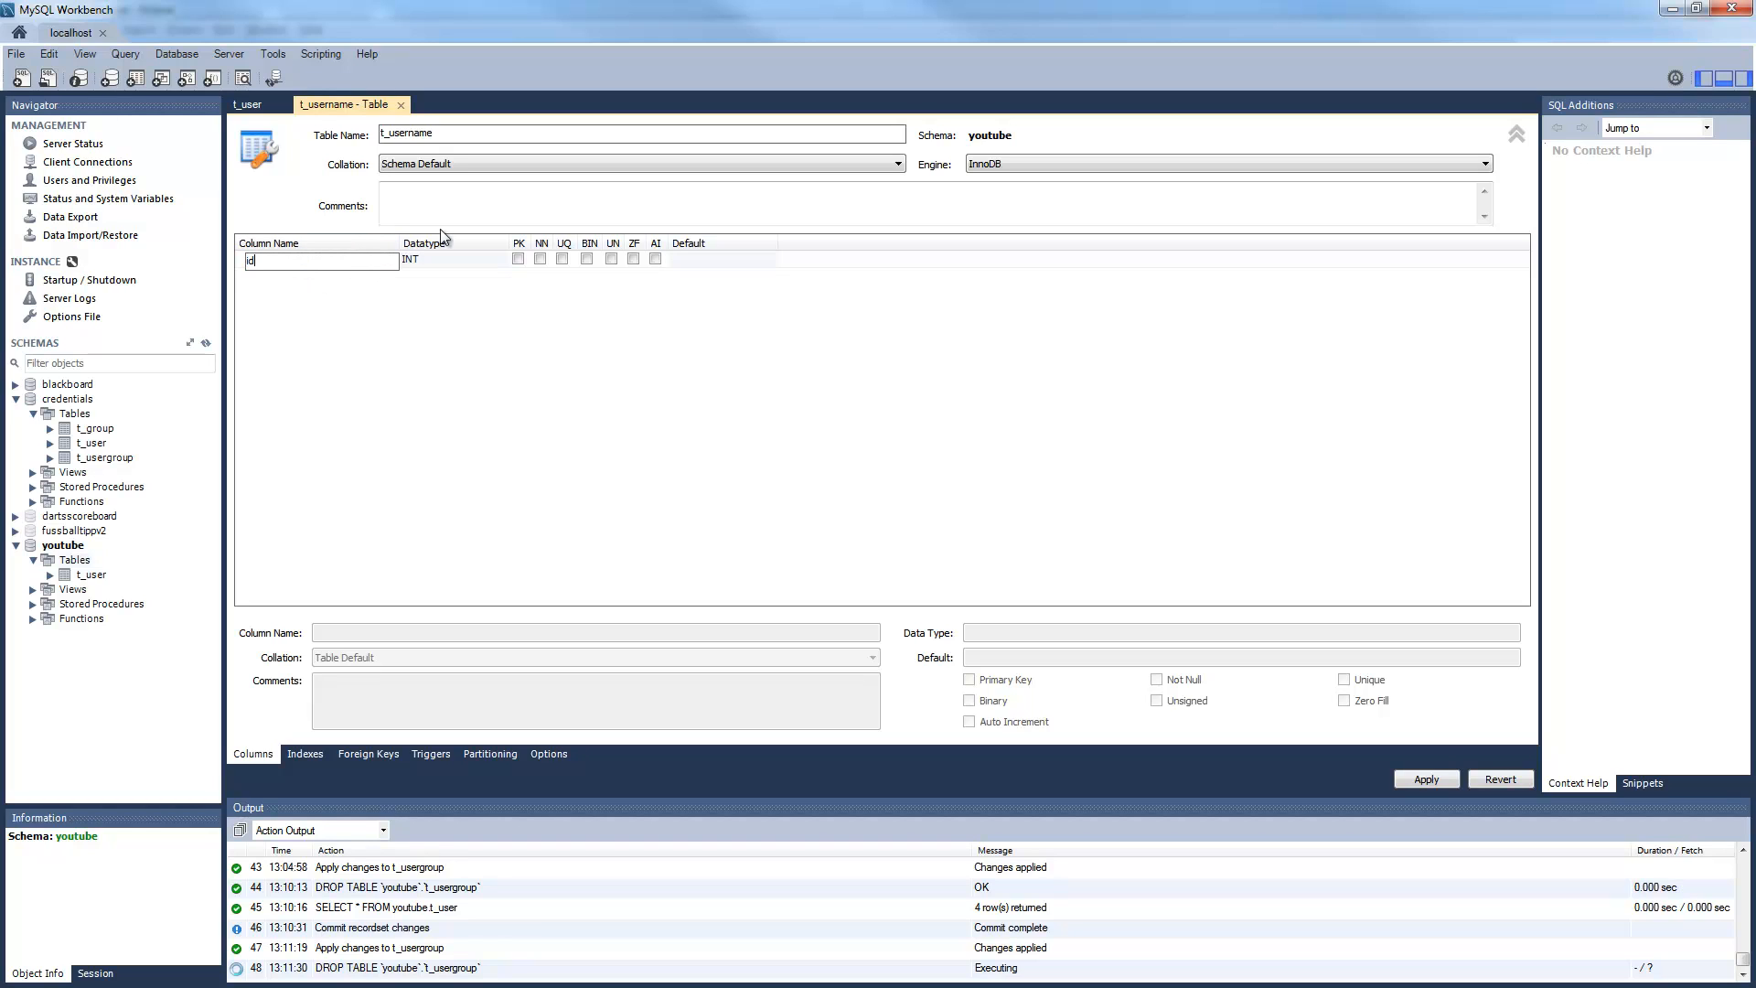
pyautogui.write('t_usernamecol')
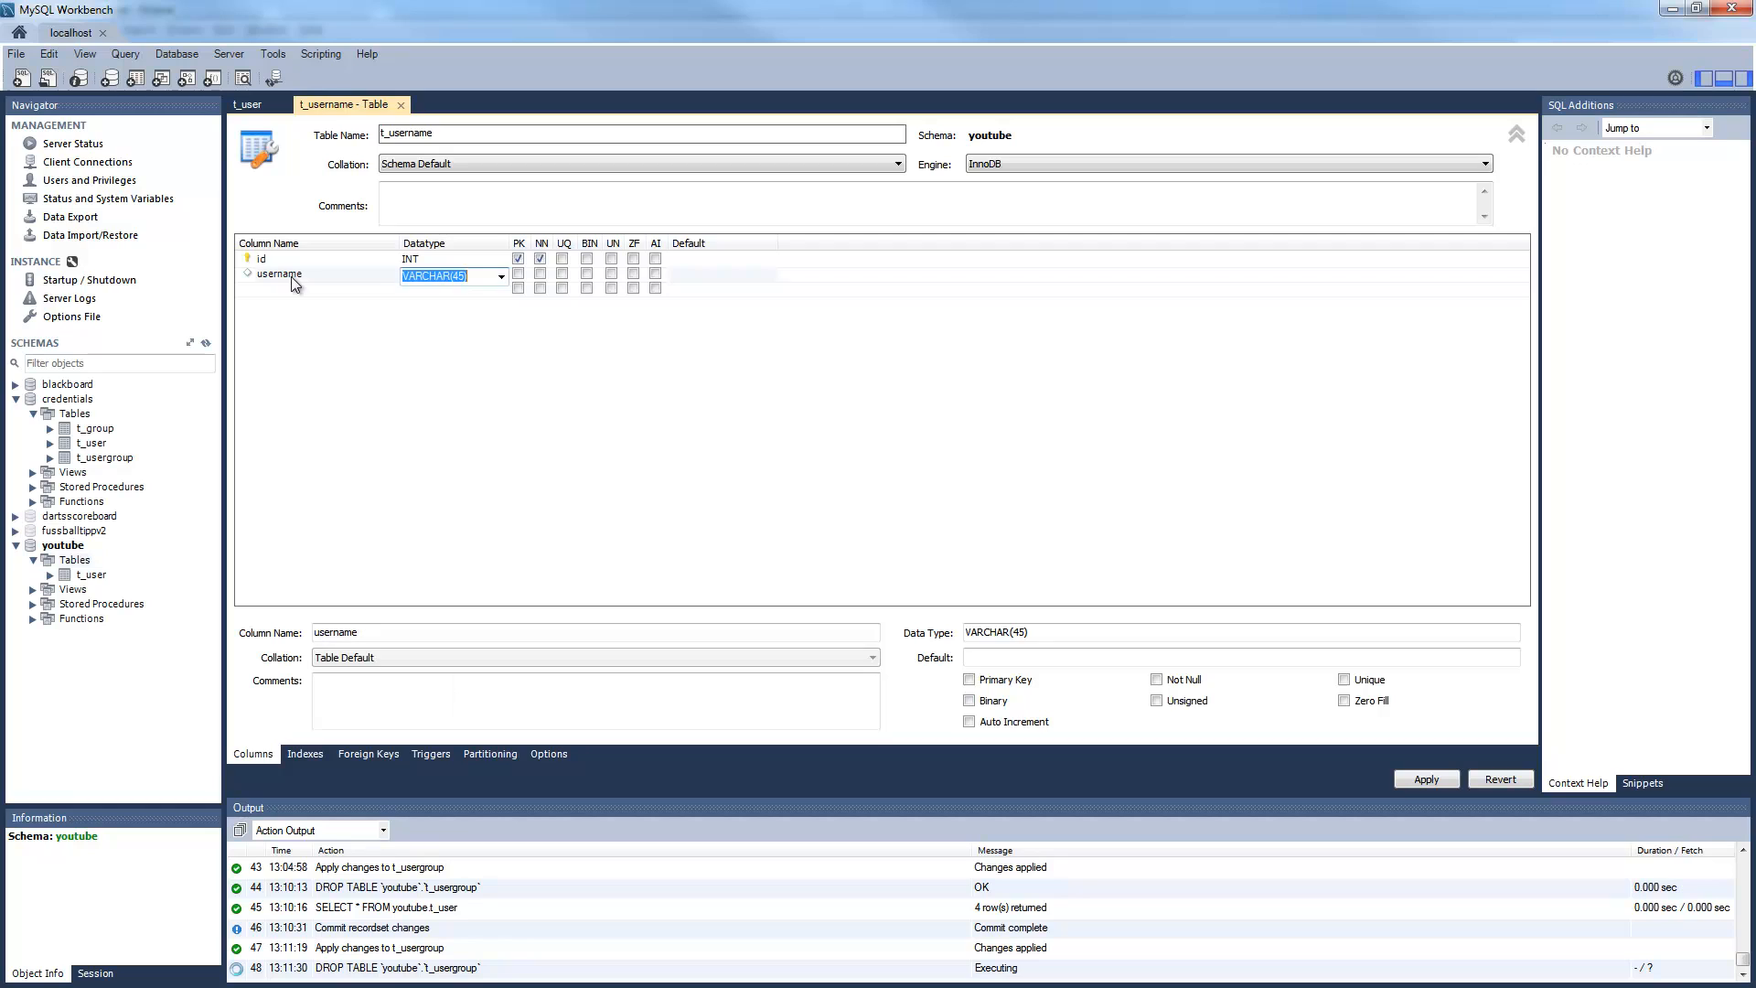
pyautogui.write('groupname')
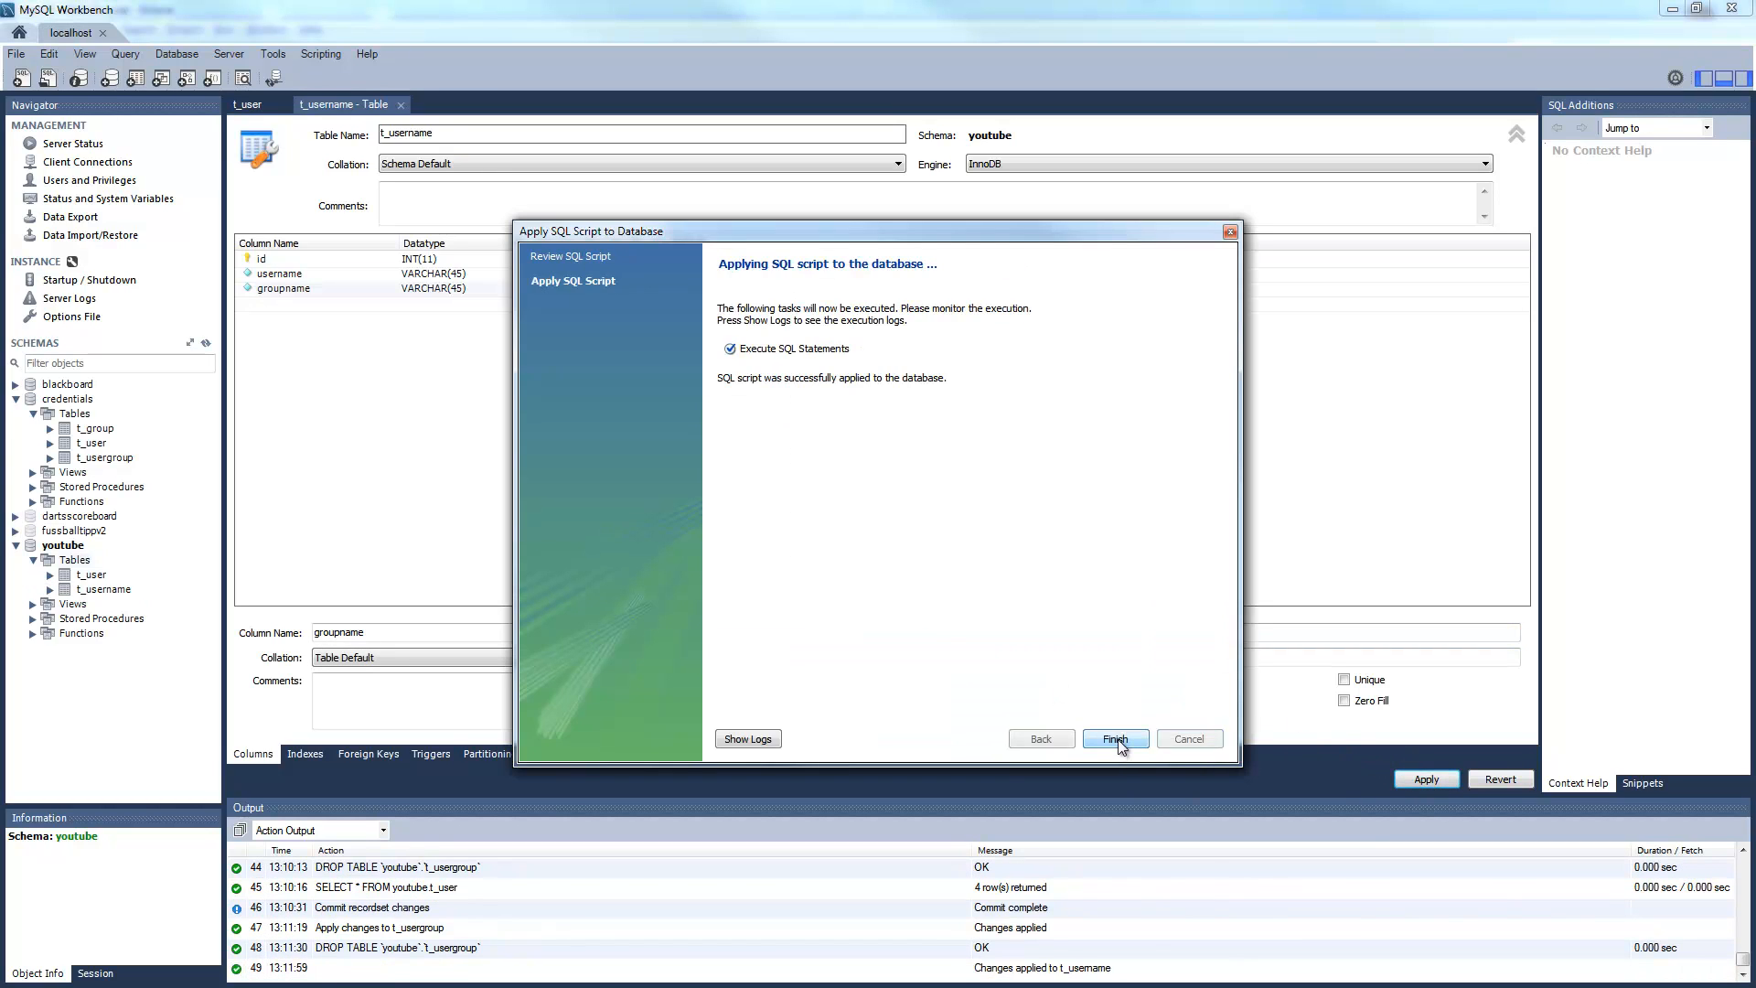
pyautogui.click(1114, 737)
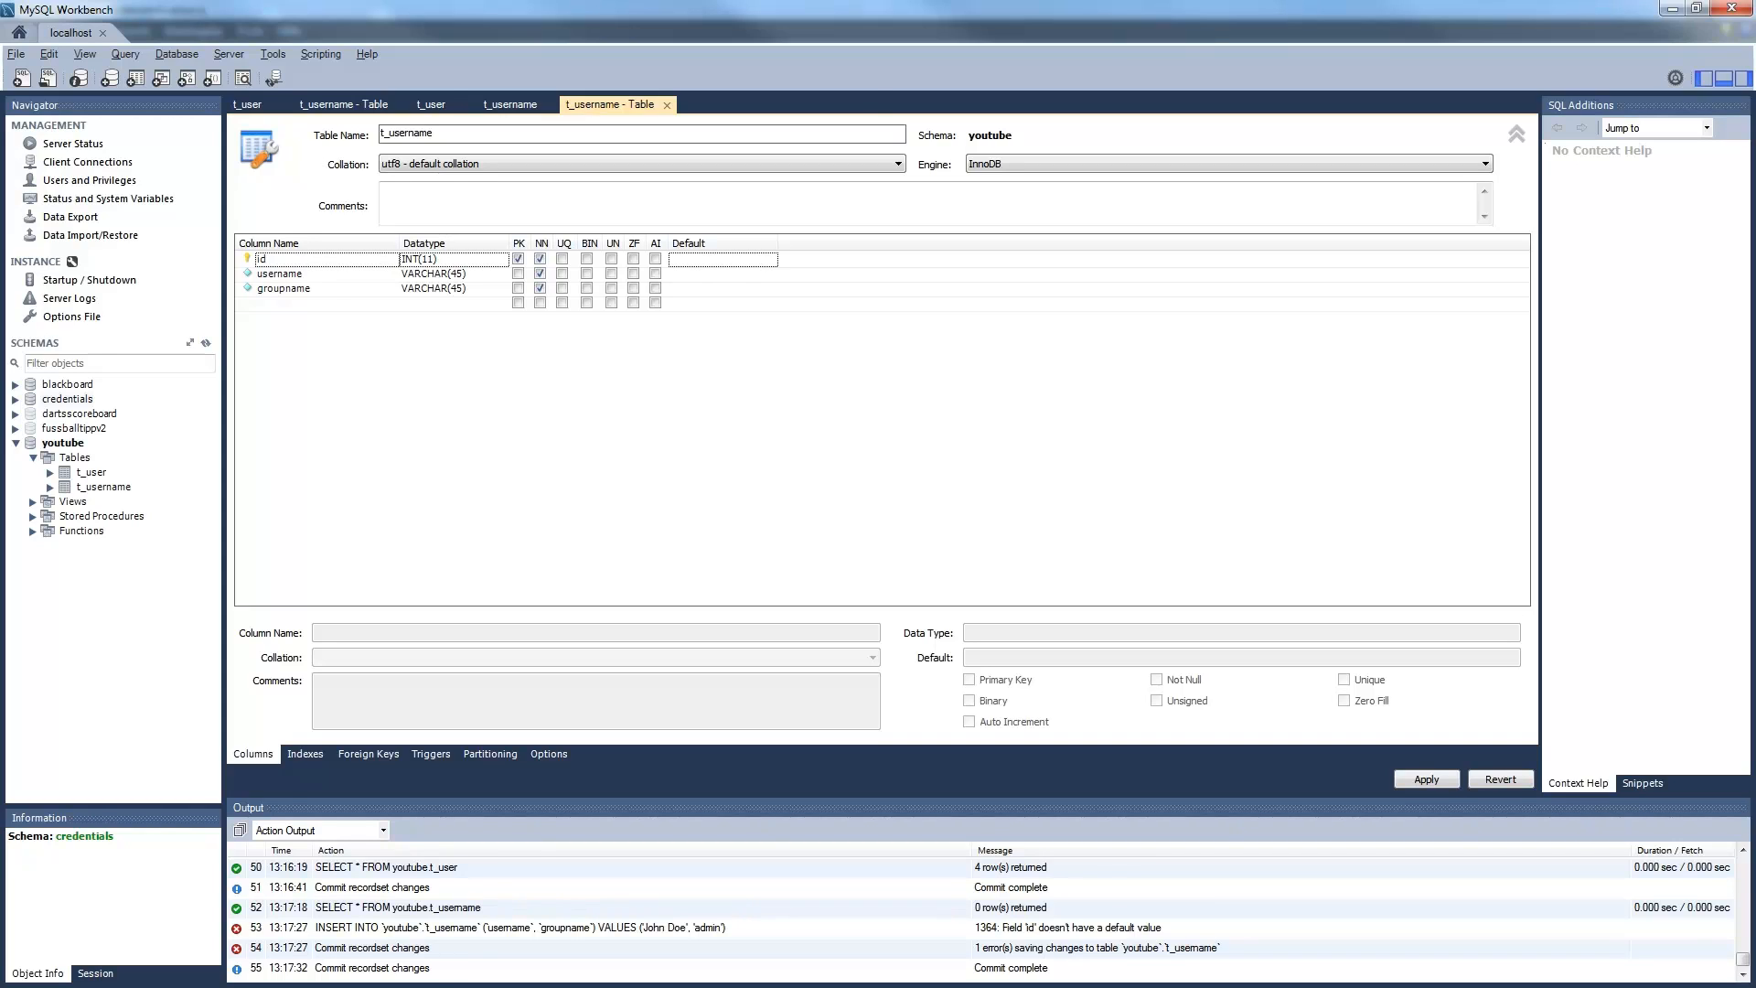
# View the t_user result rows showing the new empty password column
pyautogui.click(600, 105)
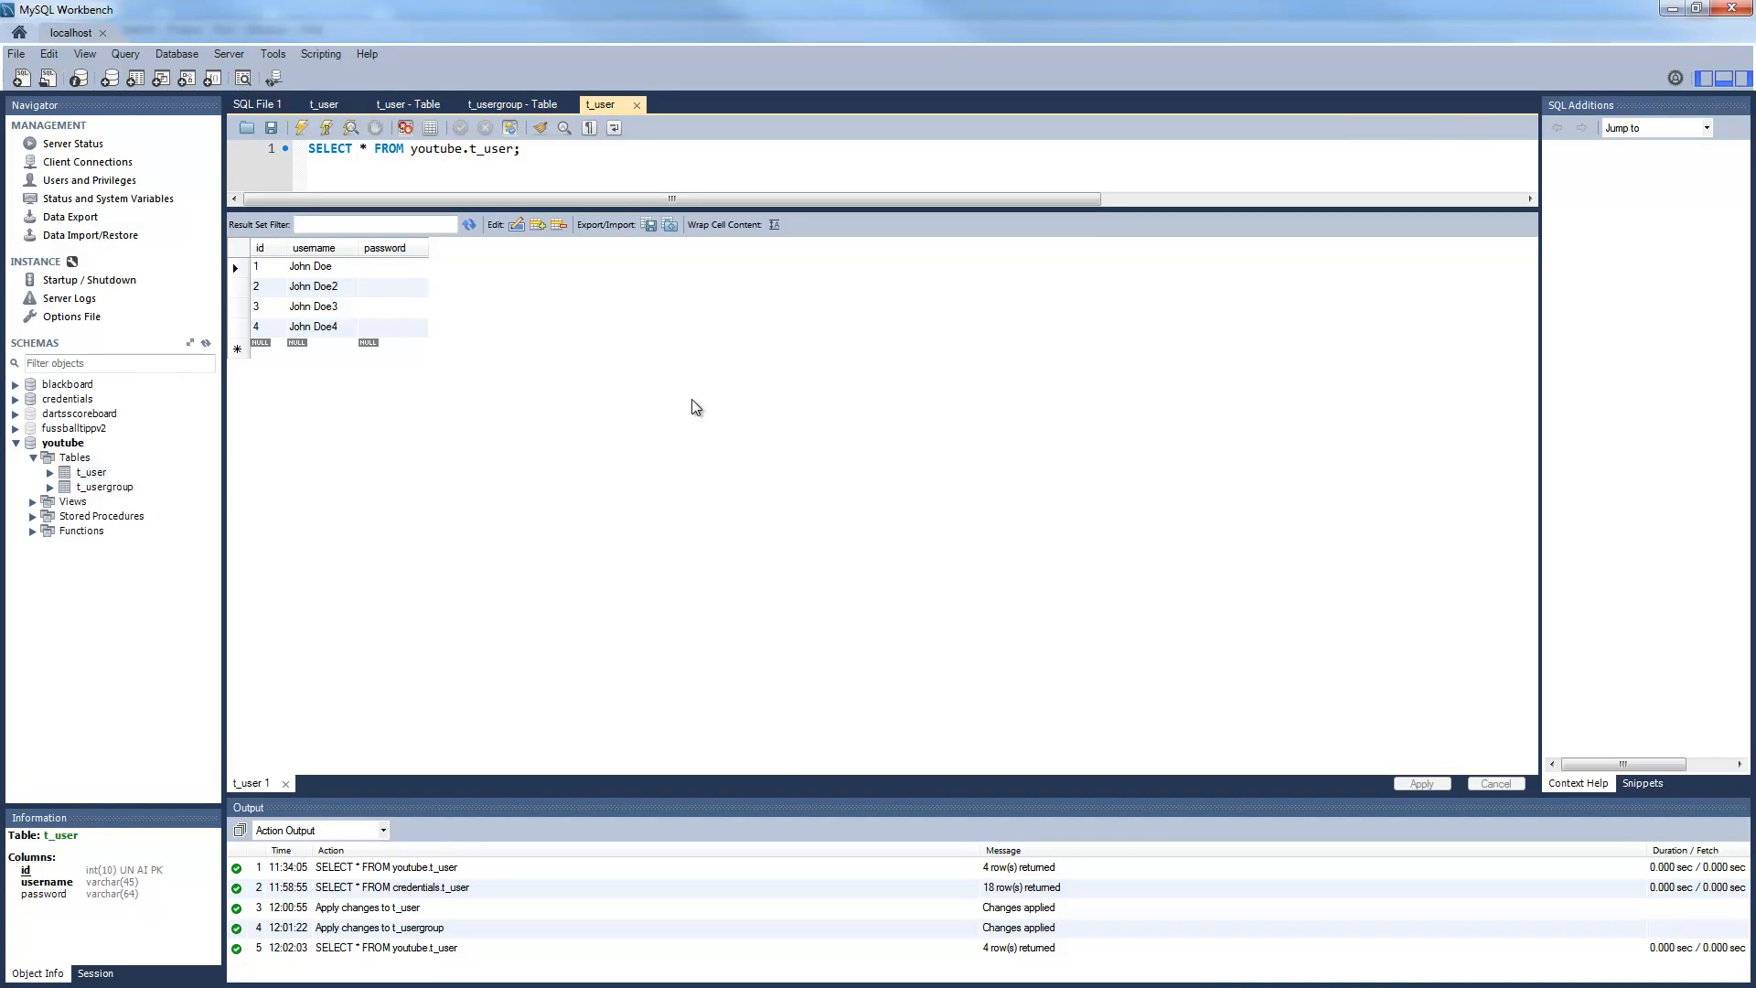
pyautogui.moveTo(408, 290)
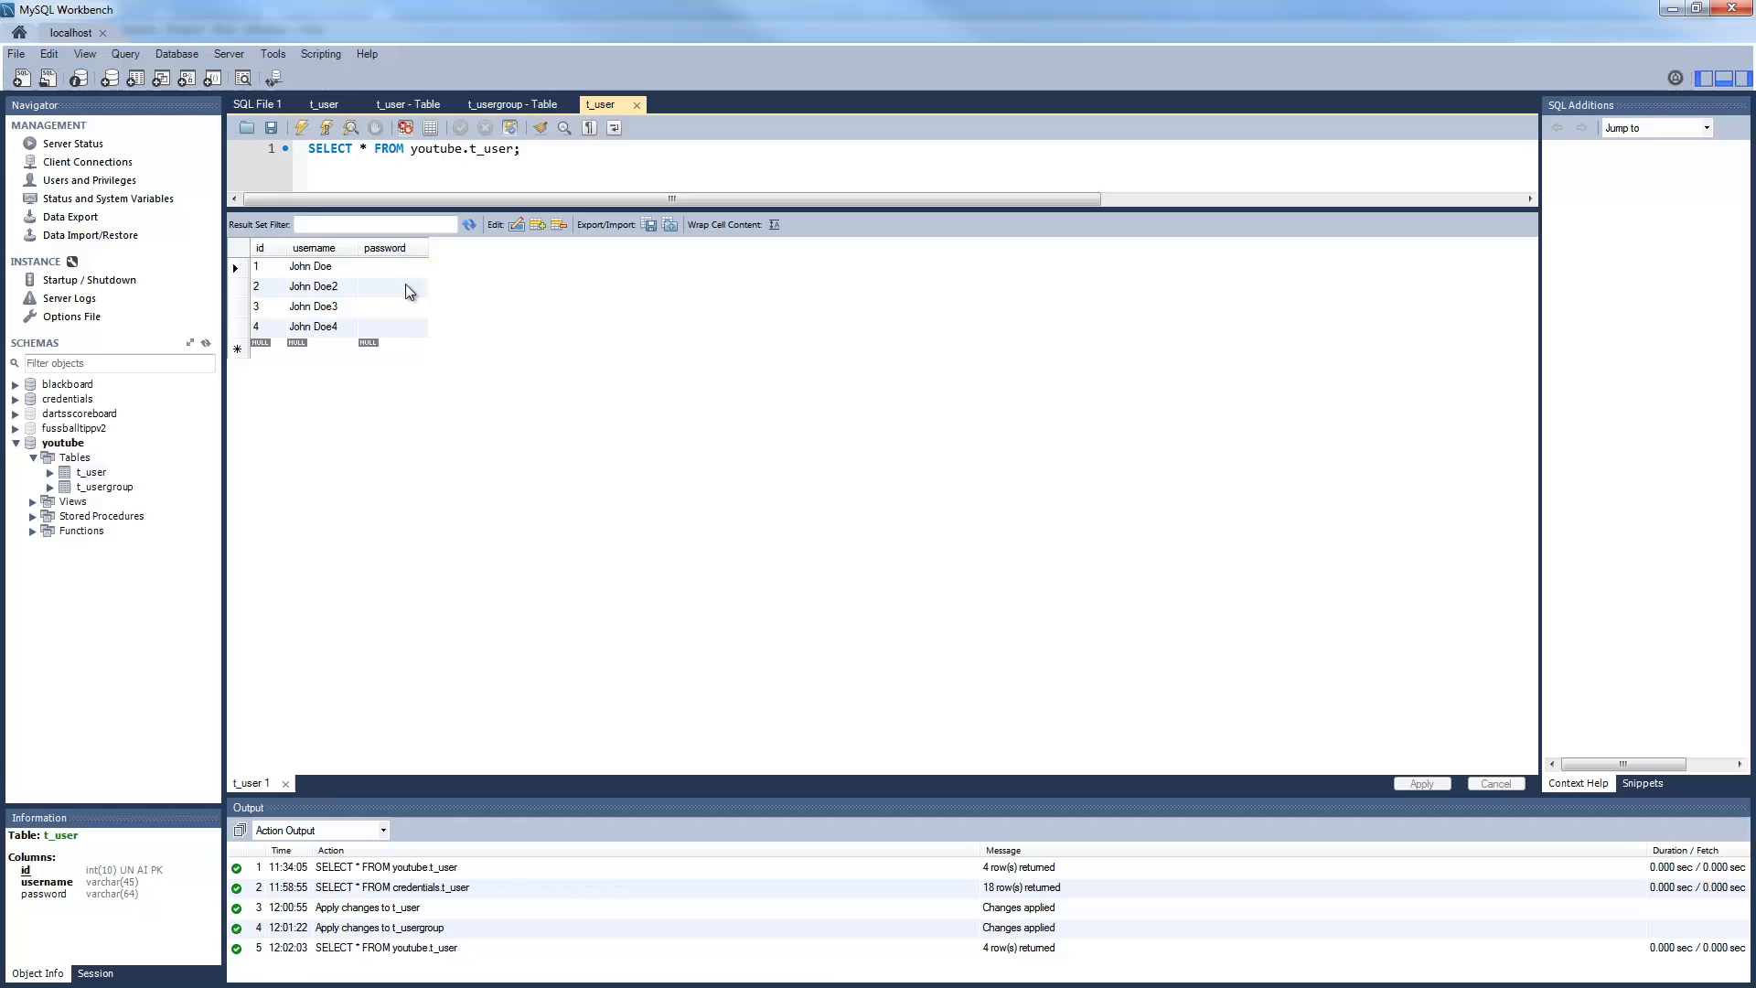
pyautogui.click(391, 267)
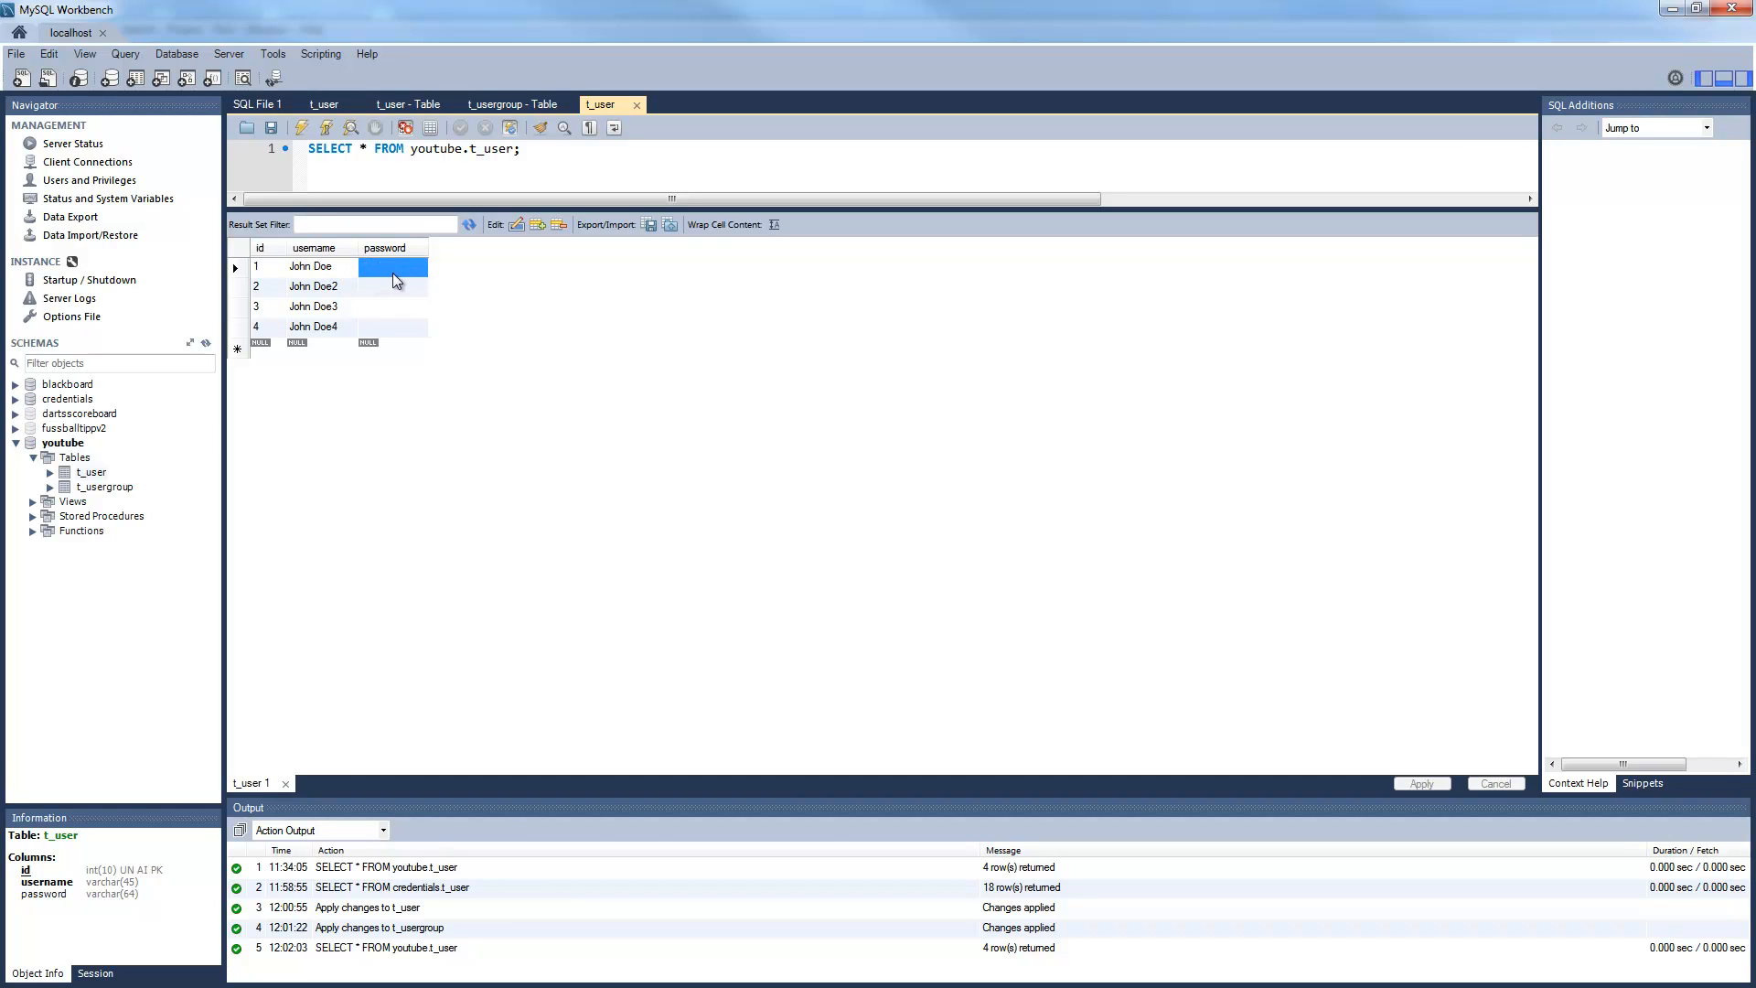
pyautogui.moveTo(394, 284)
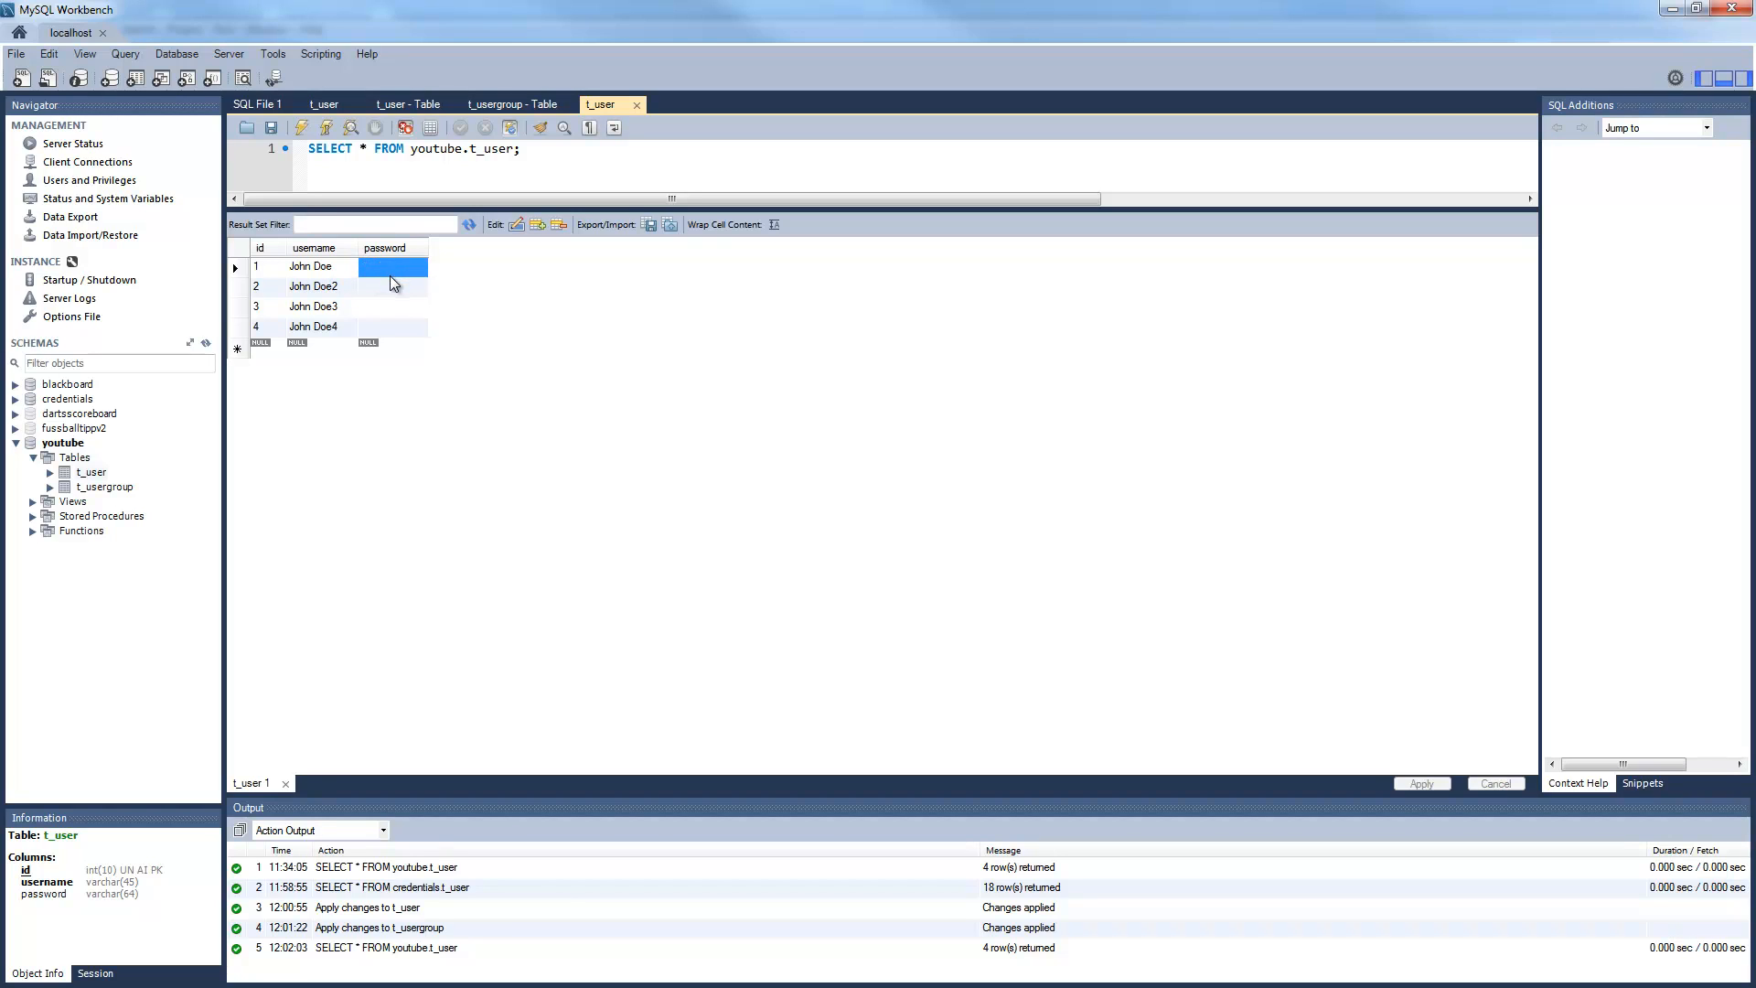
pyautogui.click(374, 223)
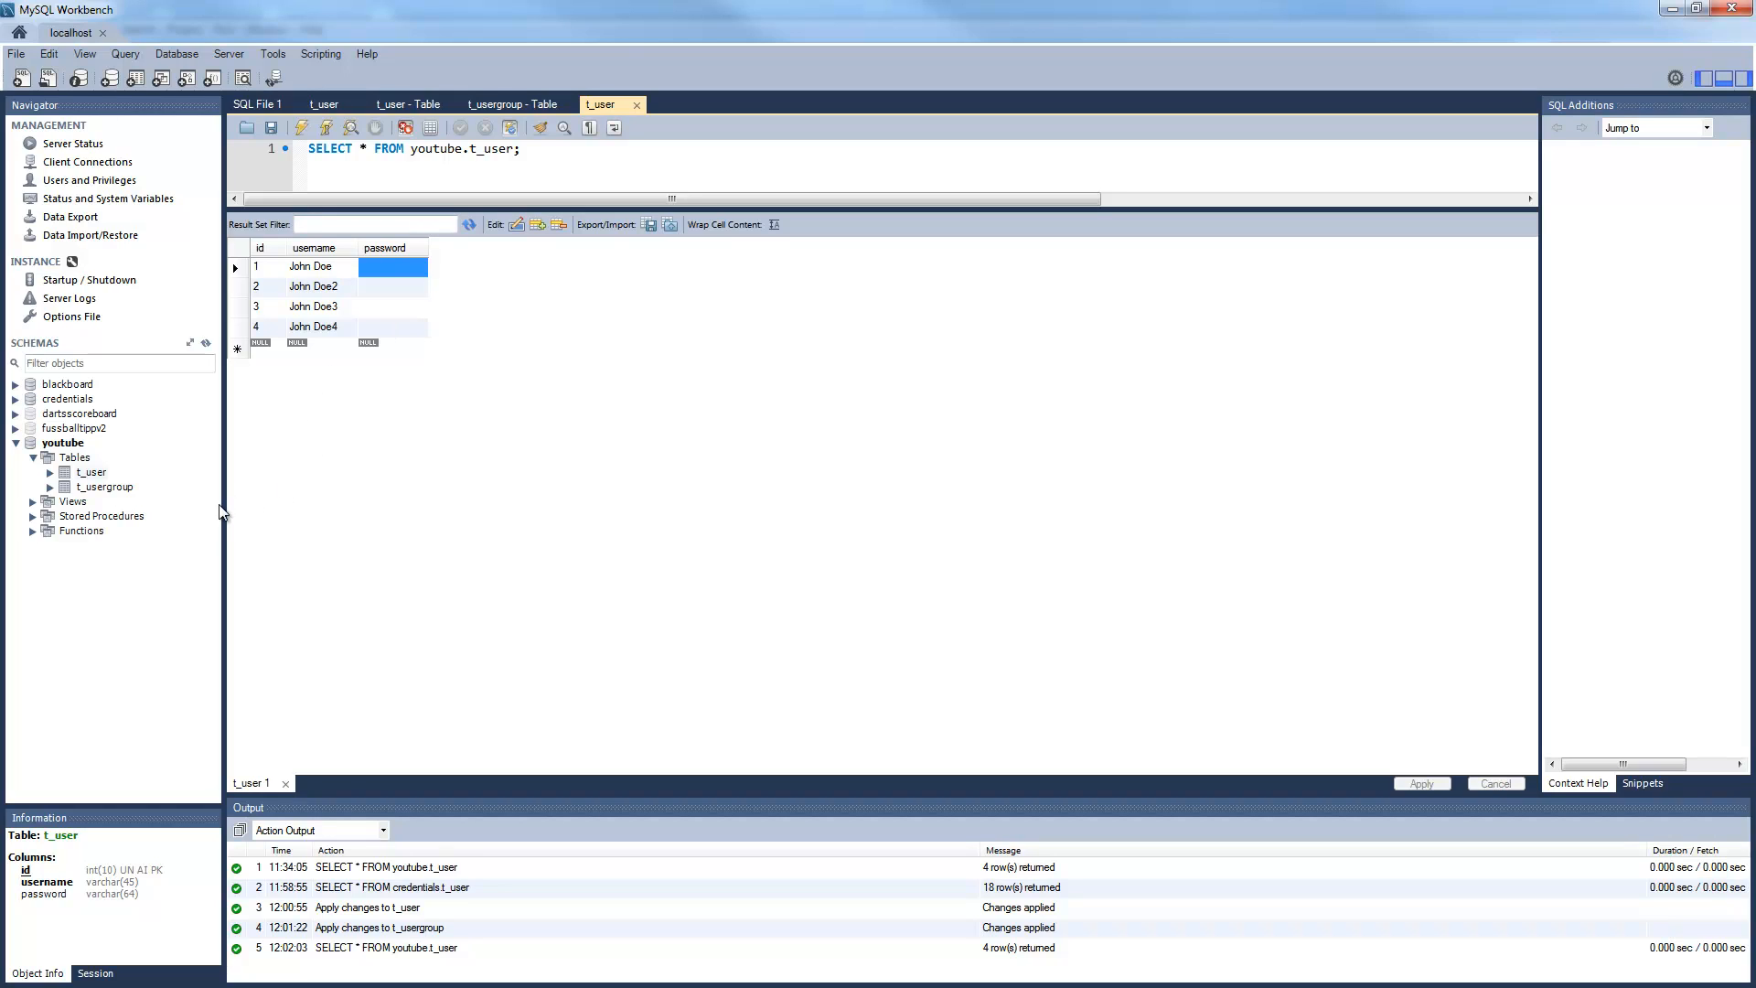
pyautogui.moveTo(108, 488)
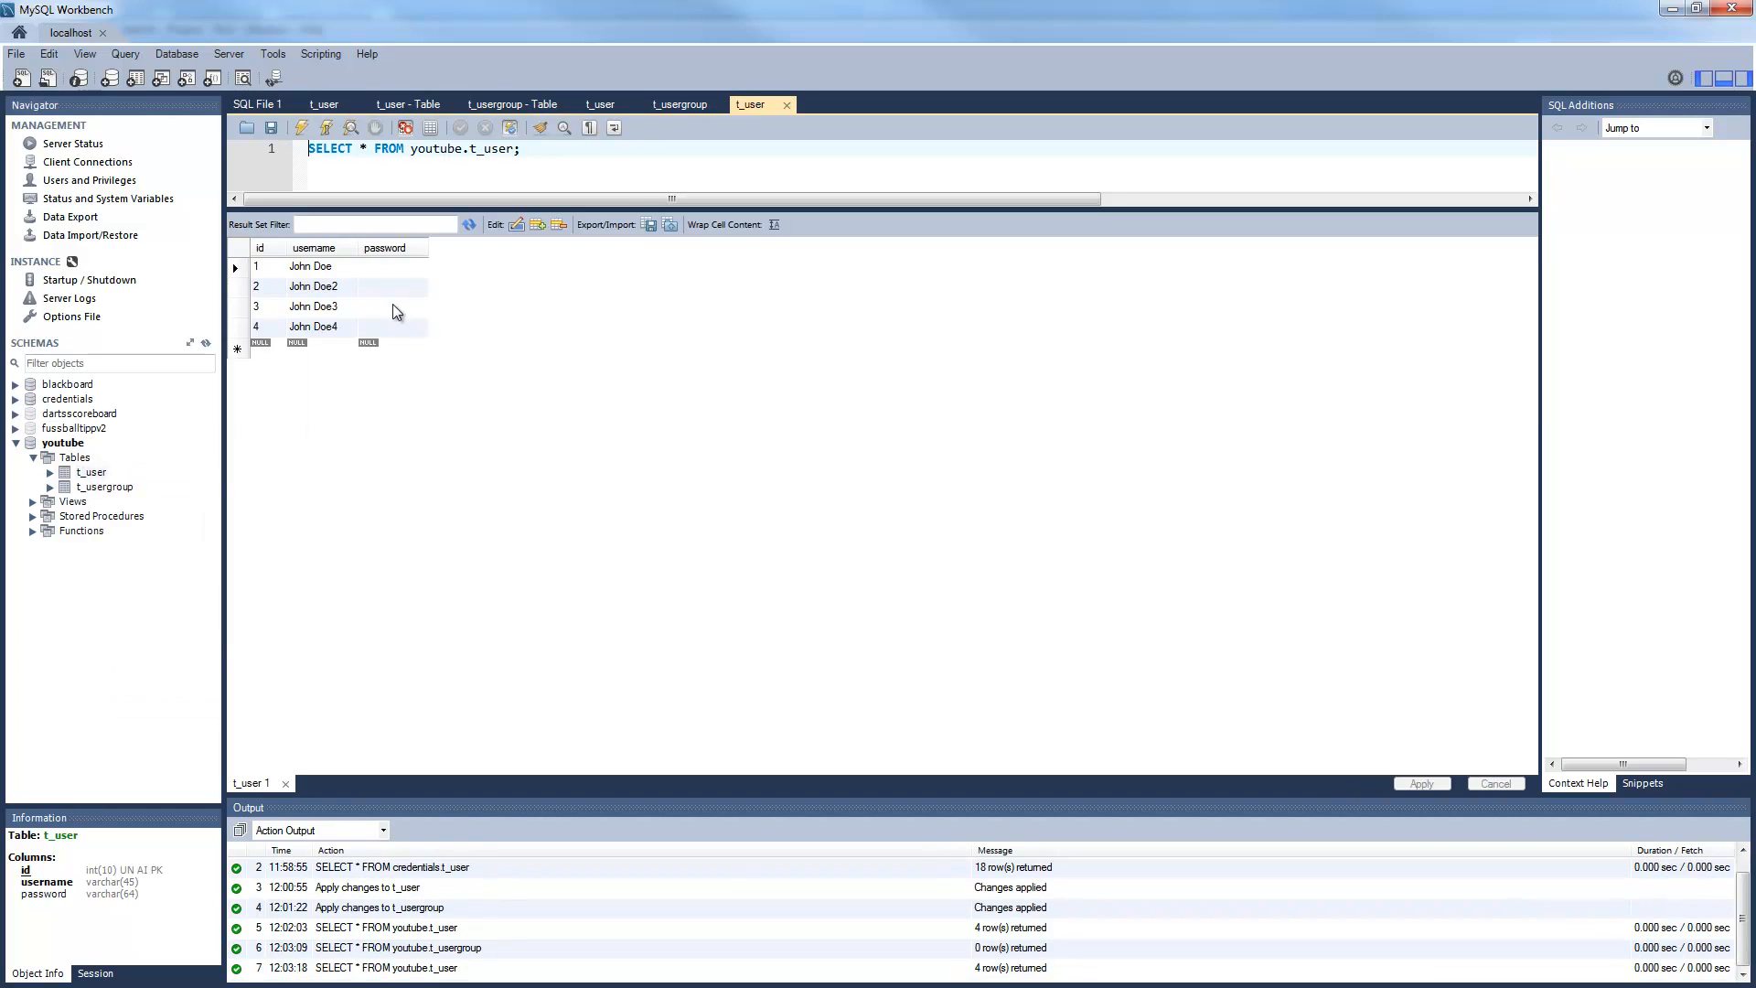
# Edit the t_user password cells and commit, leaving John Doe with a SHA-256 hashed password
pyautogui.click(391, 267)
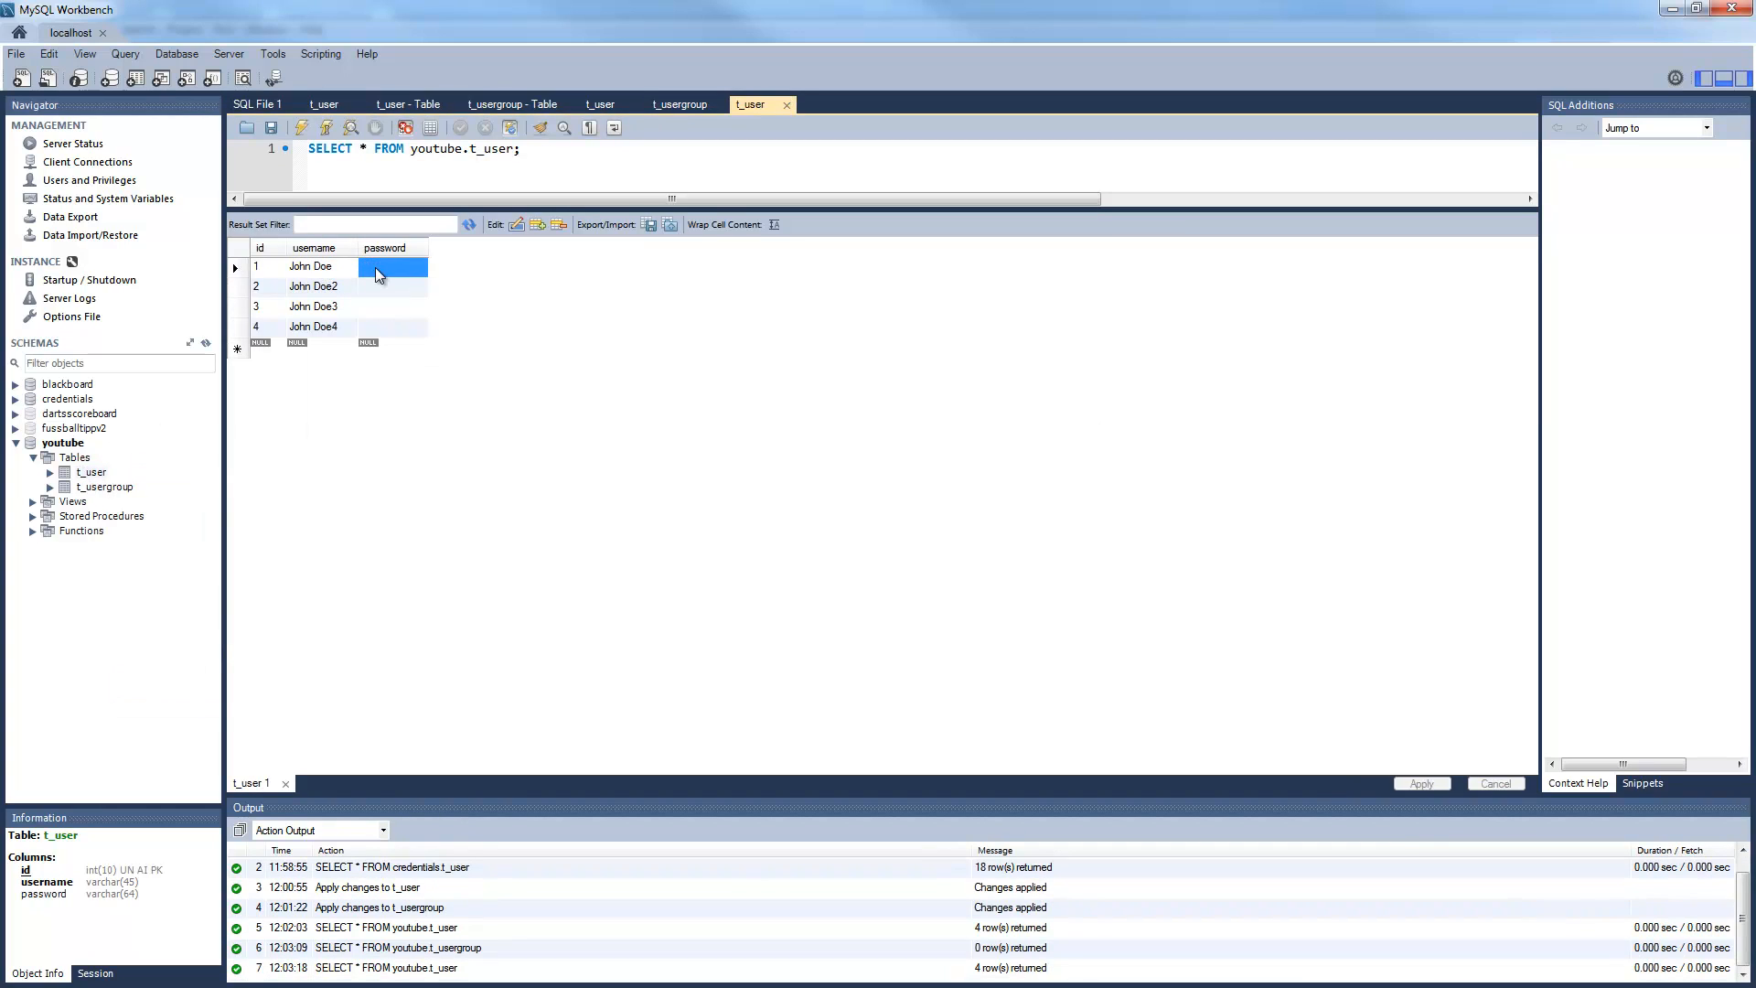
pyautogui.moveTo(448, 291)
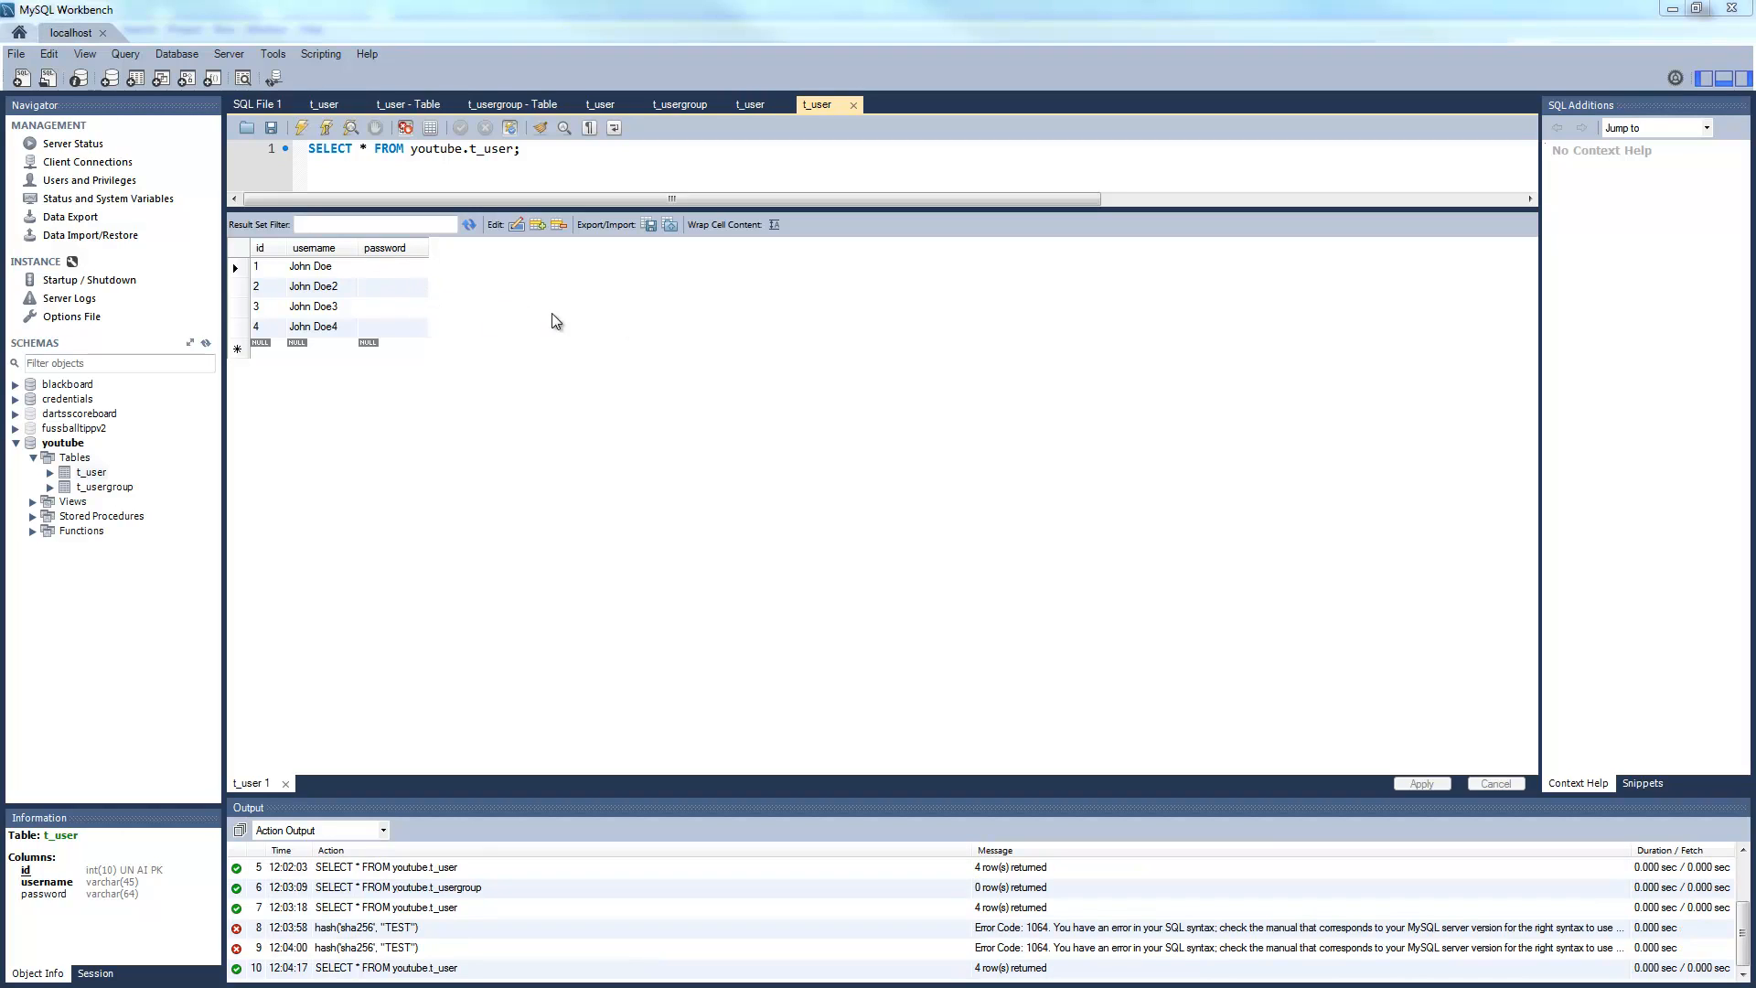
pyautogui.moveTo(670, 400)
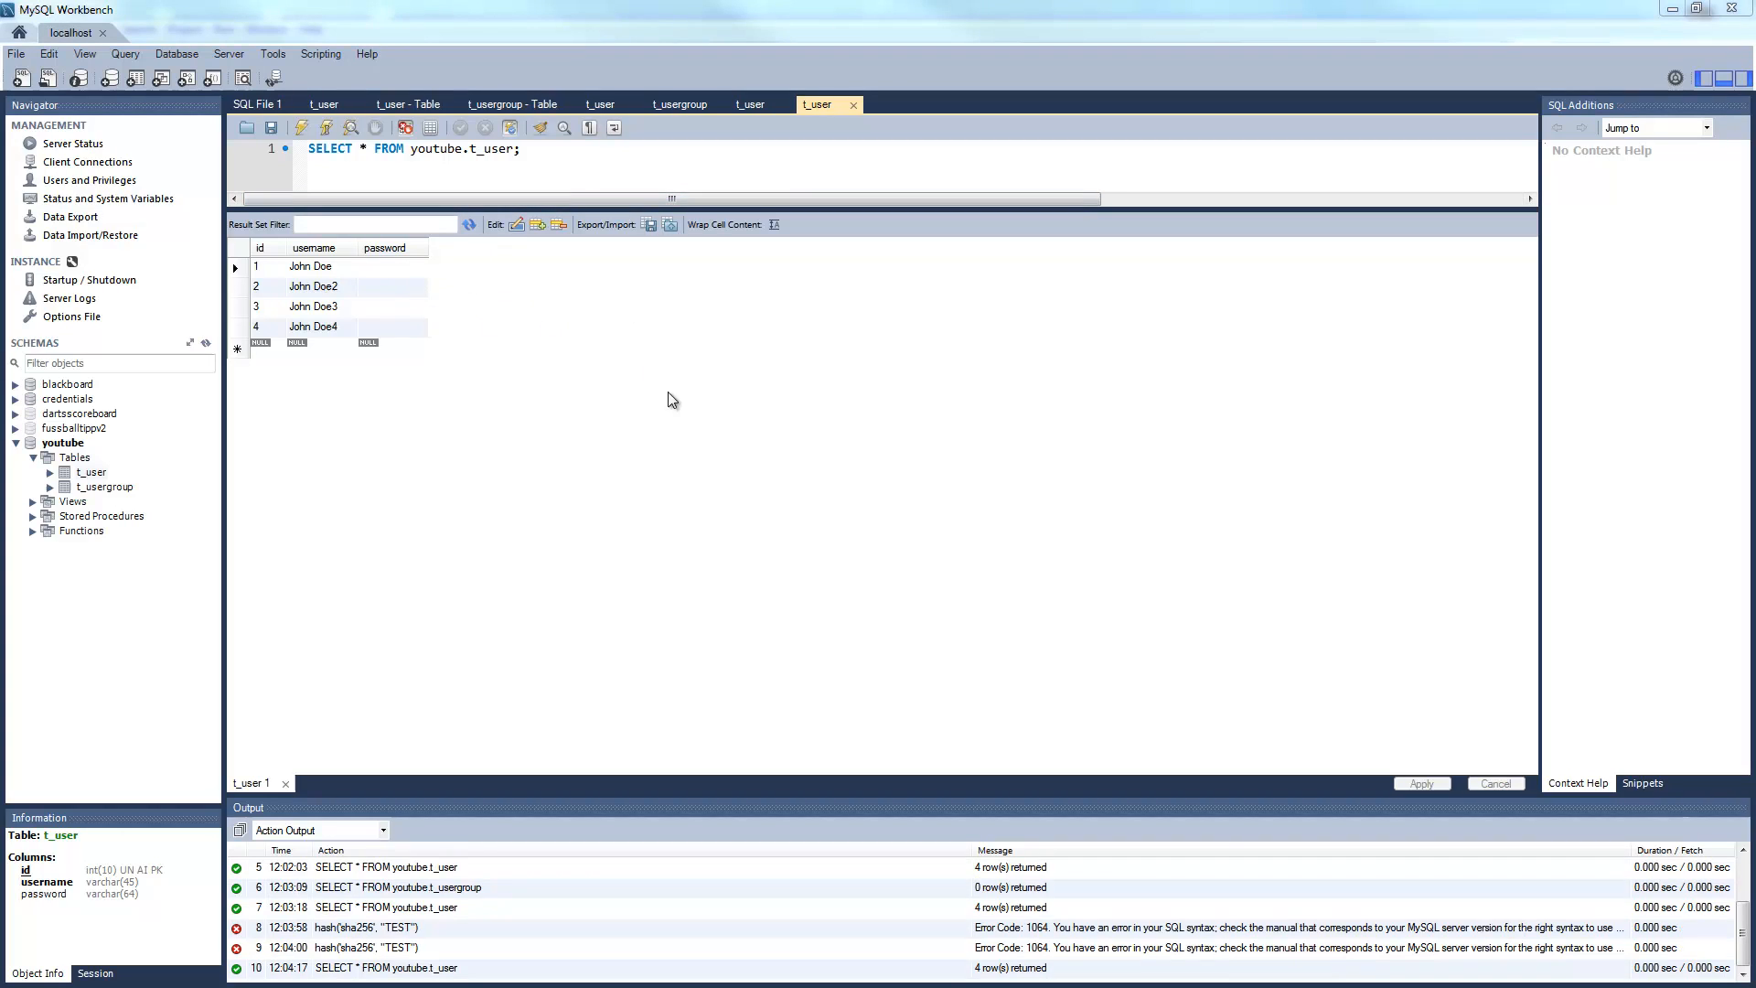
pyautogui.moveTo(664, 463)
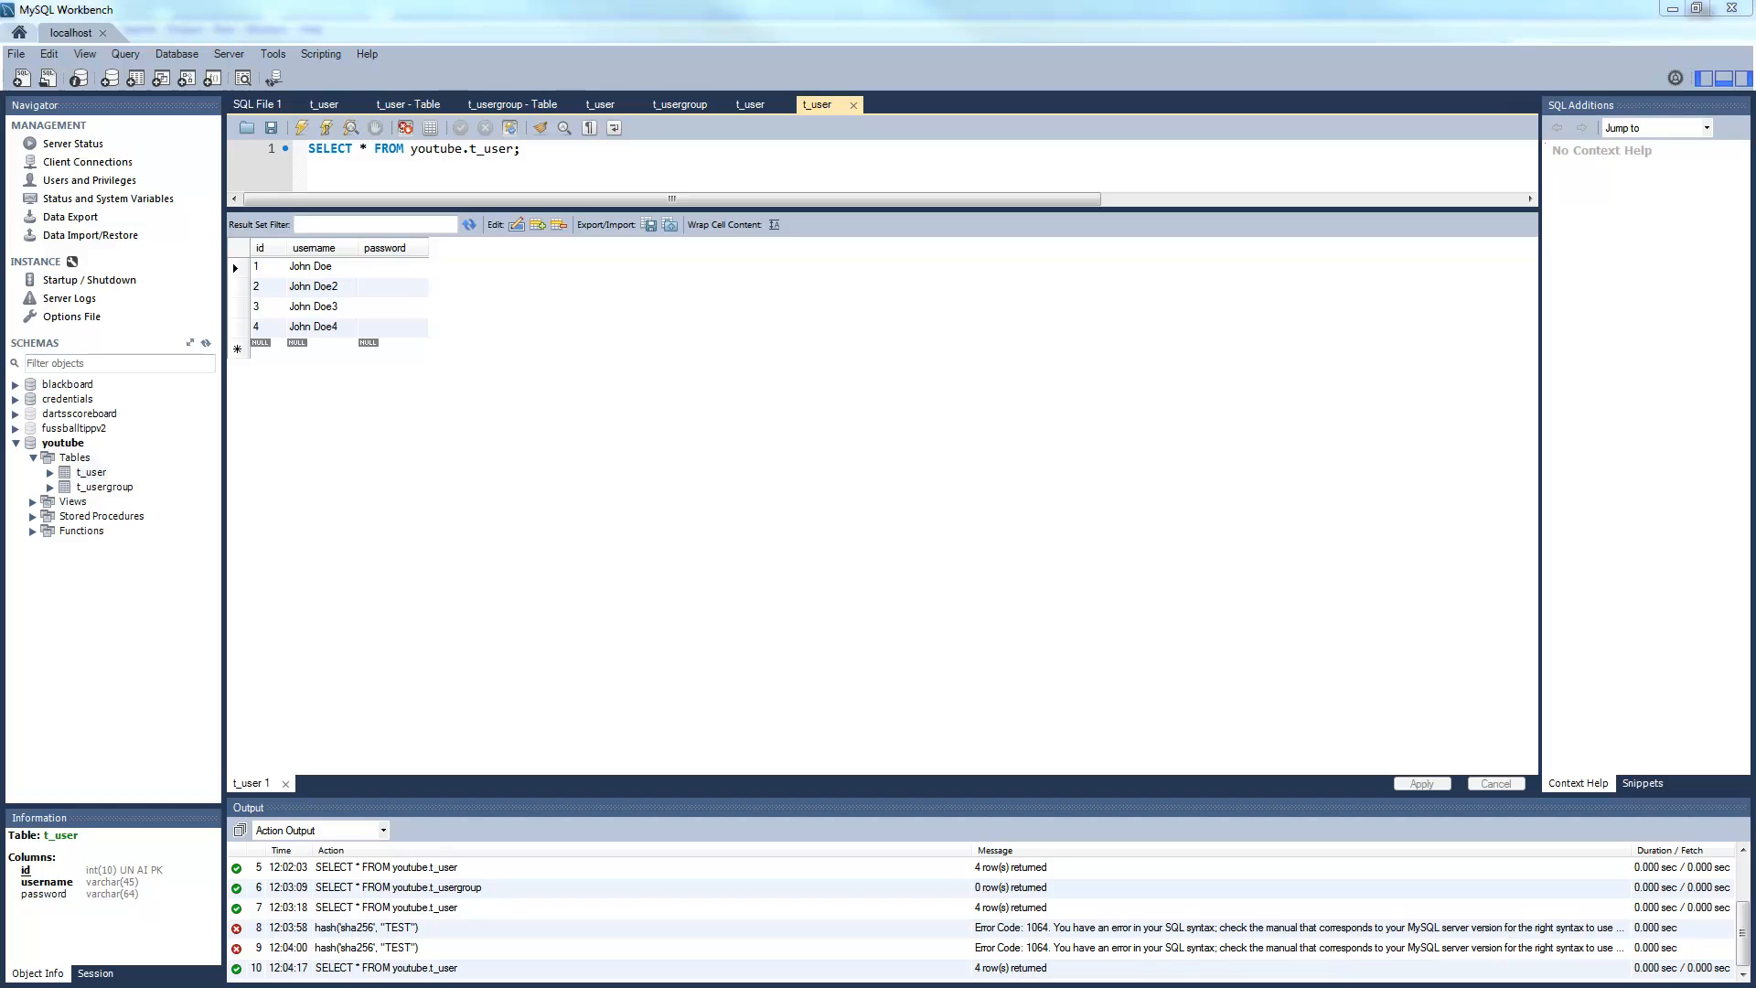
pyautogui.moveTo(1691, 513)
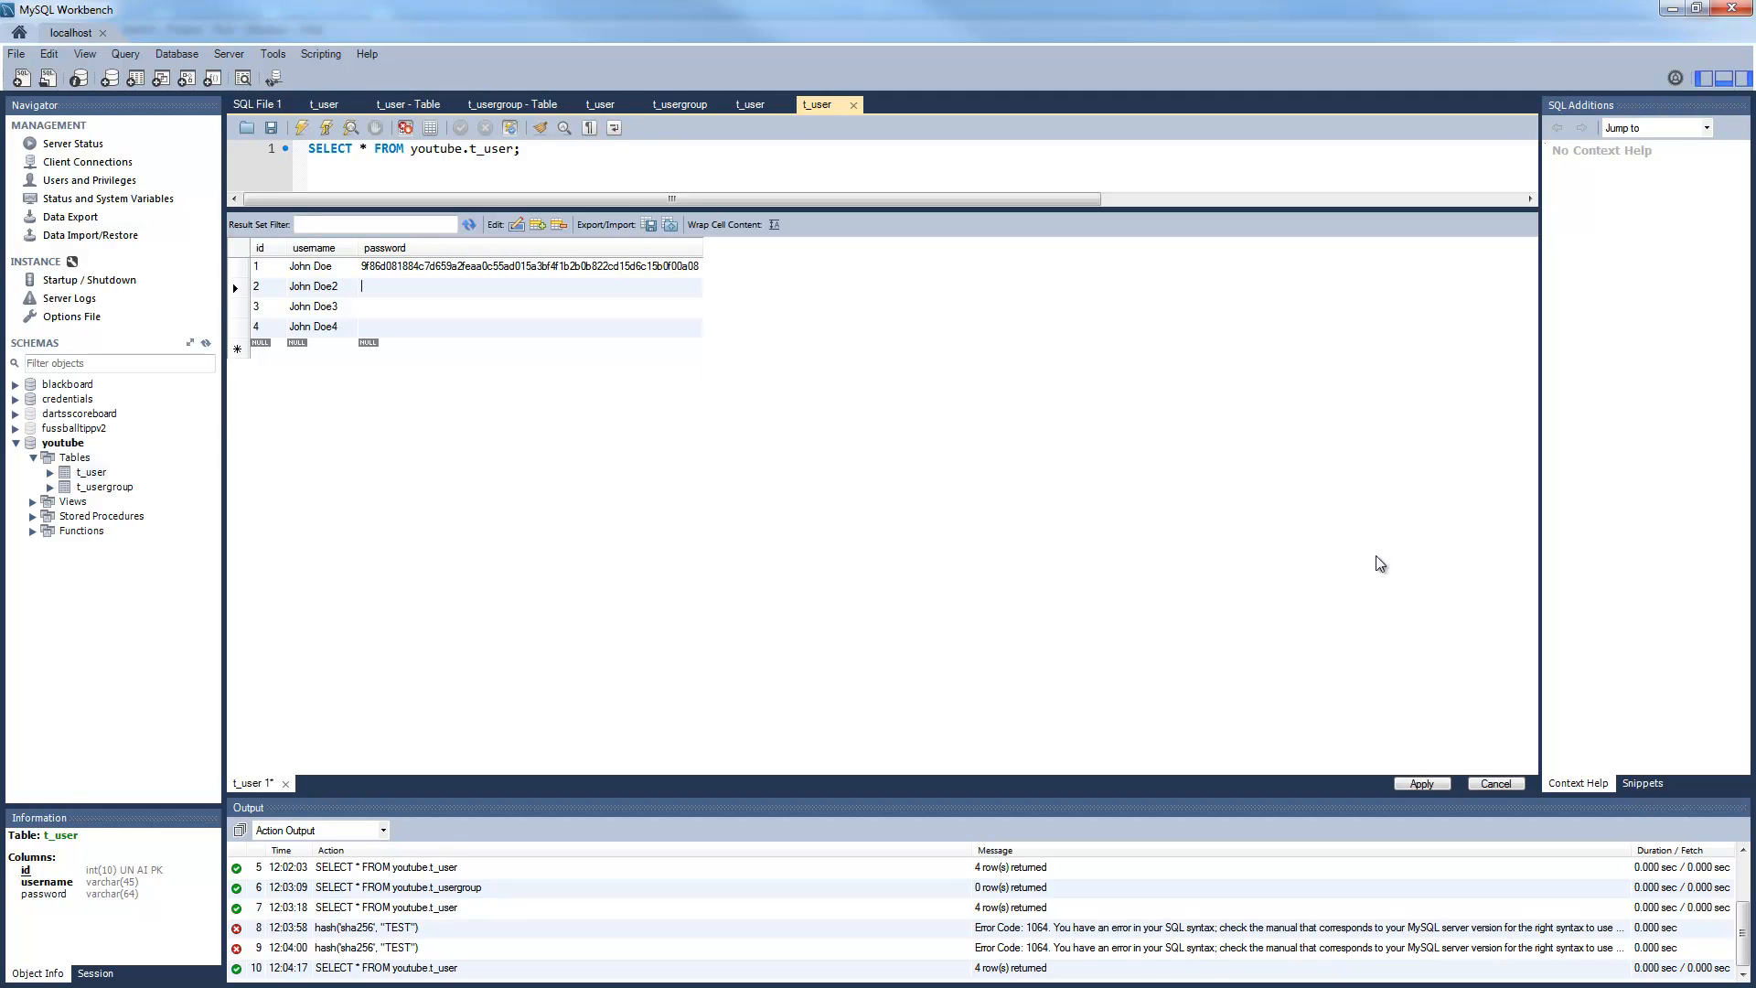
pyautogui.click(1422, 783)
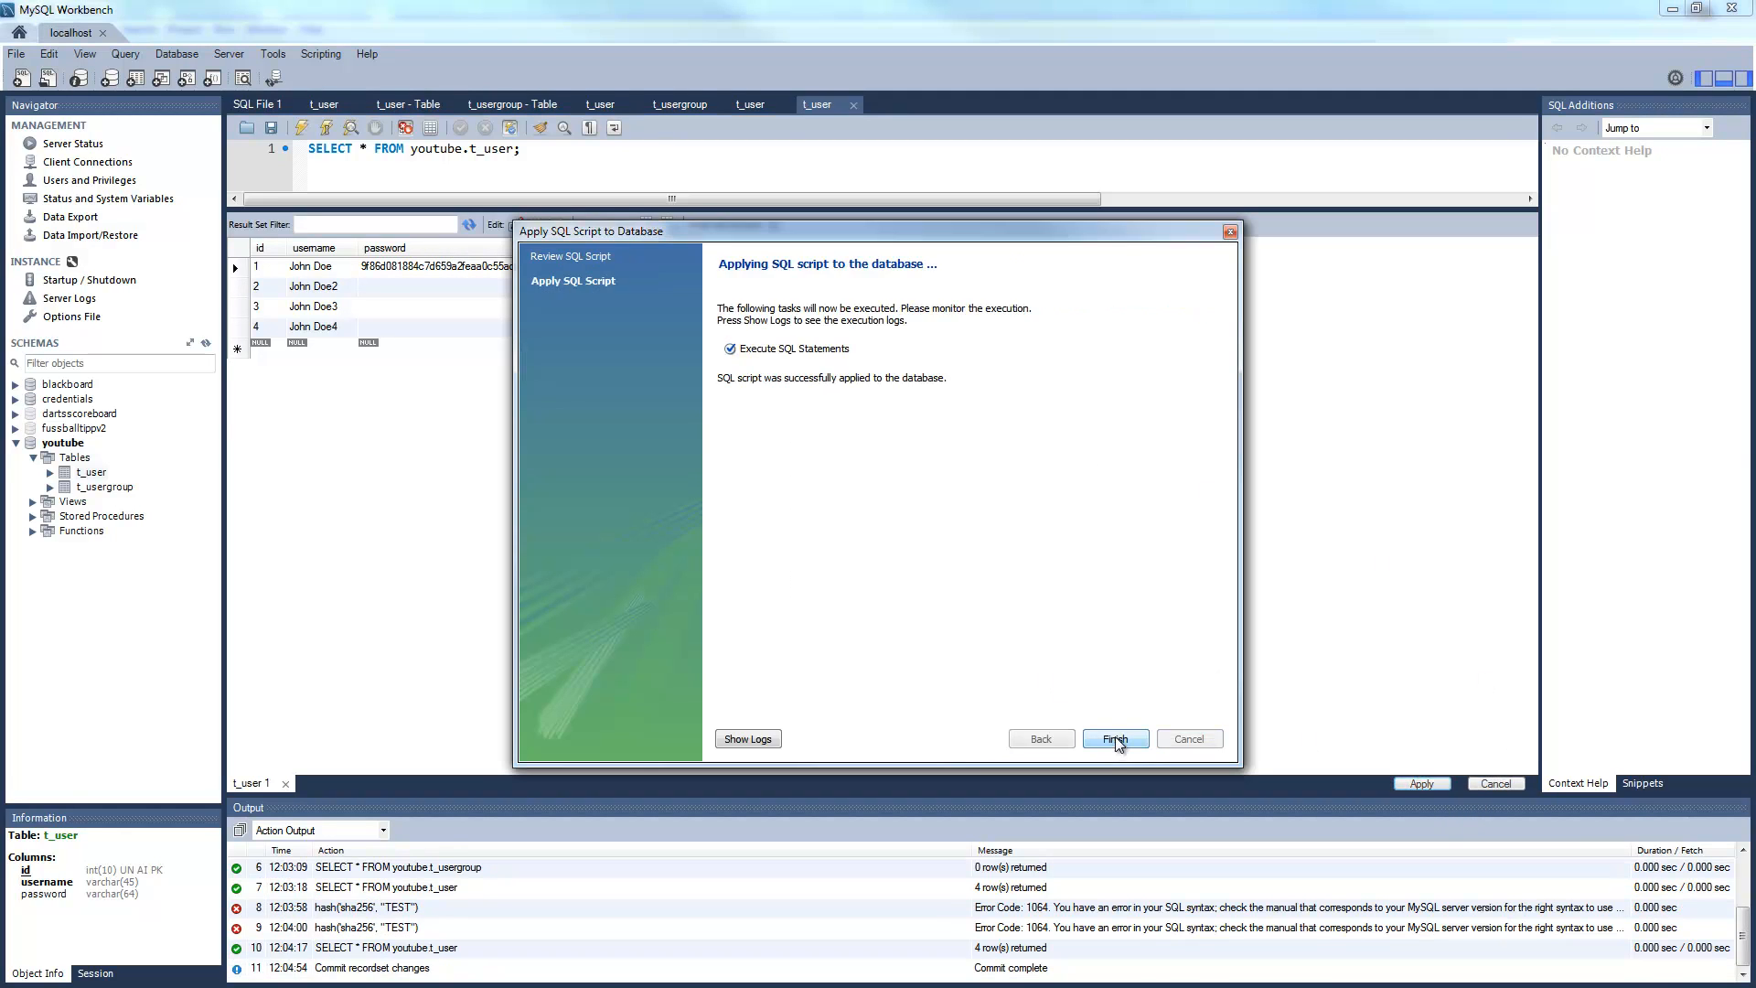
pyautogui.click(1114, 737)
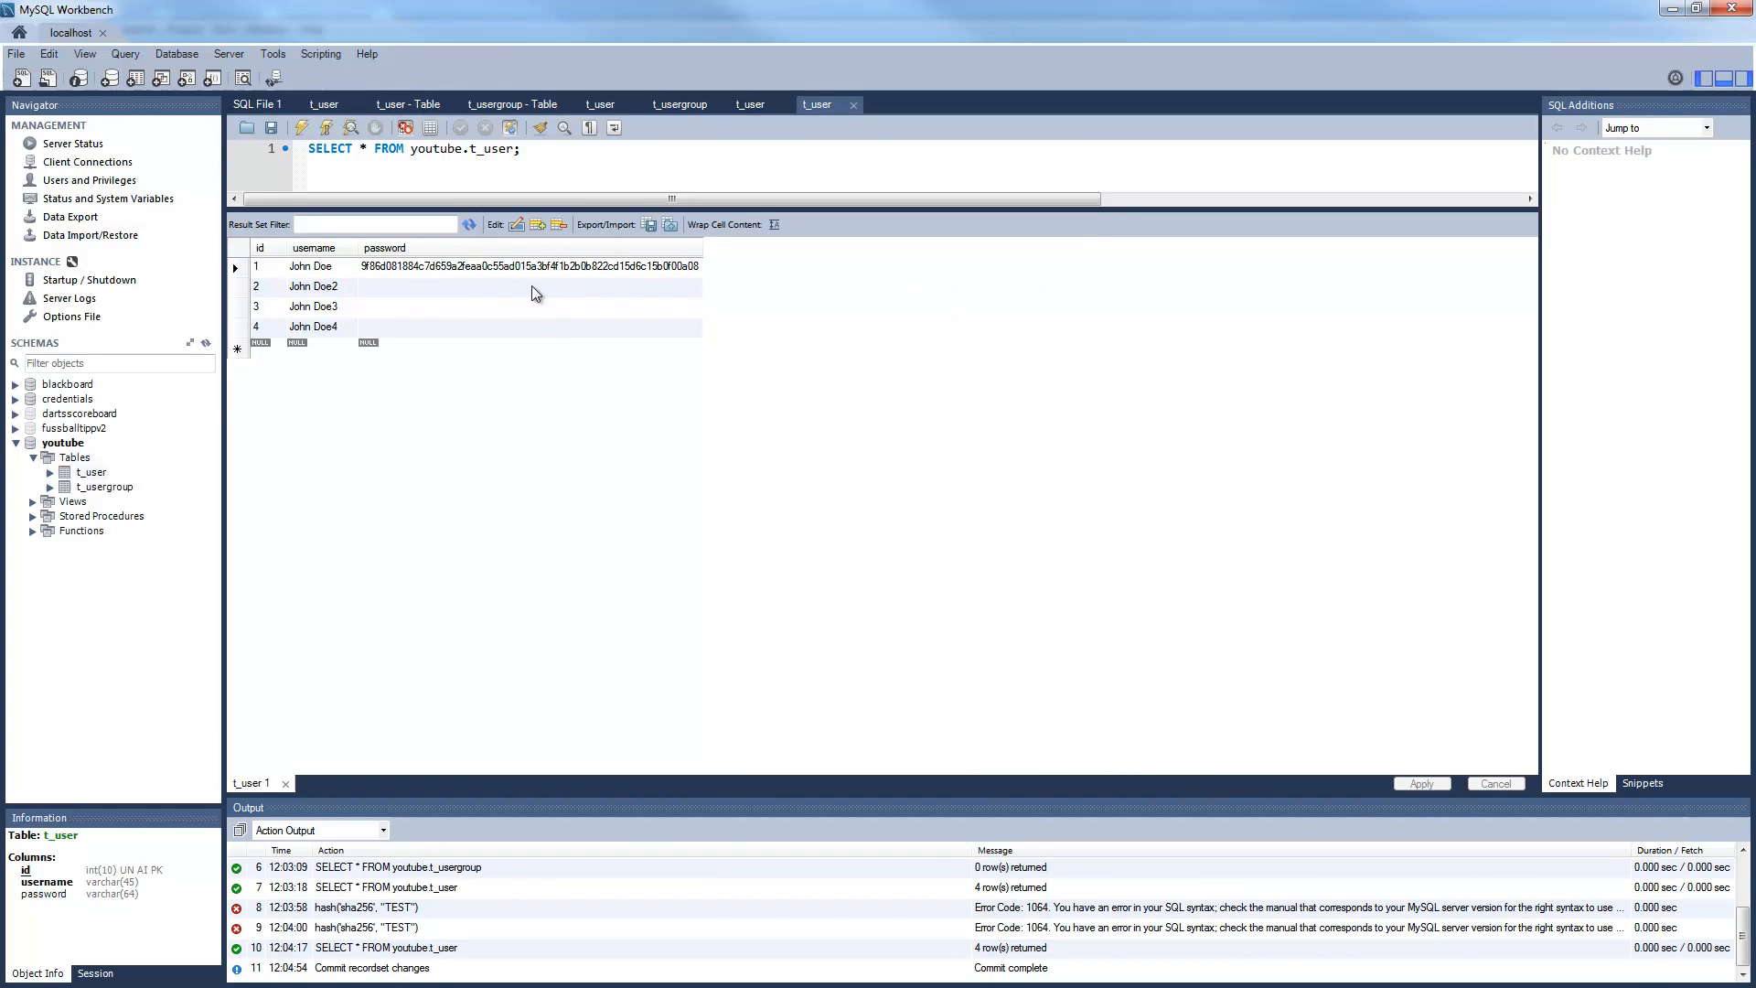
pyautogui.moveTo(379, 296)
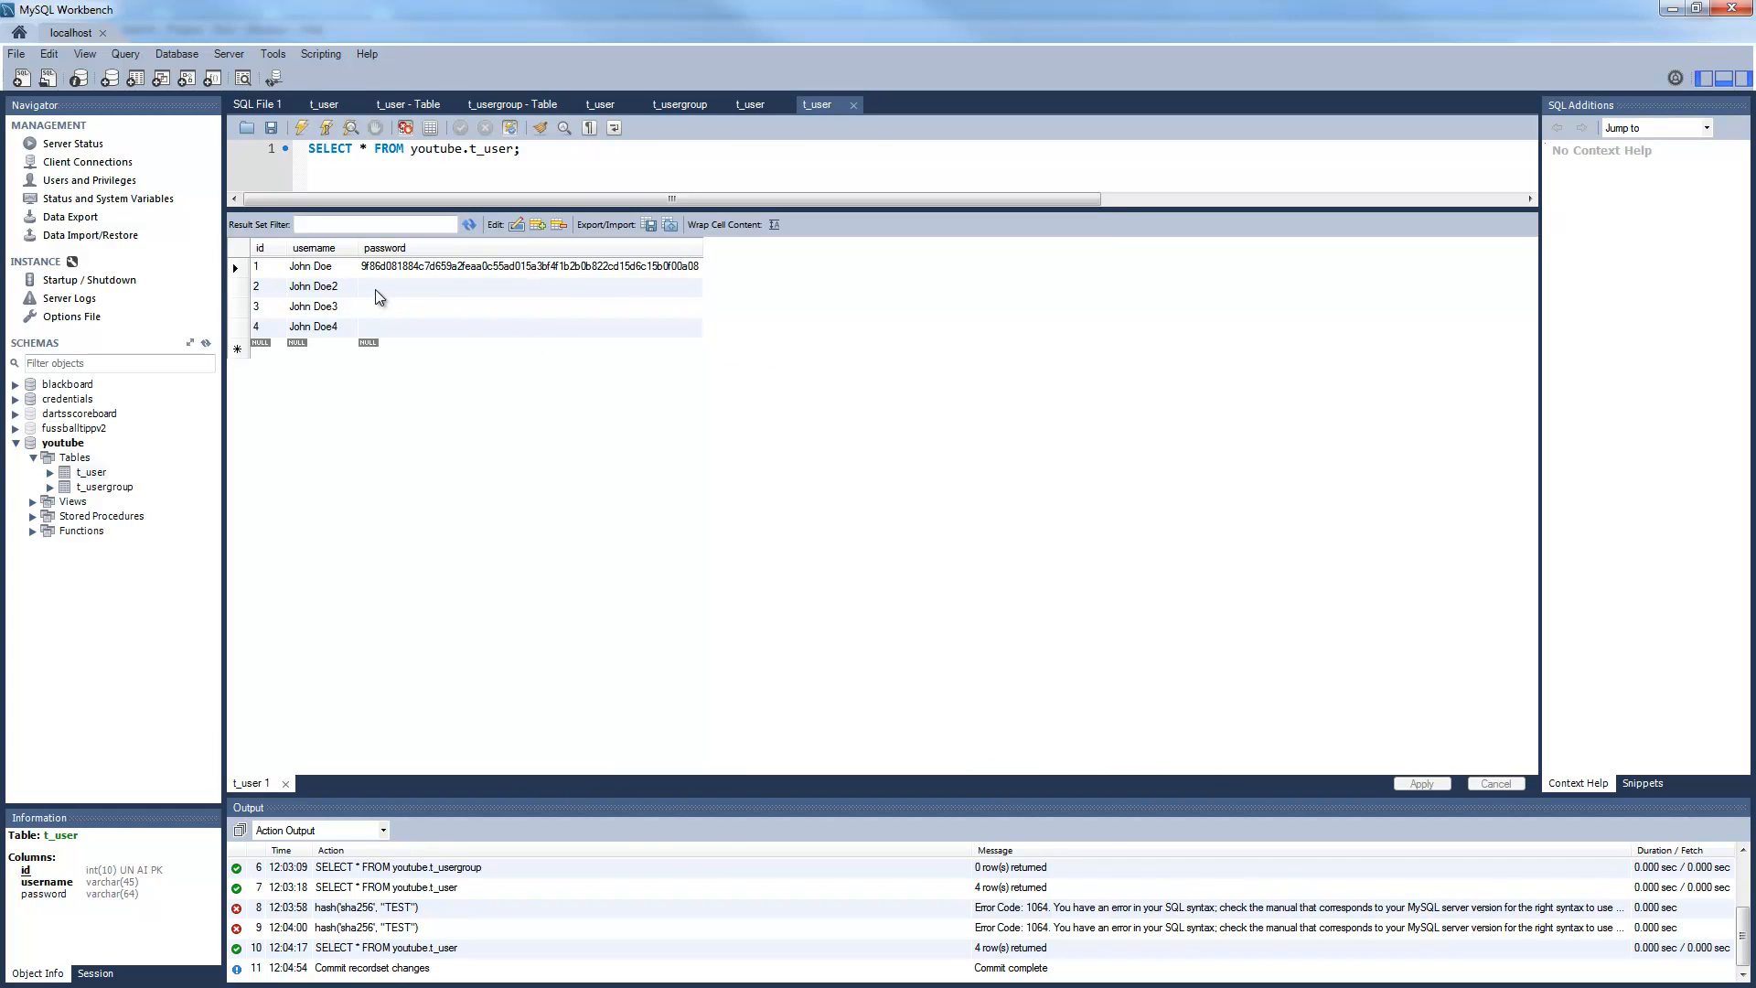
pyautogui.moveTo(348, 278)
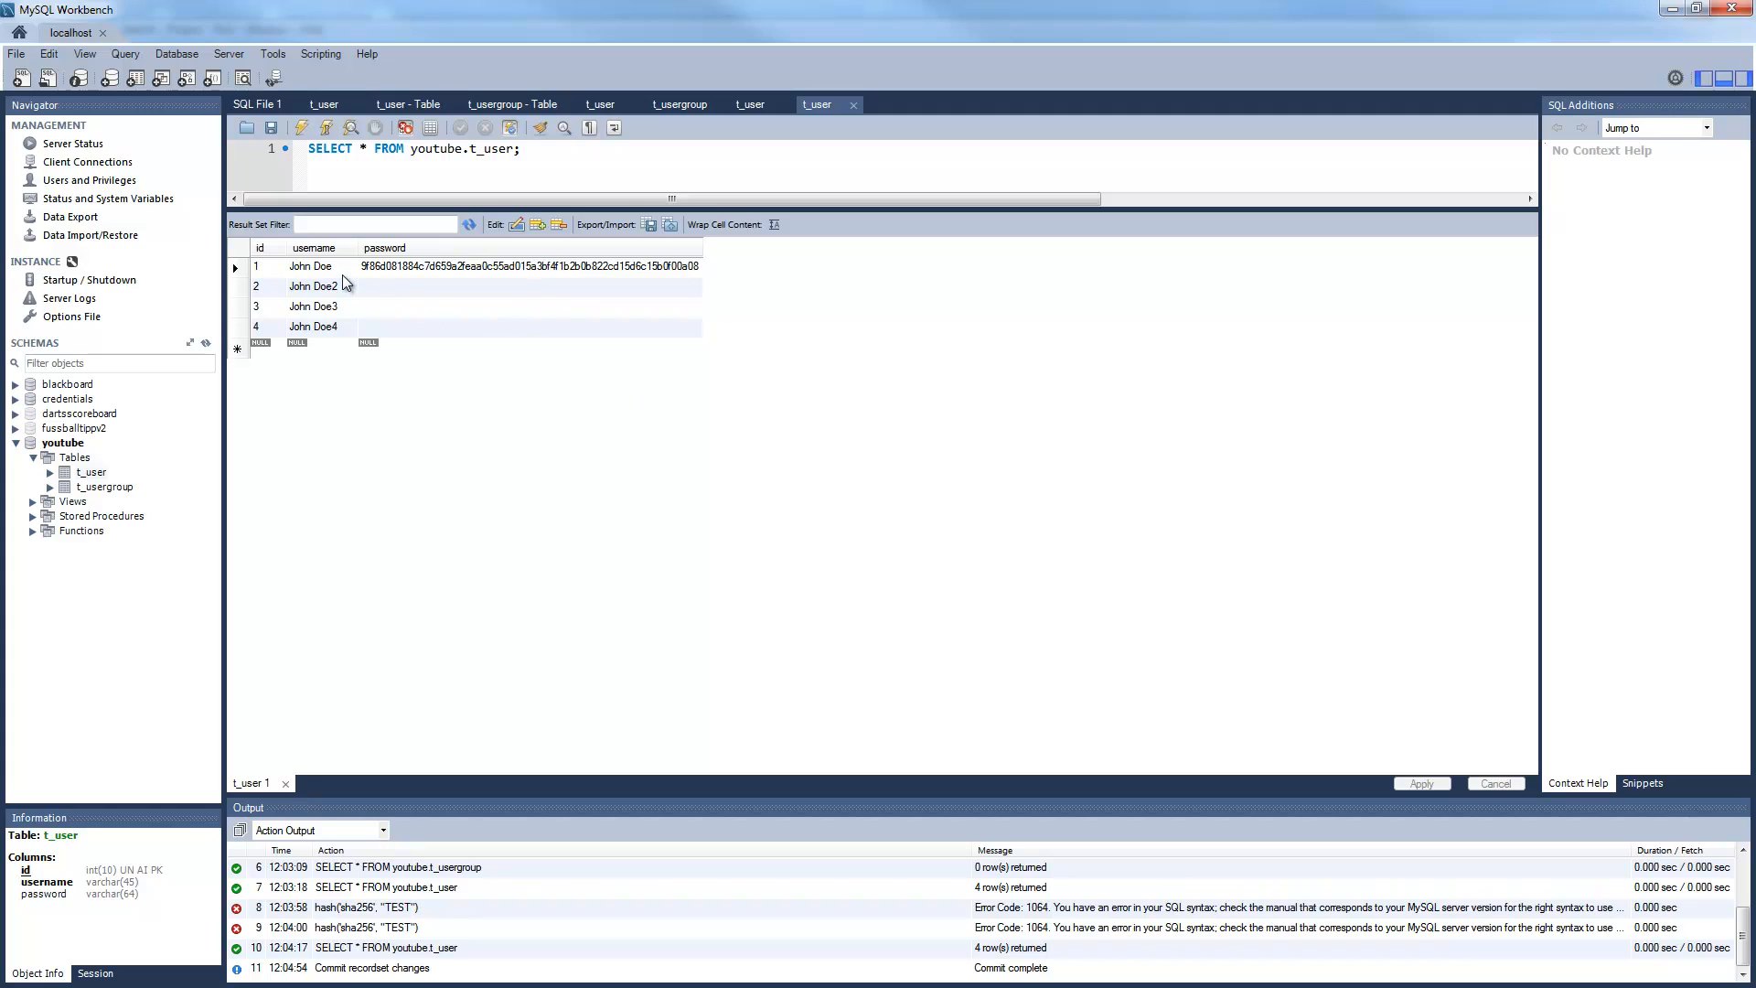
pyautogui.click(527, 266)
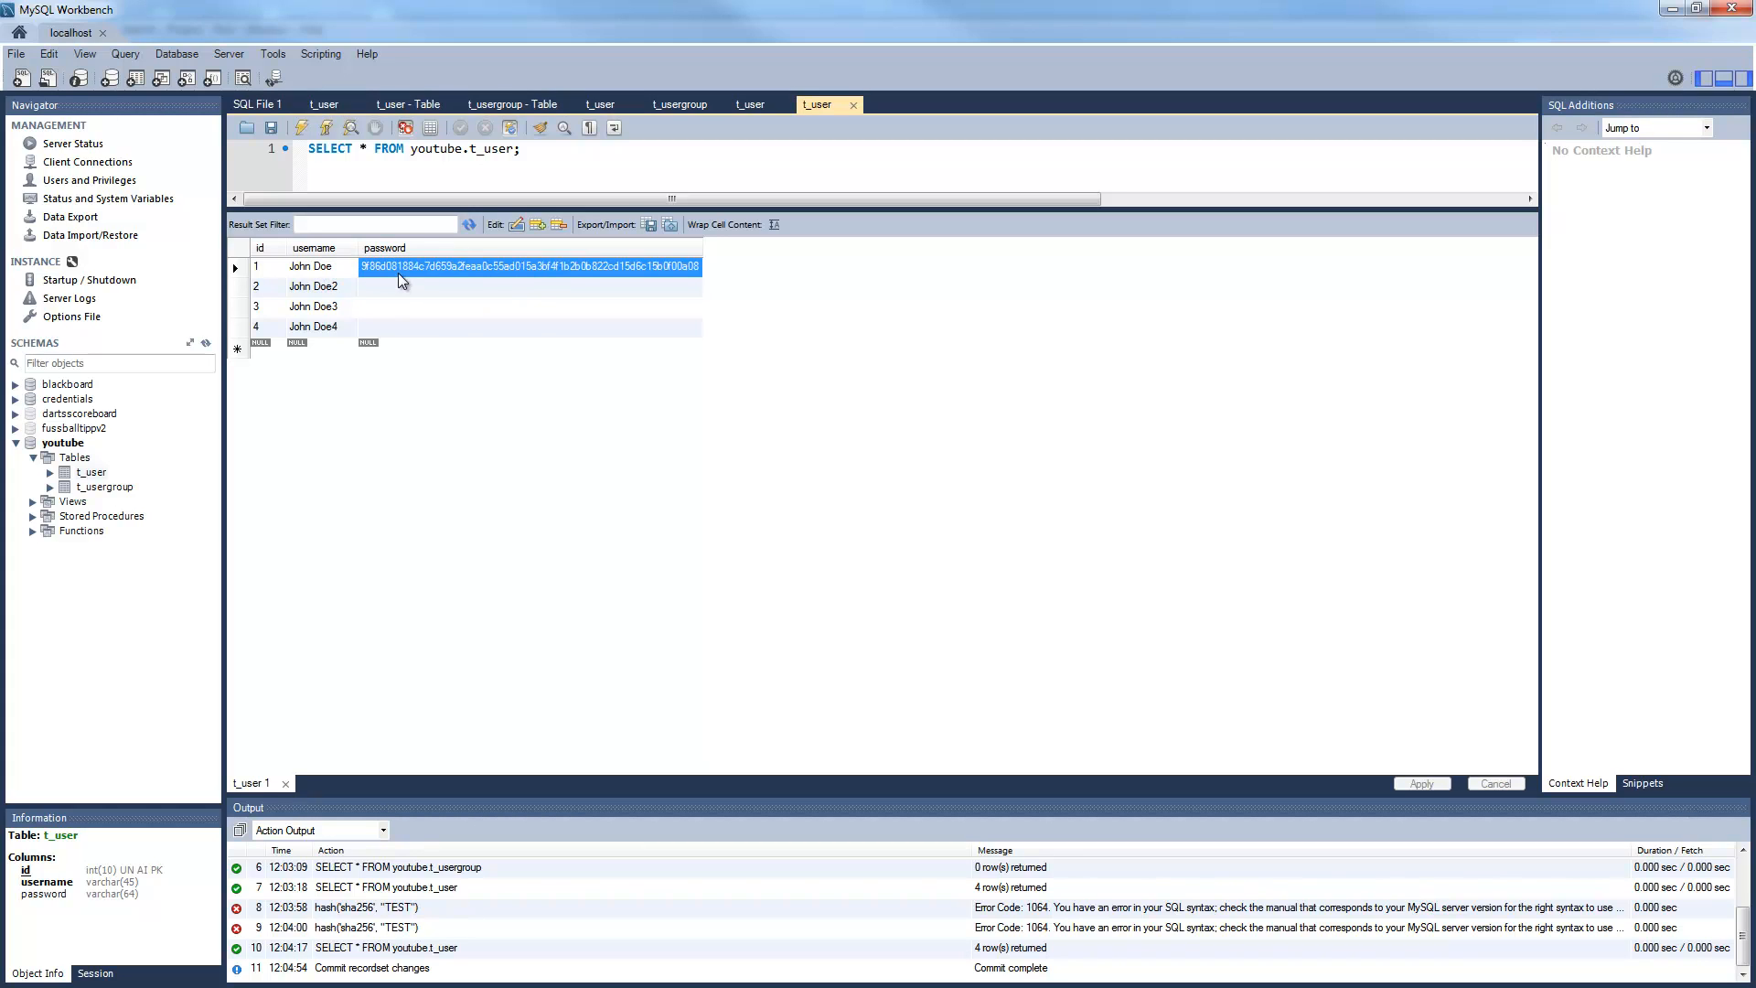
pyautogui.moveTo(540, 490)
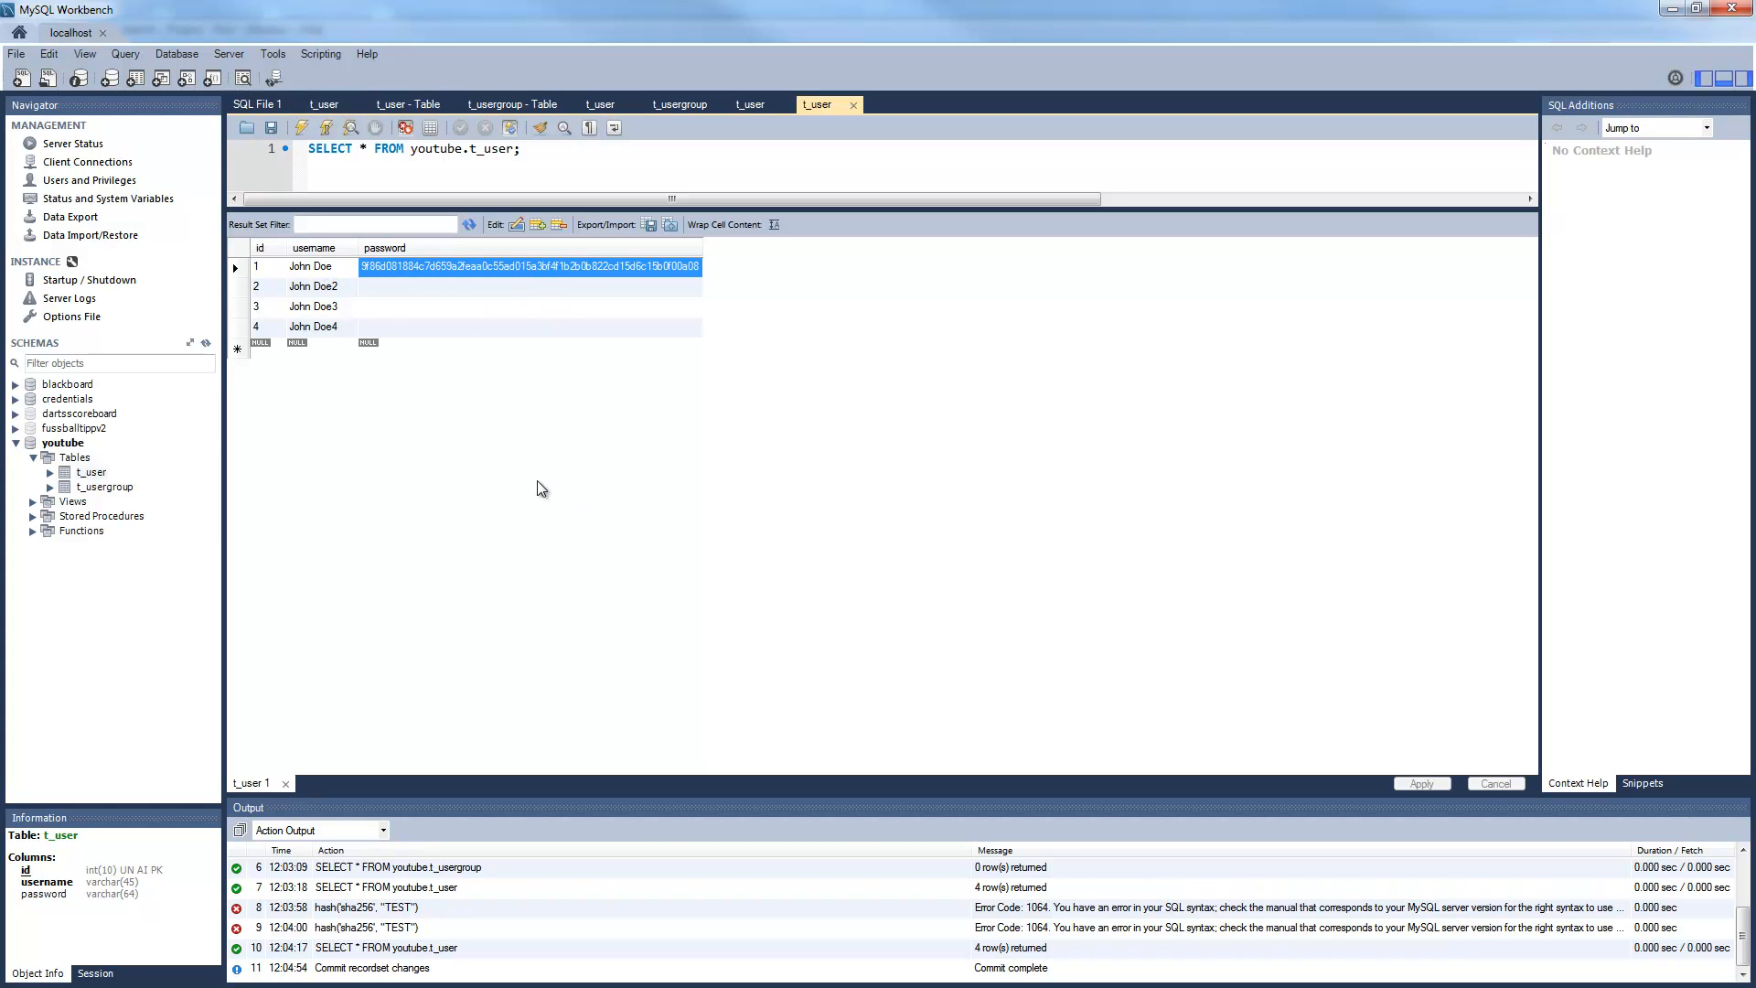
pyautogui.moveTo(106, 496)
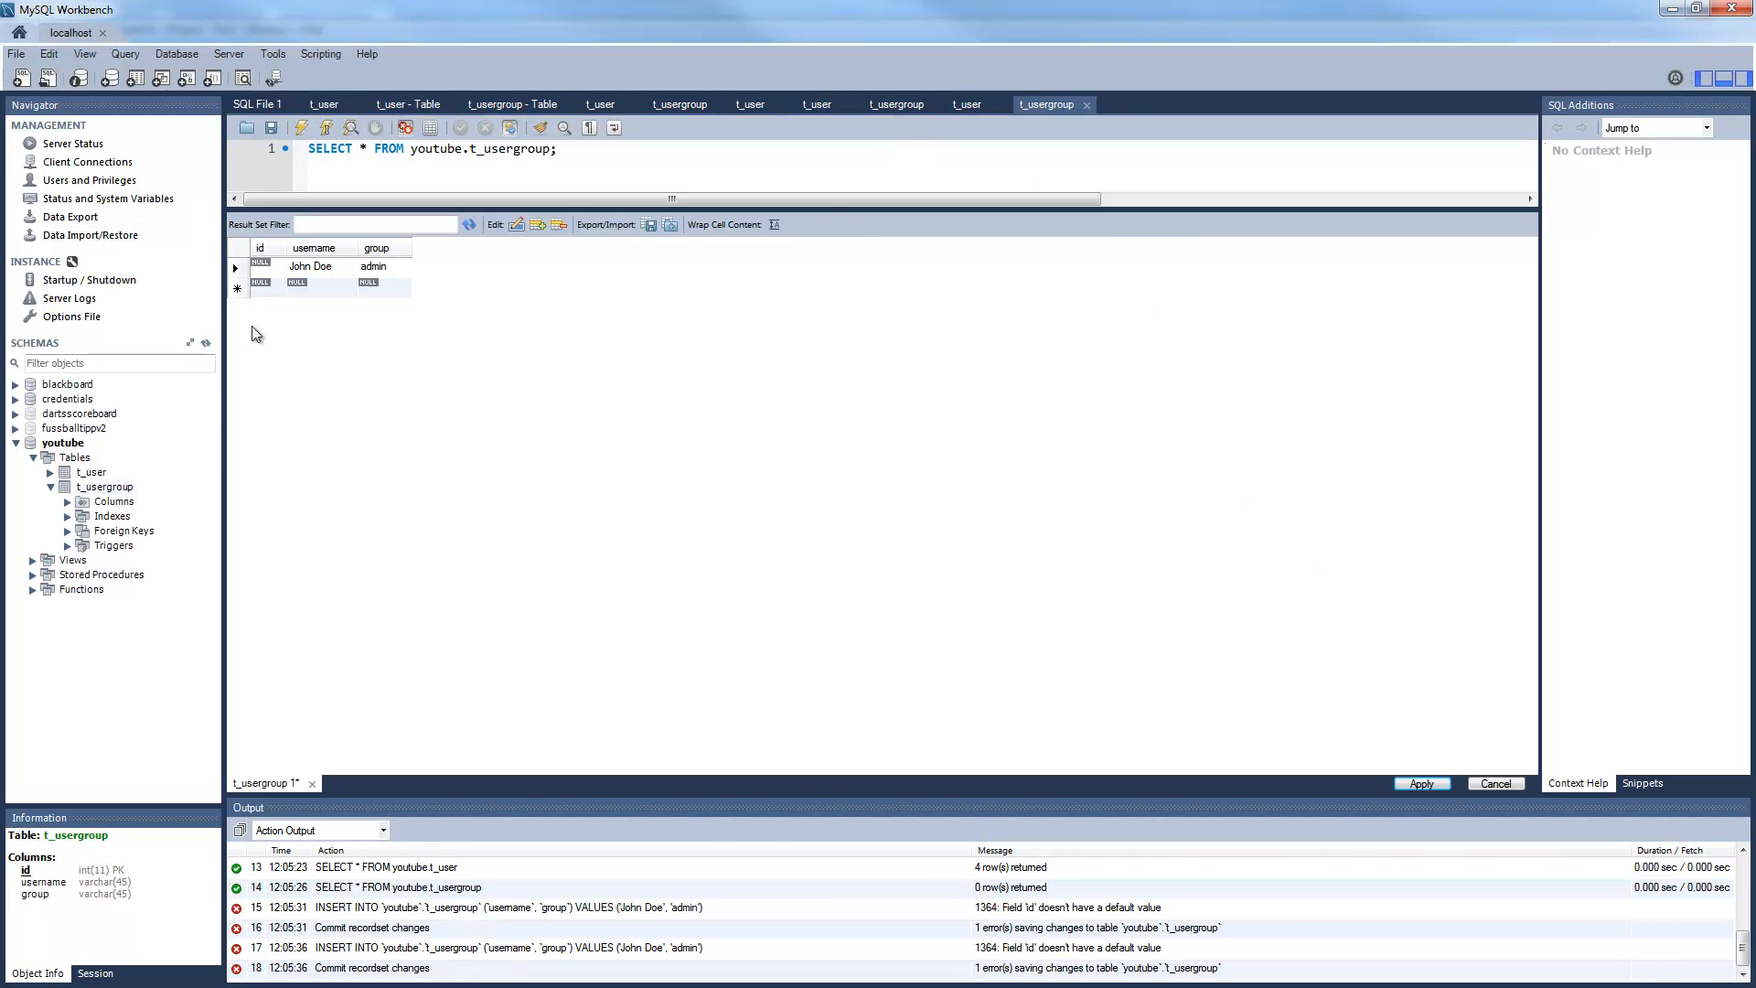
# Insert and commit a t_usergroup row placing John Doe in the admin group
pyautogui.click(1419, 783)
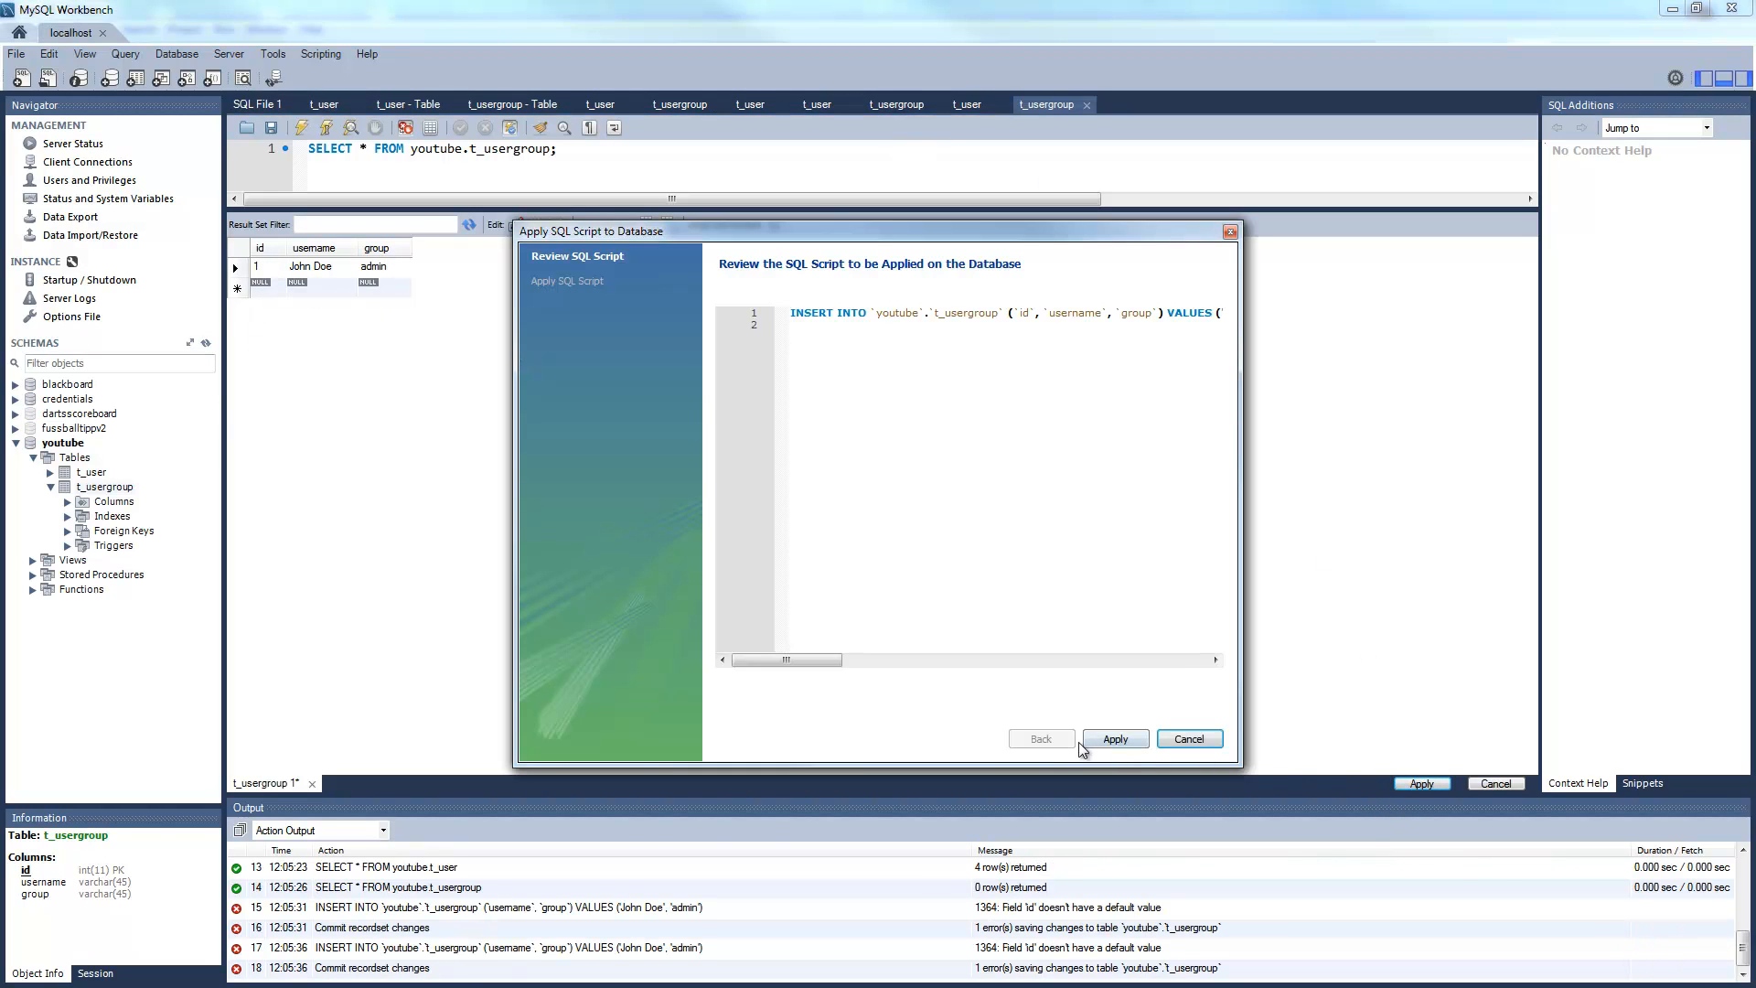
pyautogui.click(1114, 737)
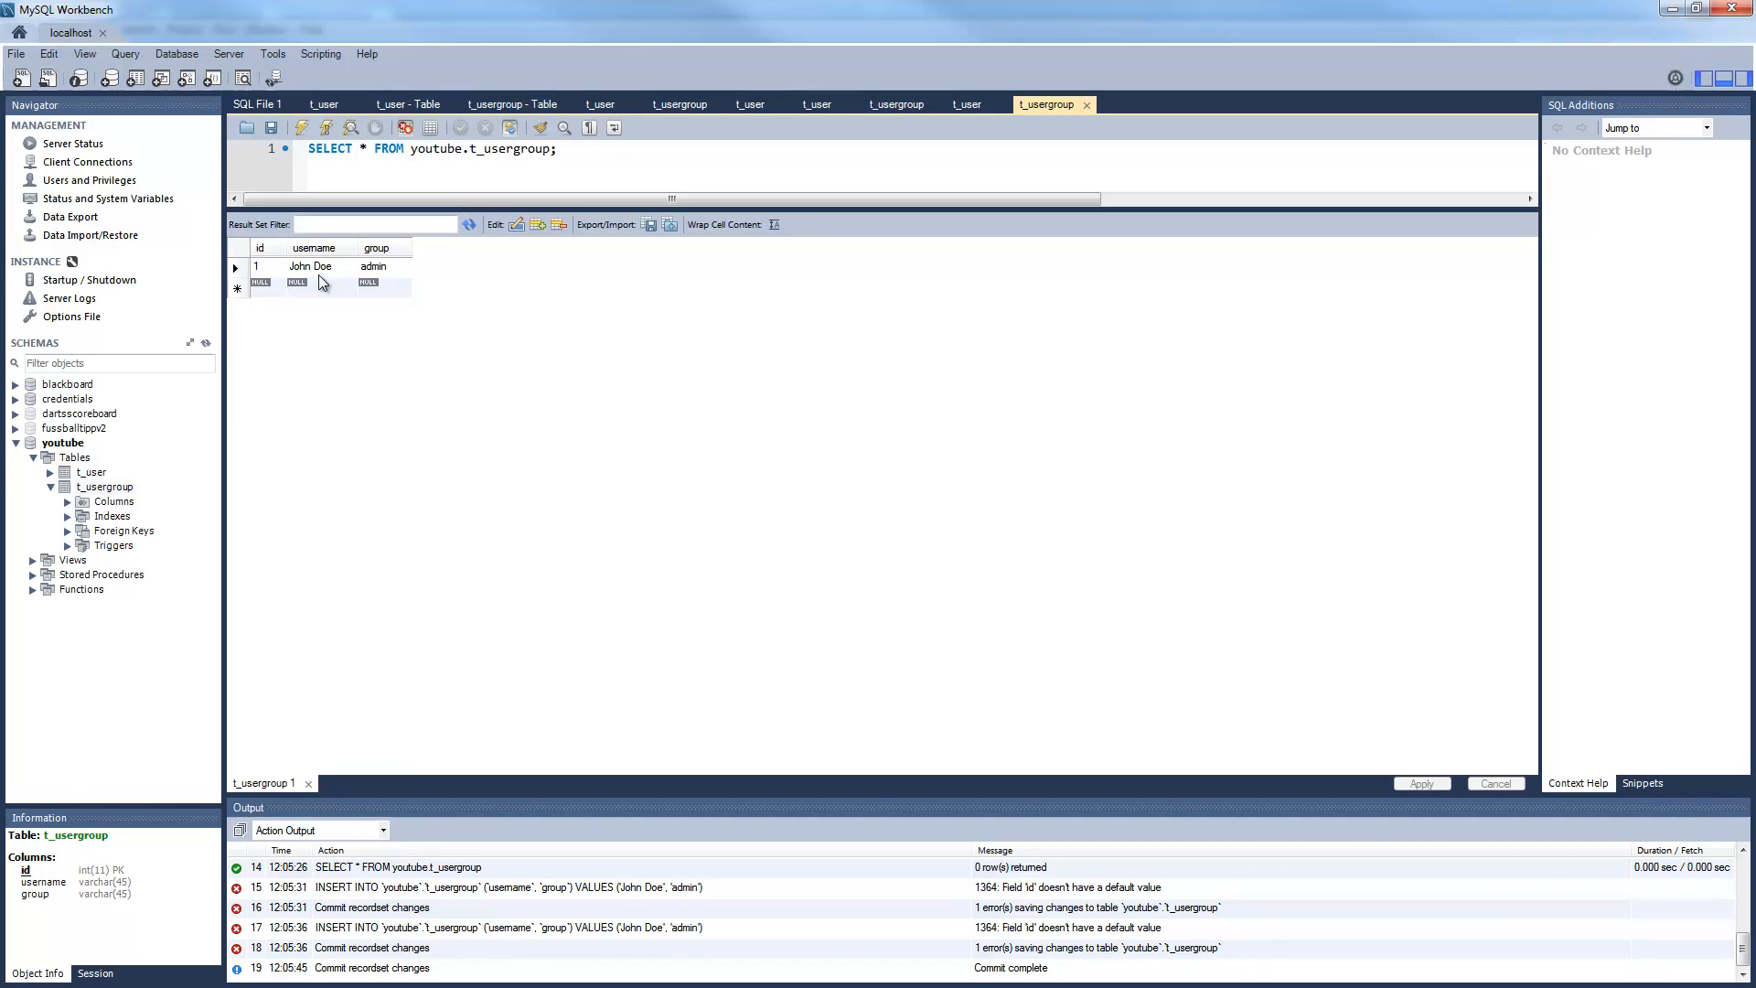
pyautogui.moveTo(393, 270)
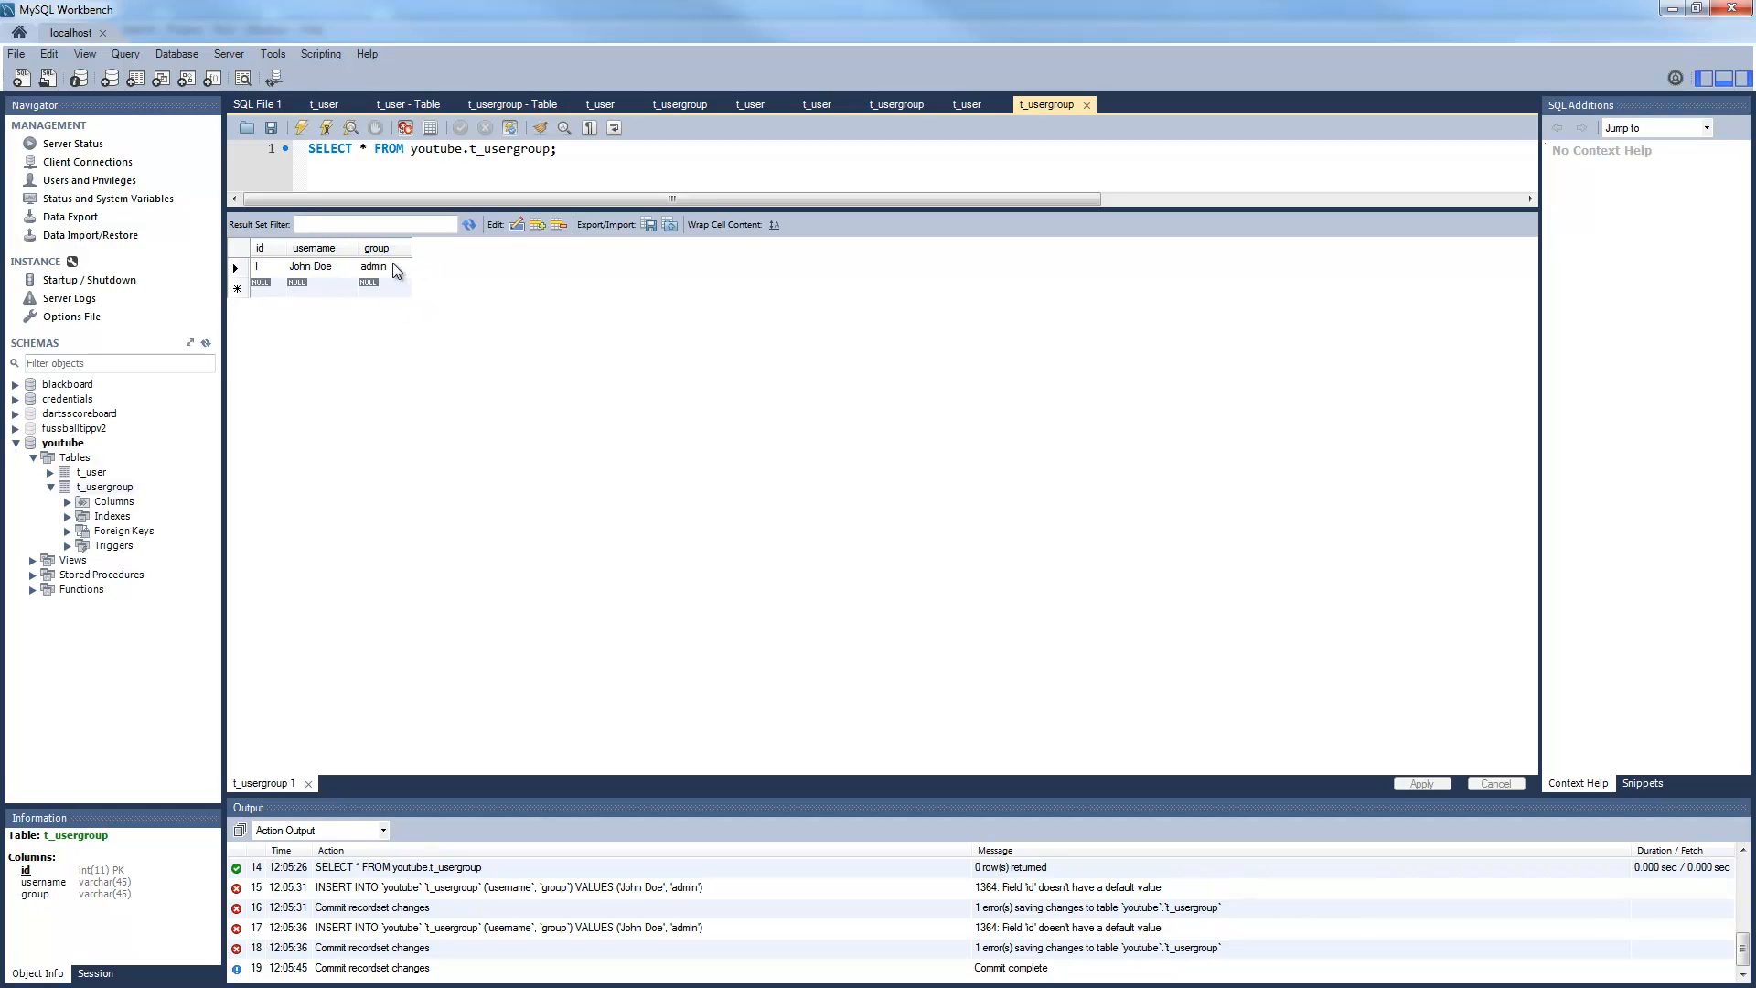
pyautogui.click(381, 267)
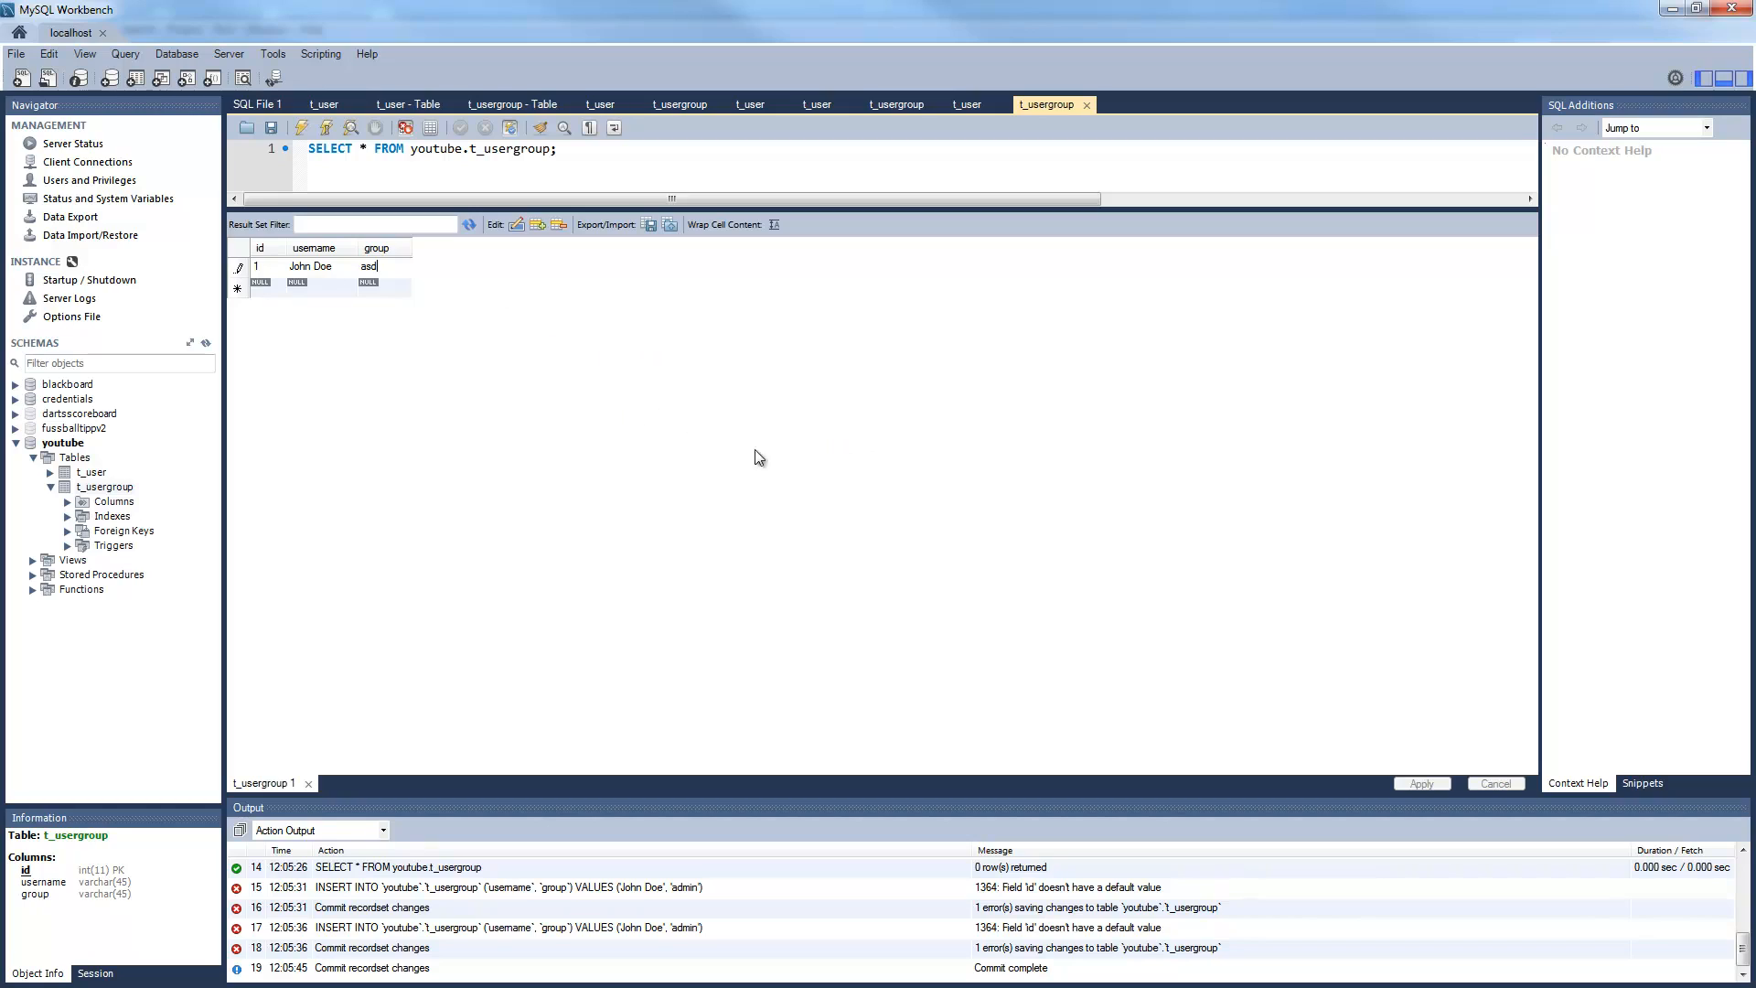
pyautogui.moveTo(1015, 576)
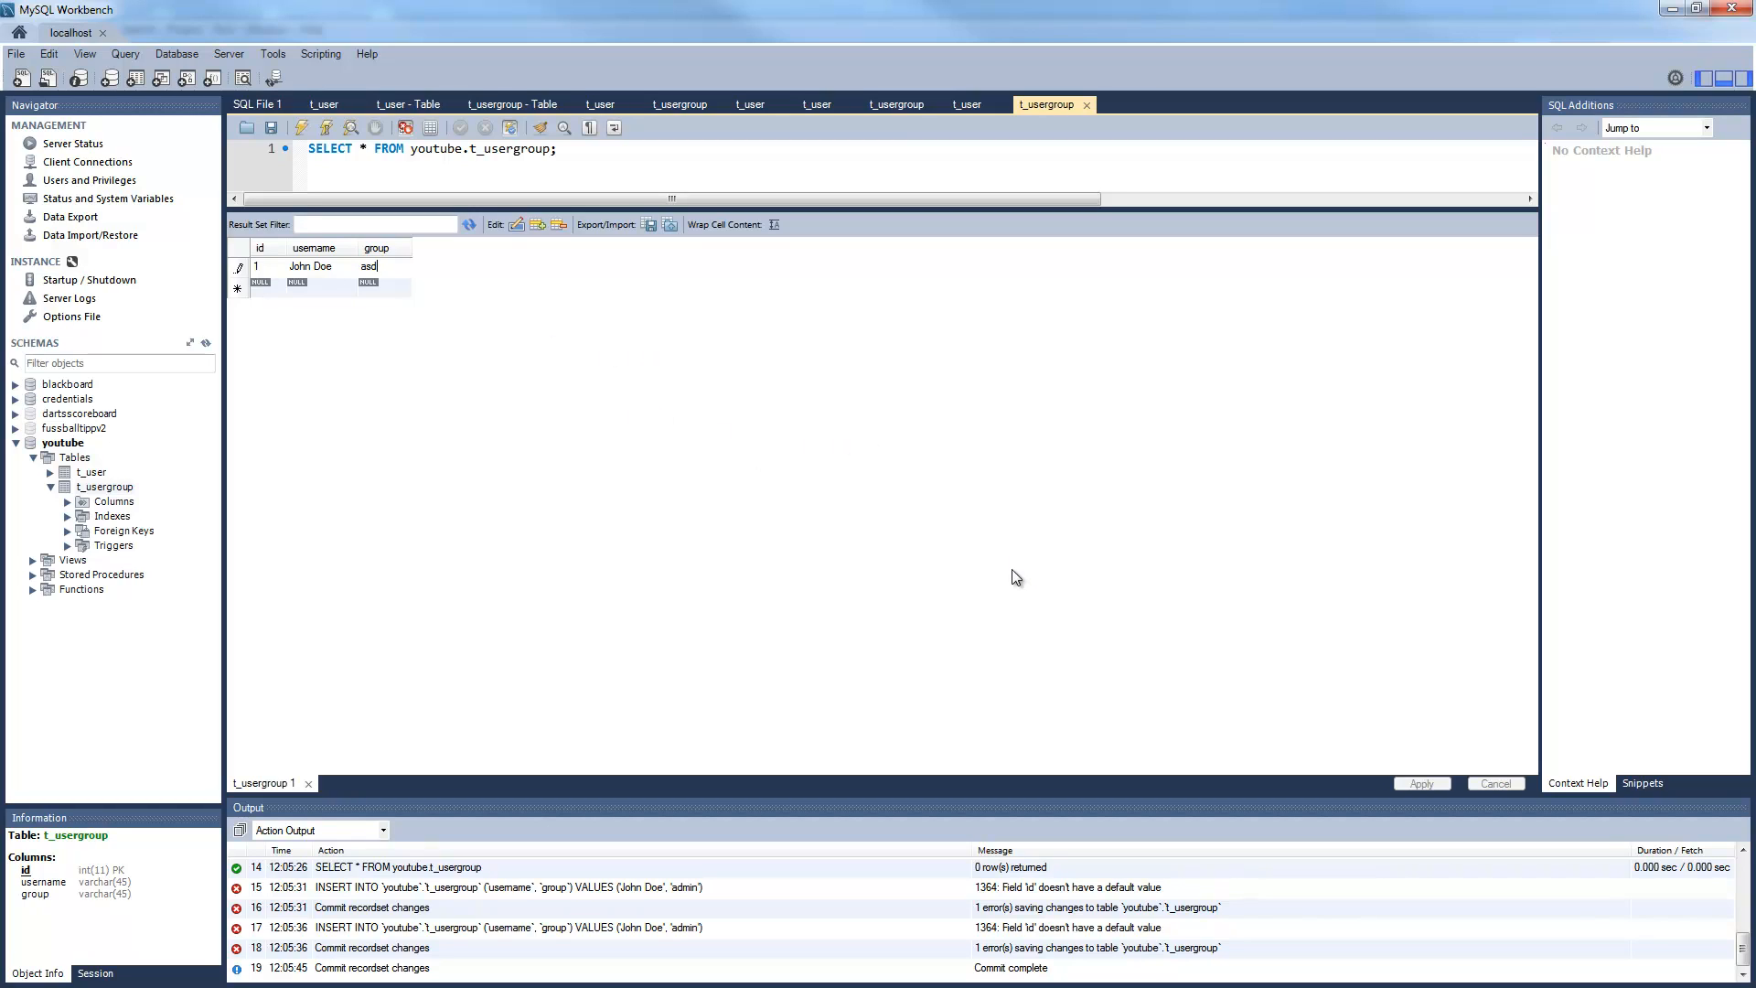
pyautogui.write('admin')
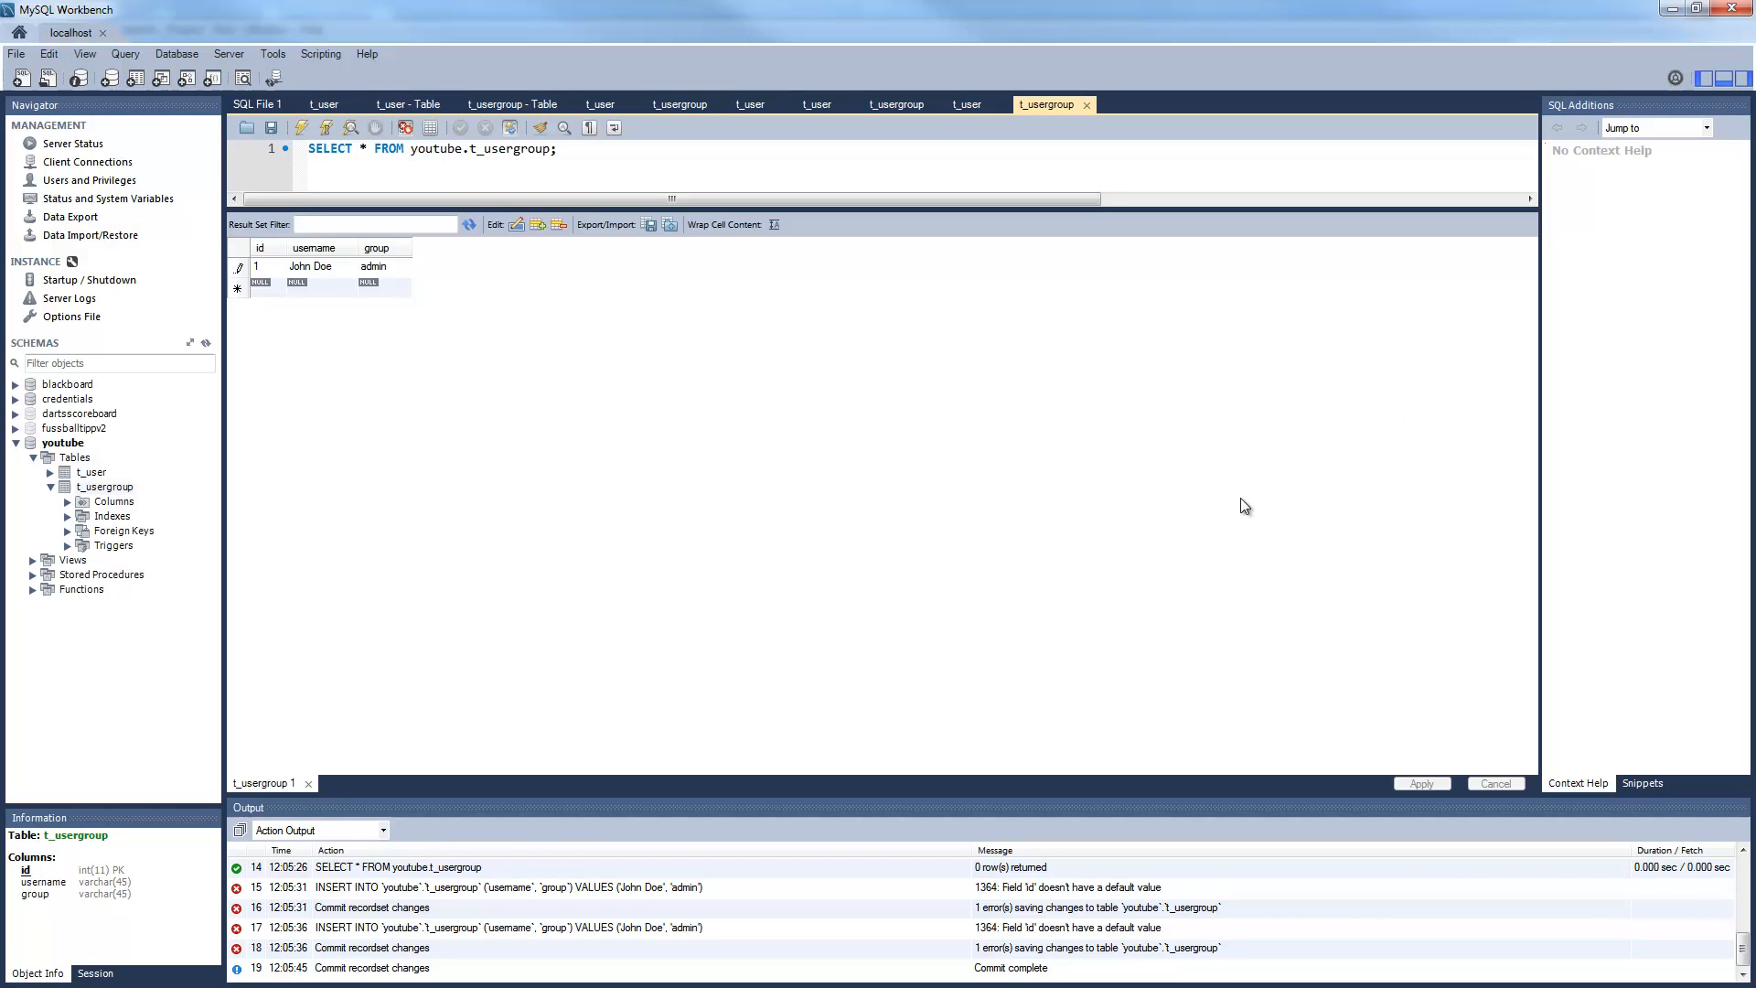
pyautogui.moveTo(1281, 626)
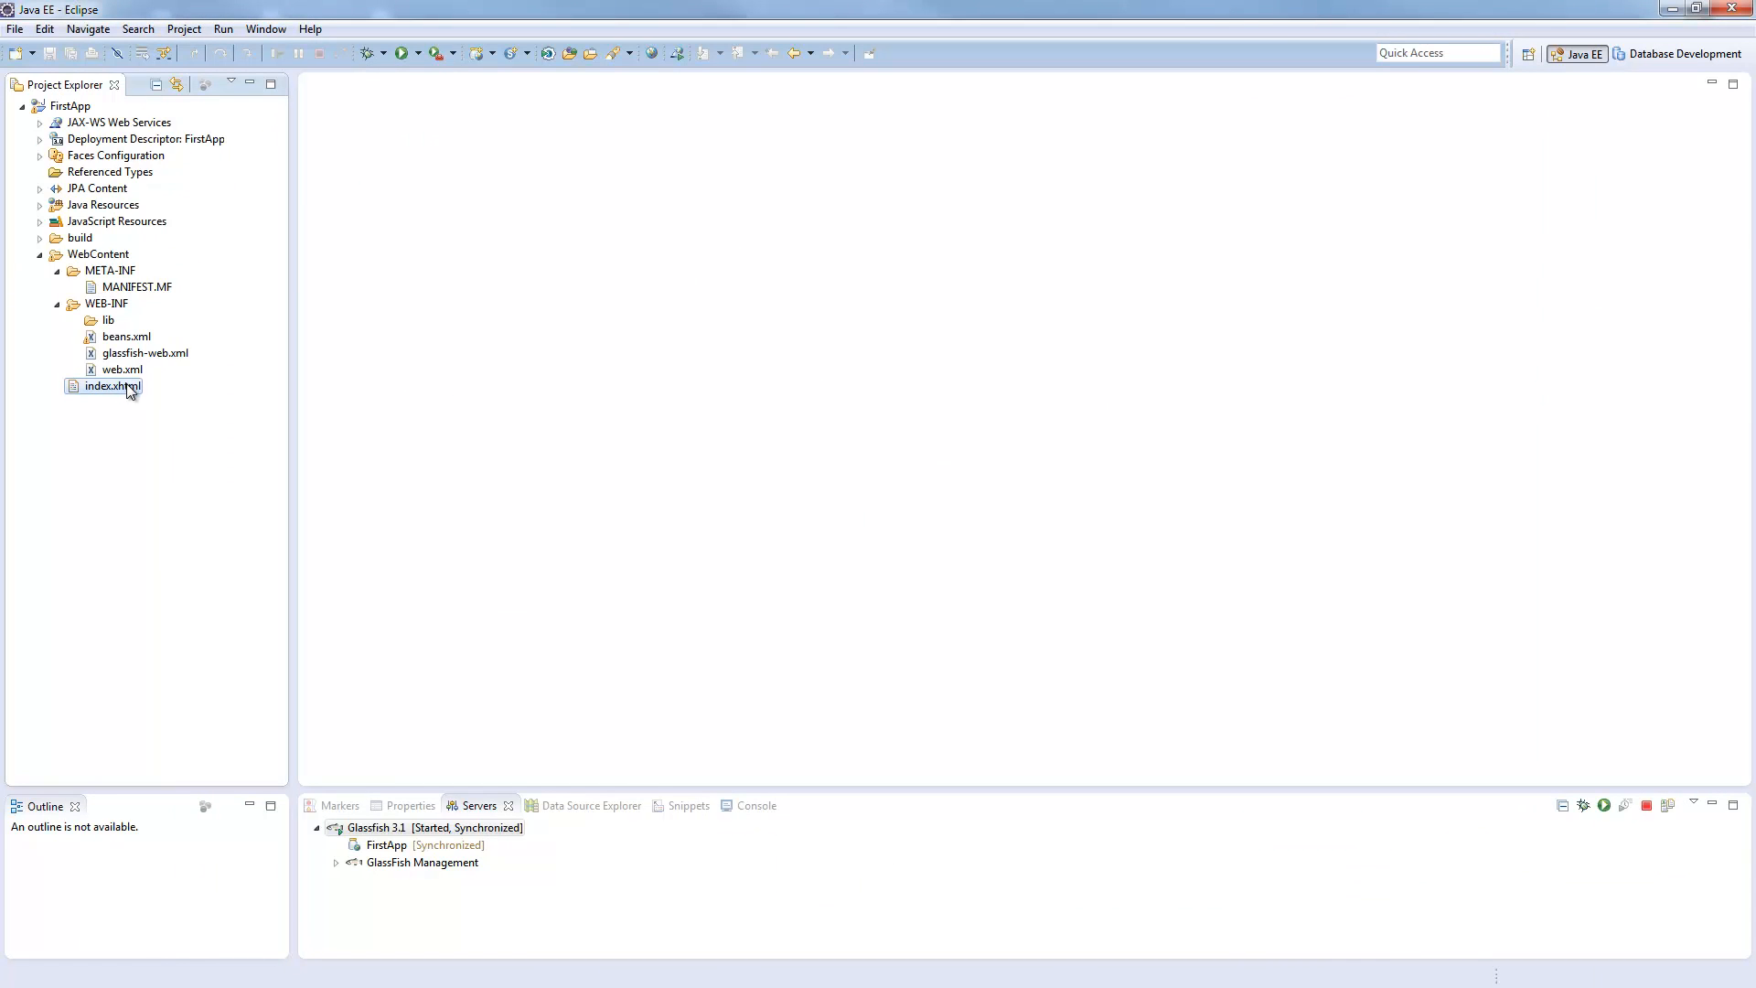
pyautogui.moveTo(653, 53)
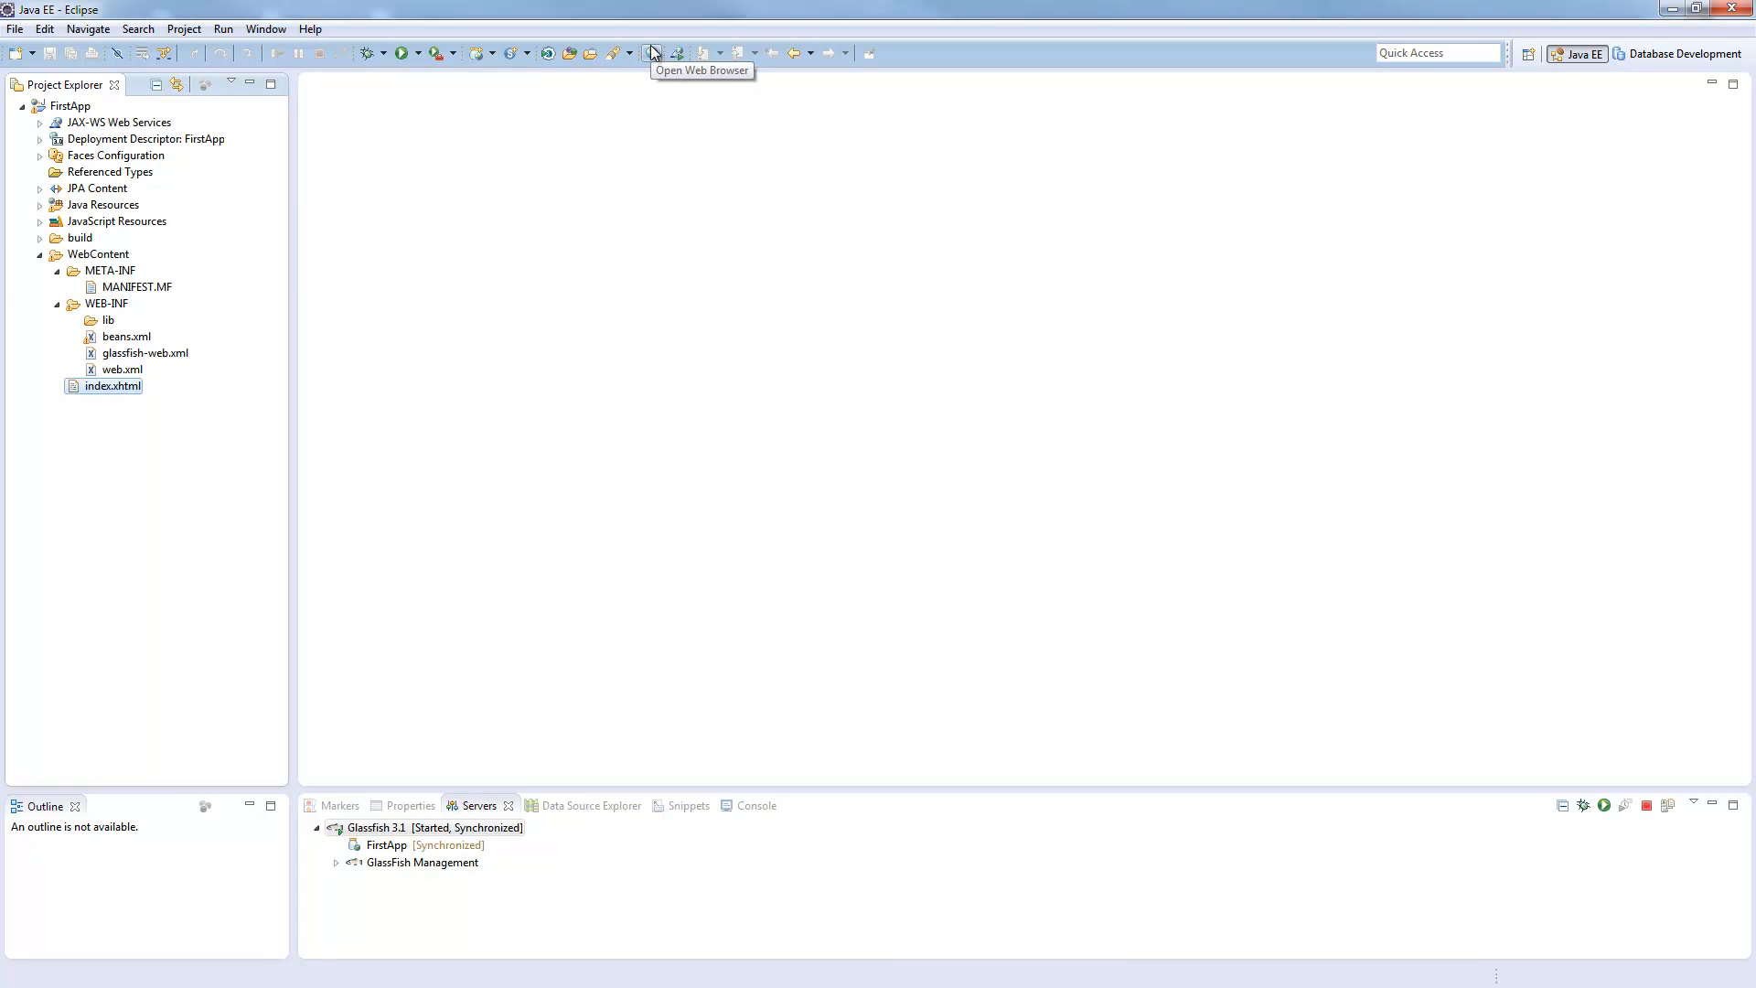
pyautogui.click(653, 54)
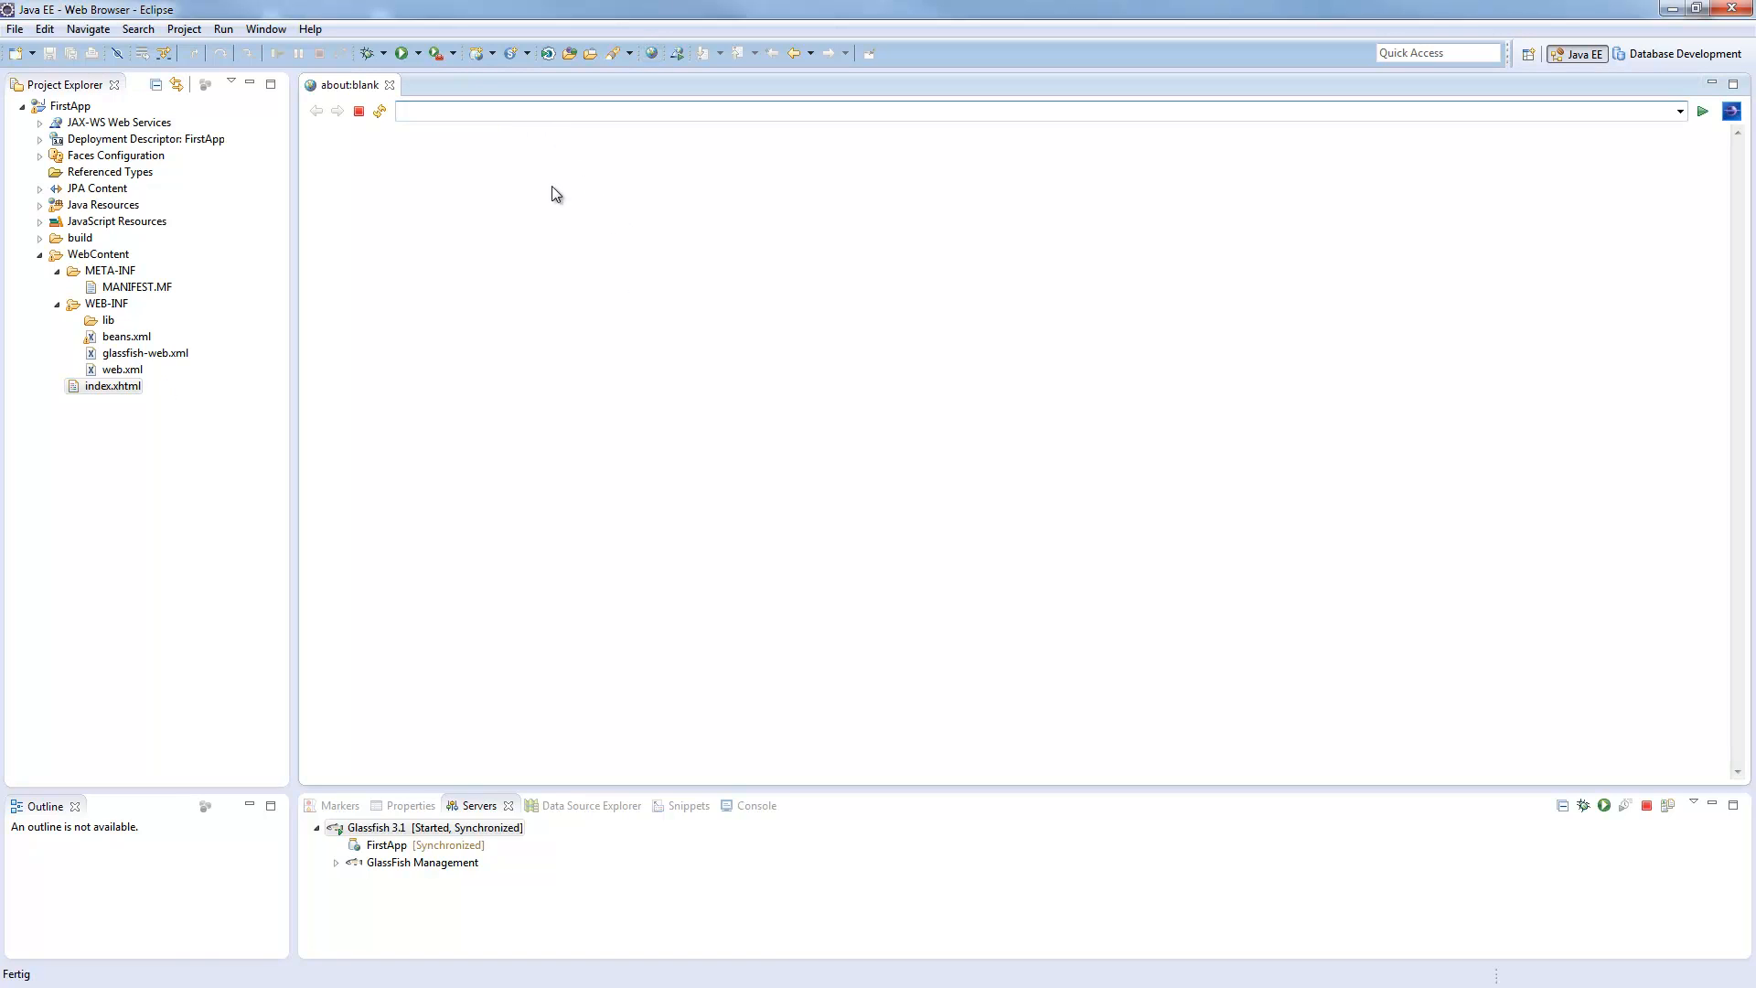
pyautogui.write('http://localhost:4848/common/index.jsf')
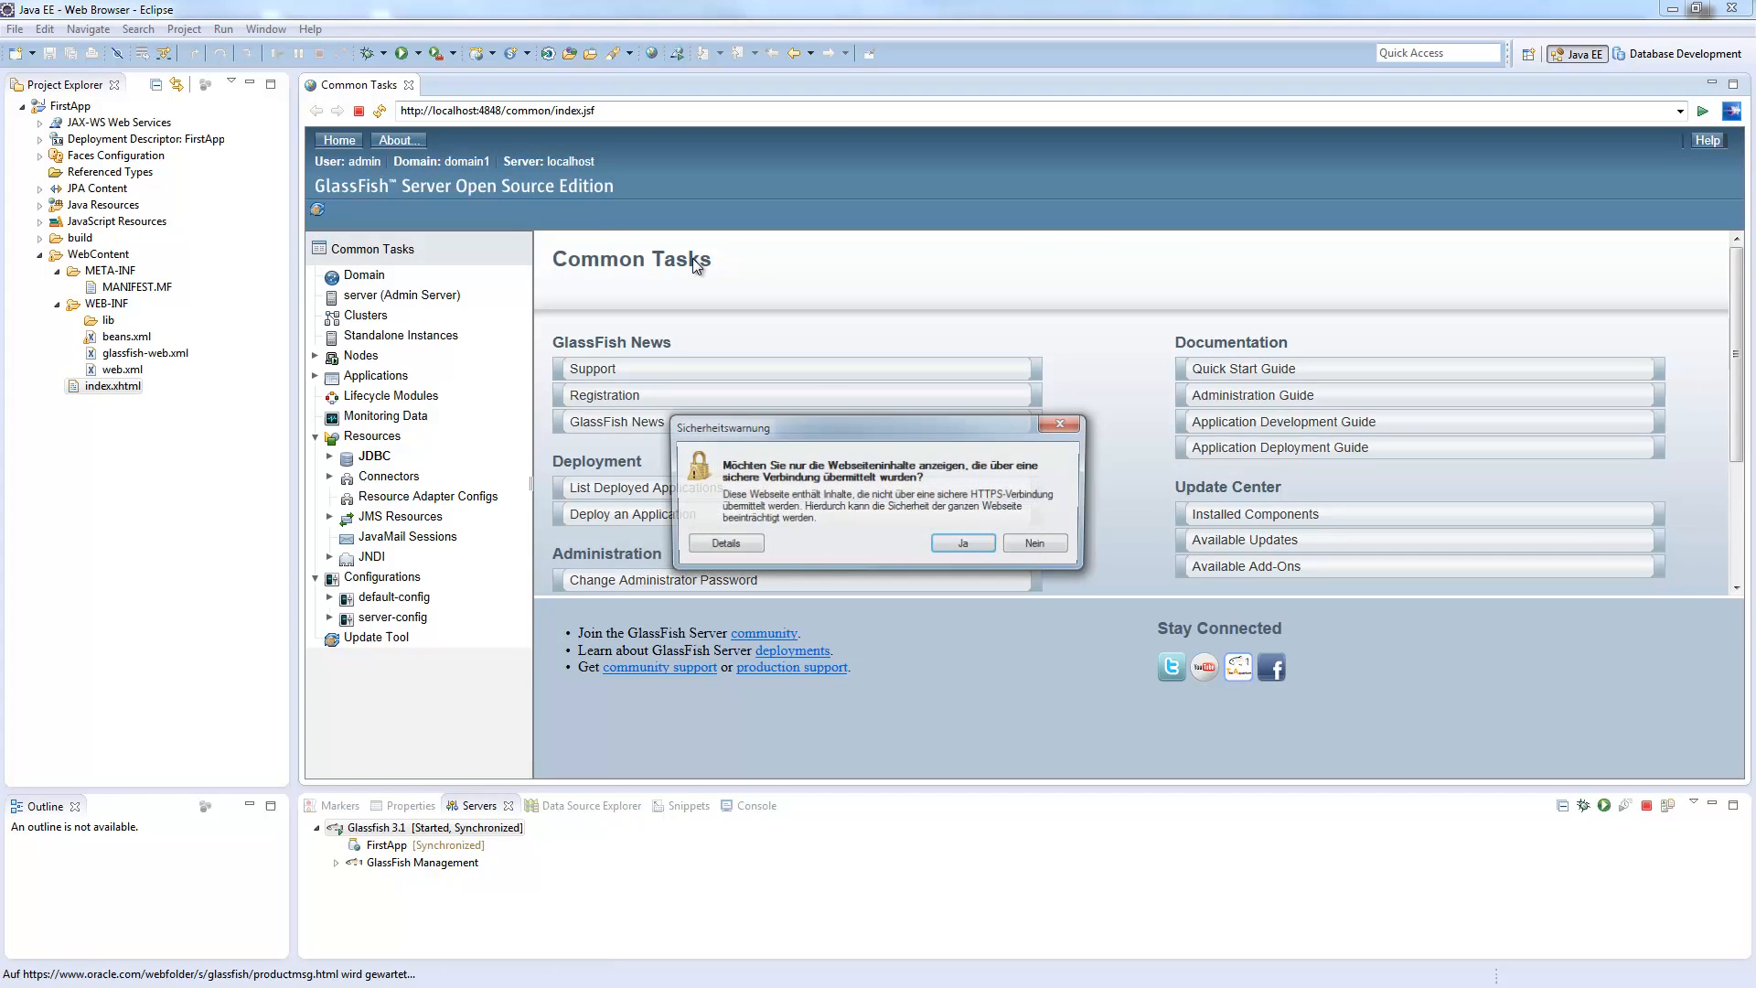
pyautogui.click(1032, 543)
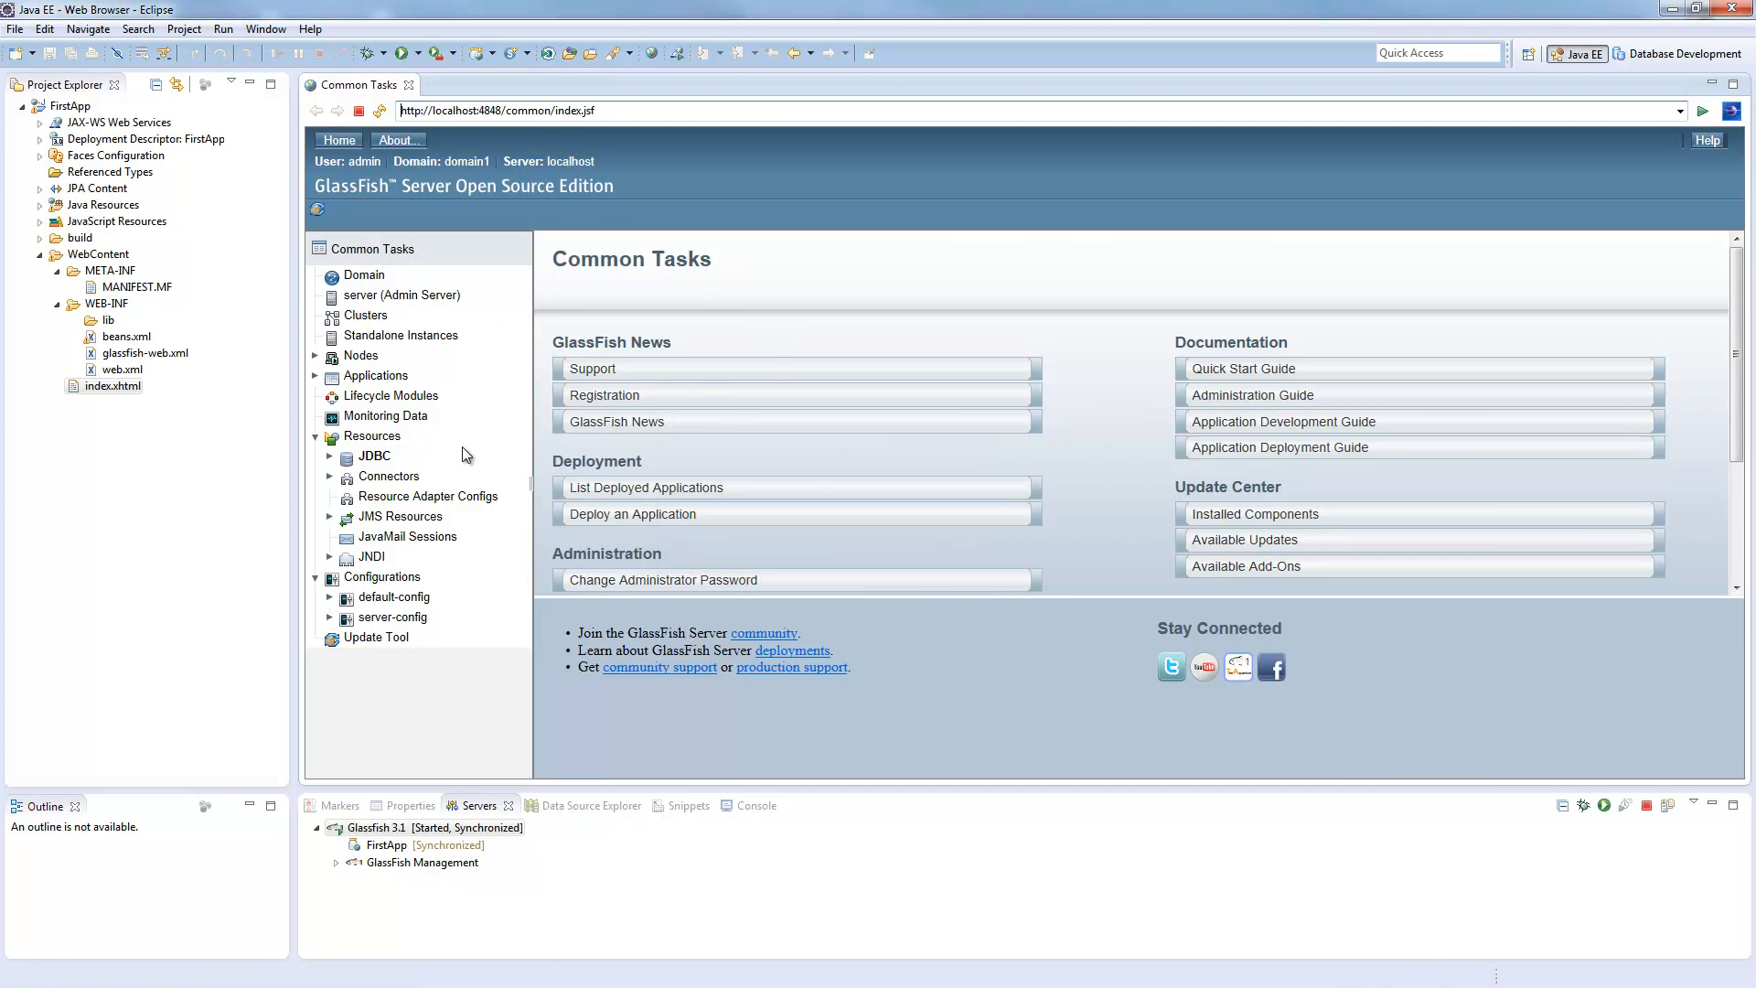
pyautogui.click(329, 456)
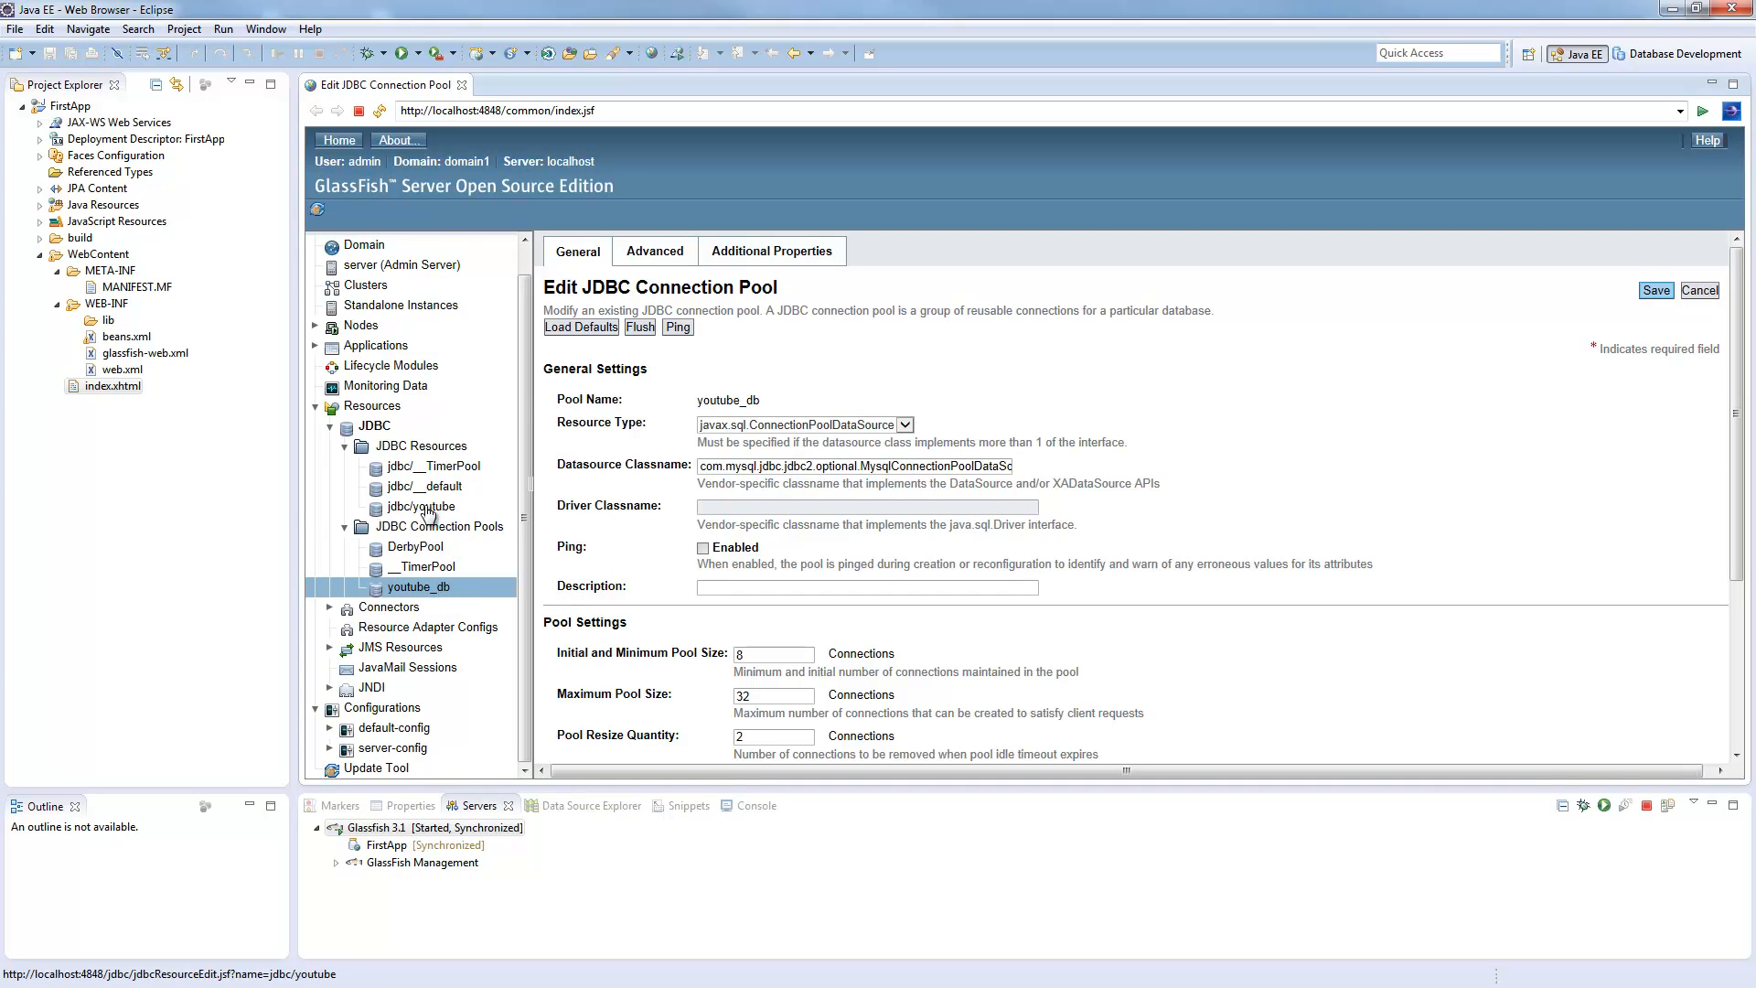
# View the jdbc/youtube resource and copy its JNDI name
pyautogui.click(421, 506)
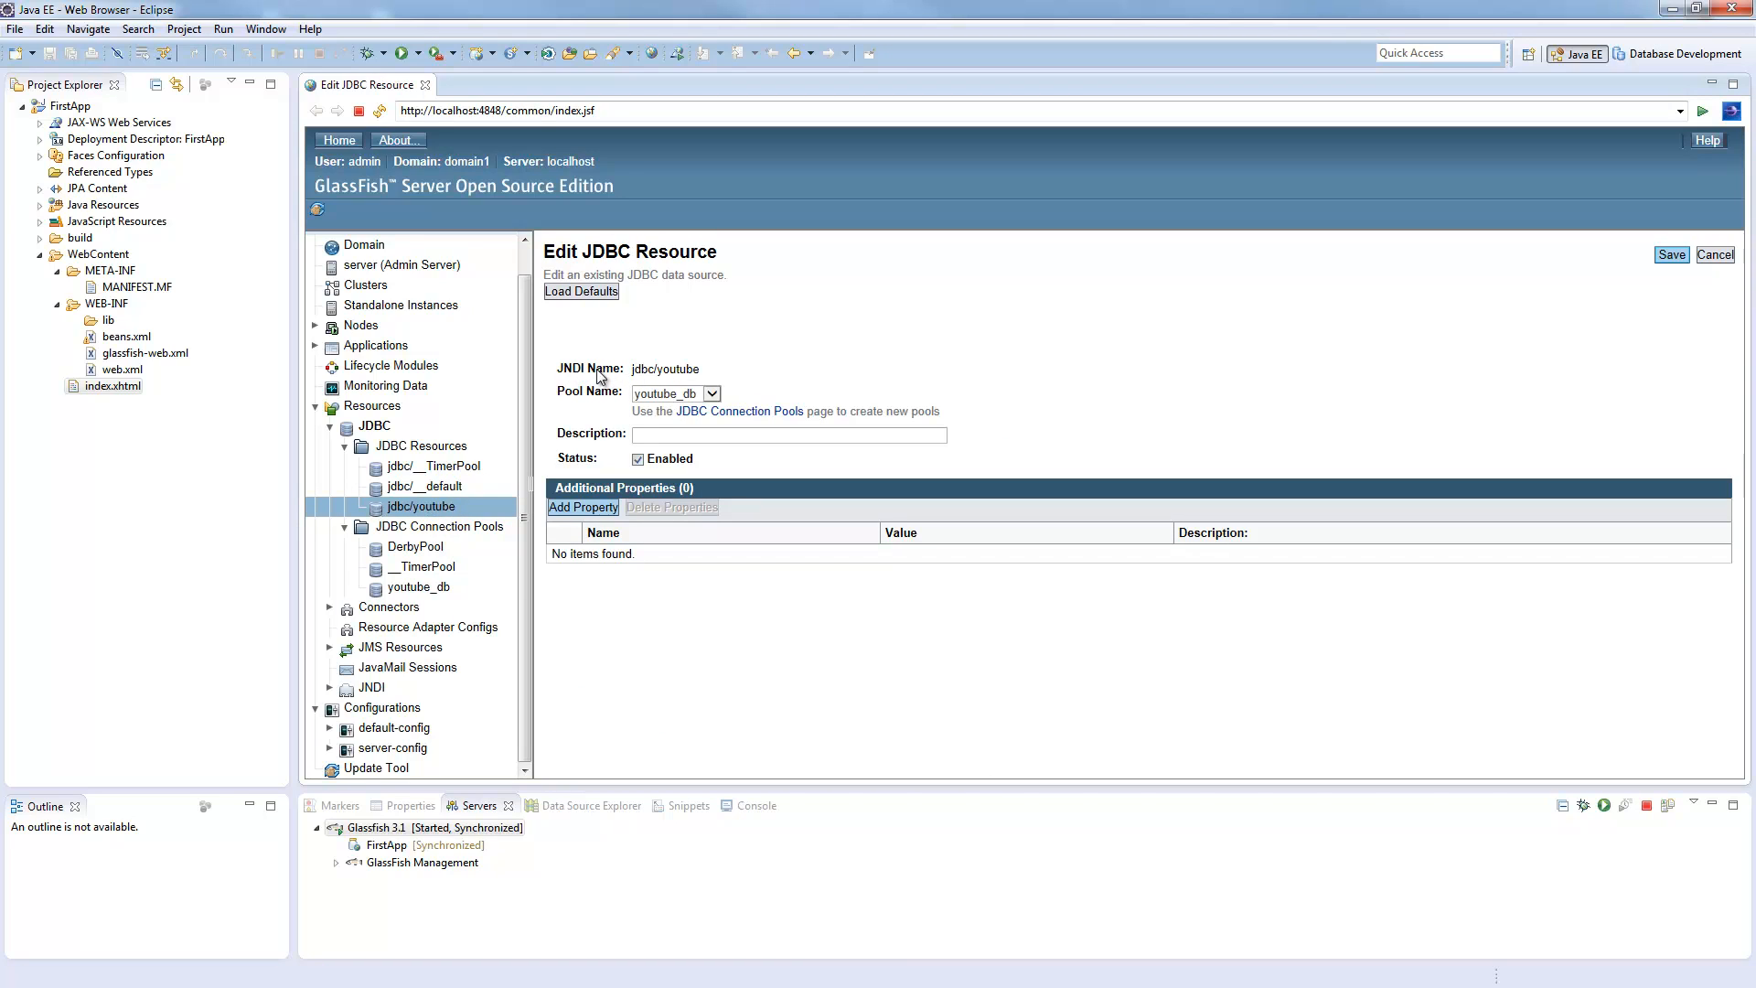
pyautogui.rightClick(666, 368)
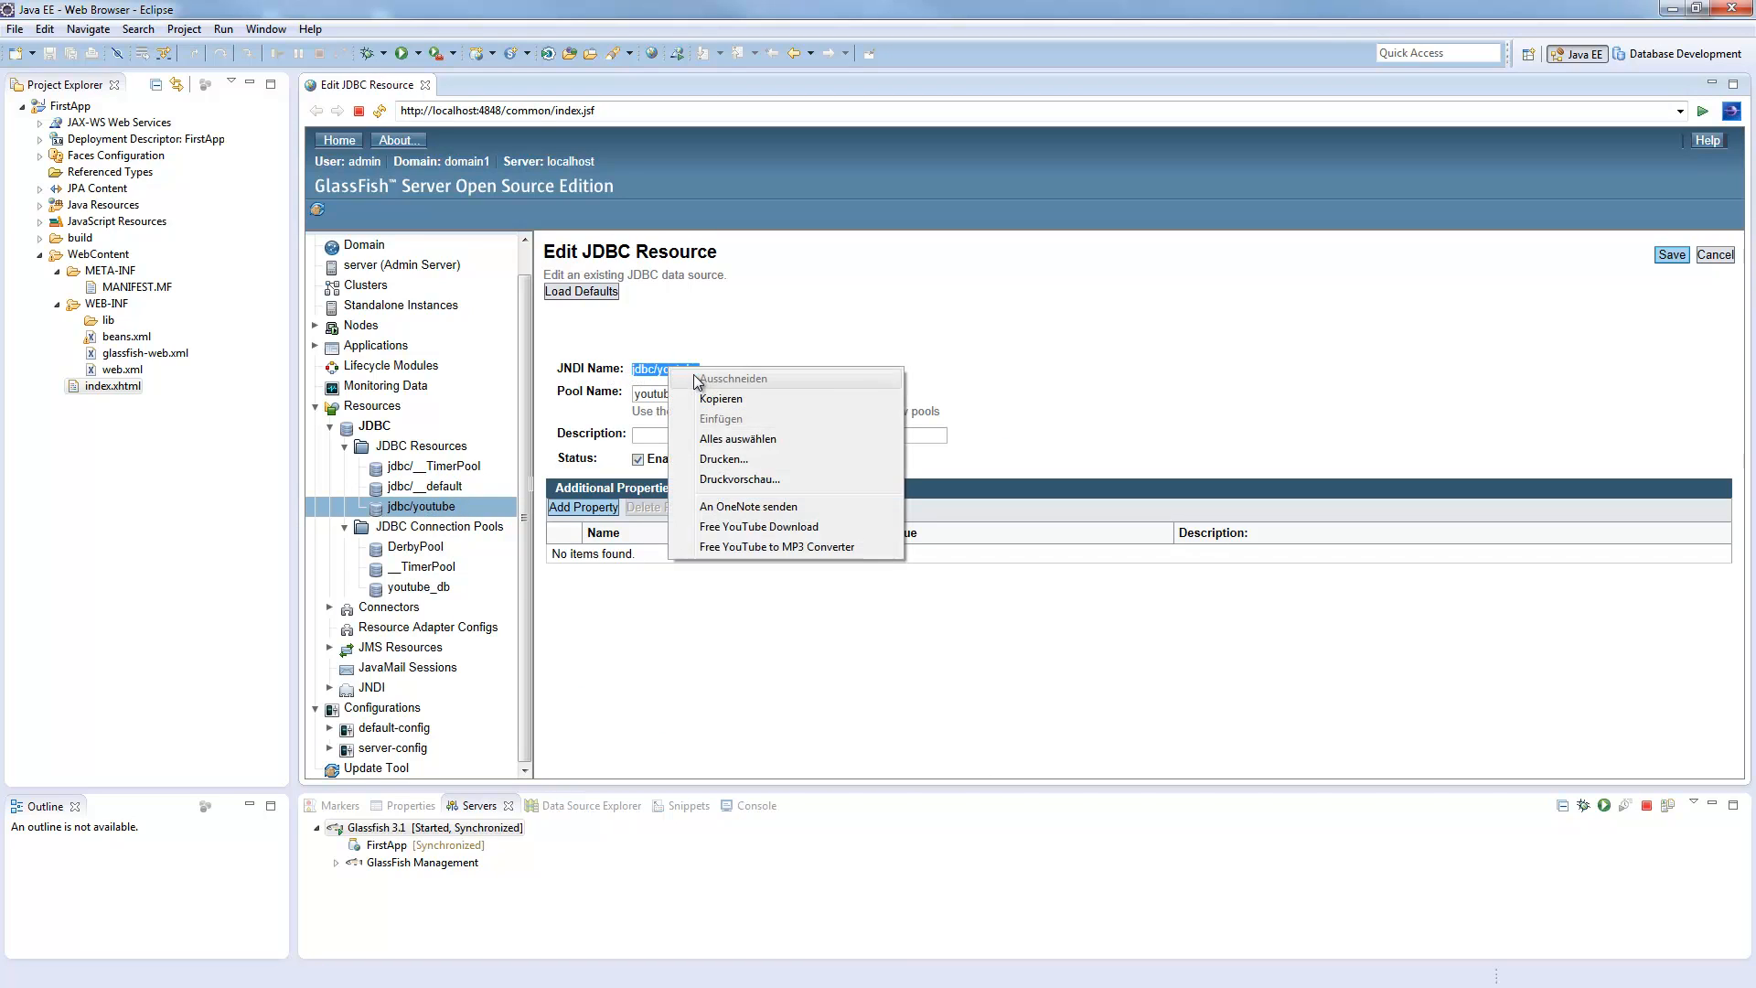
pyautogui.click(416, 697)
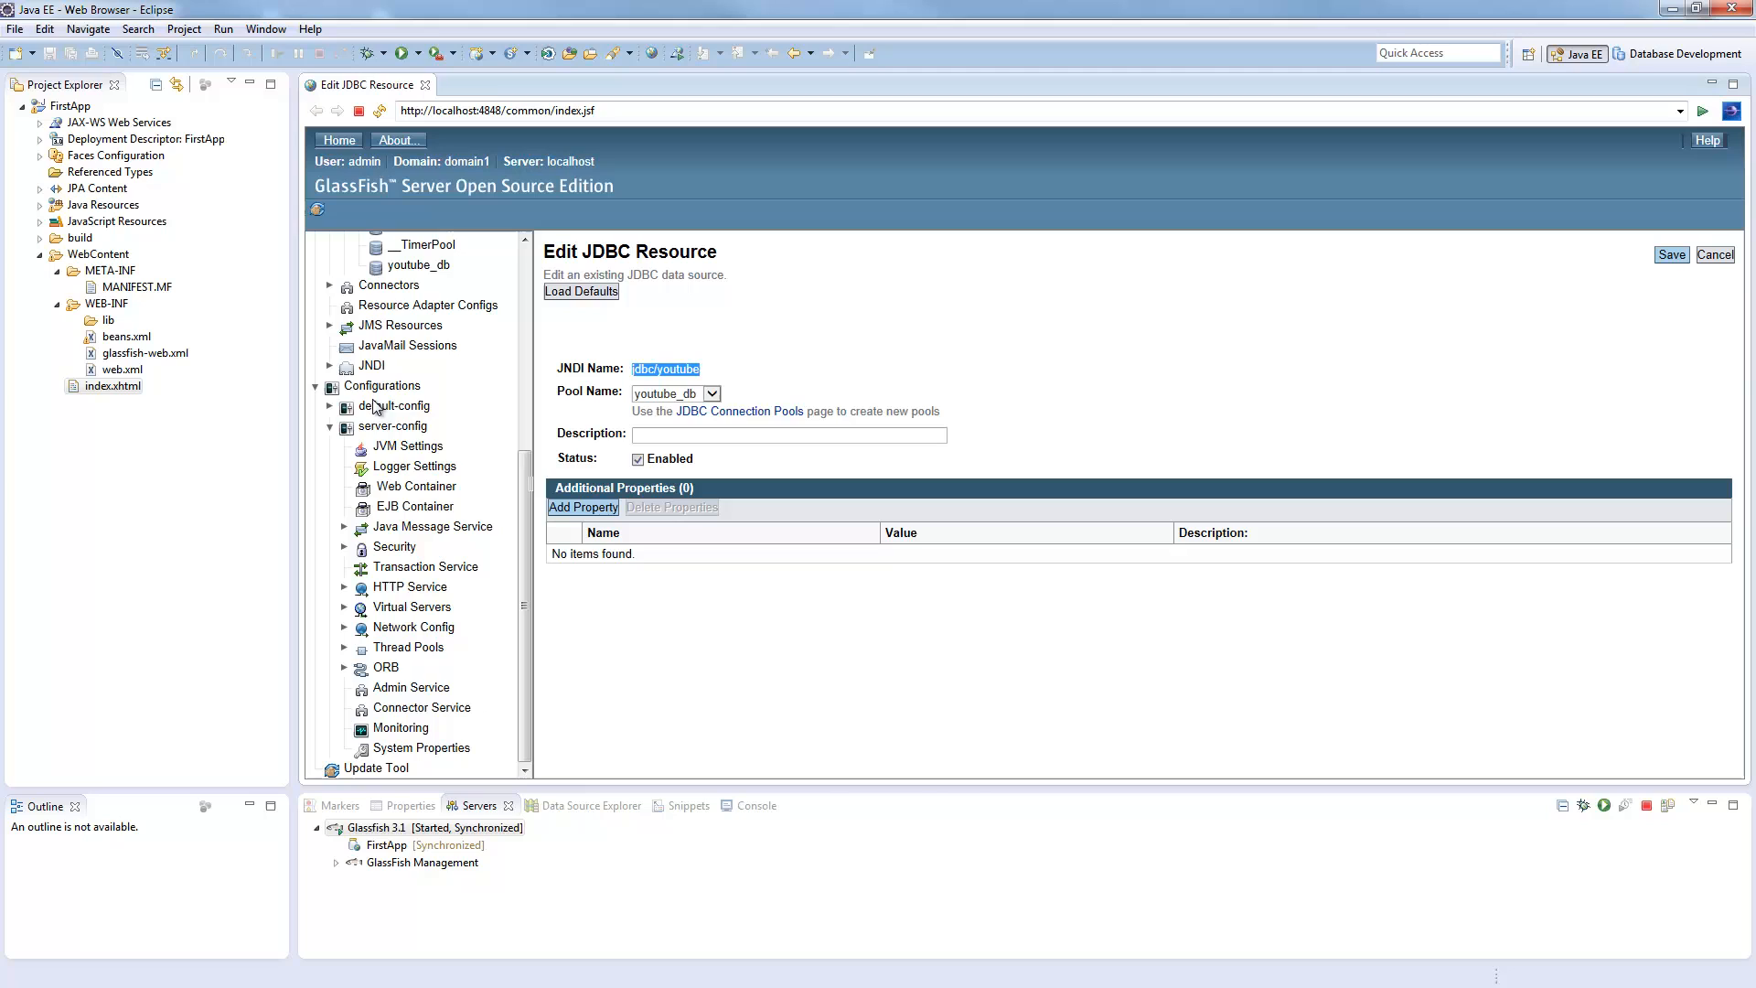
# Under server-config Security > Realms, start a new security realm
pyautogui.click(346, 547)
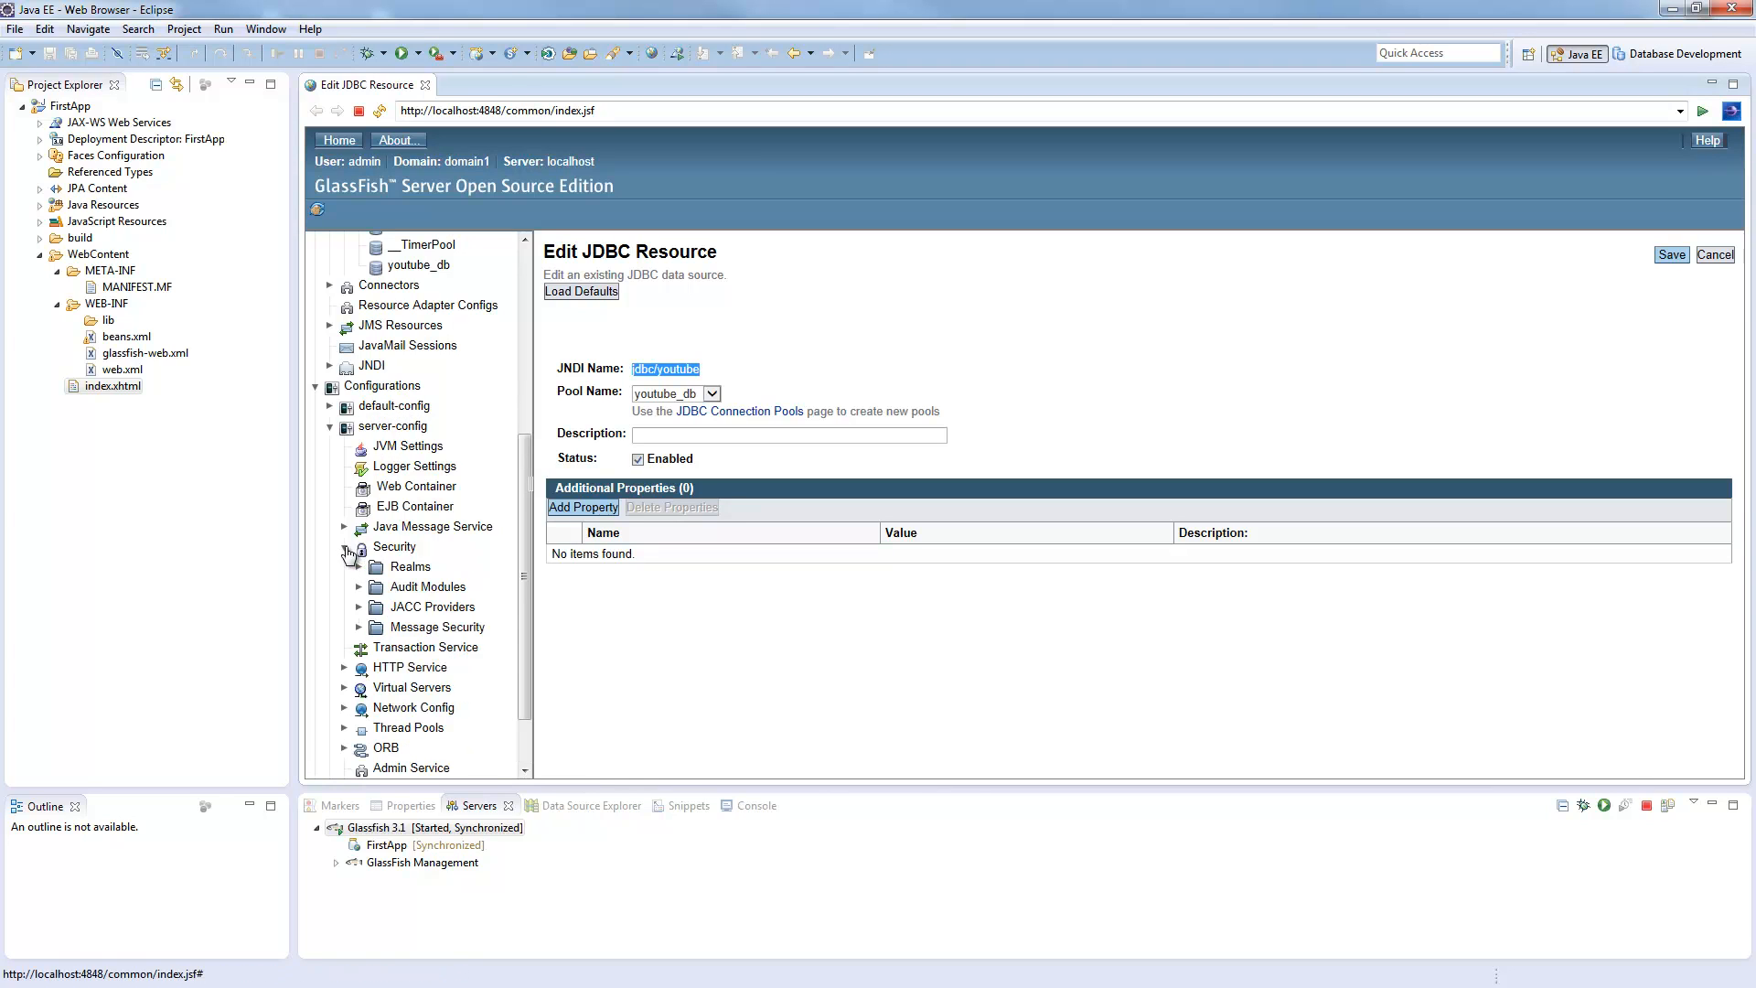
pyautogui.click(410, 565)
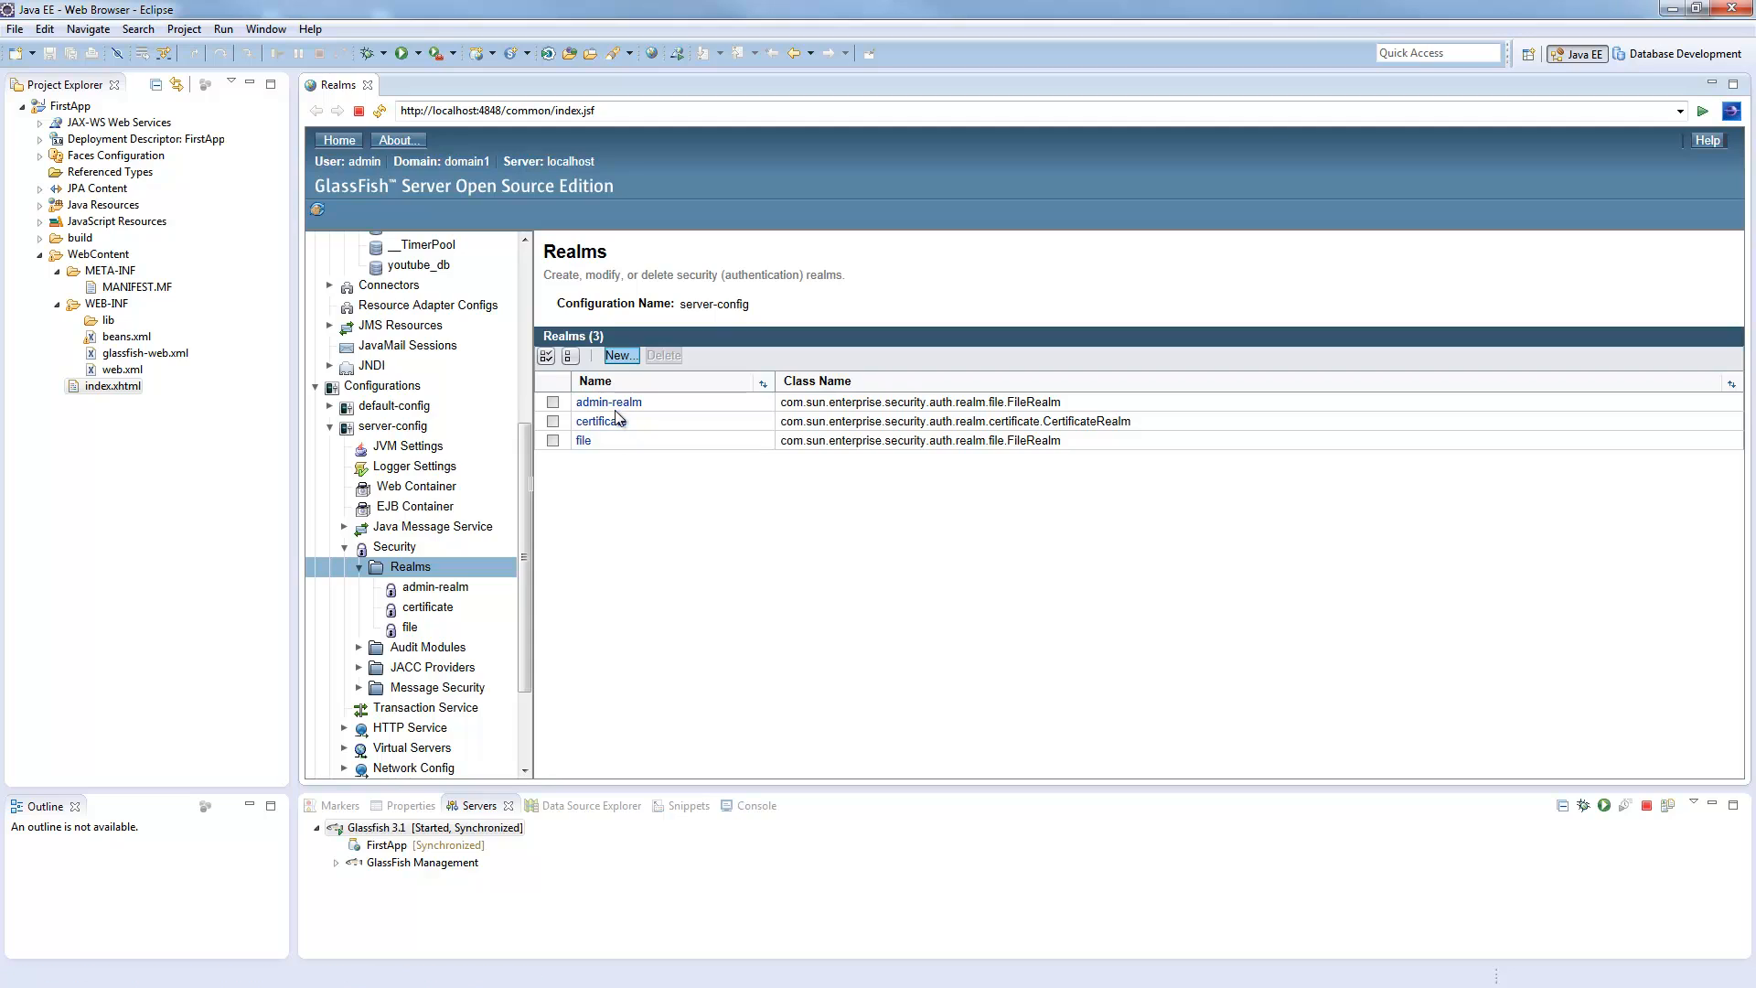
pyautogui.doubleClick(1035, 401)
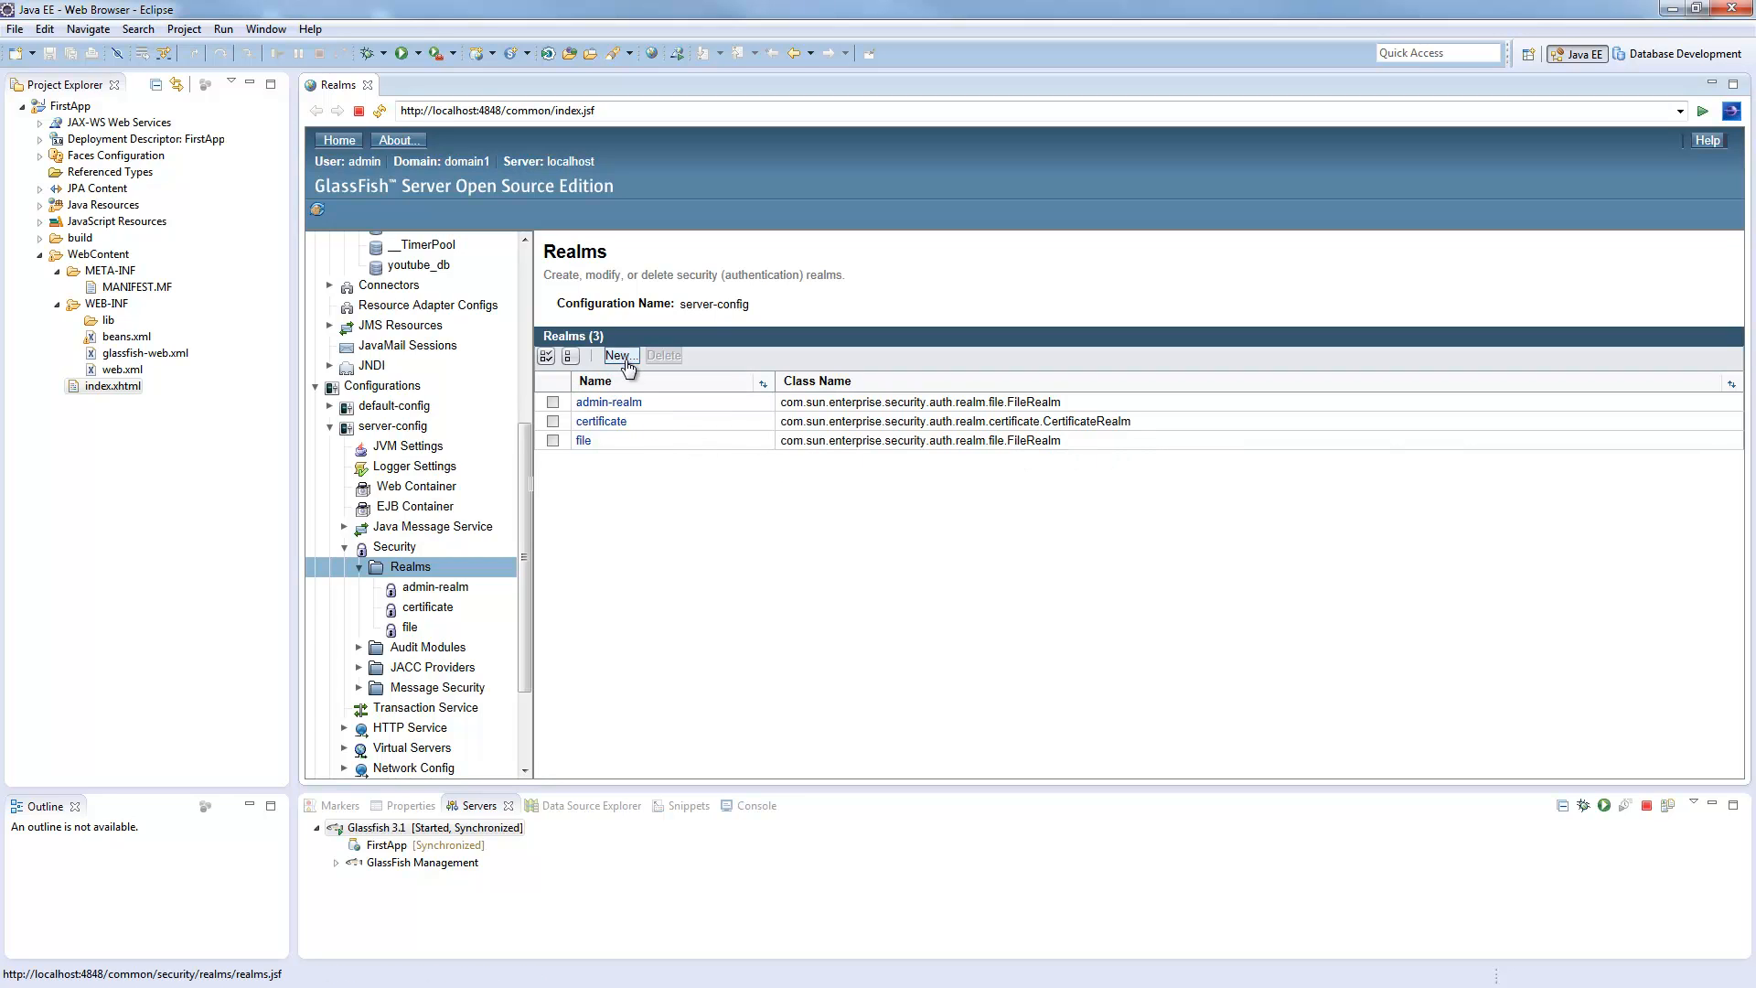
pyautogui.click(618, 357)
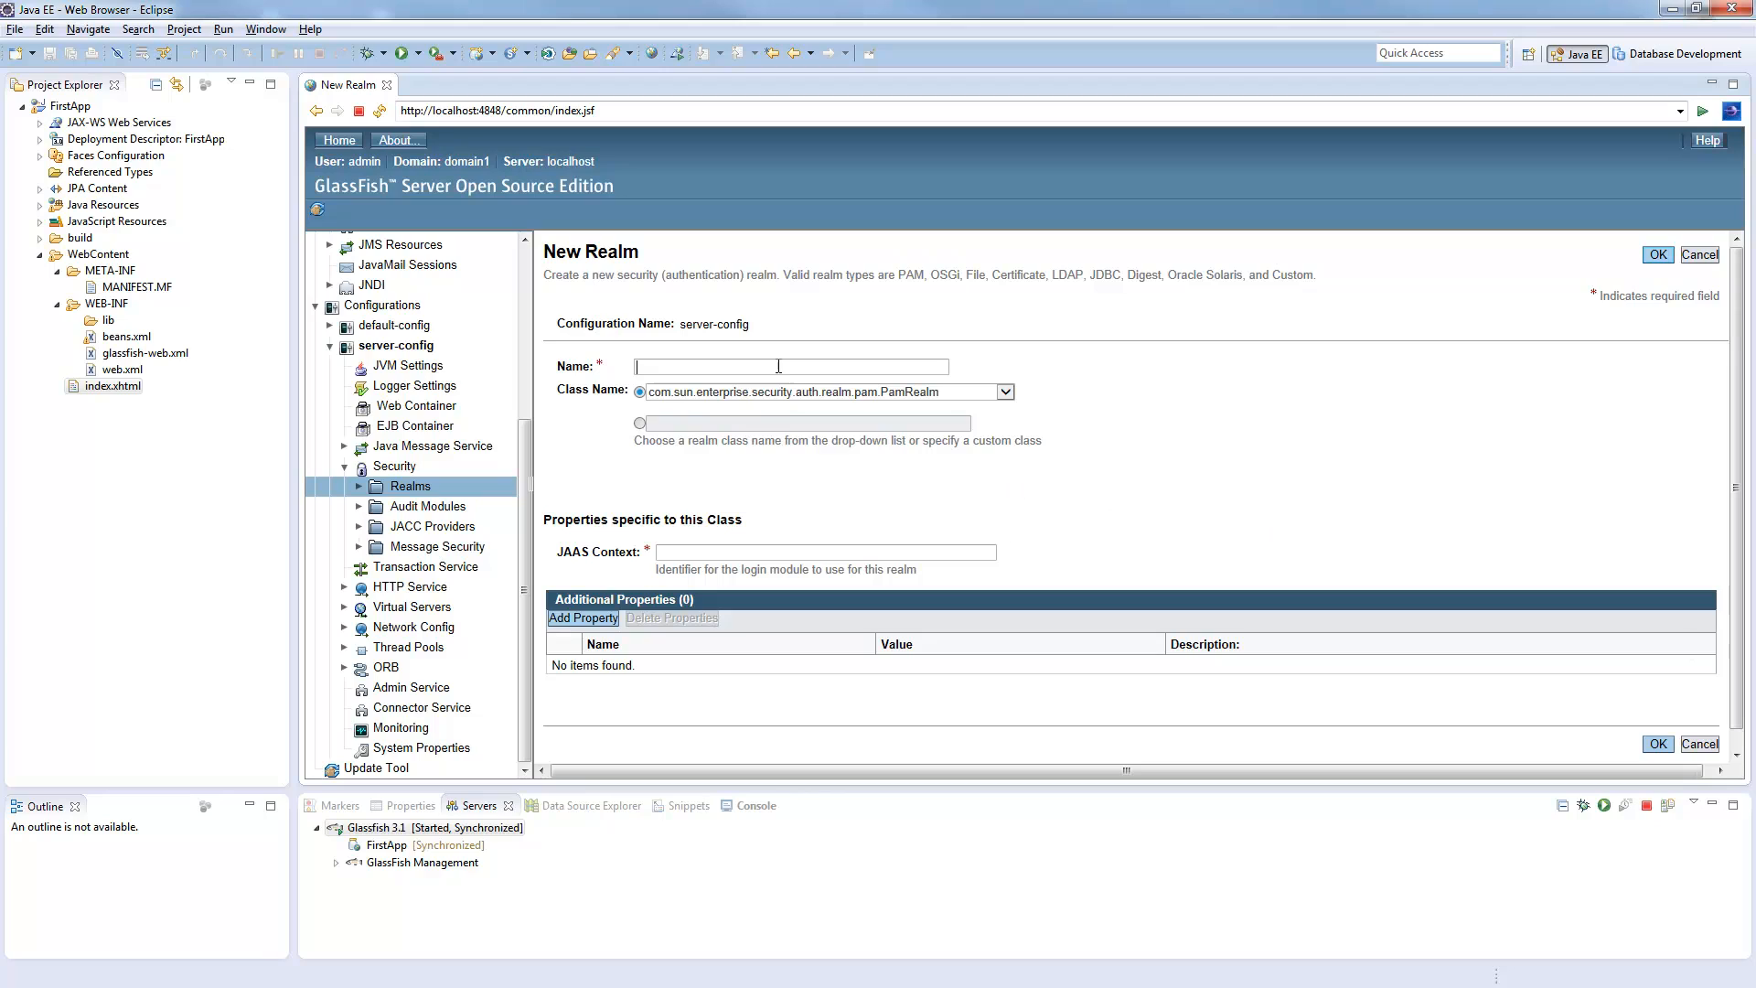
# Name the realm JDBCRealm, choose the JDBCRealm class, and set JAAS context jdbcRealm
pyautogui.write('JDB')
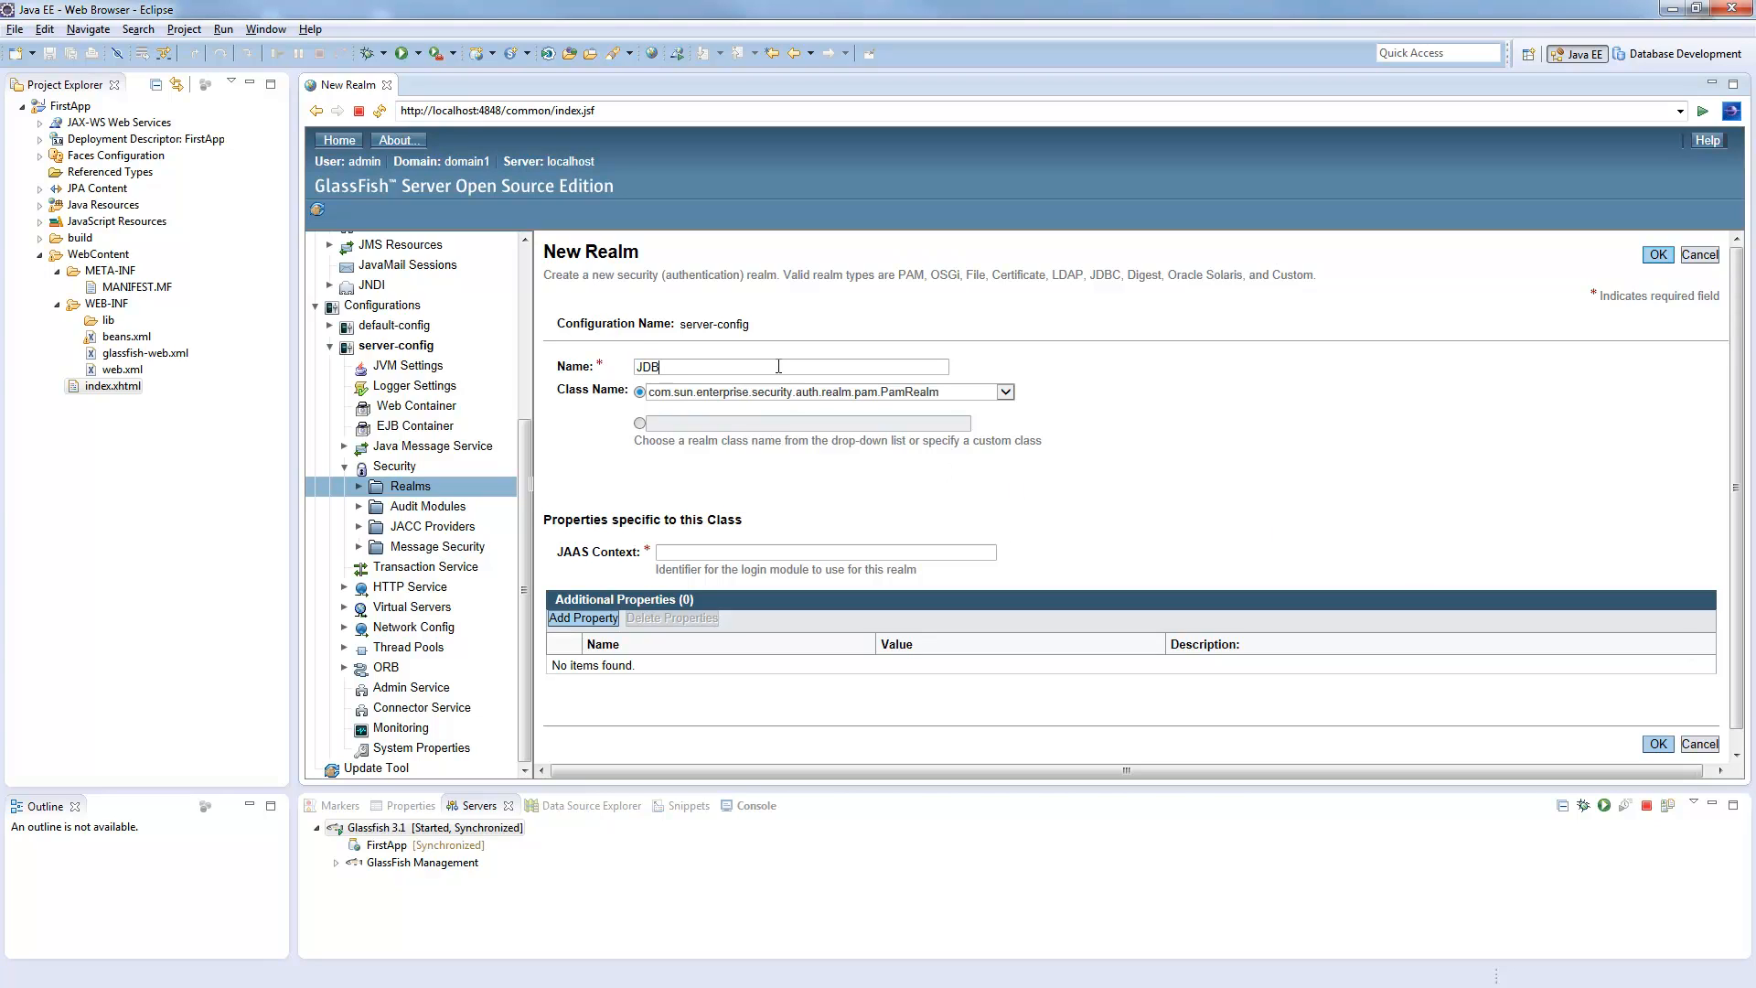
pyautogui.write('CRe')
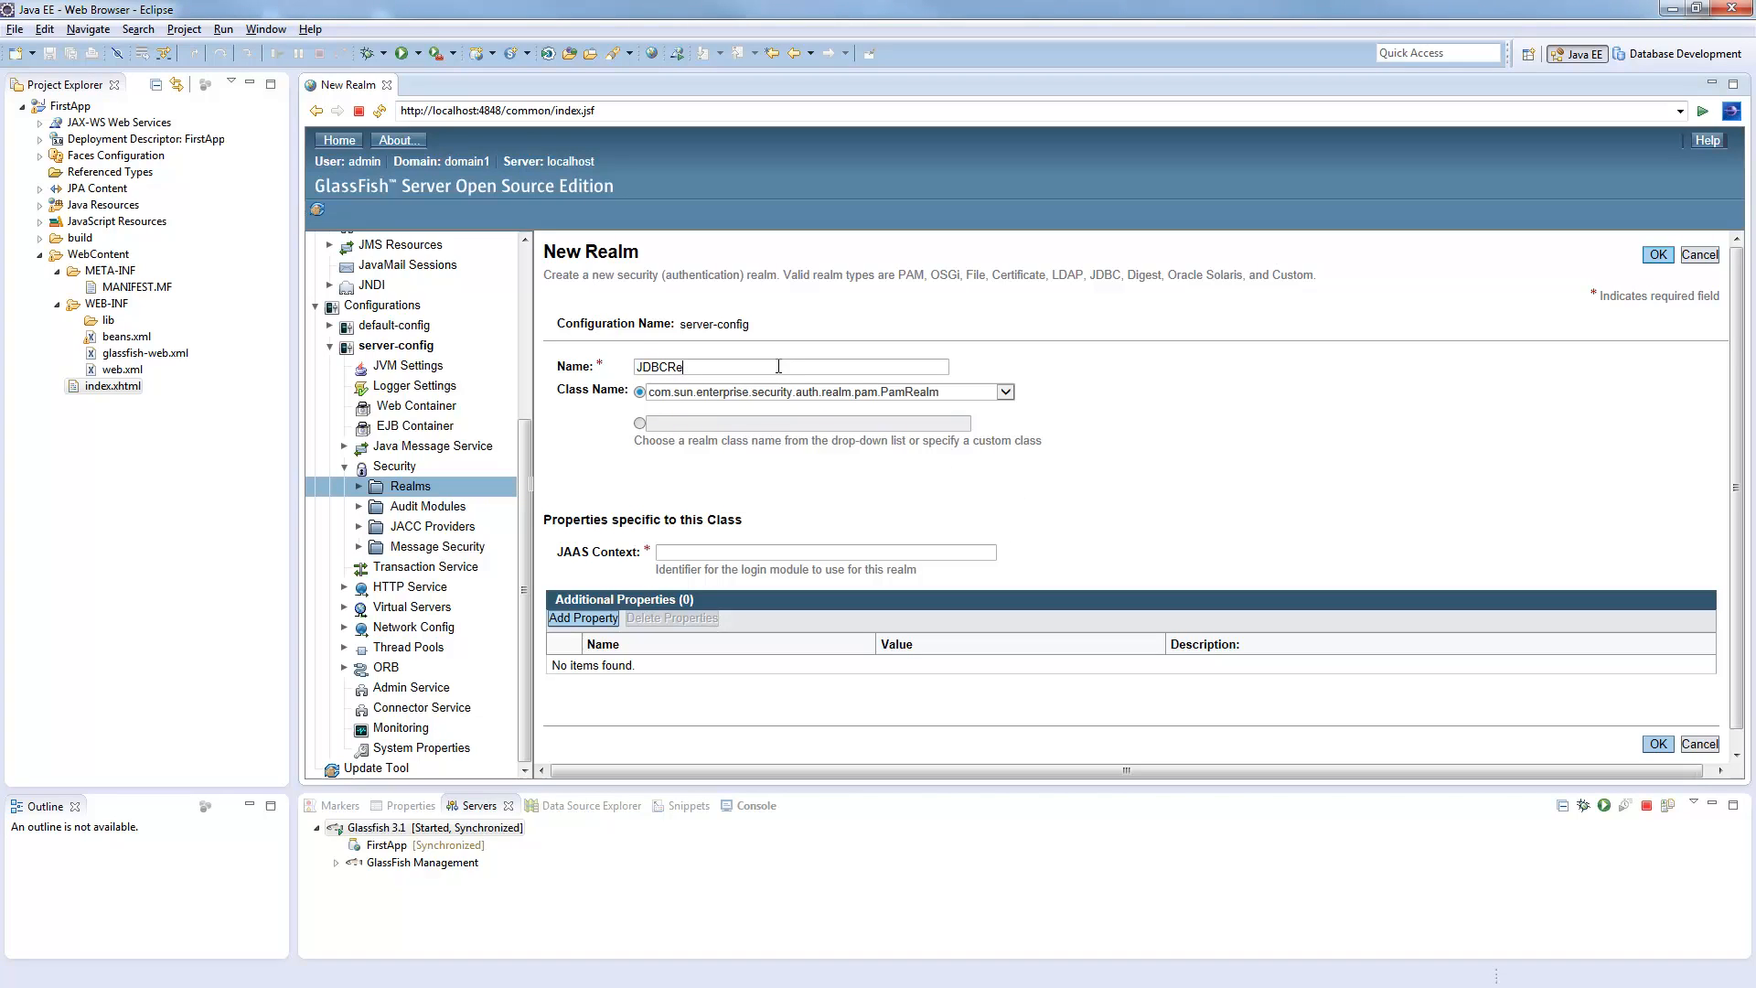
pyautogui.write('alm')
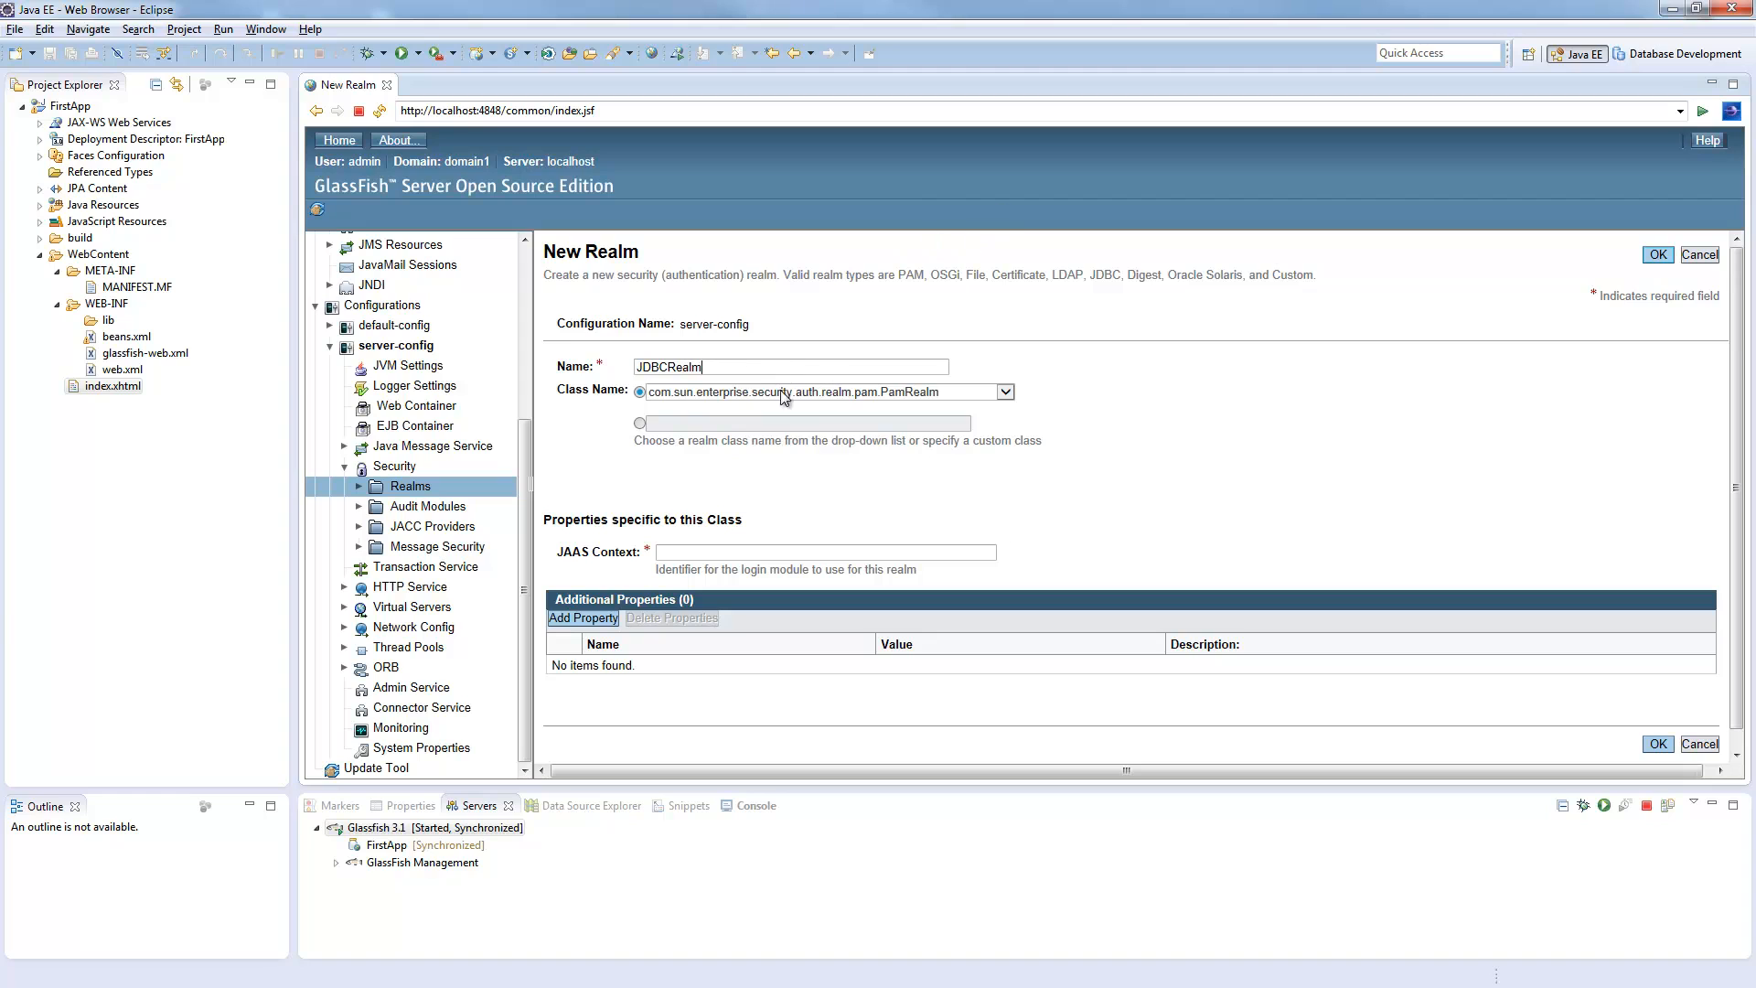
pyautogui.click(1001, 391)
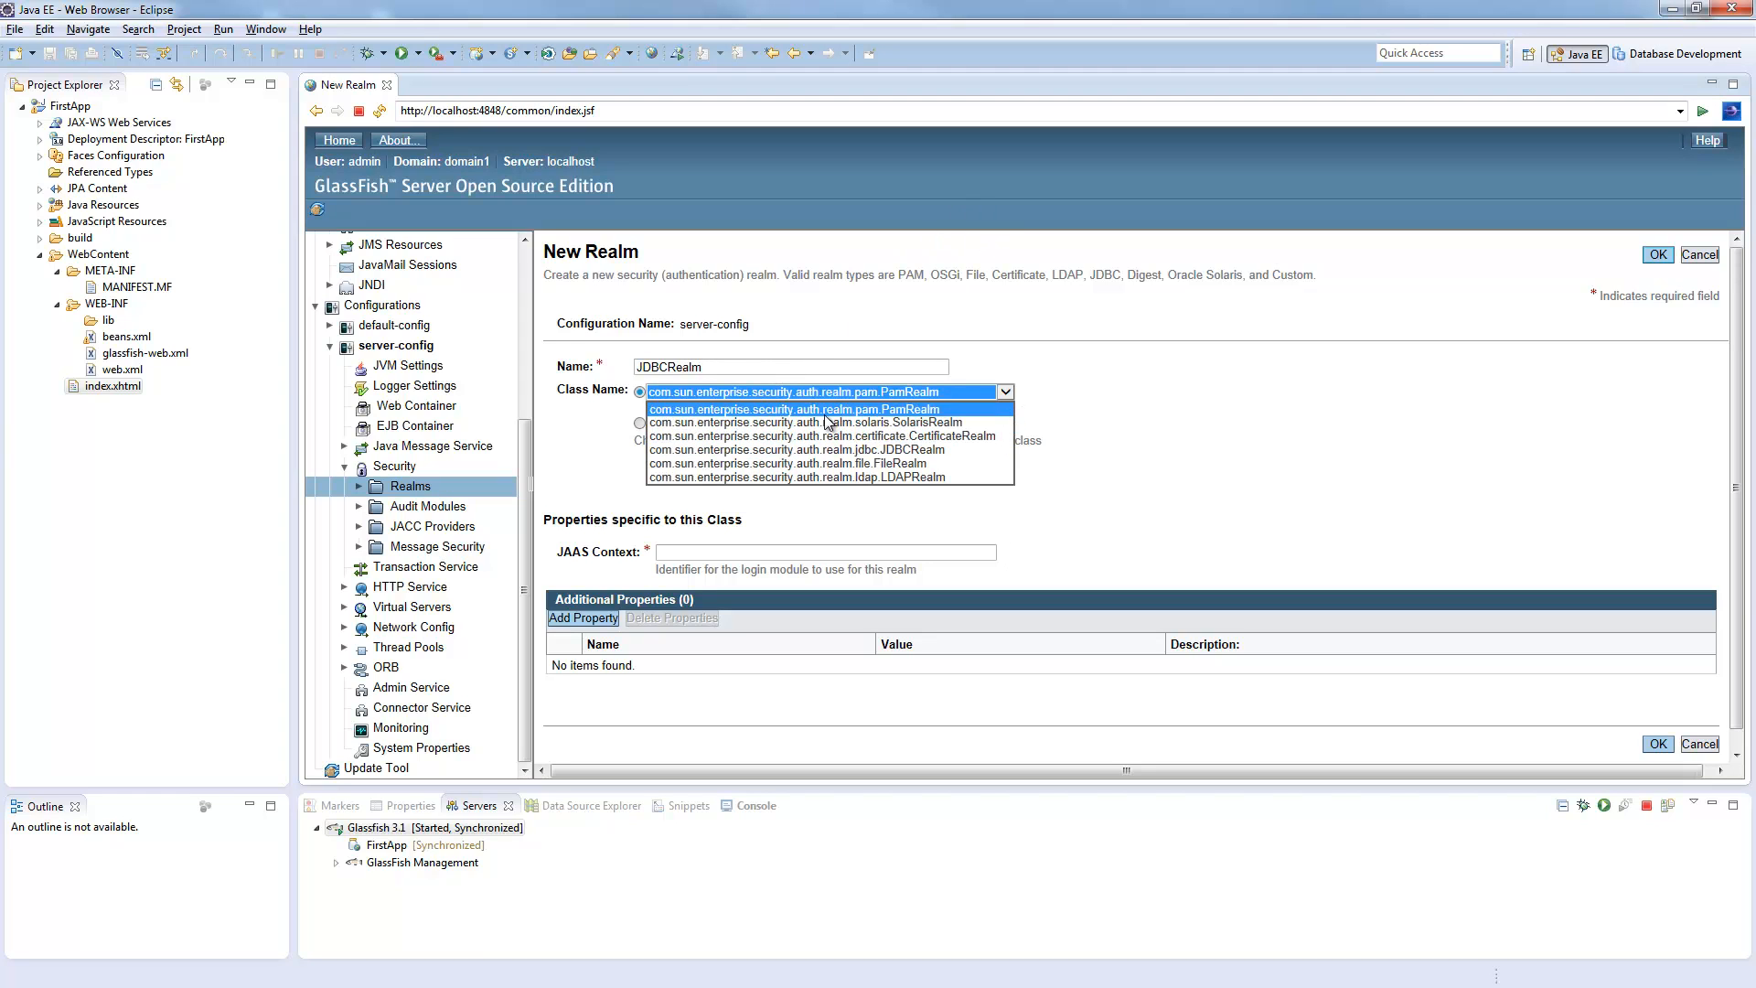
pyautogui.click(792, 450)
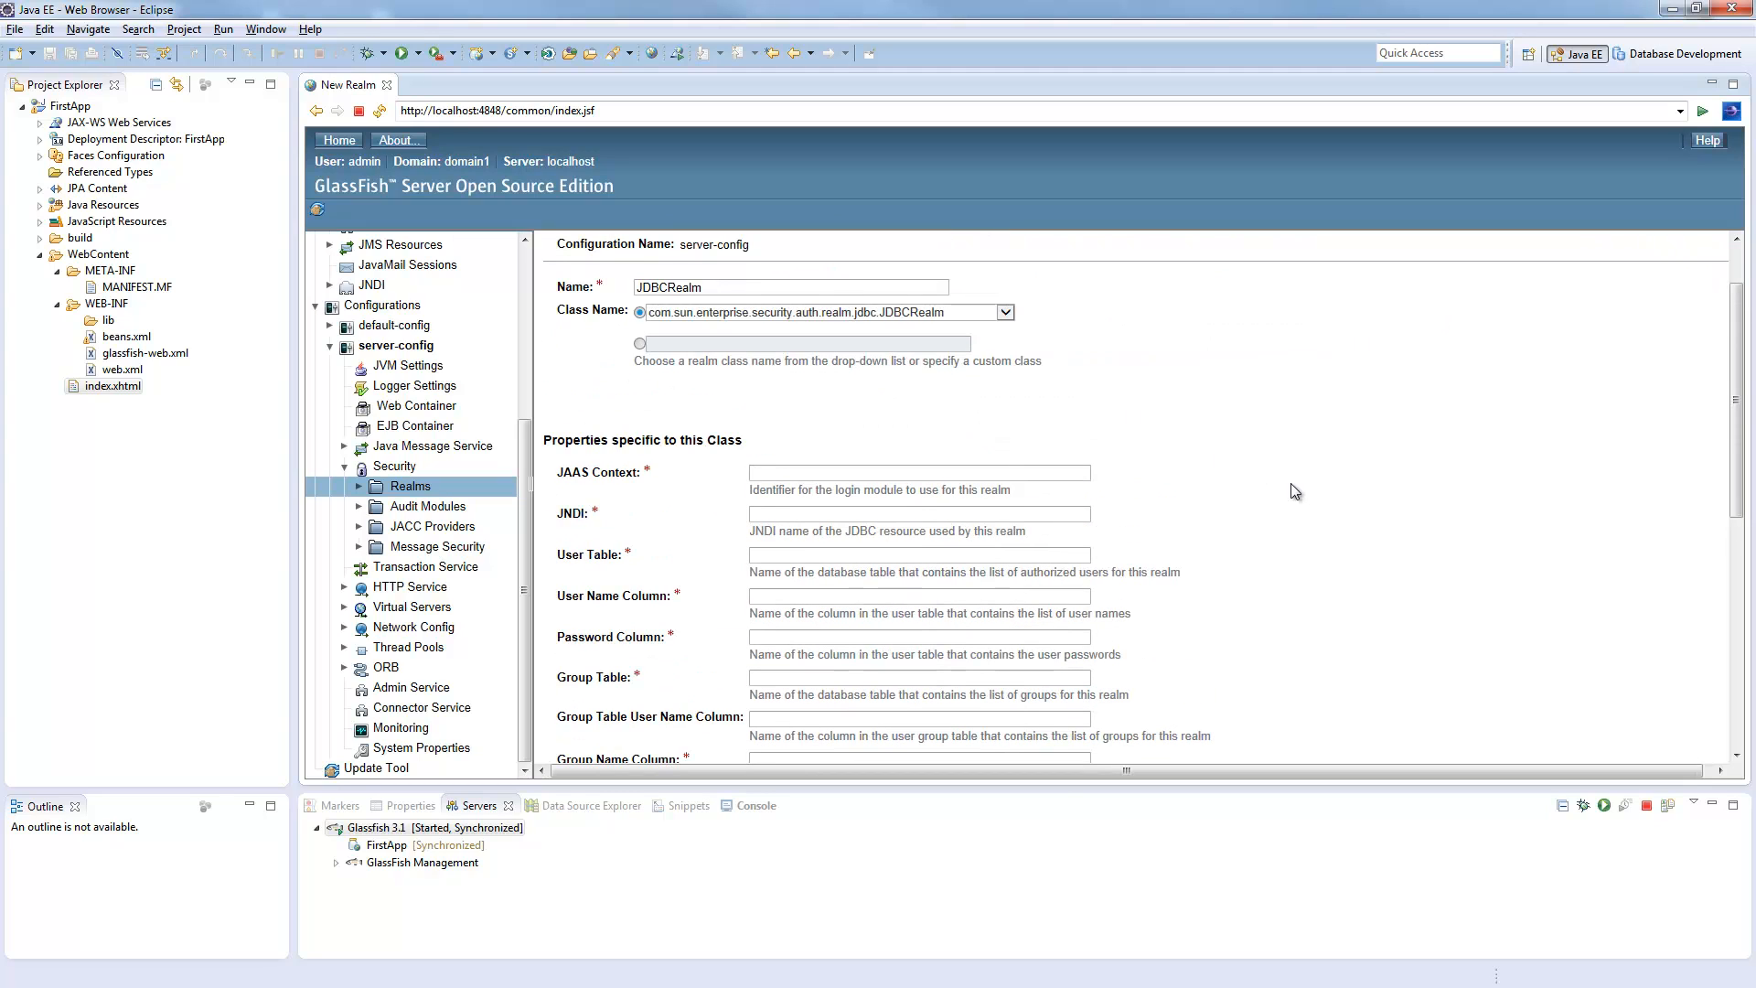
pyautogui.write('jdbcRealm')
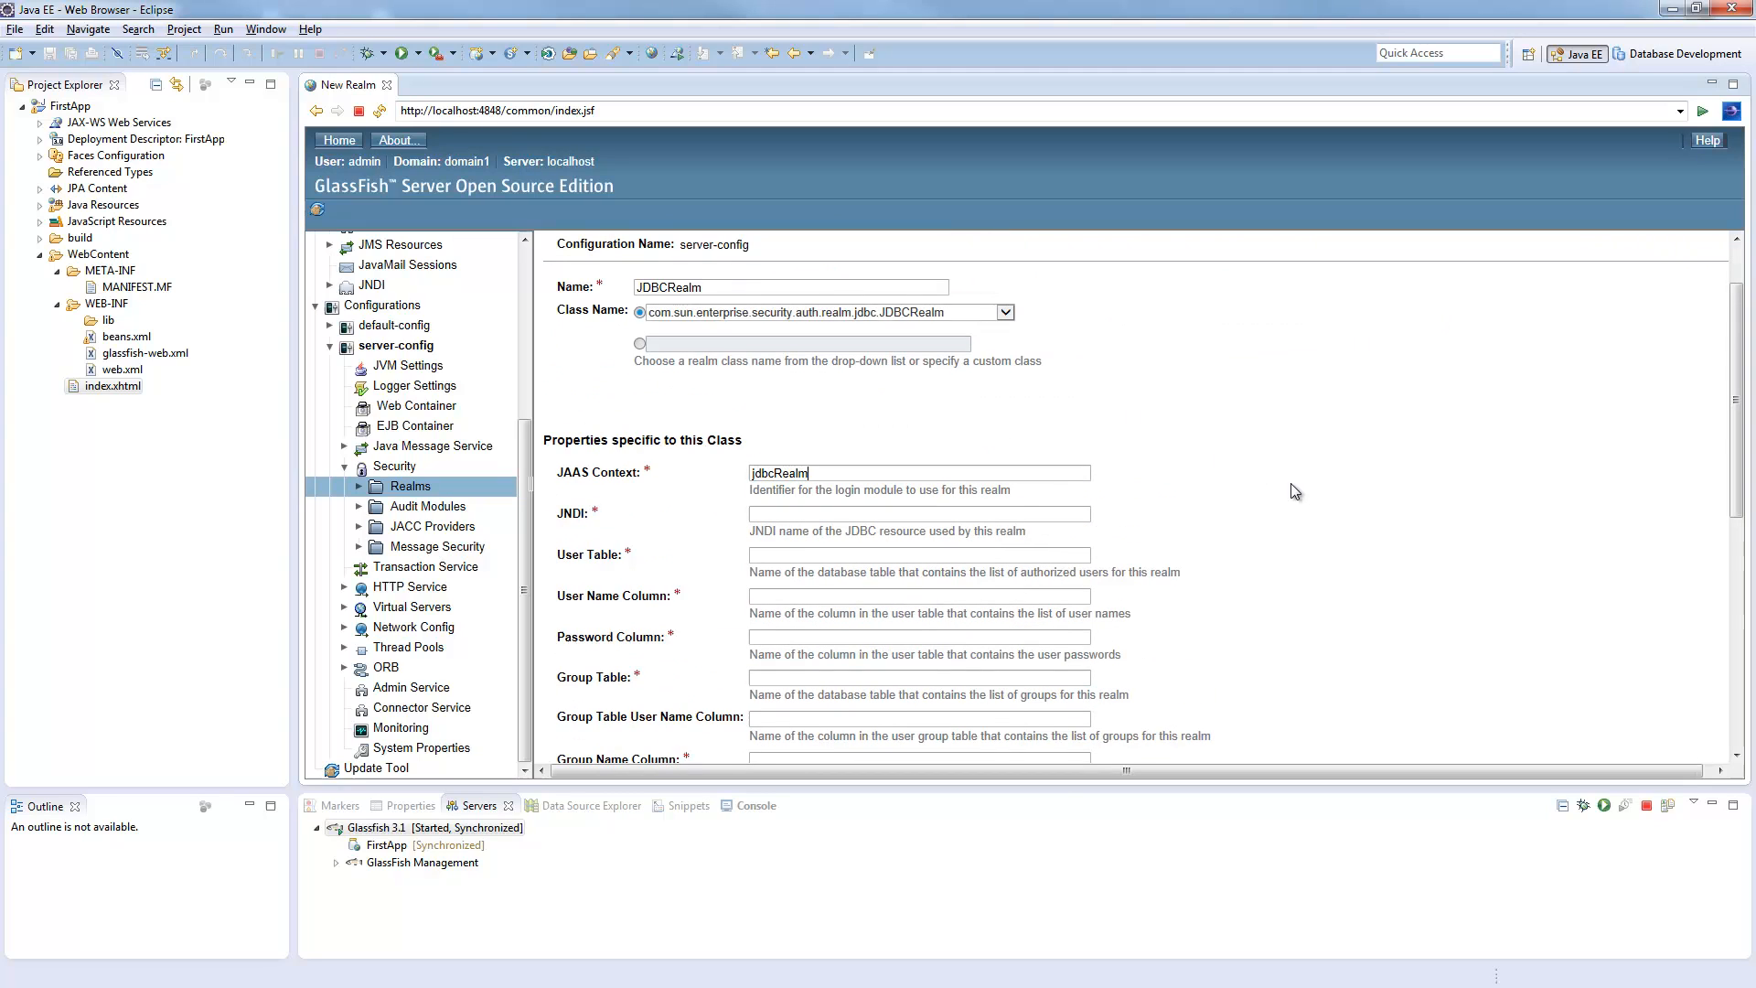
pyautogui.moveTo(1186, 536)
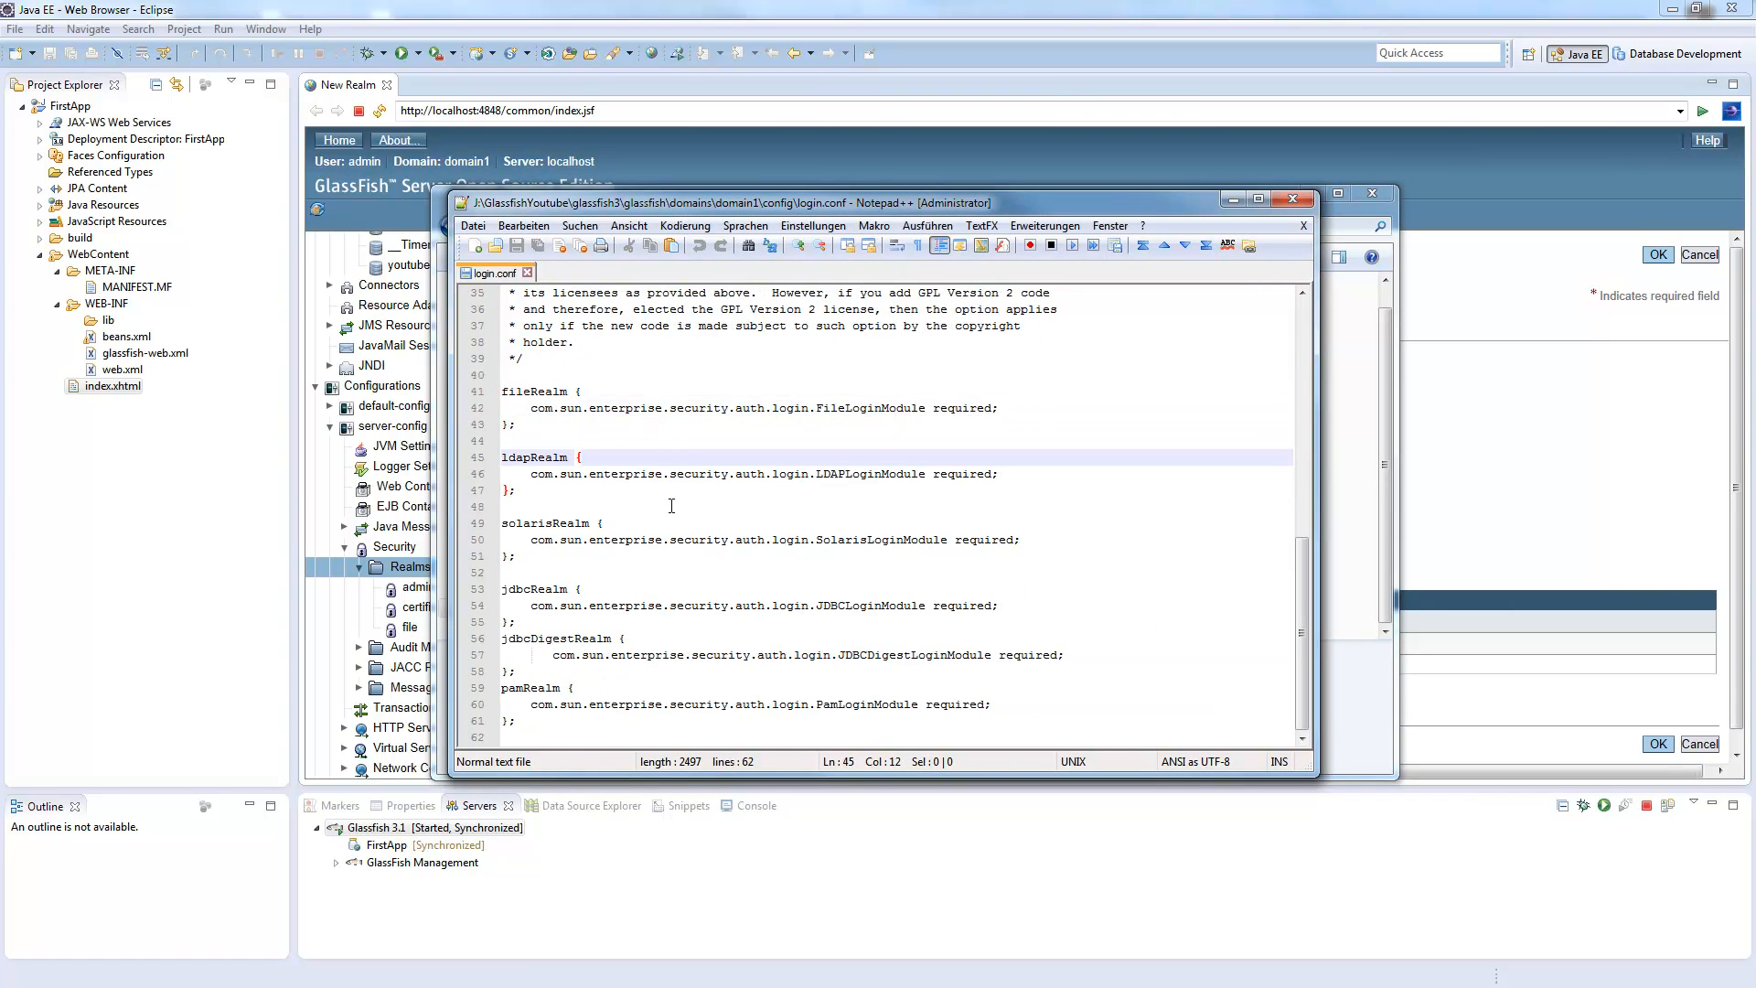
pyautogui.doubleClick(534, 589)
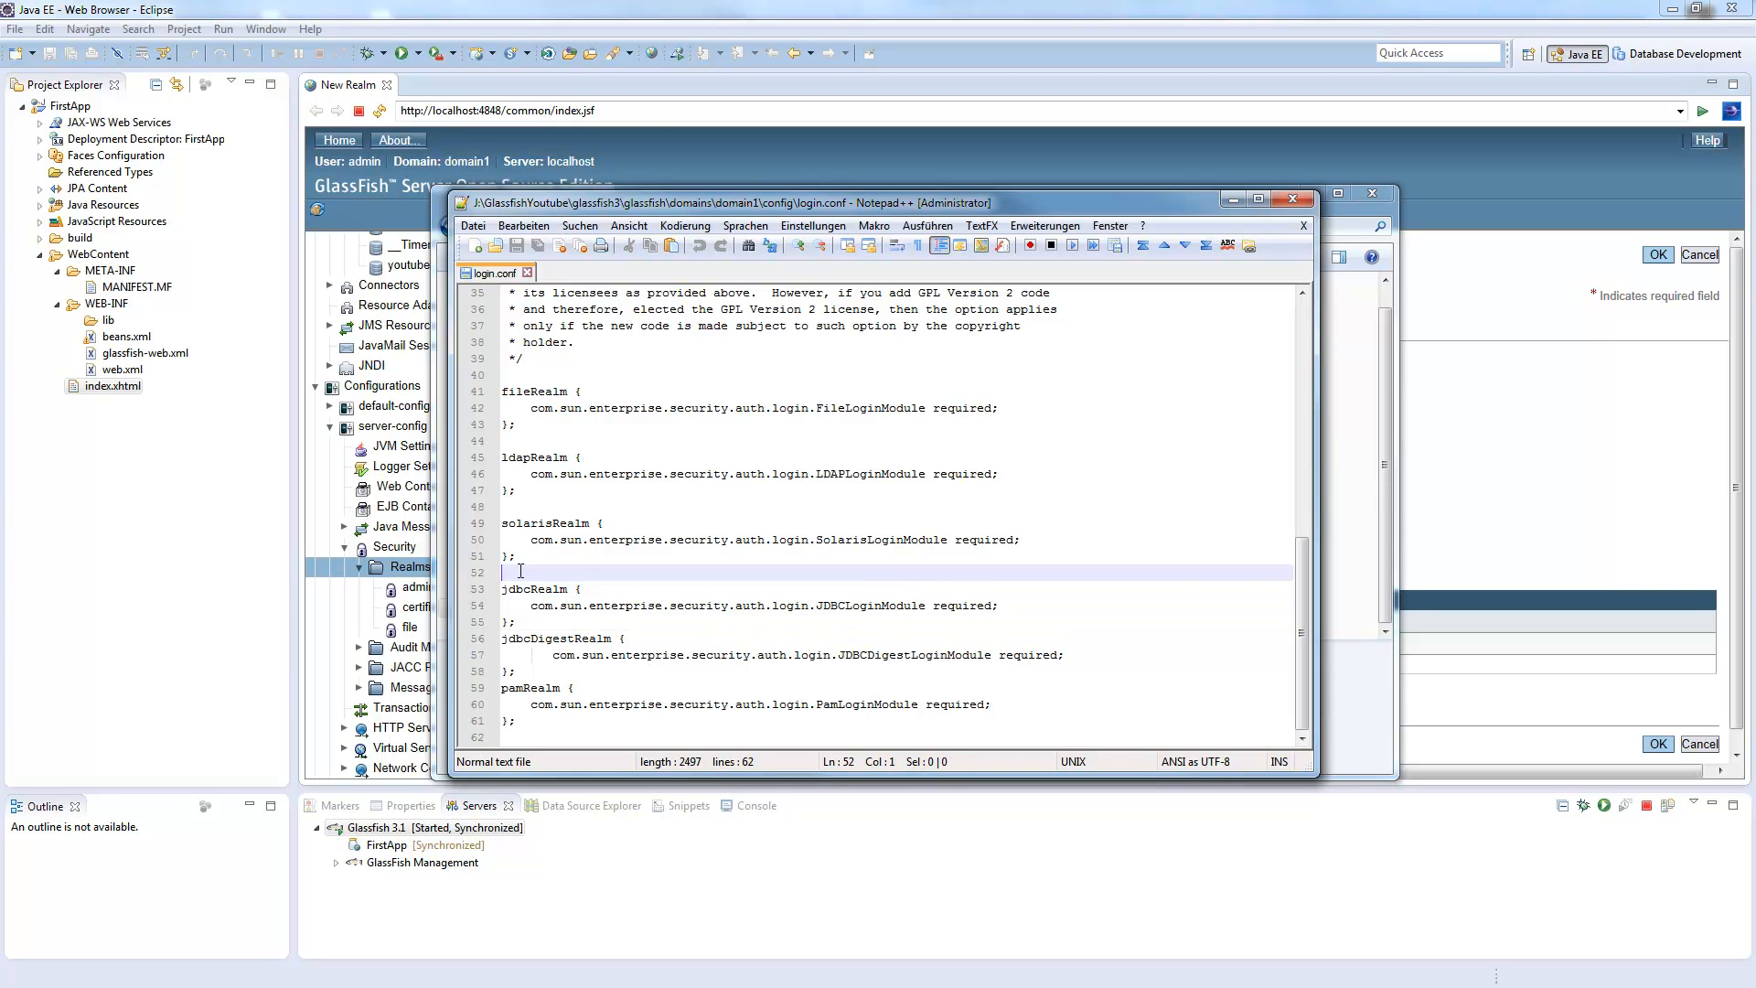
pyautogui.write('jdbcRealm {')
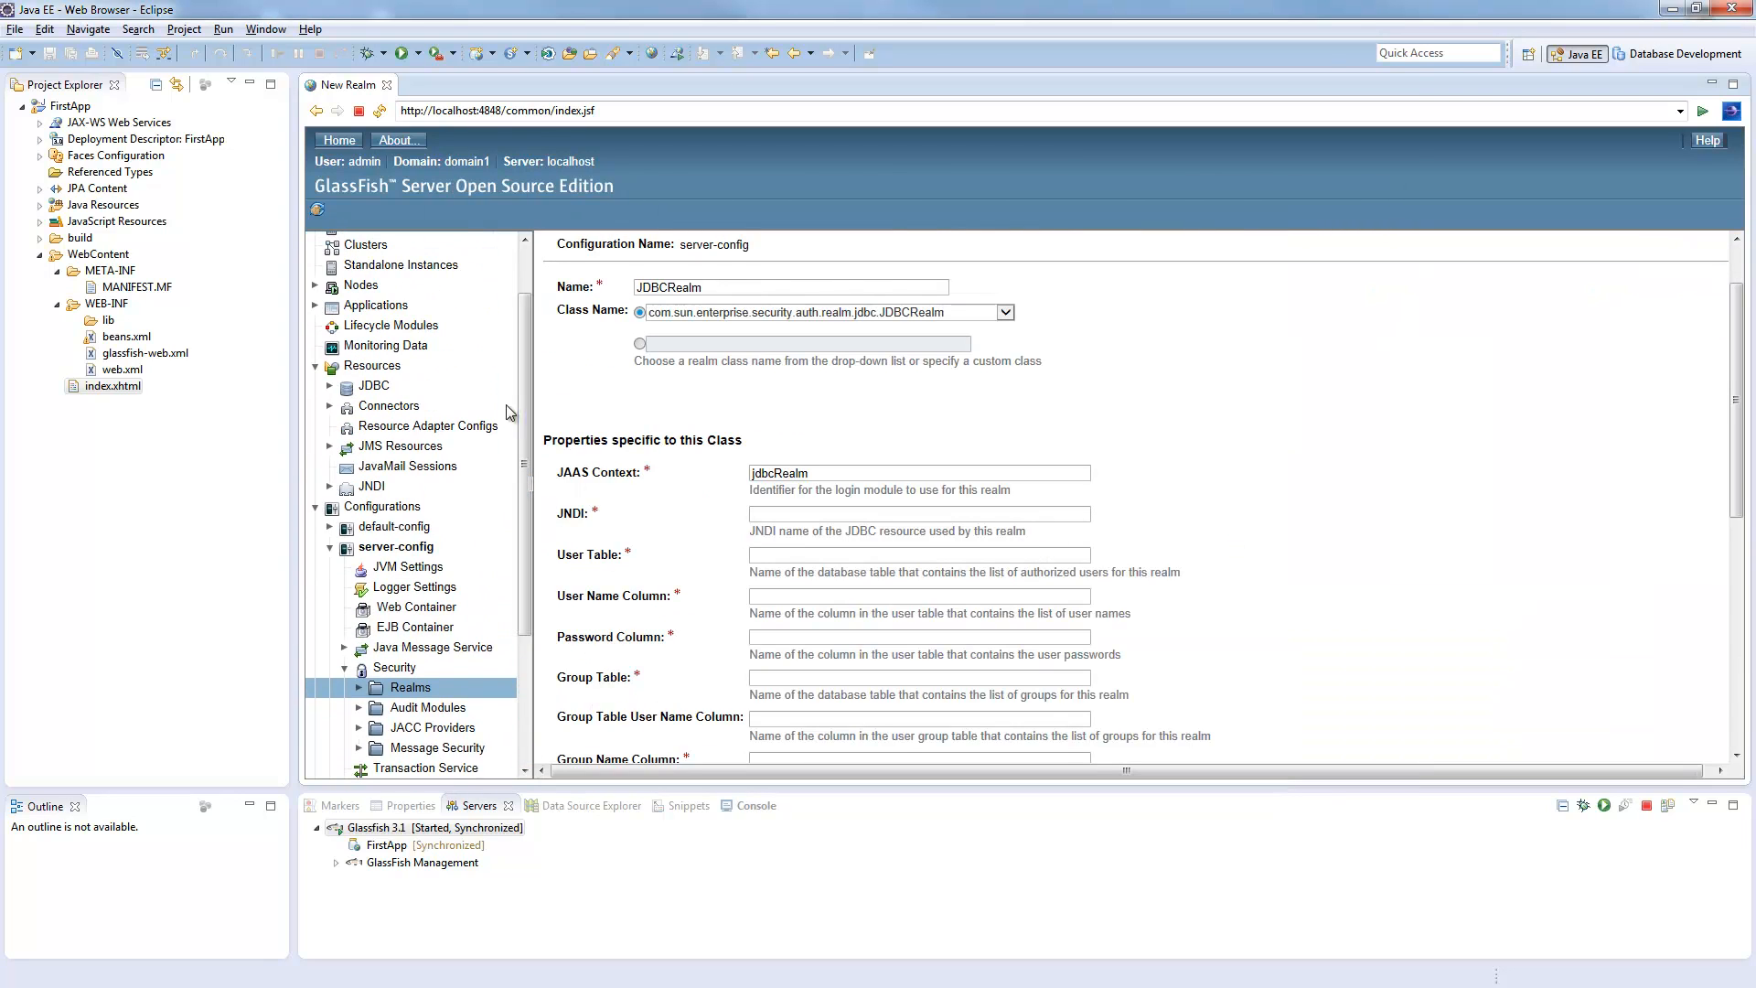
# Fill JNDI jdbc/youtube, user table t_user, user name column username and password column password
pyautogui.click(329, 386)
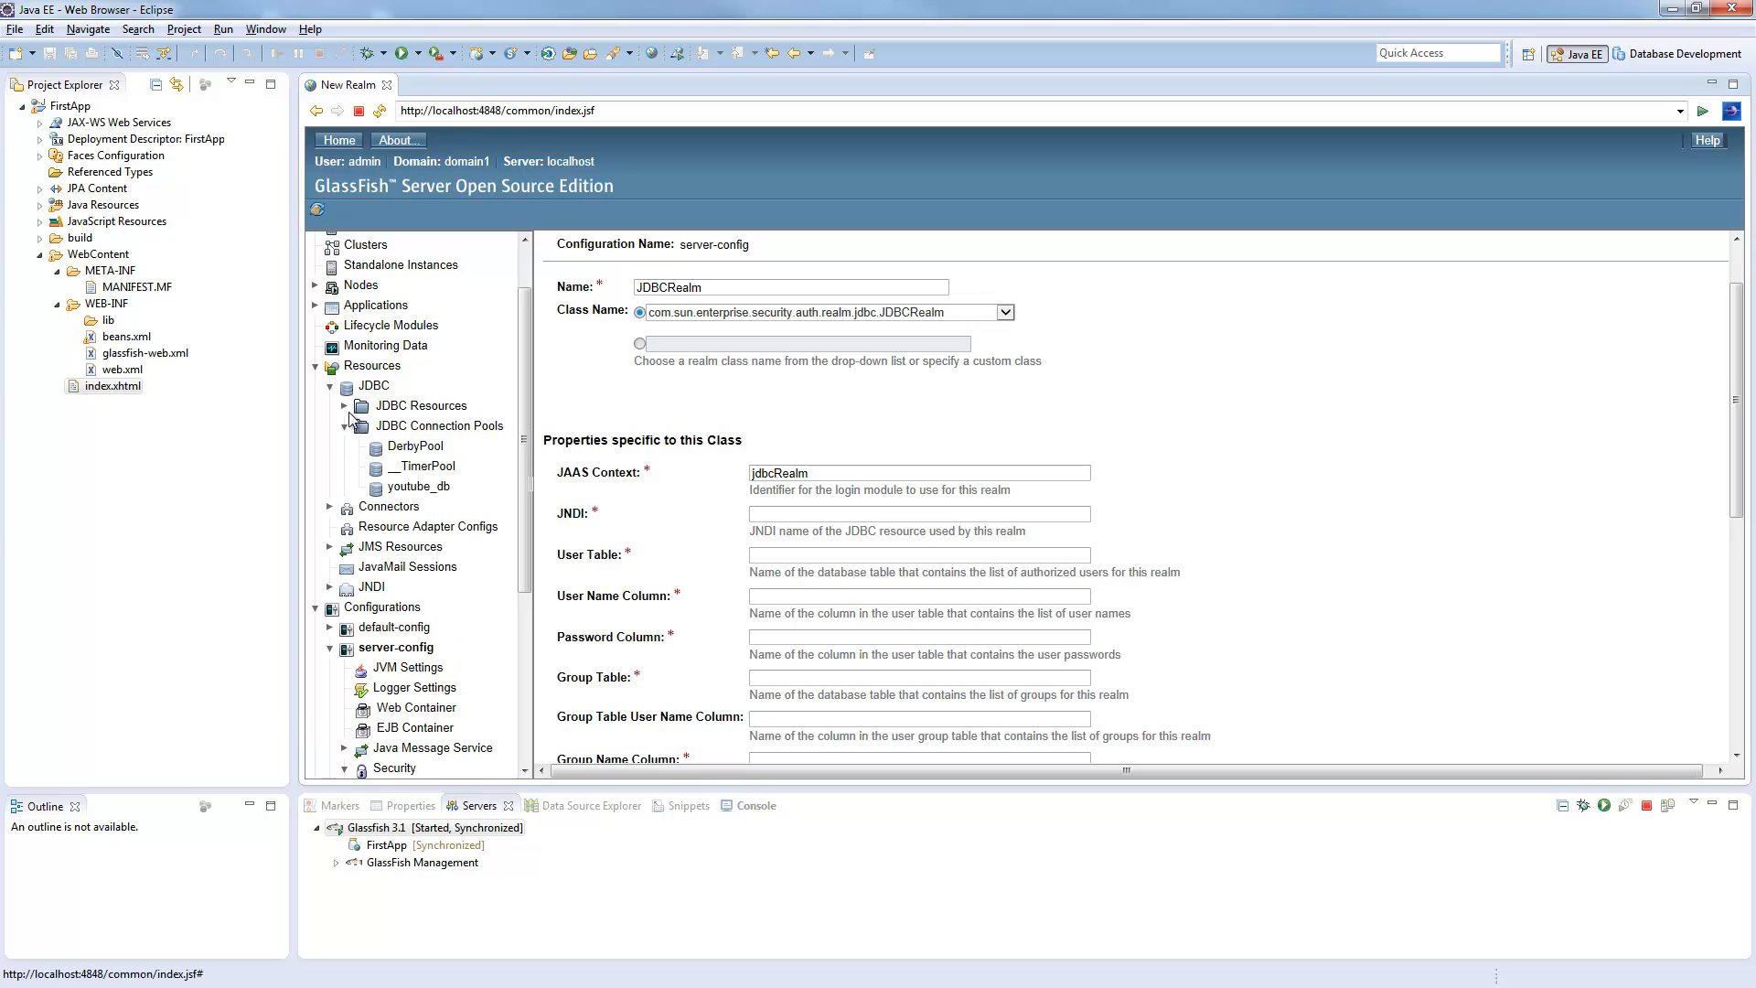
pyautogui.click(344, 406)
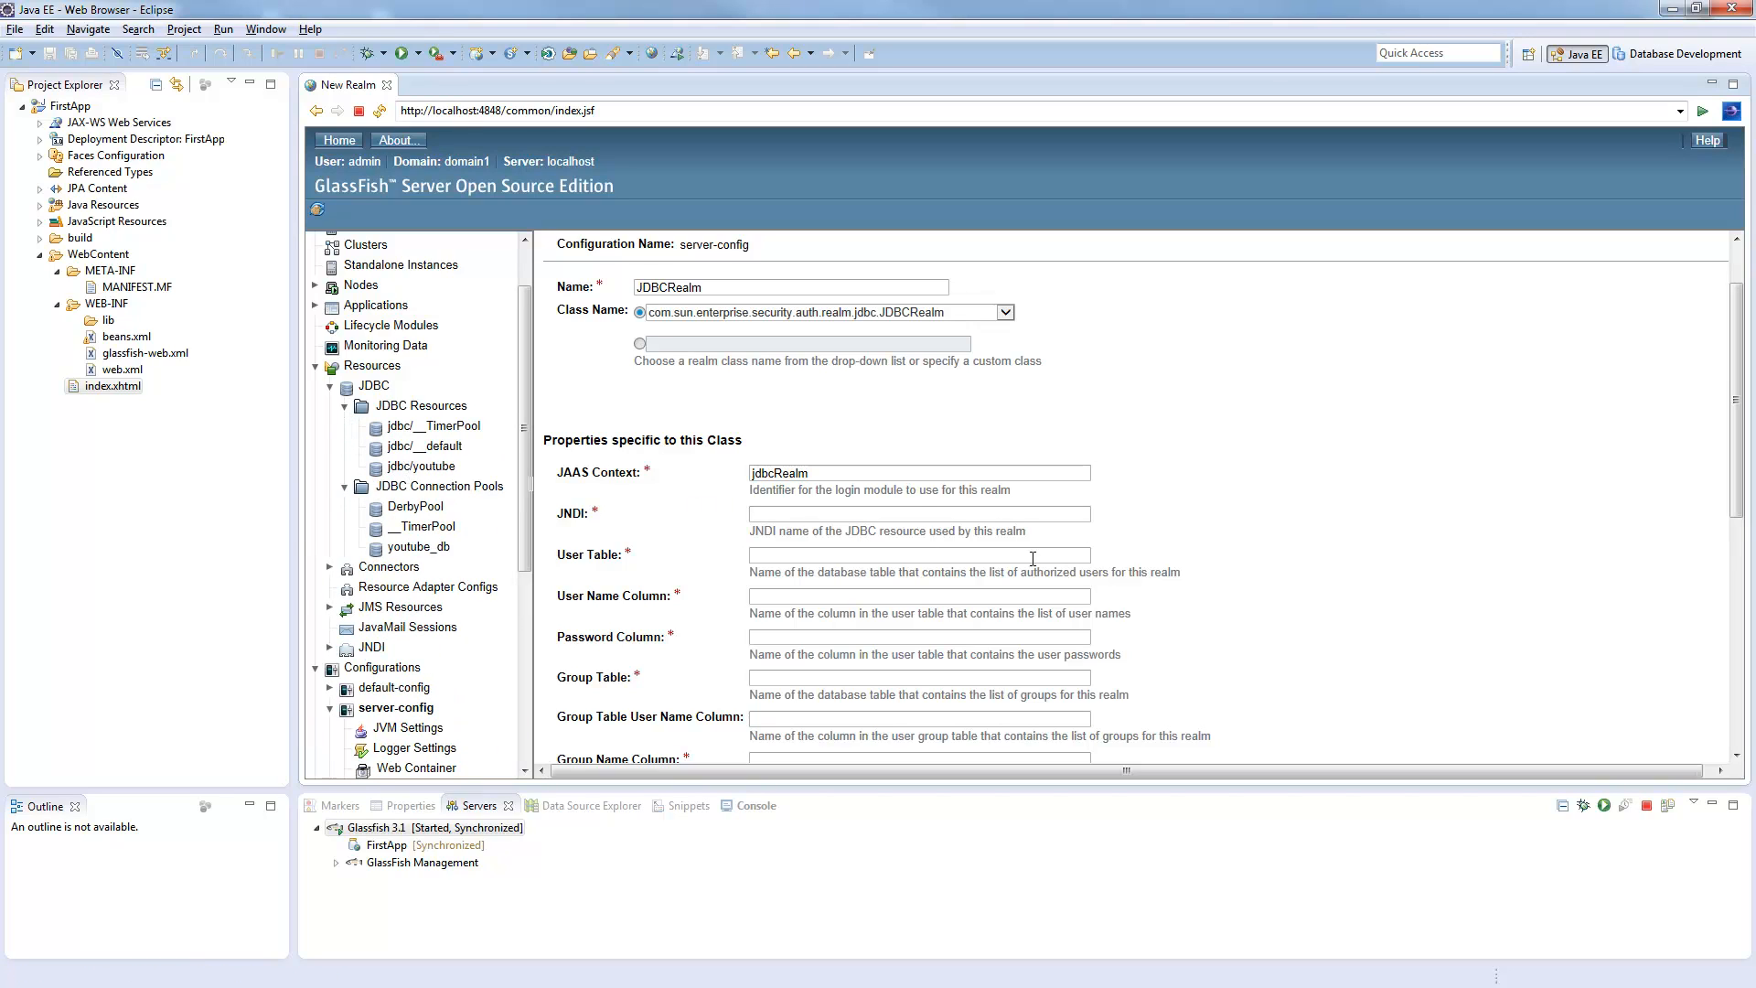
pyautogui.write('jdbc/youtube')
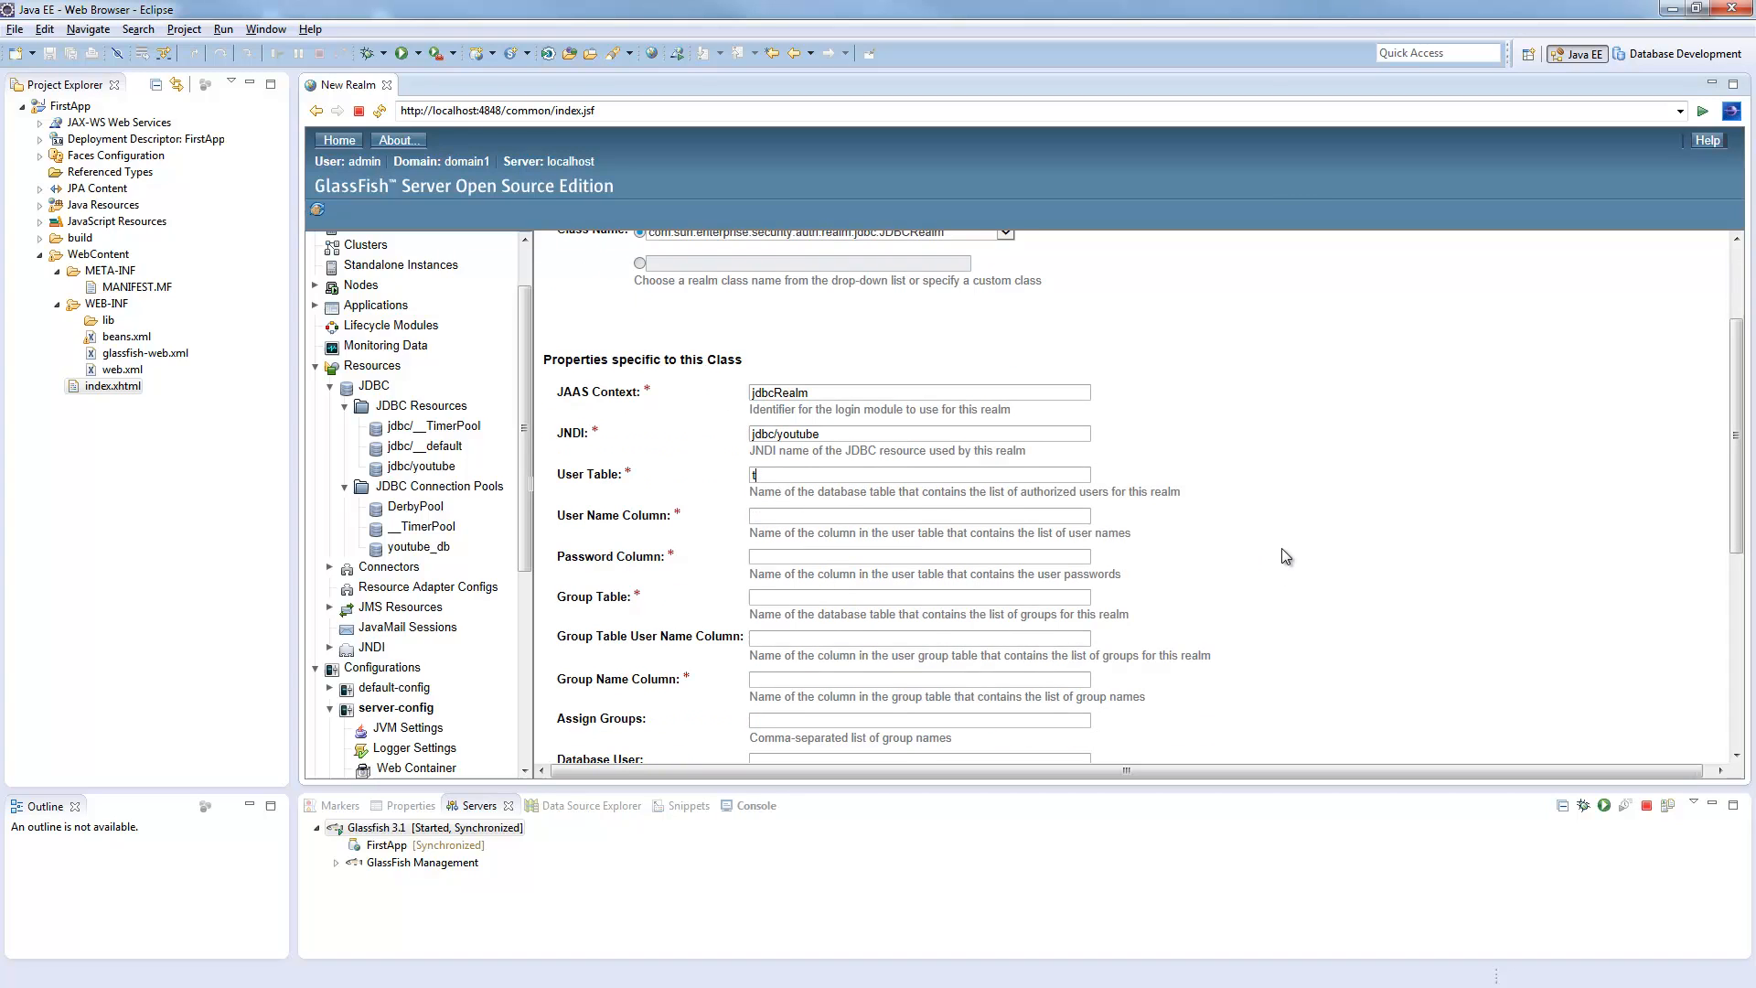
pyautogui.write('_user')
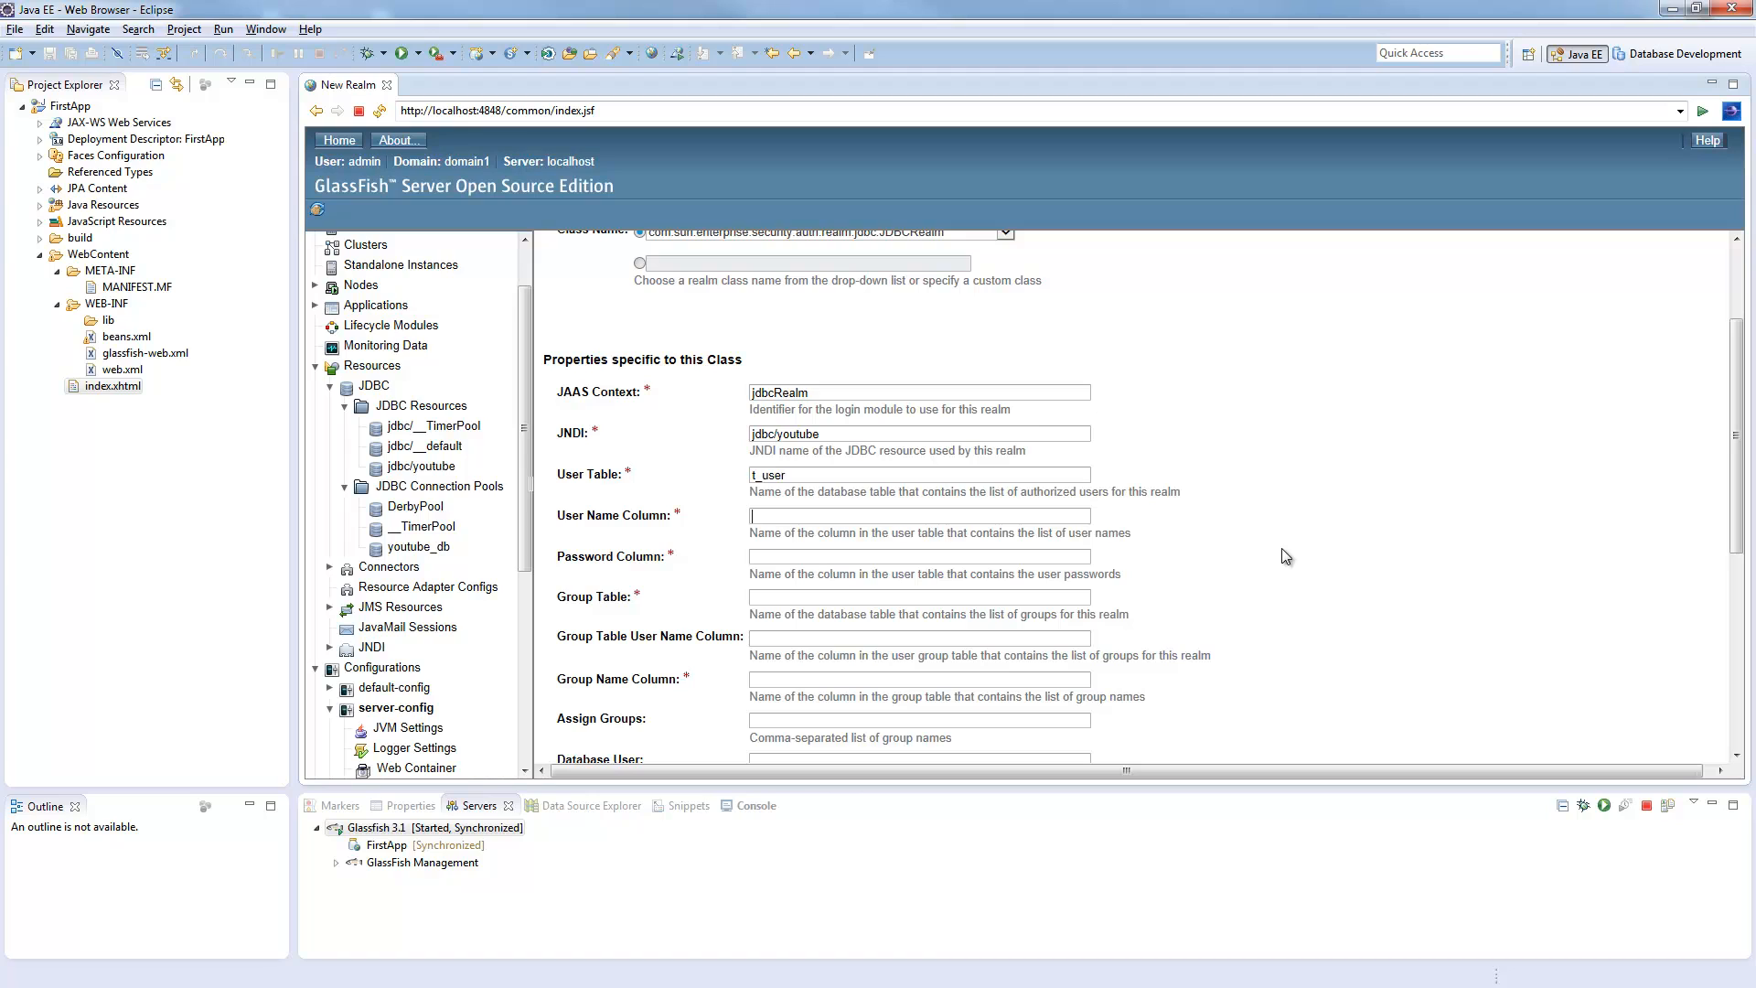
pyautogui.write('username')
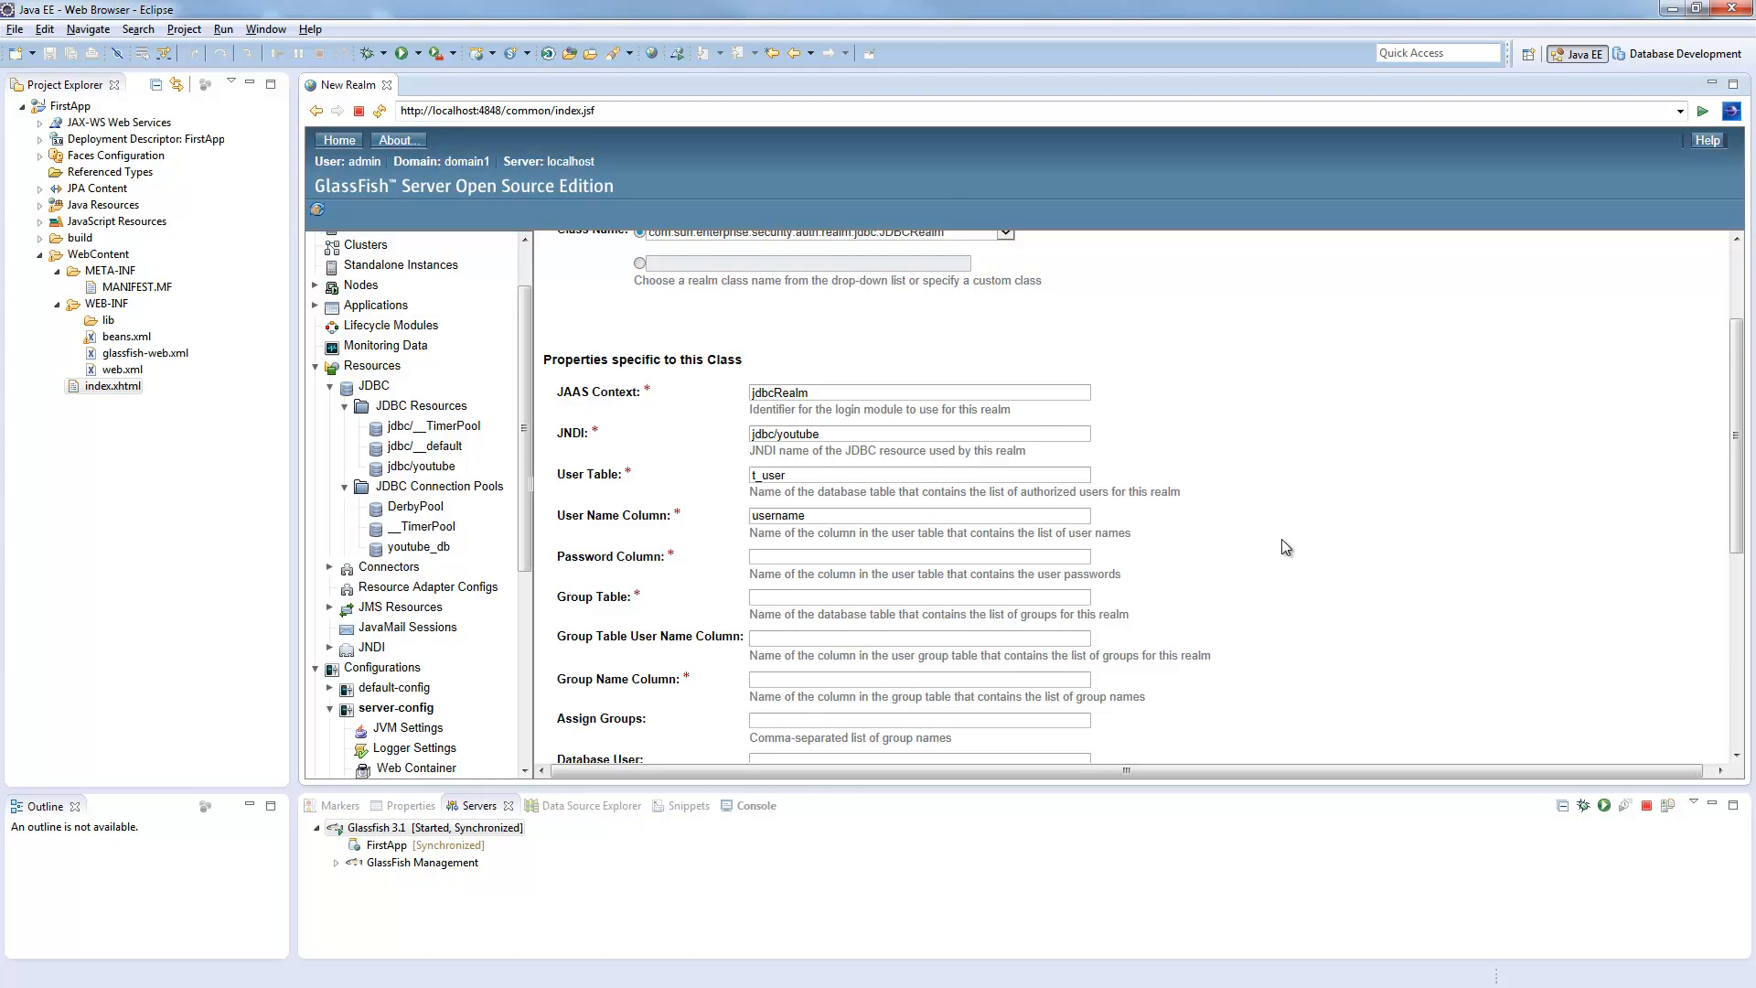
pyautogui.write('password')
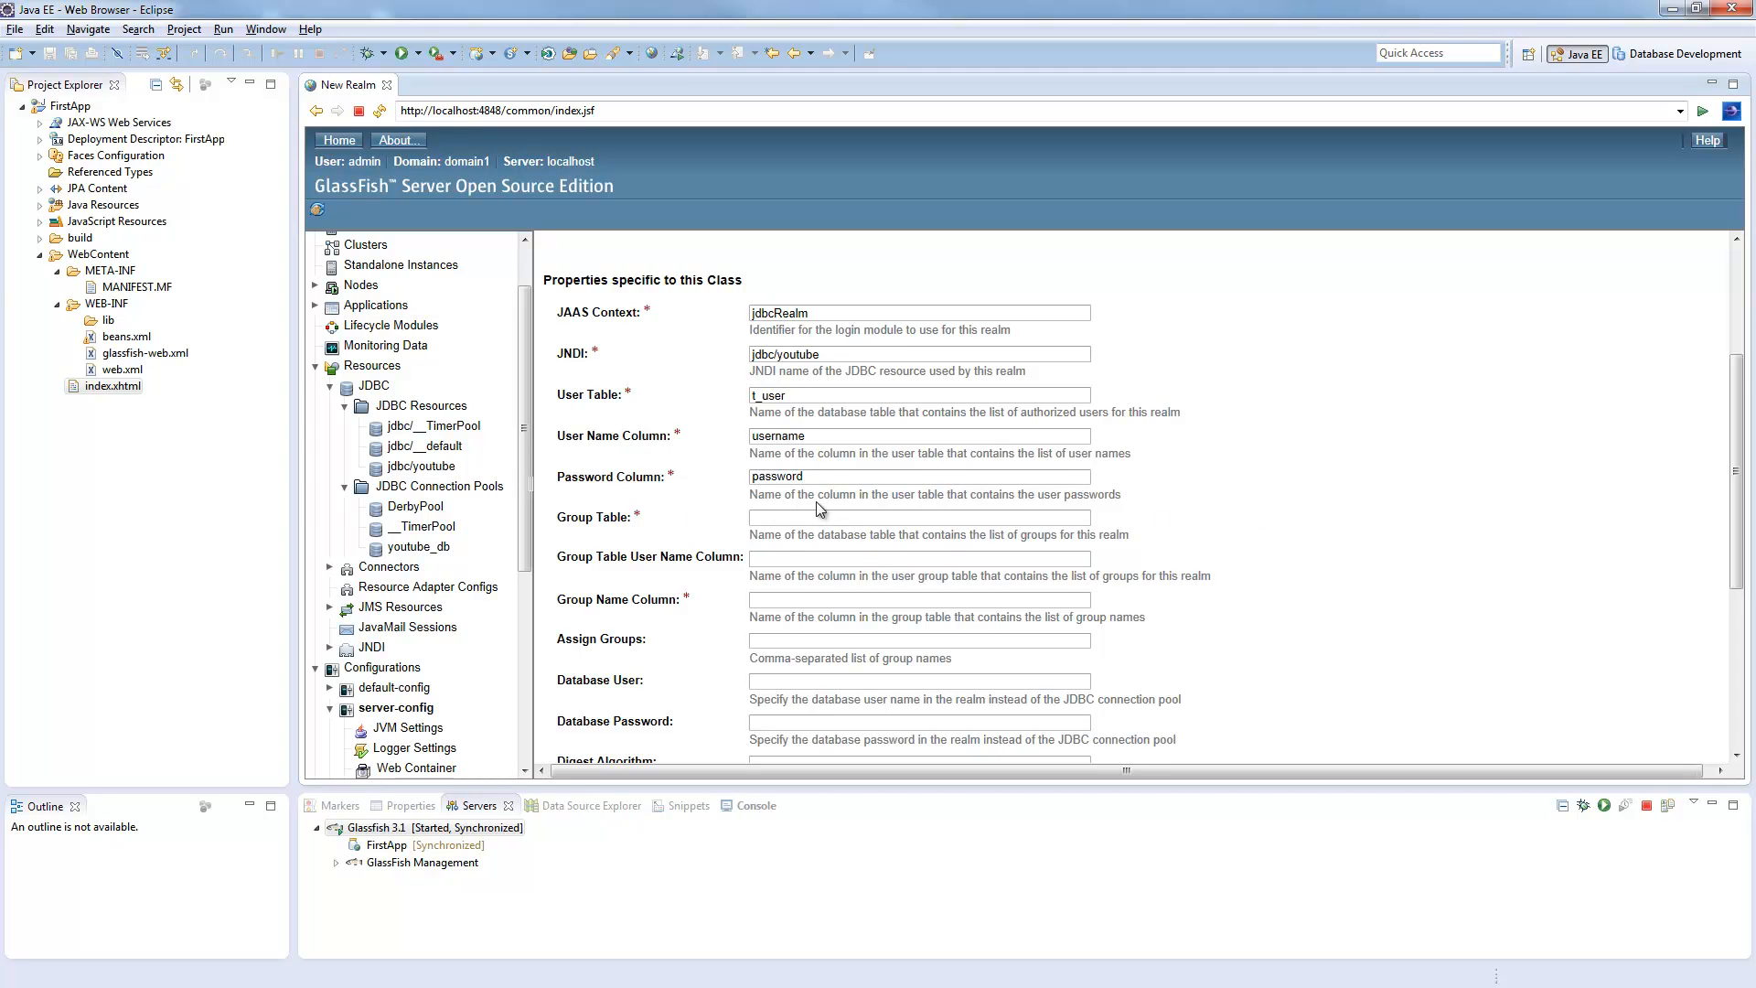
pyautogui.click(918, 475)
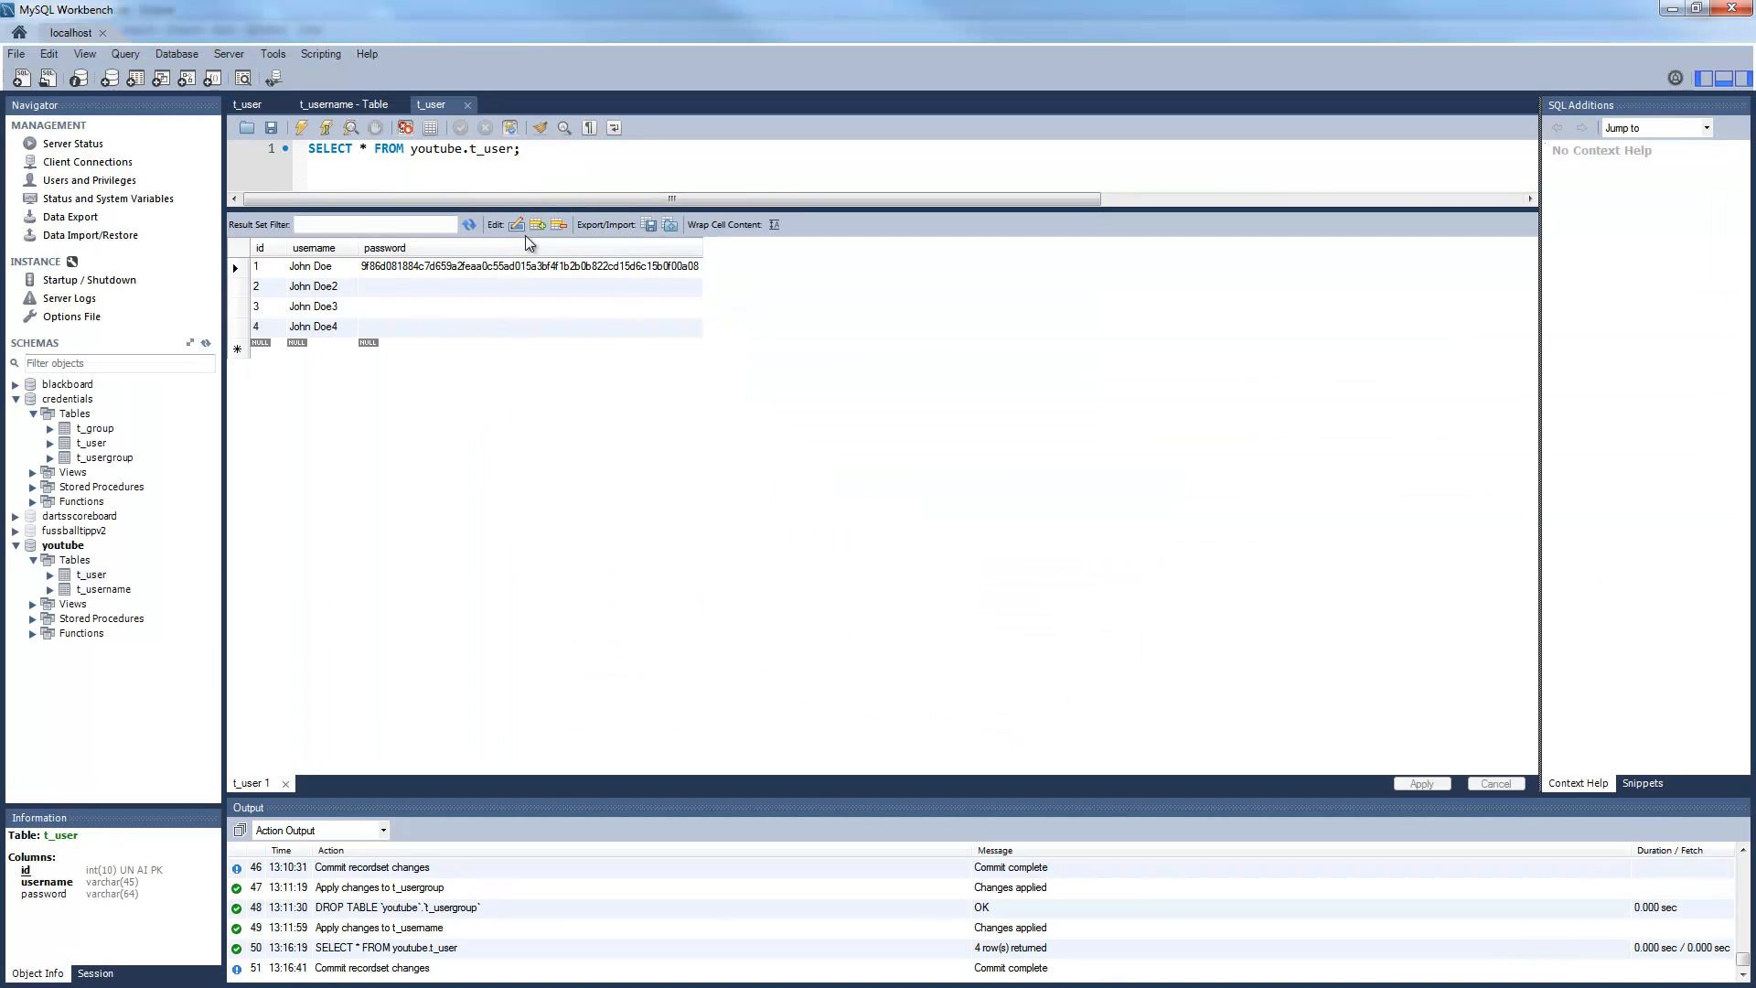
pyautogui.moveTo(487, 287)
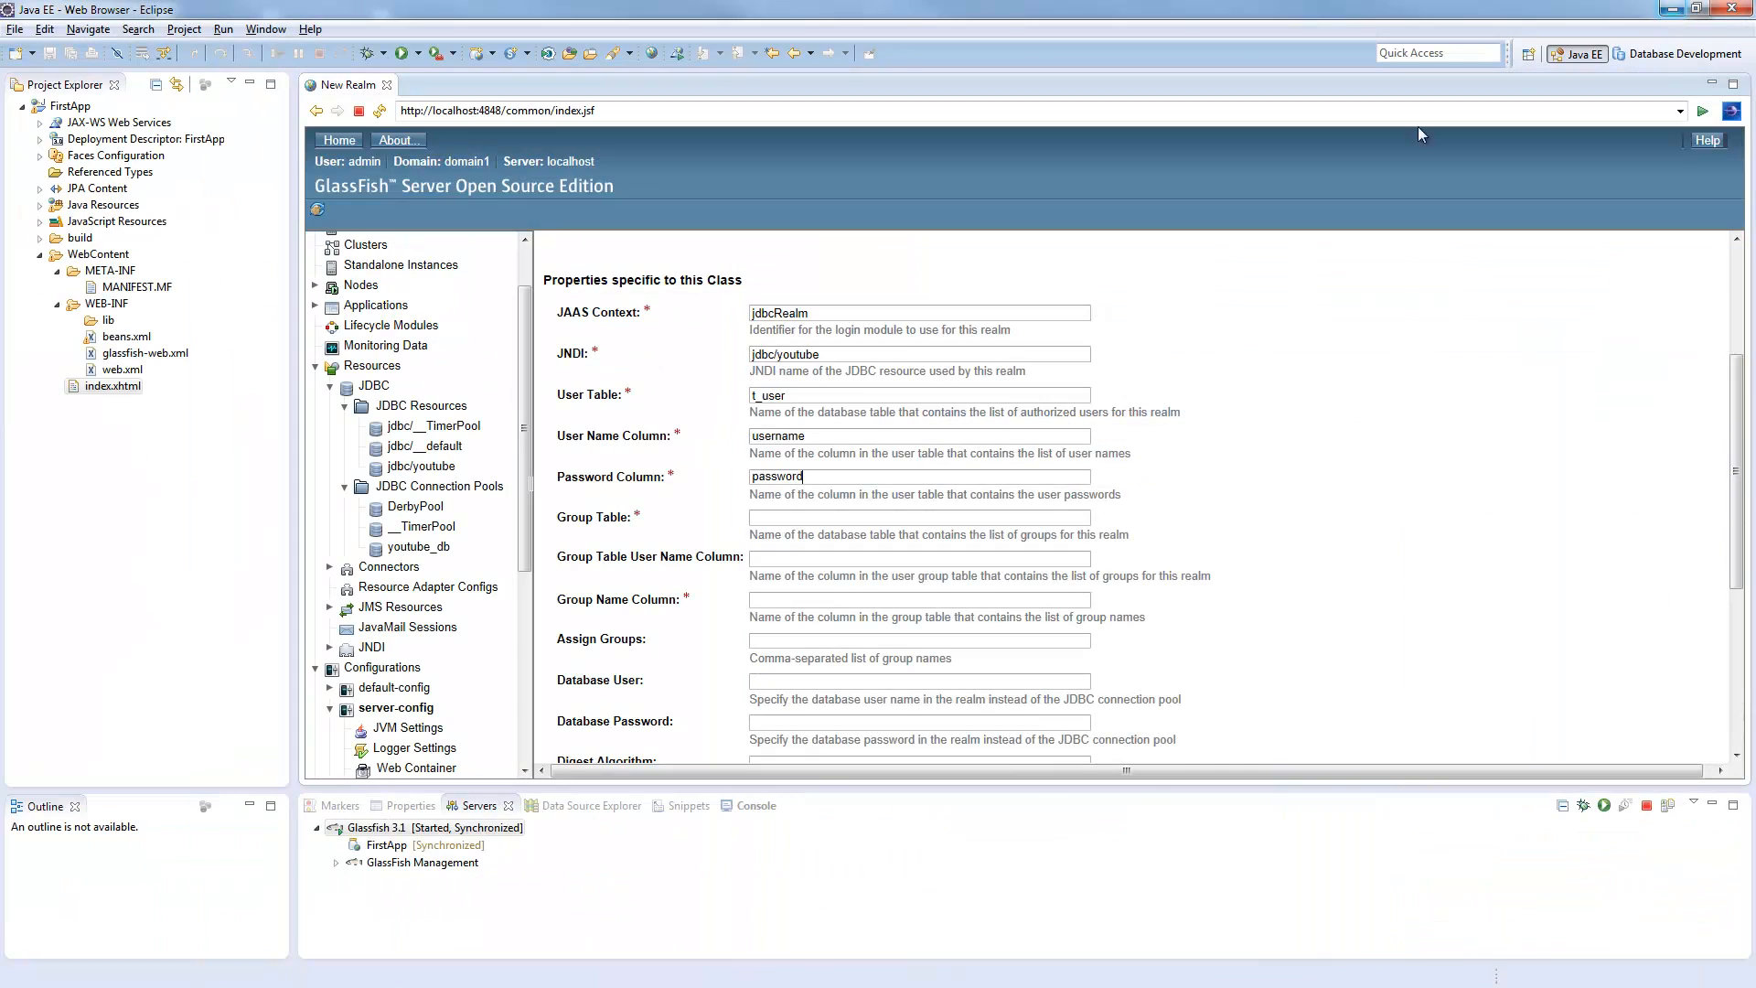
# Set group table t_usergroup with group columns username and groupname
pyautogui.scroll(-3)
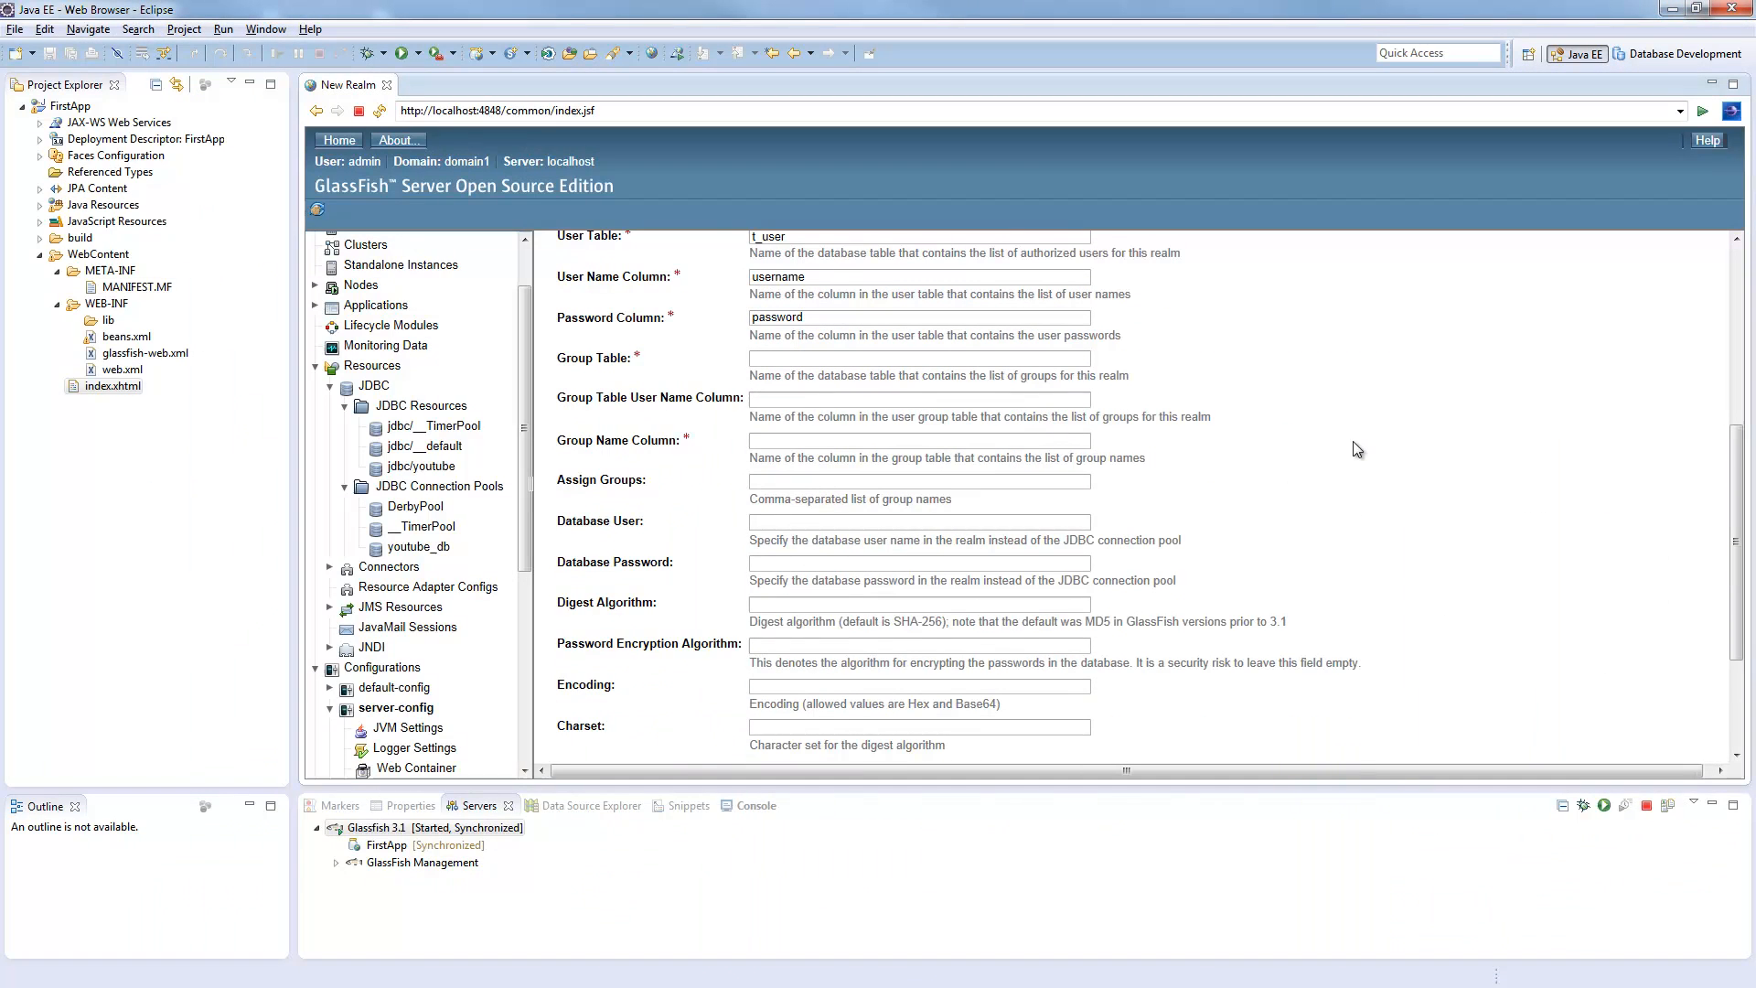
pyautogui.write('t_gro')
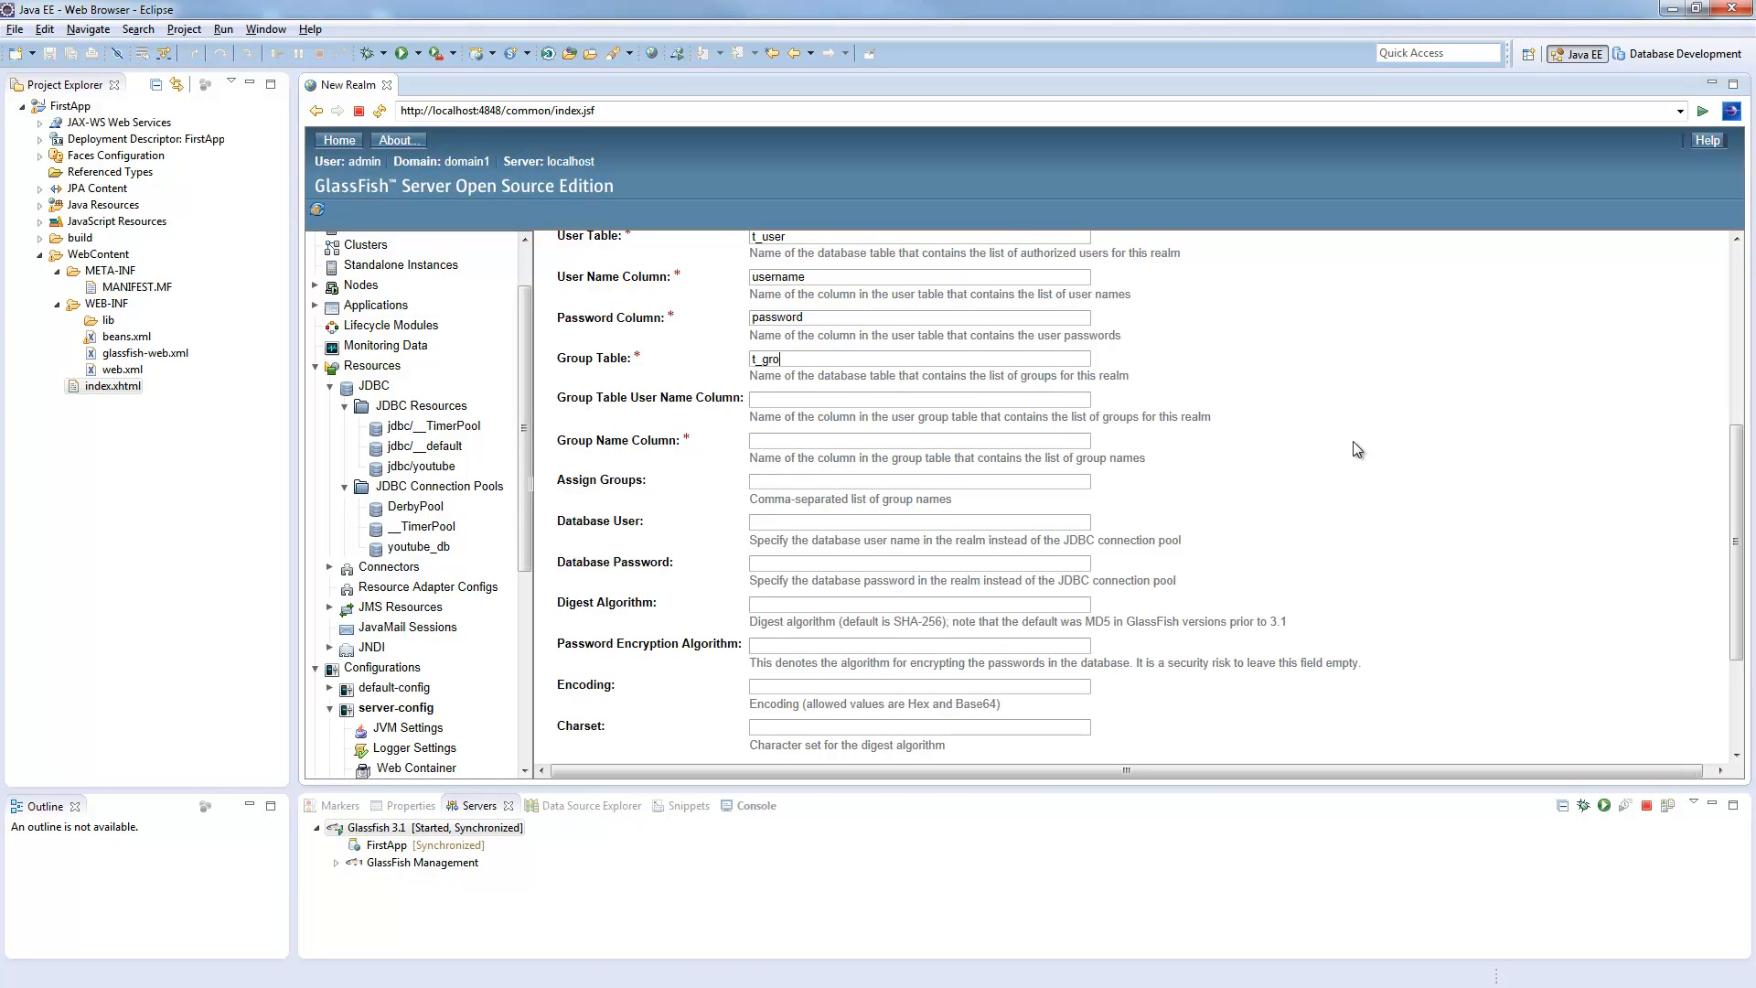
pyautogui.press('BackSpace')
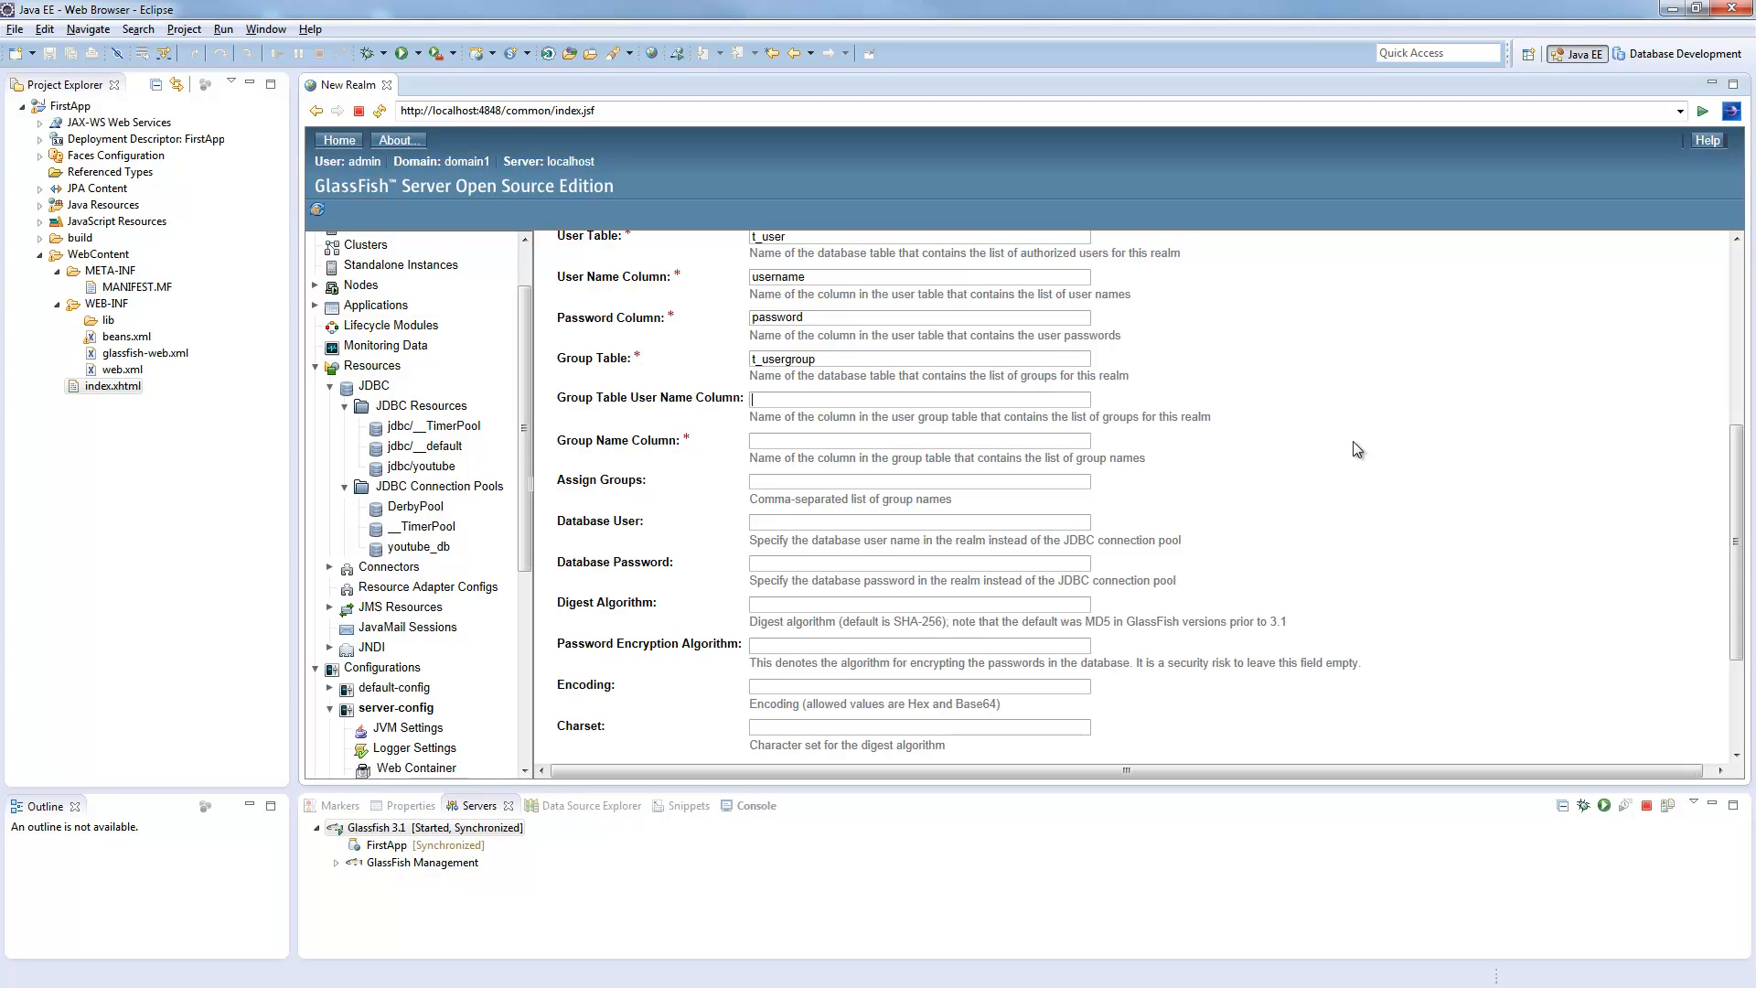
pyautogui.write('u')
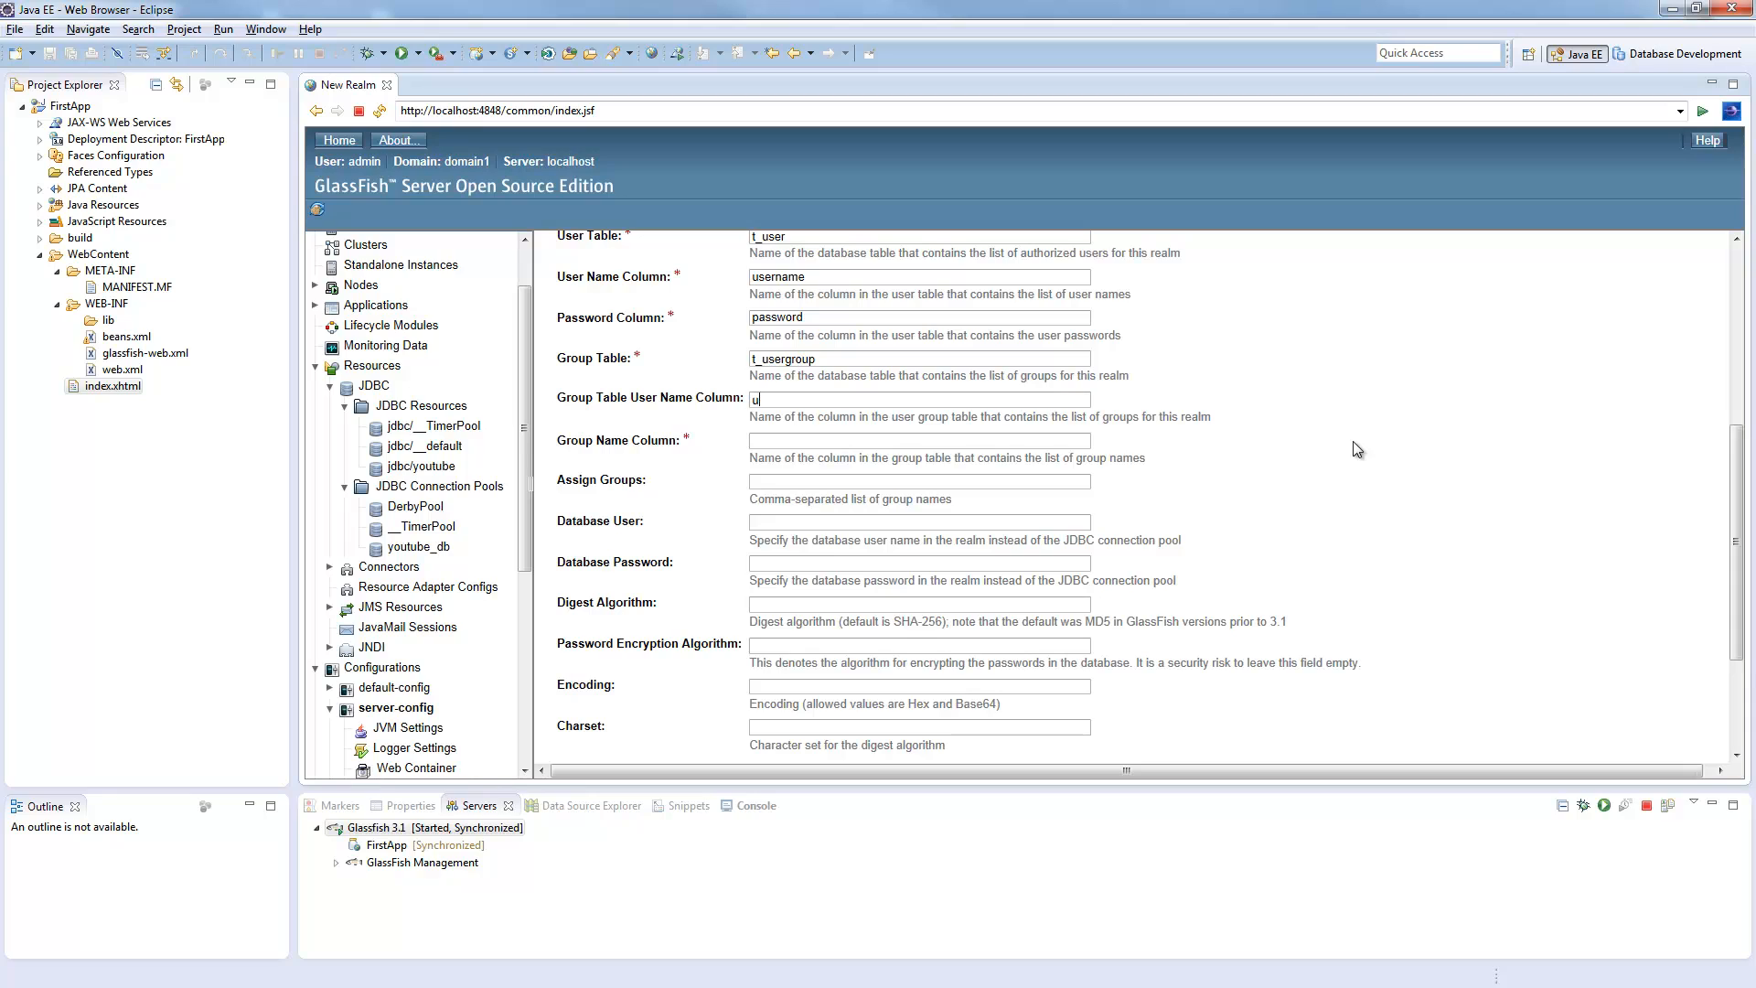
pyautogui.write('groupname')
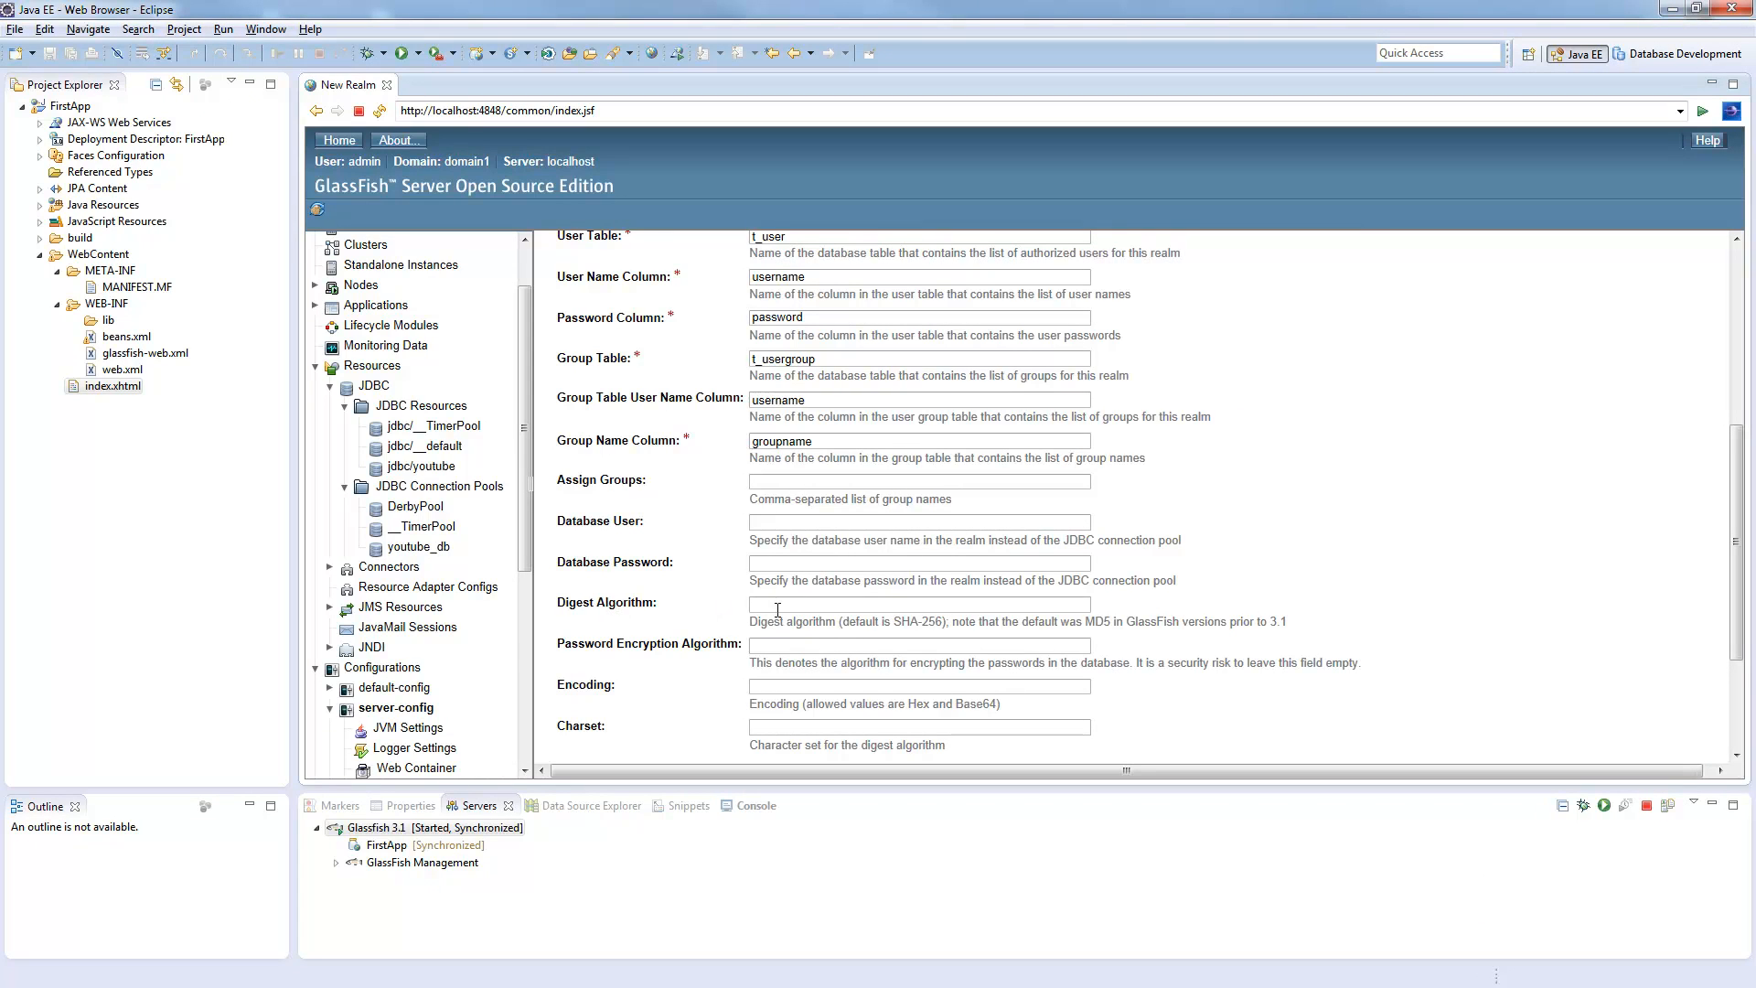
pyautogui.moveTo(892, 616)
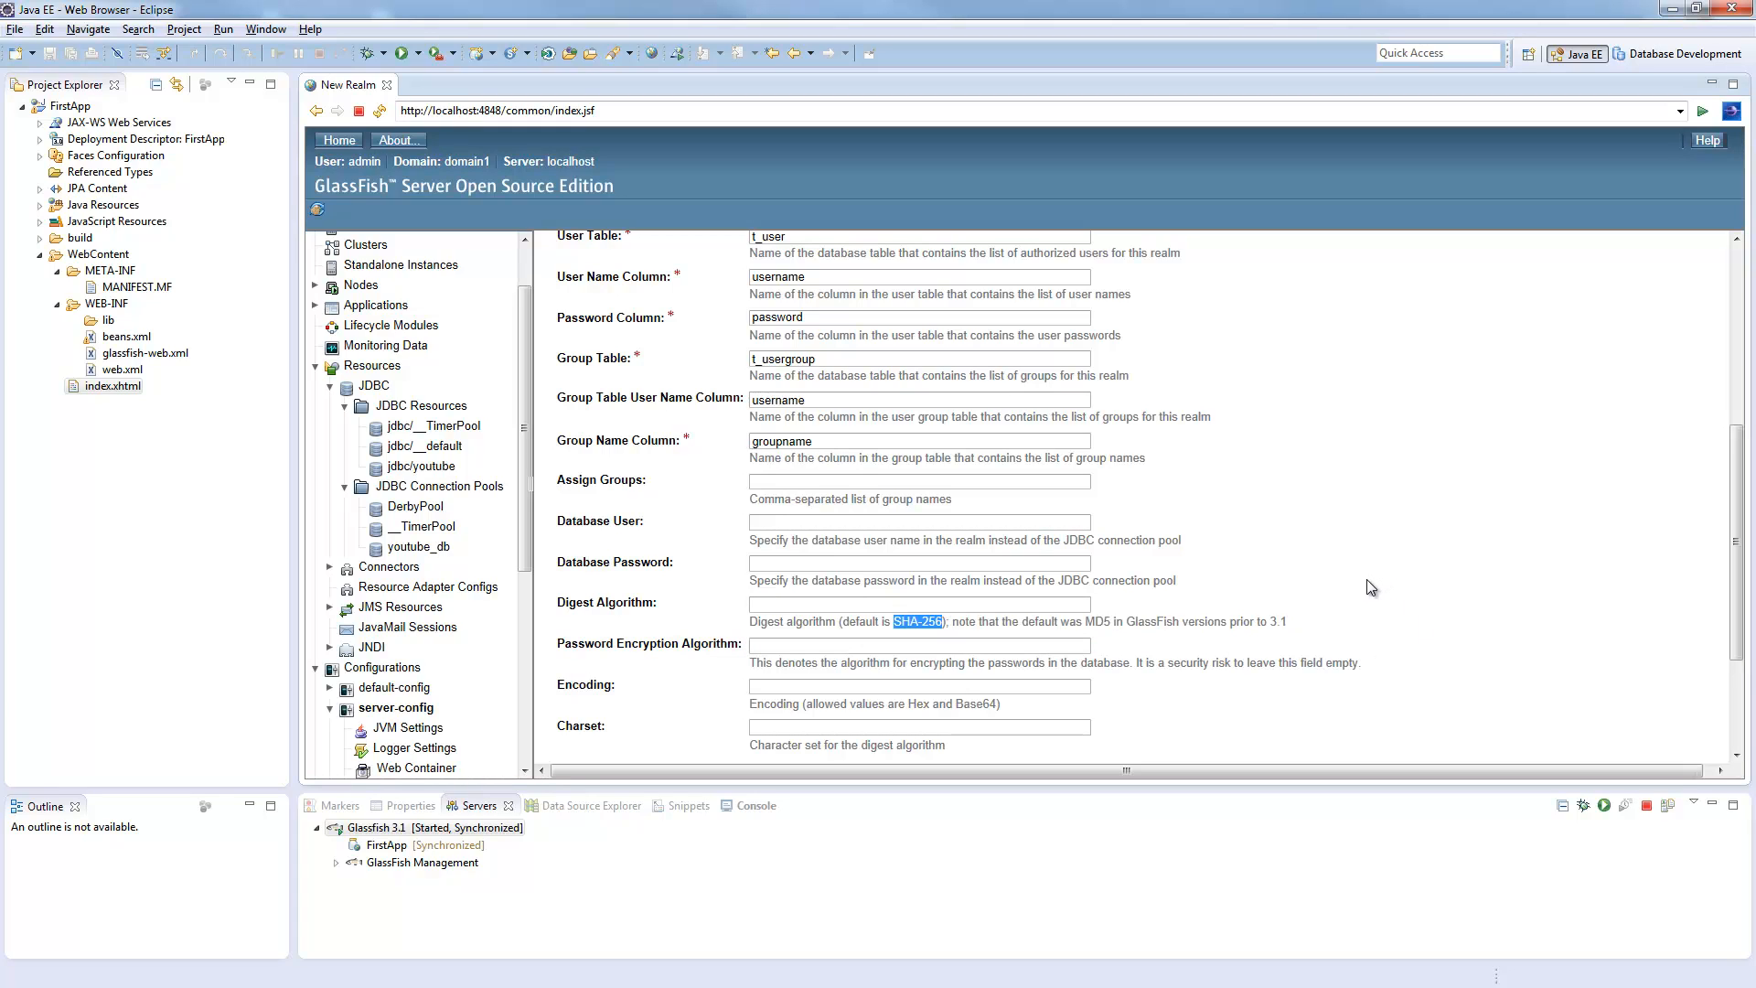
pyautogui.moveTo(1295, 590)
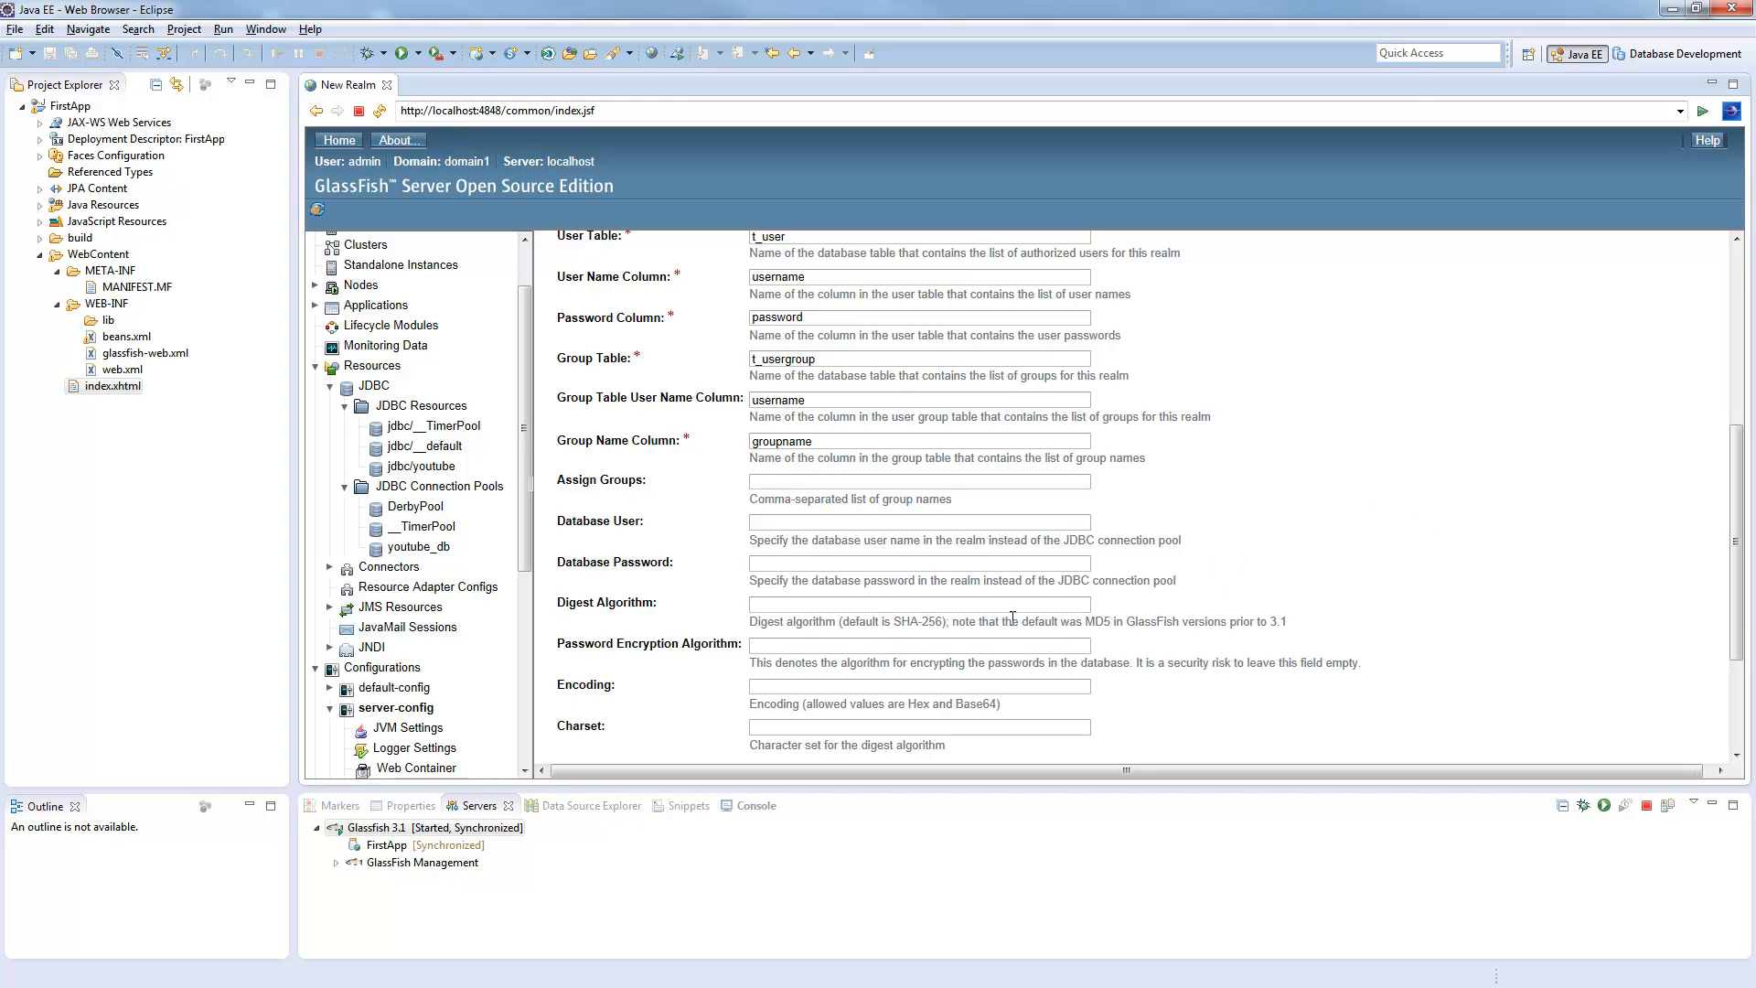
pyautogui.moveTo(1389, 558)
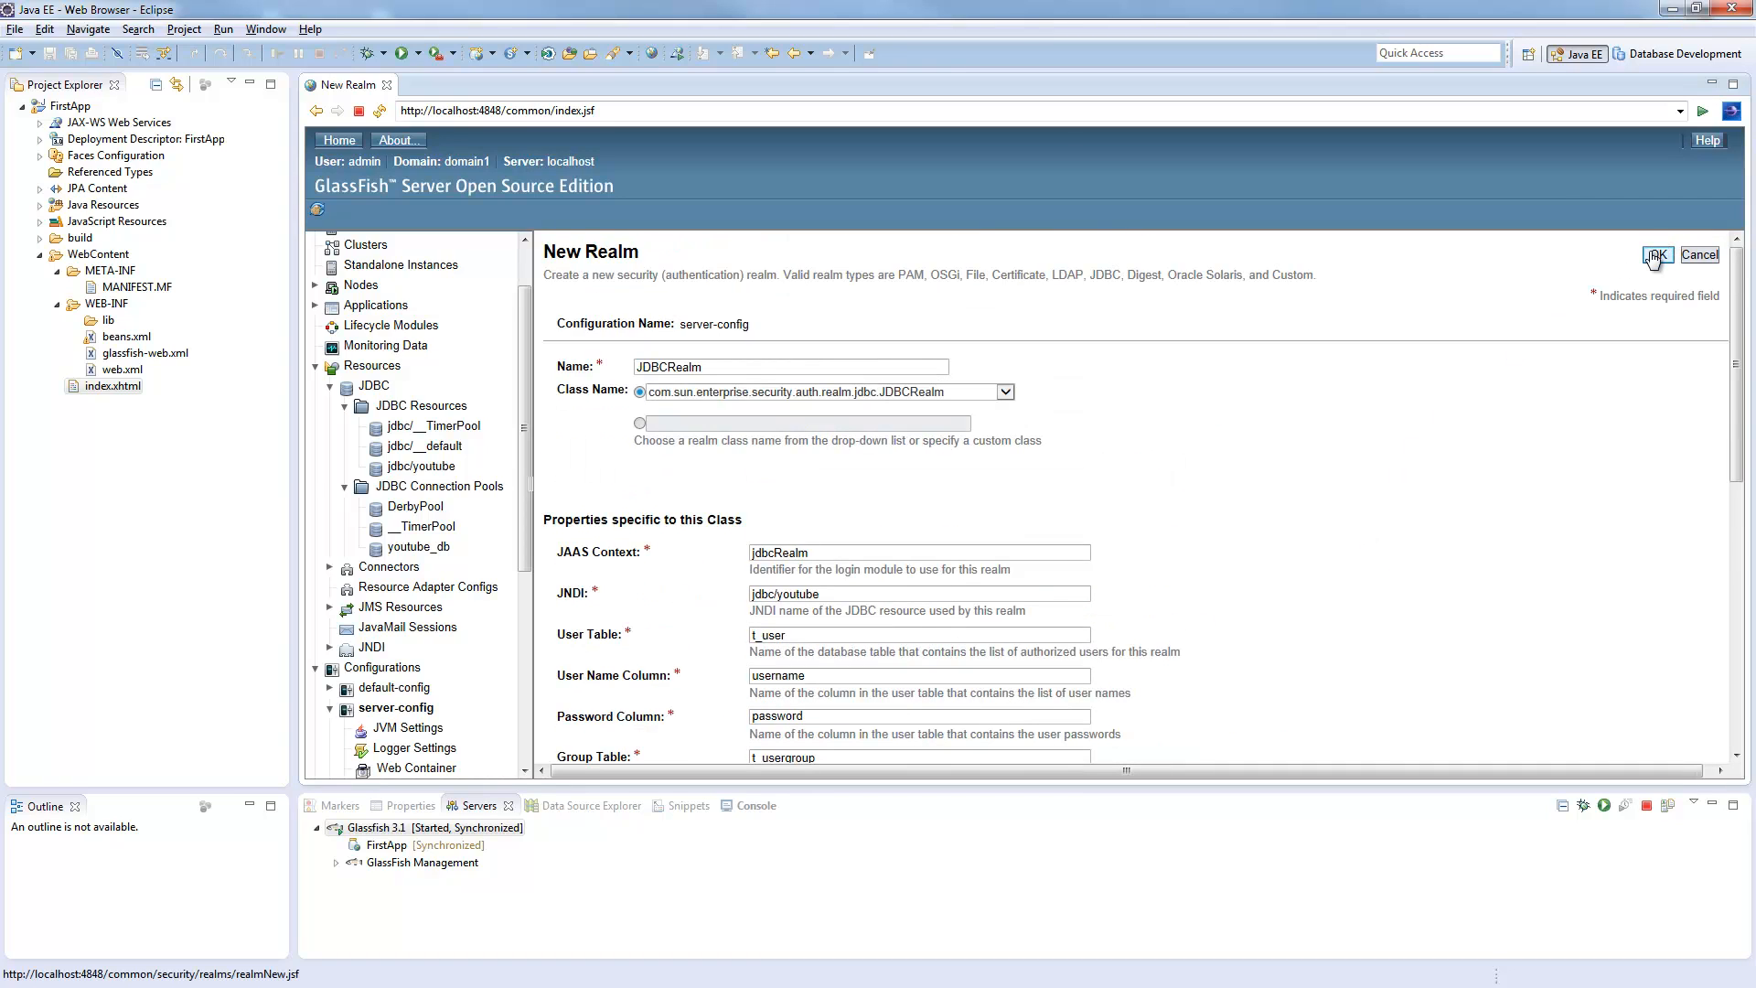
# Save the new JDBCRealm and review its settings from the server-config security realms list
pyautogui.click(1655, 256)
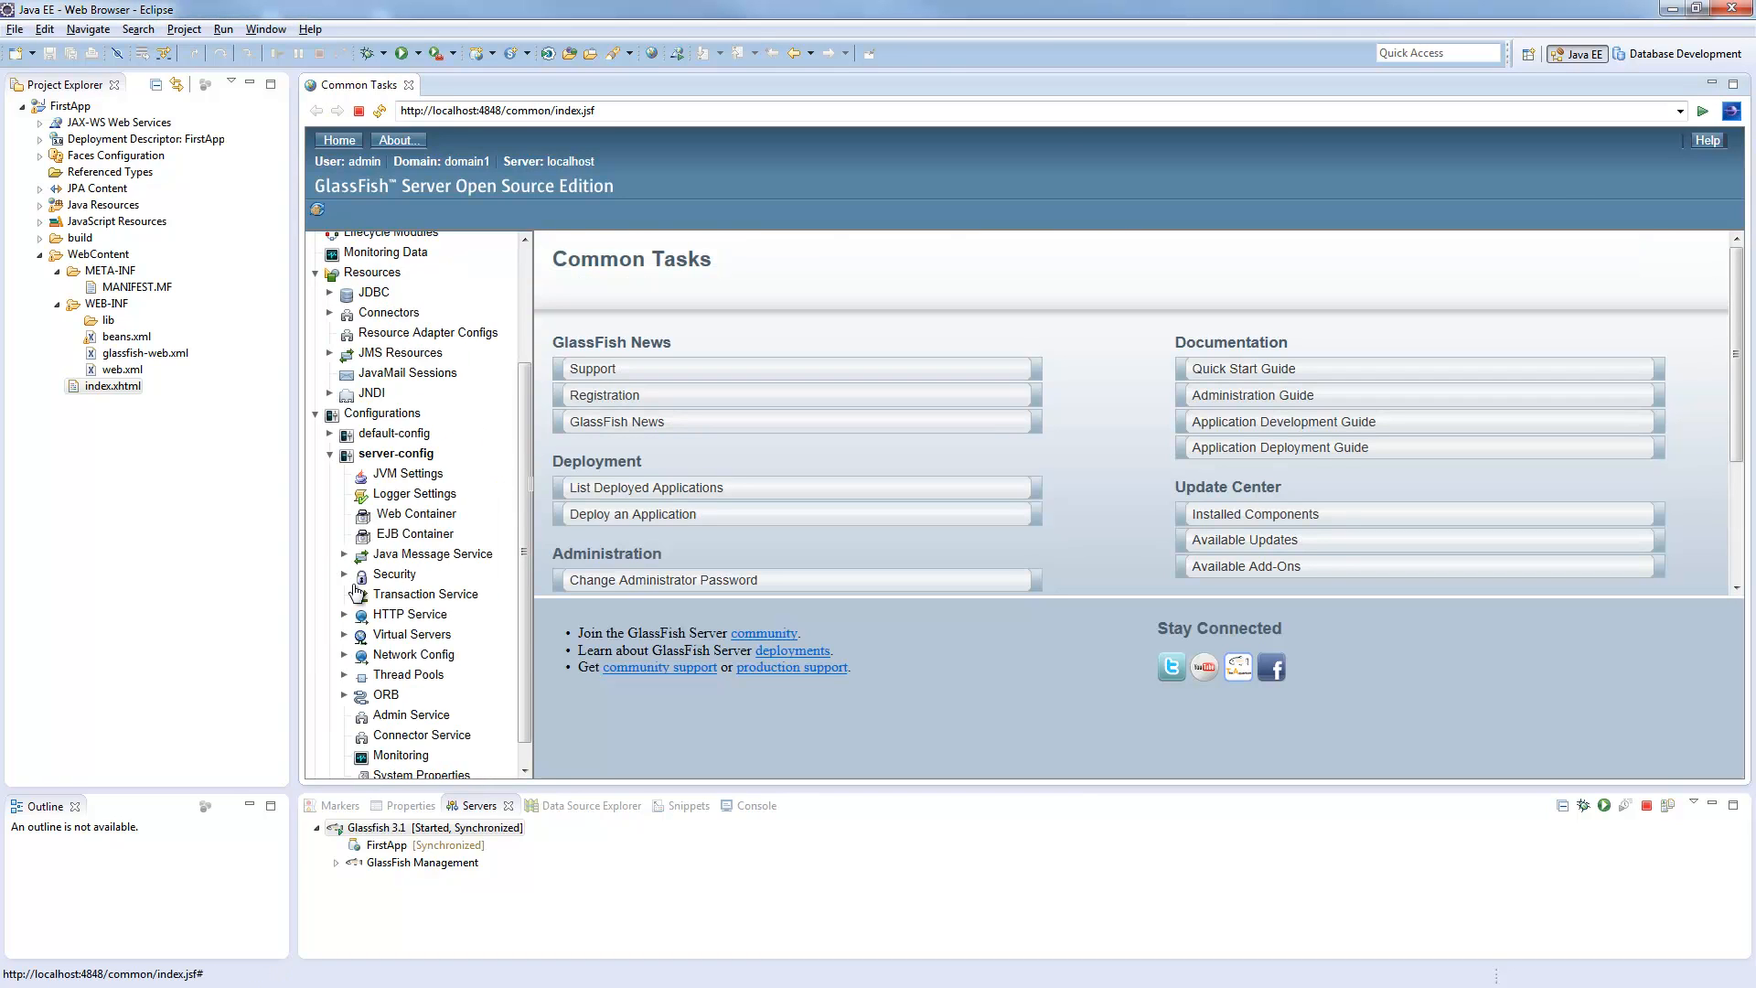
pyautogui.click(395, 573)
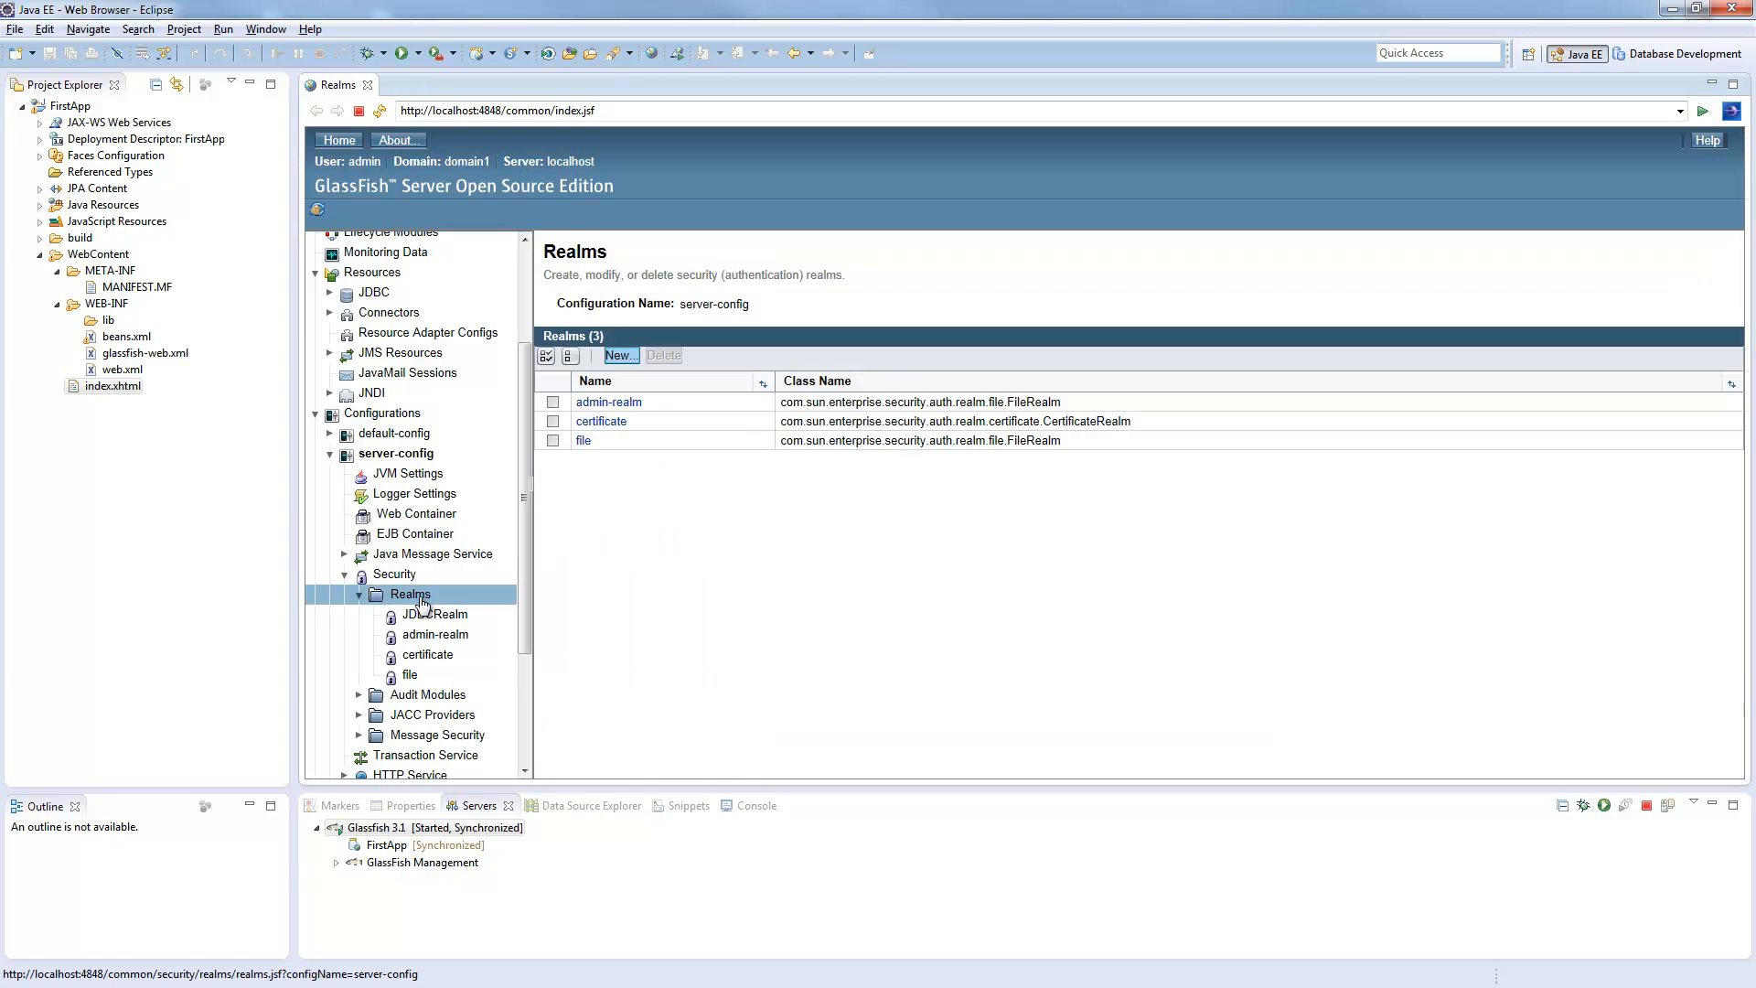
pyautogui.click(436, 614)
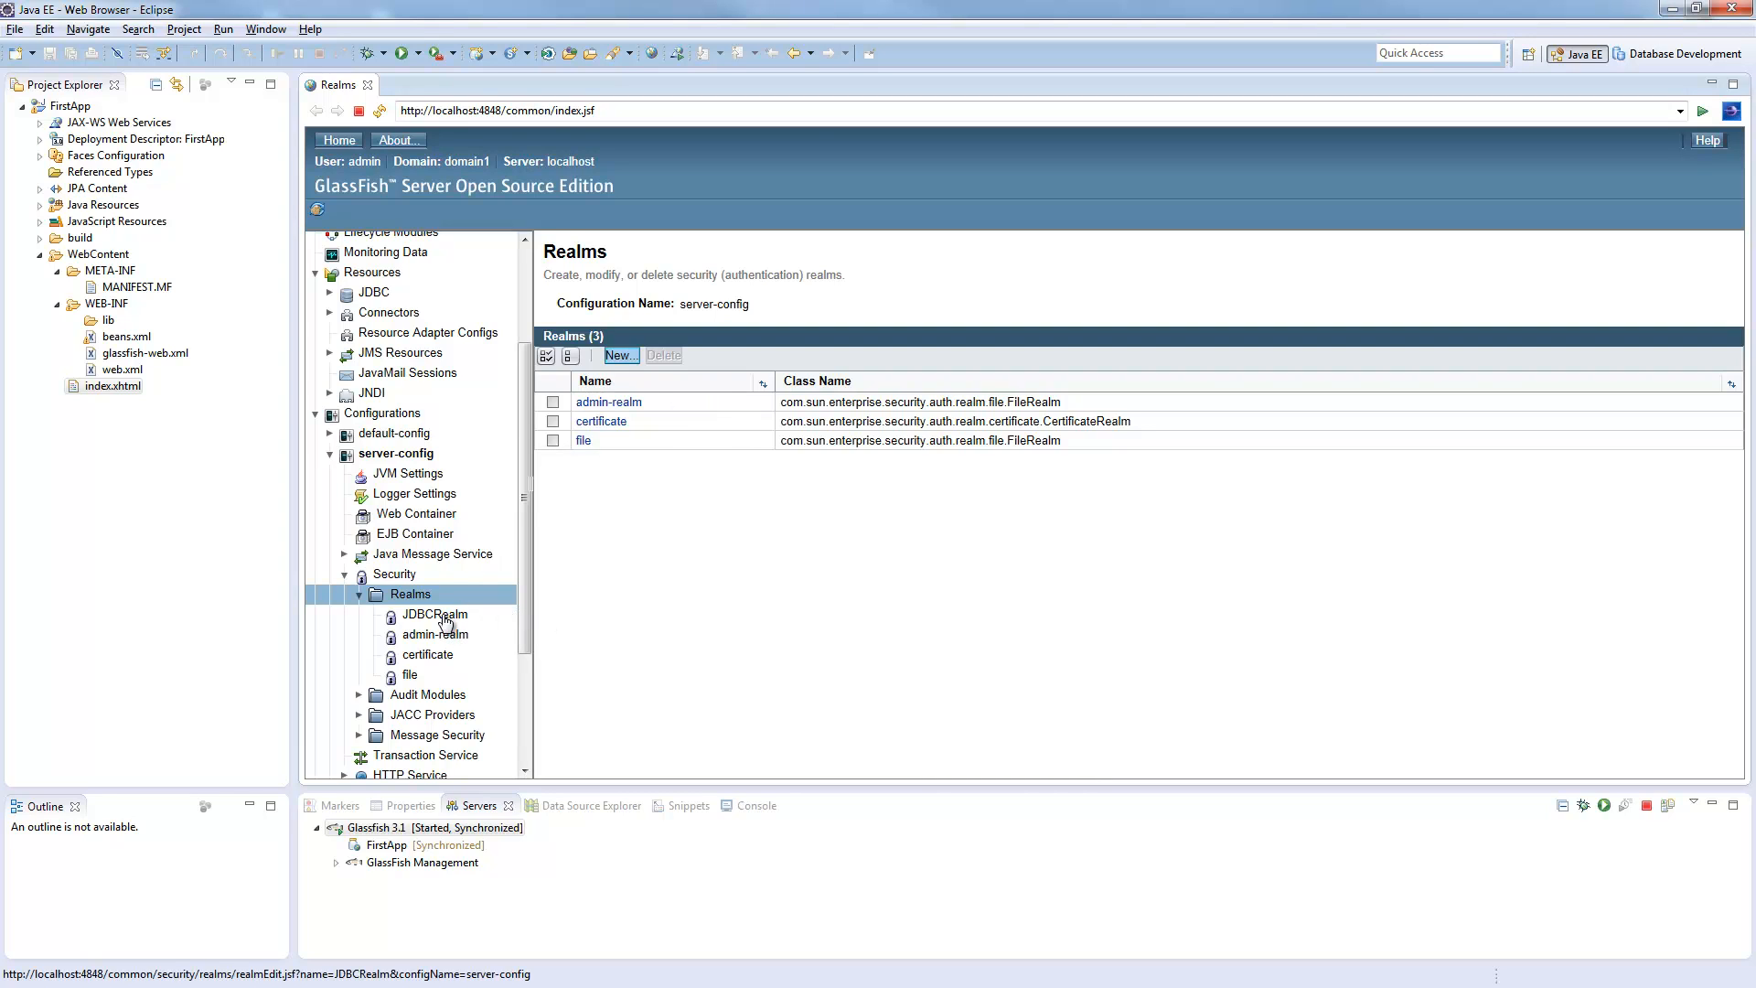
pyautogui.click(435, 614)
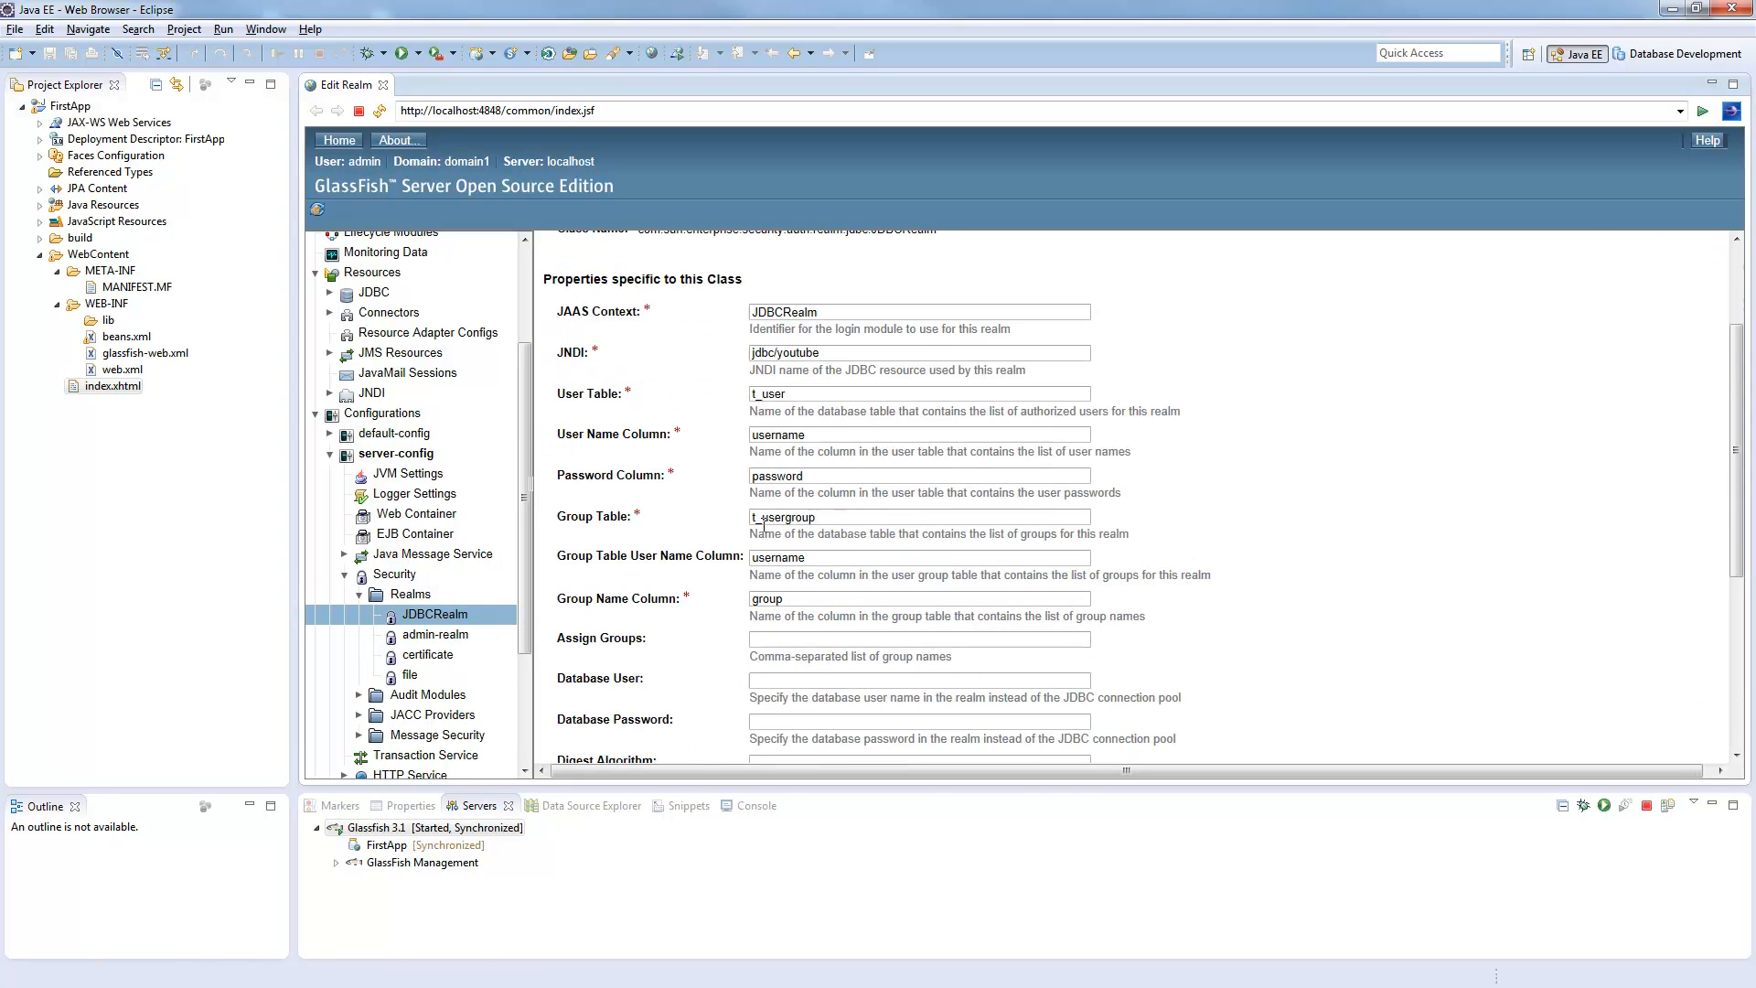
pyautogui.scroll(-3)
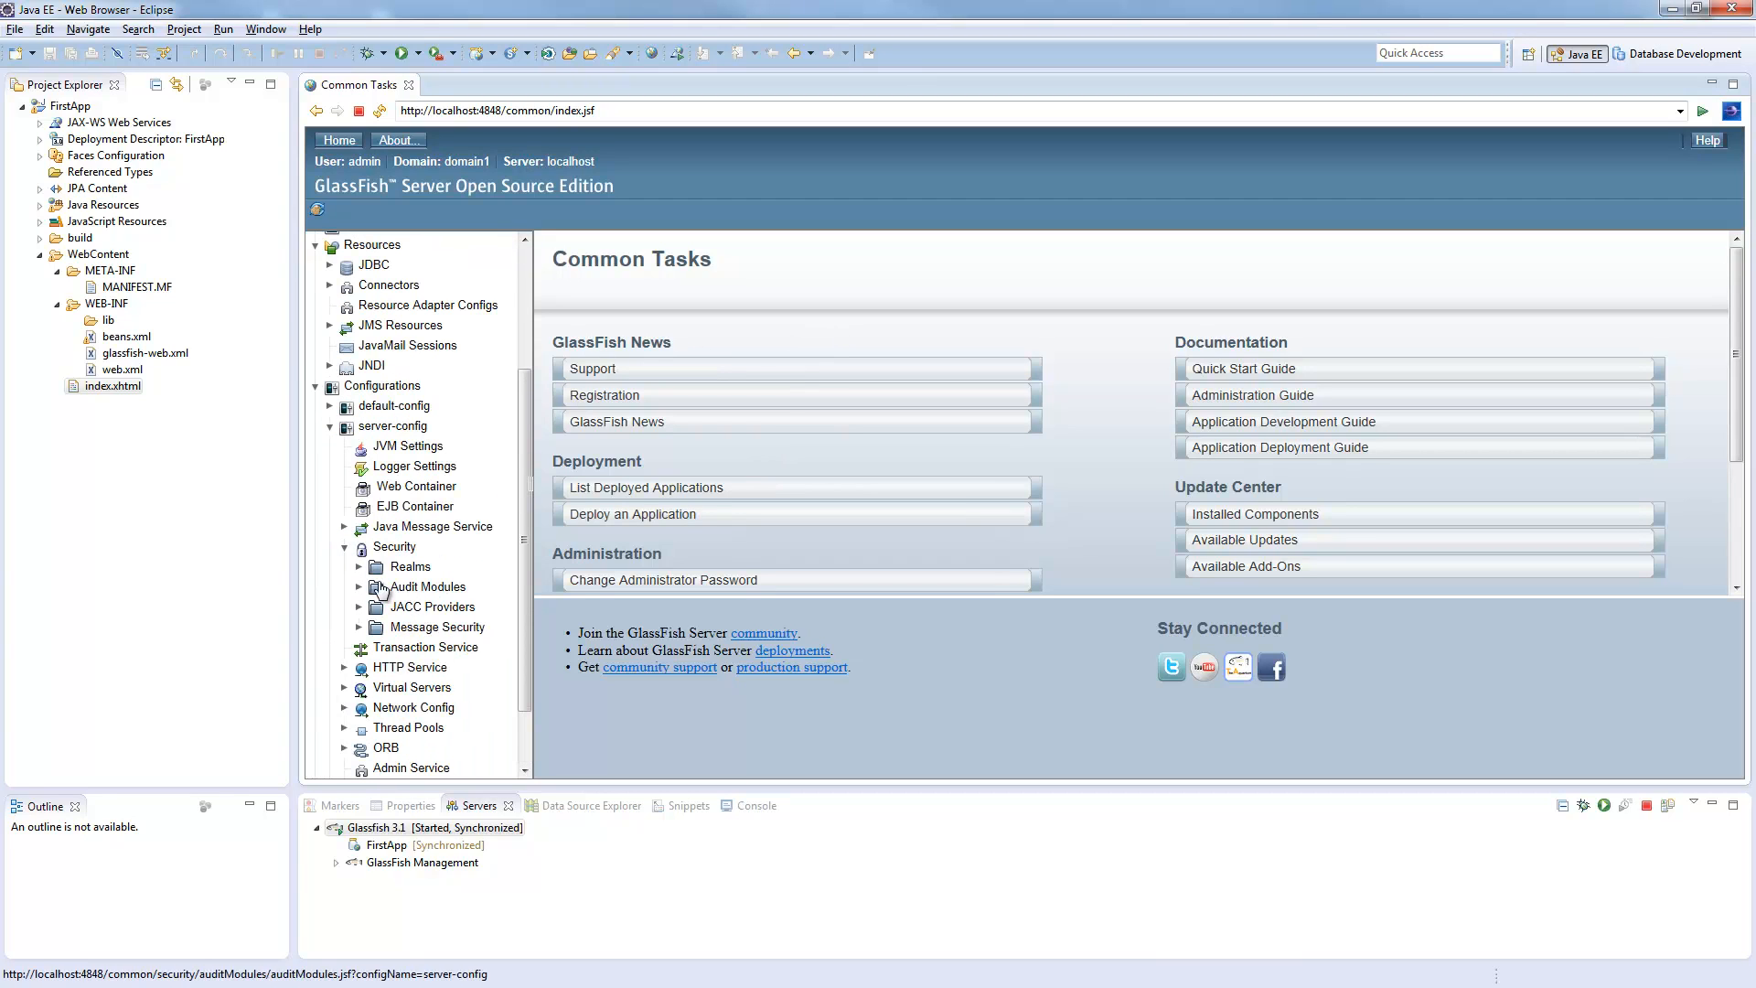
# Return to the Realms page showing JDBCRealm listed under server-config security
pyautogui.click(410, 565)
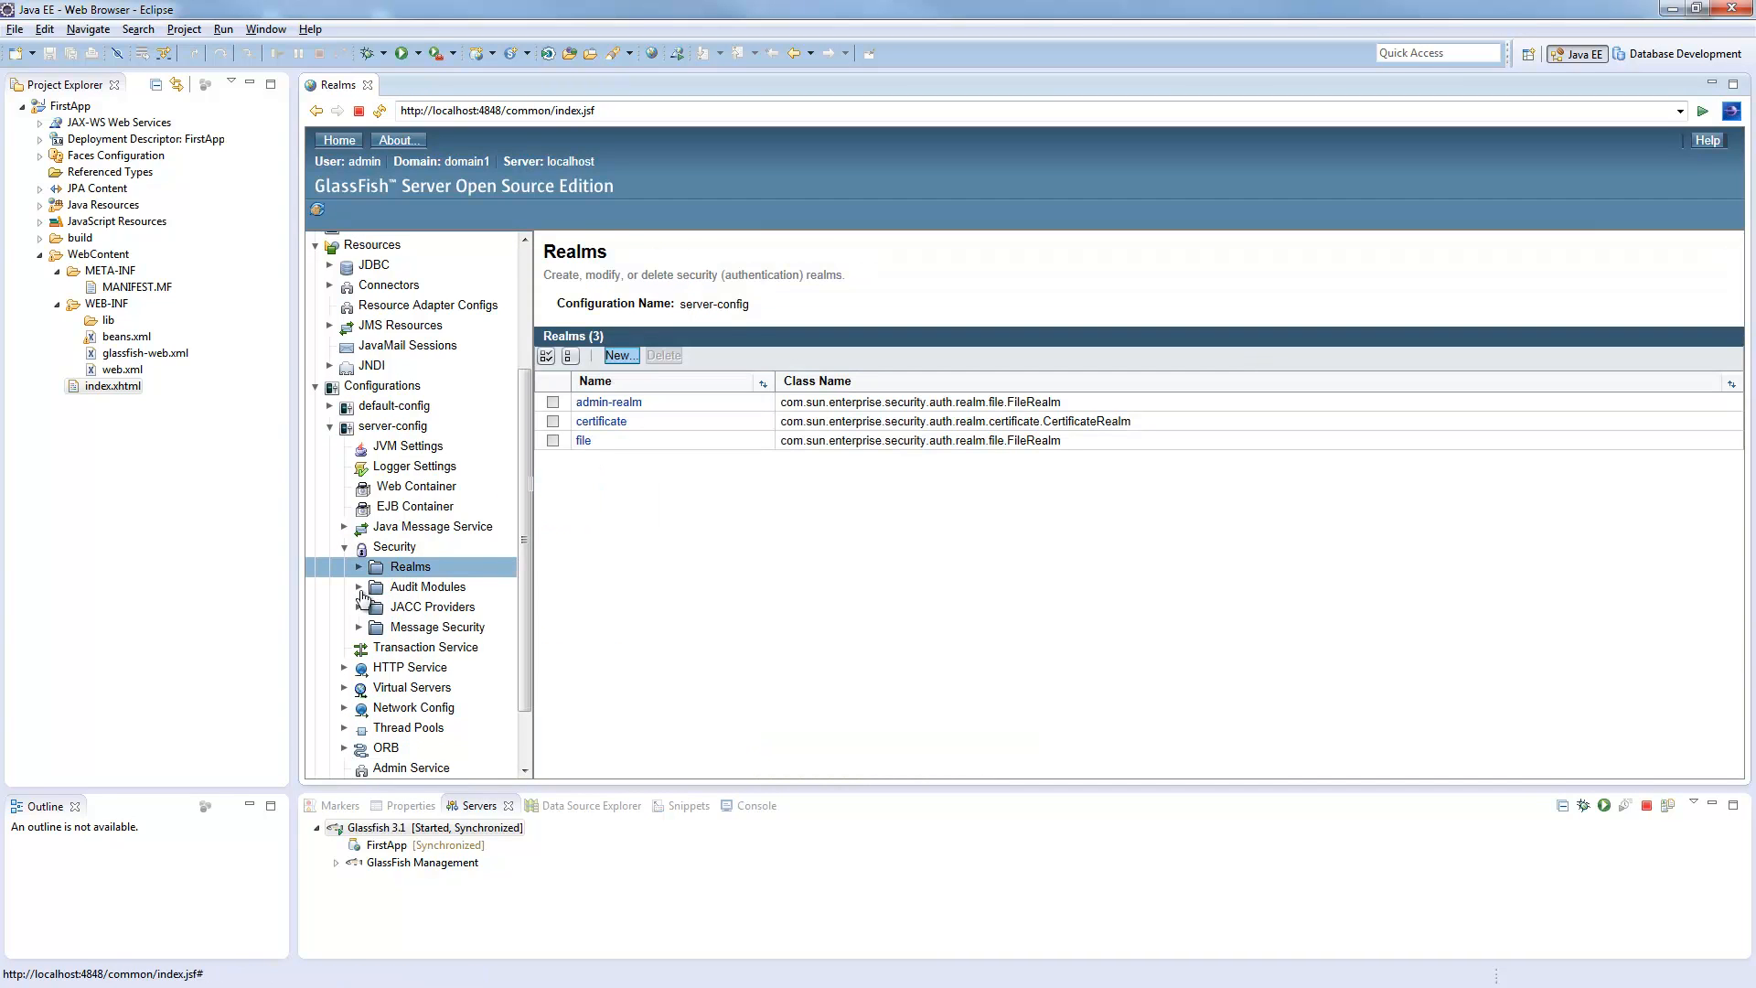
pyautogui.click(344, 565)
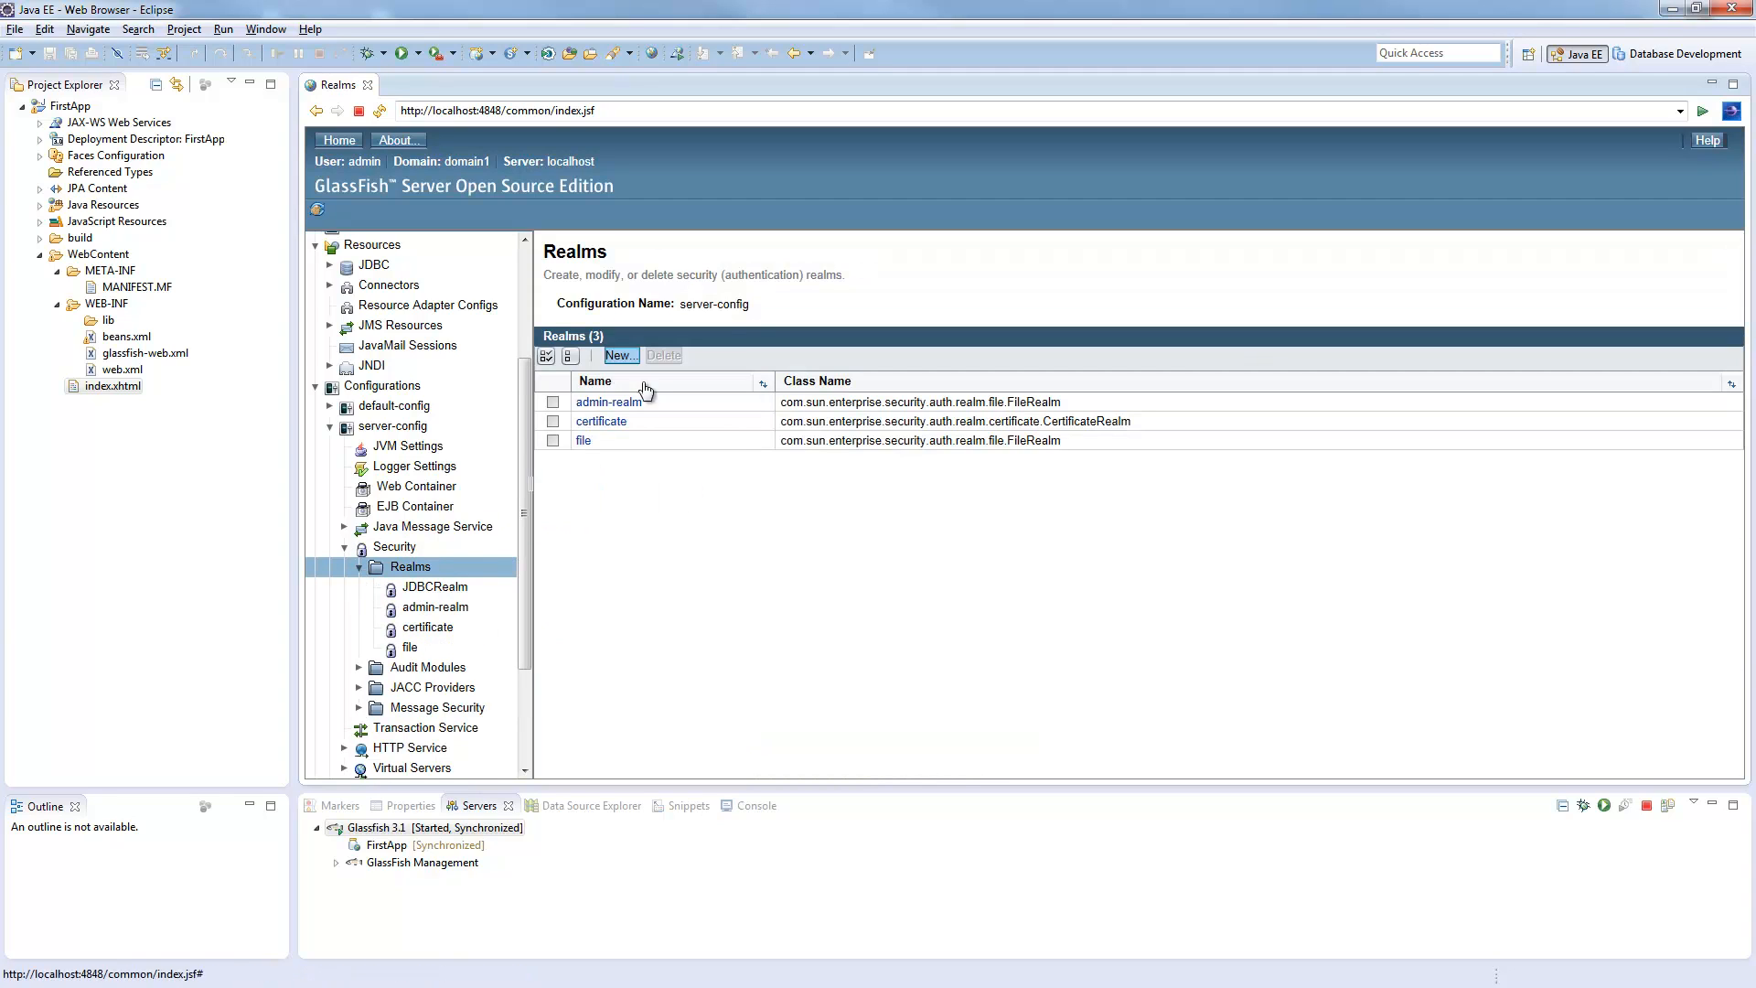
pyautogui.click(435, 585)
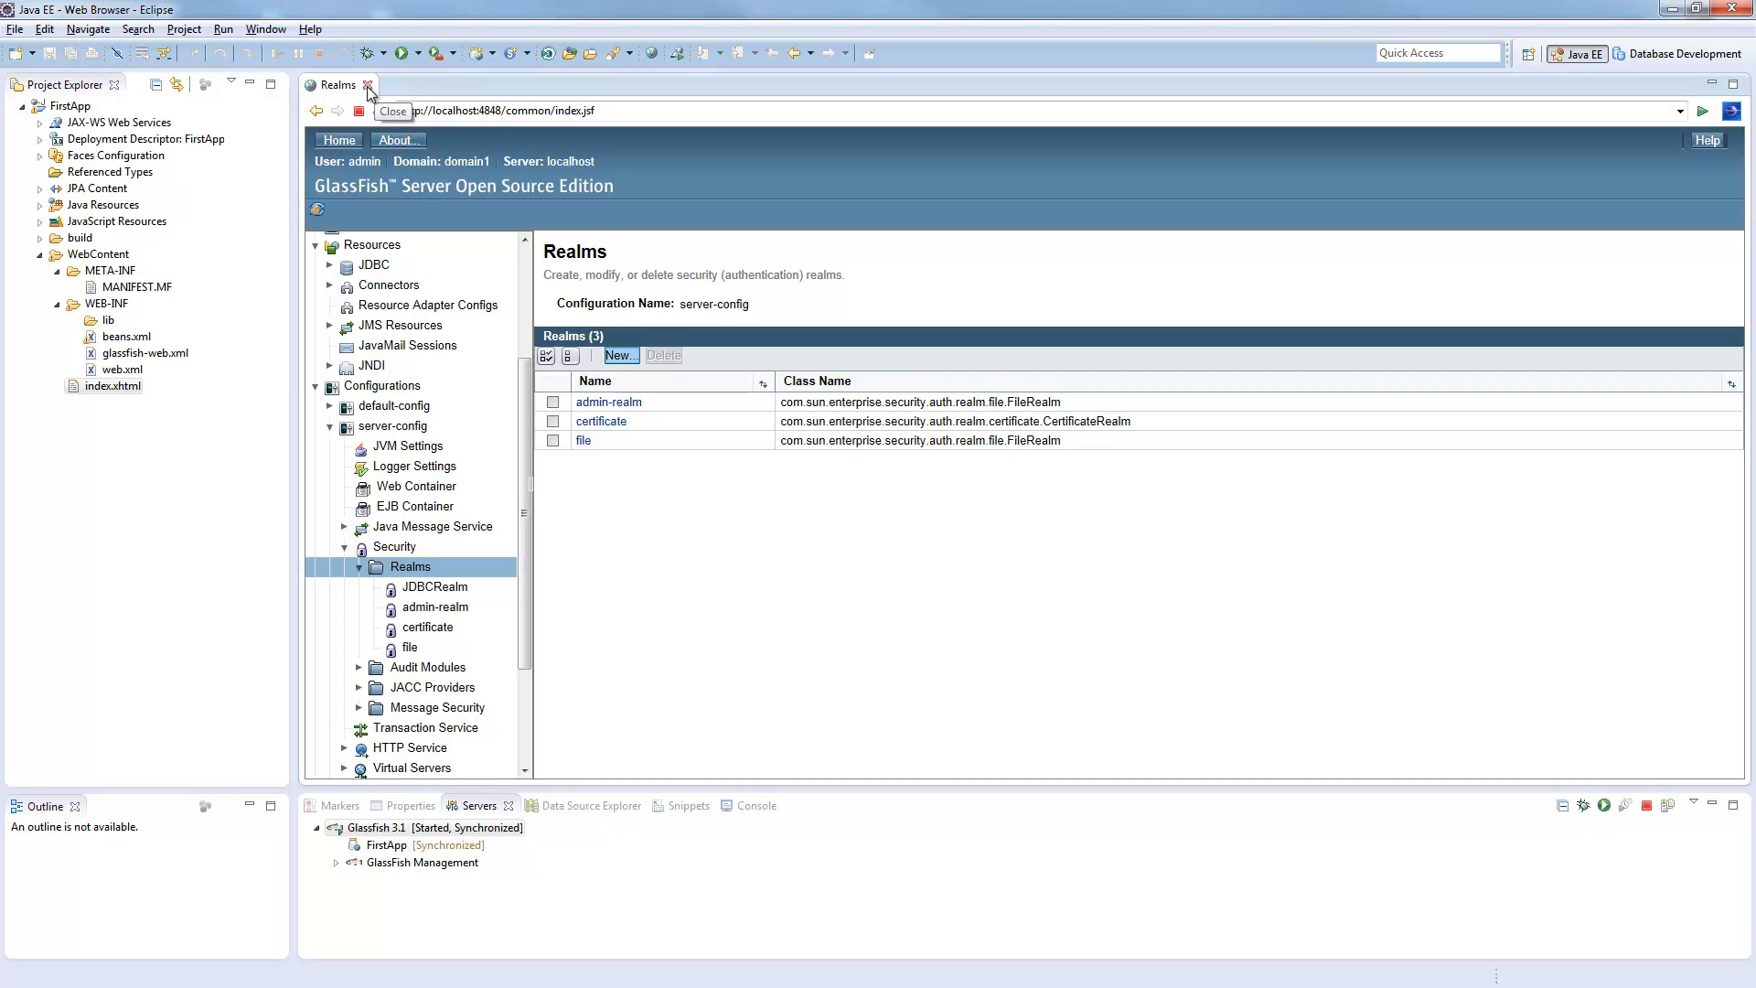
# Close the GlassFish admin console and bring up FirstApp's web.xml for editing
pyautogui.click(367, 86)
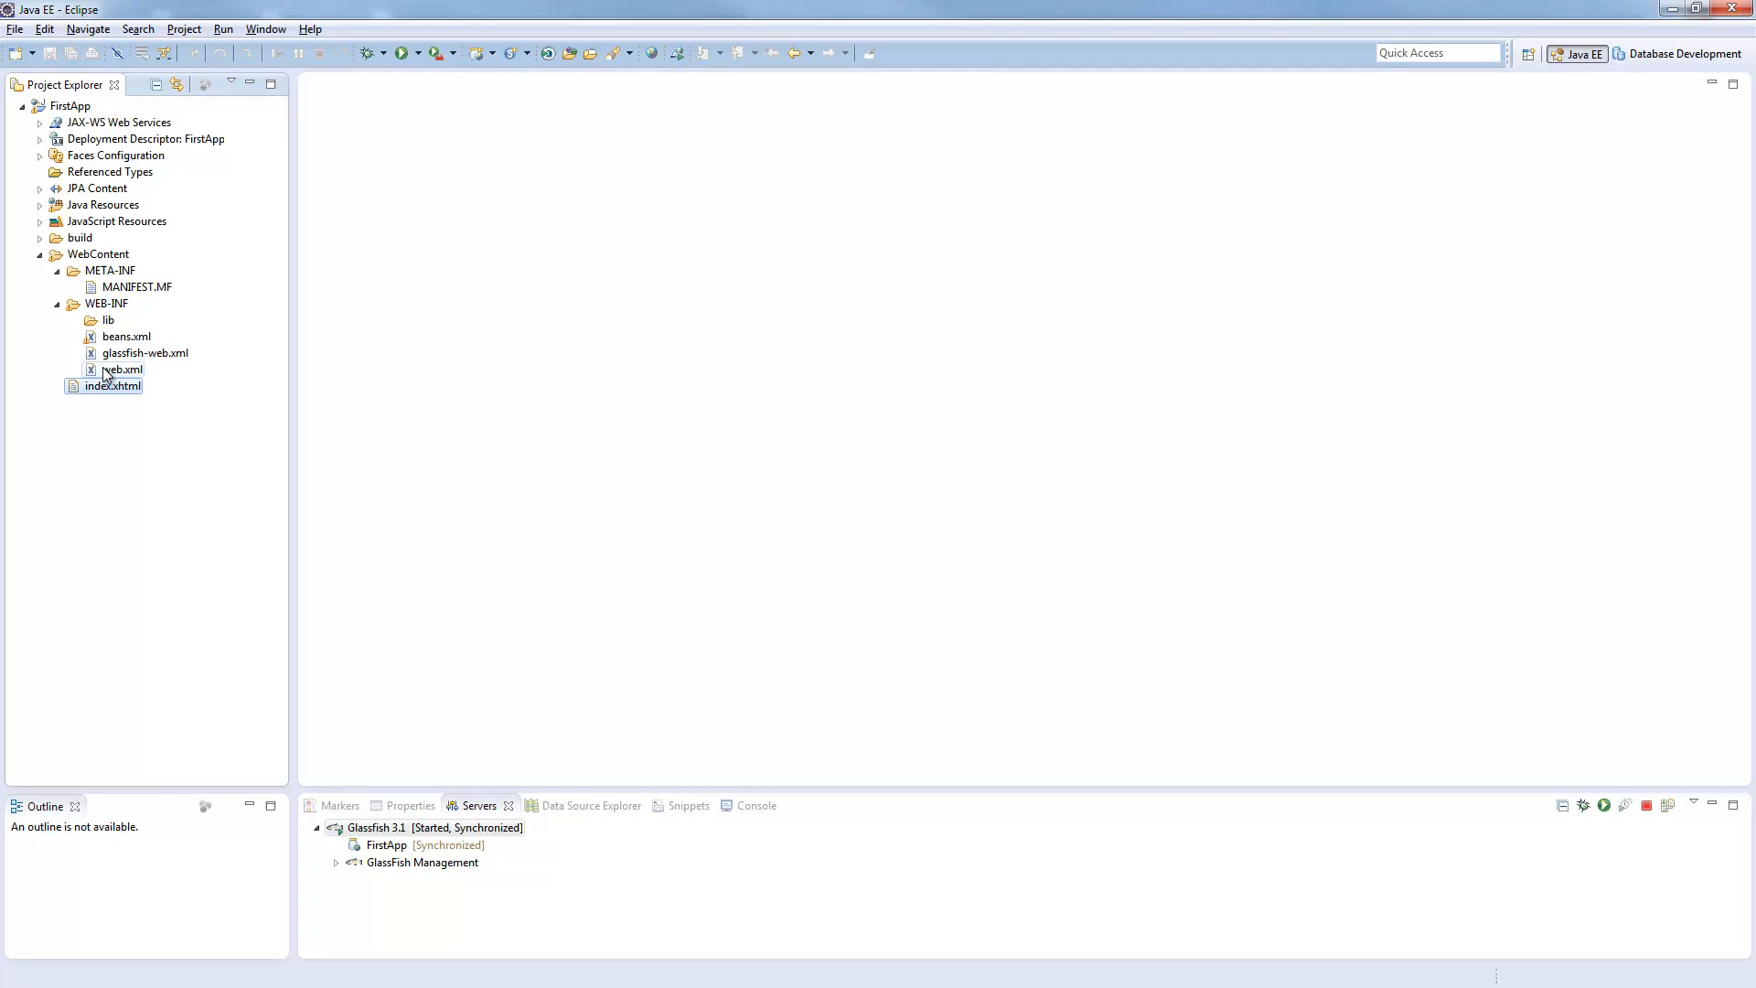
pyautogui.doubleClick(121, 370)
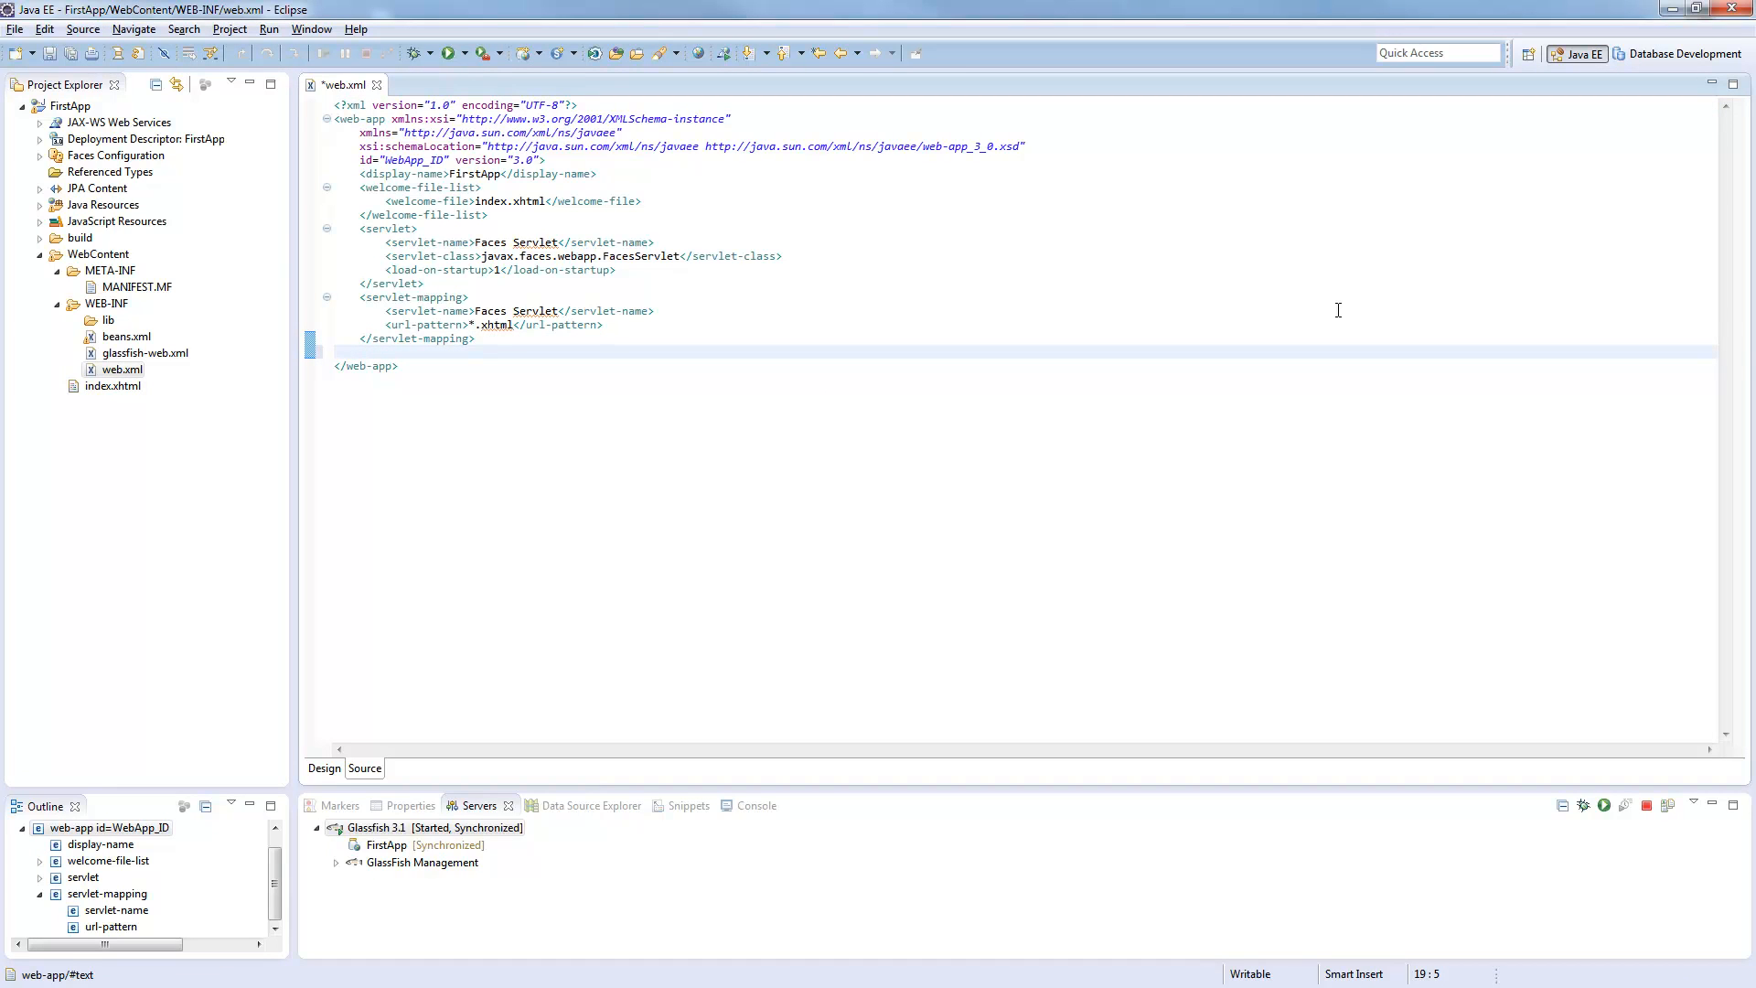
# Add a login-config with auth-method FORM and realm-name JDBCRealm, starting form-login-config
pyautogui.write('<login-config>')
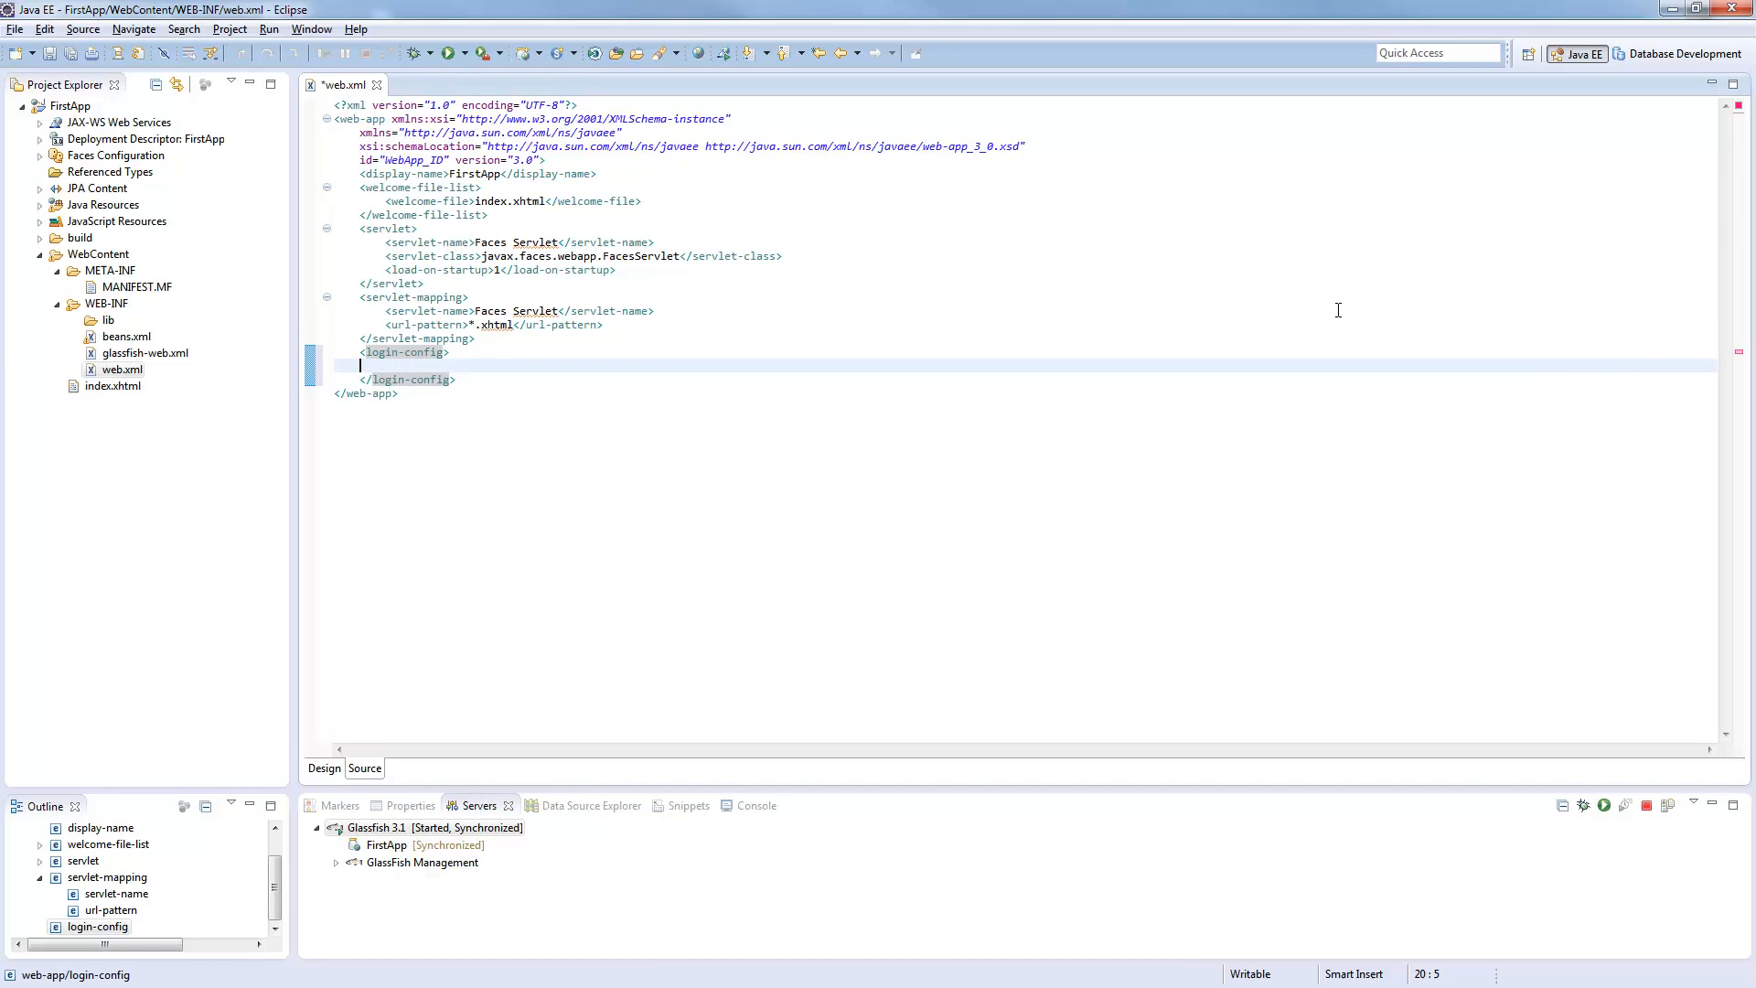
pyautogui.write('<auth-method></auth-method>')
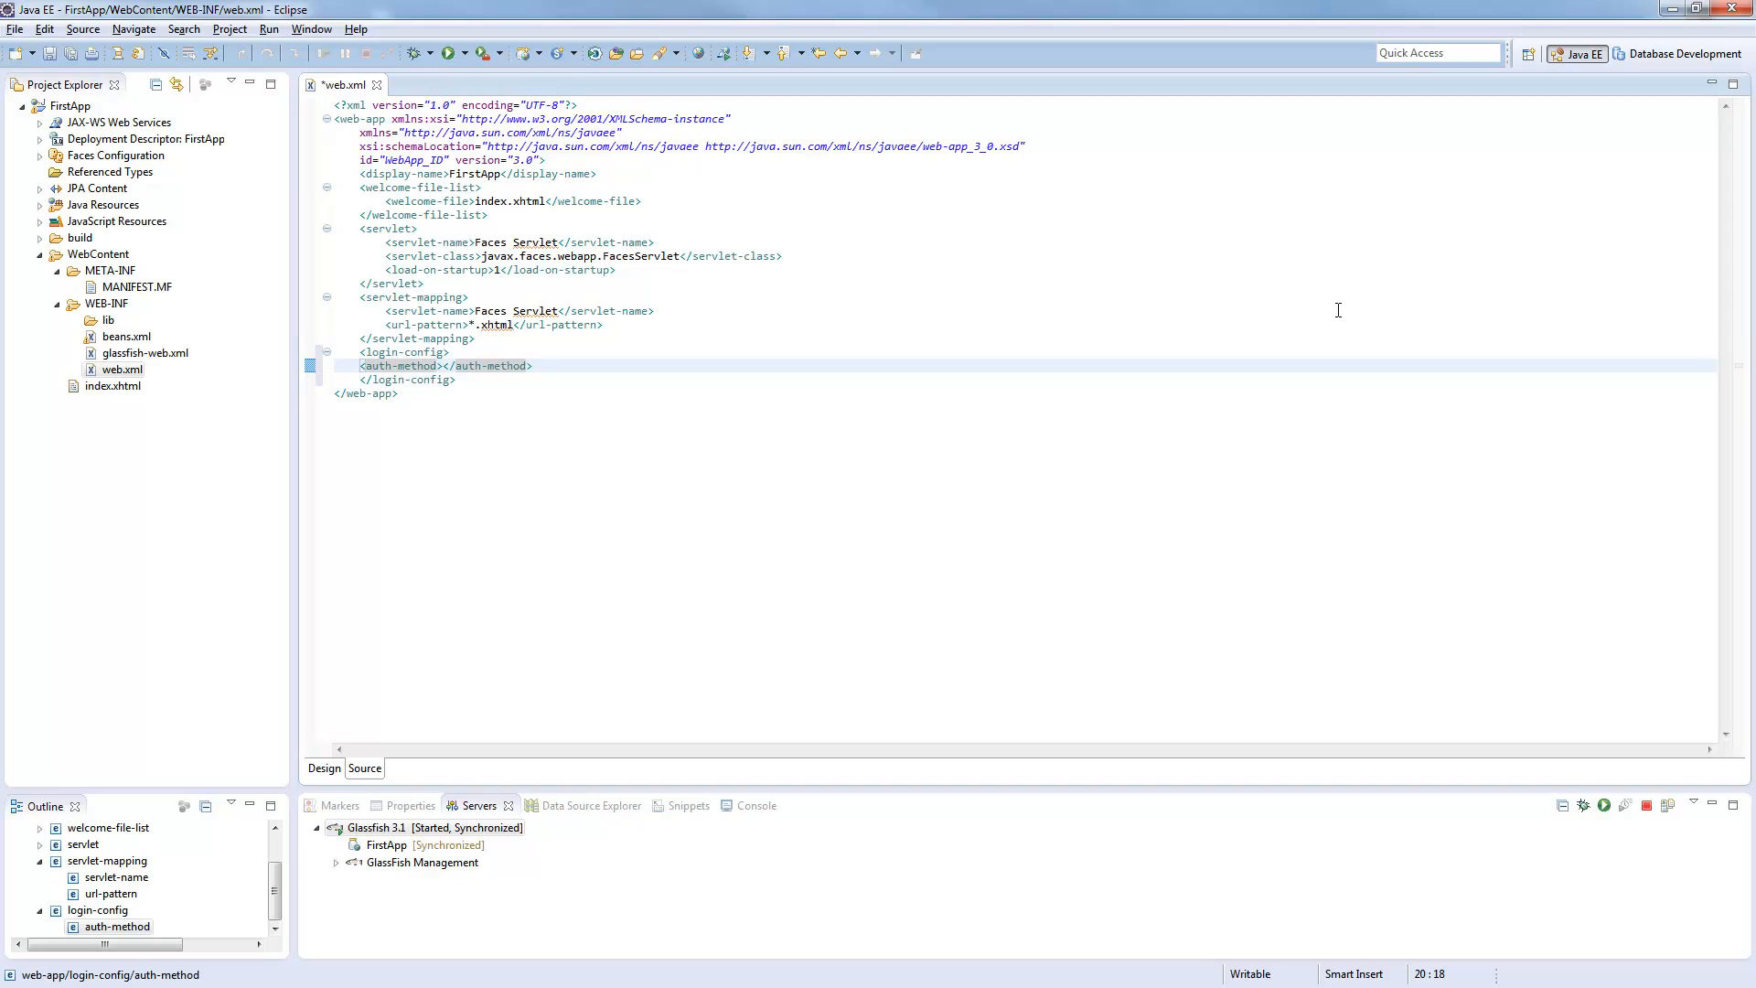
pyautogui.write('FORM')
pyautogui.write('<realm-name>JDBCRealm</realm-name>')
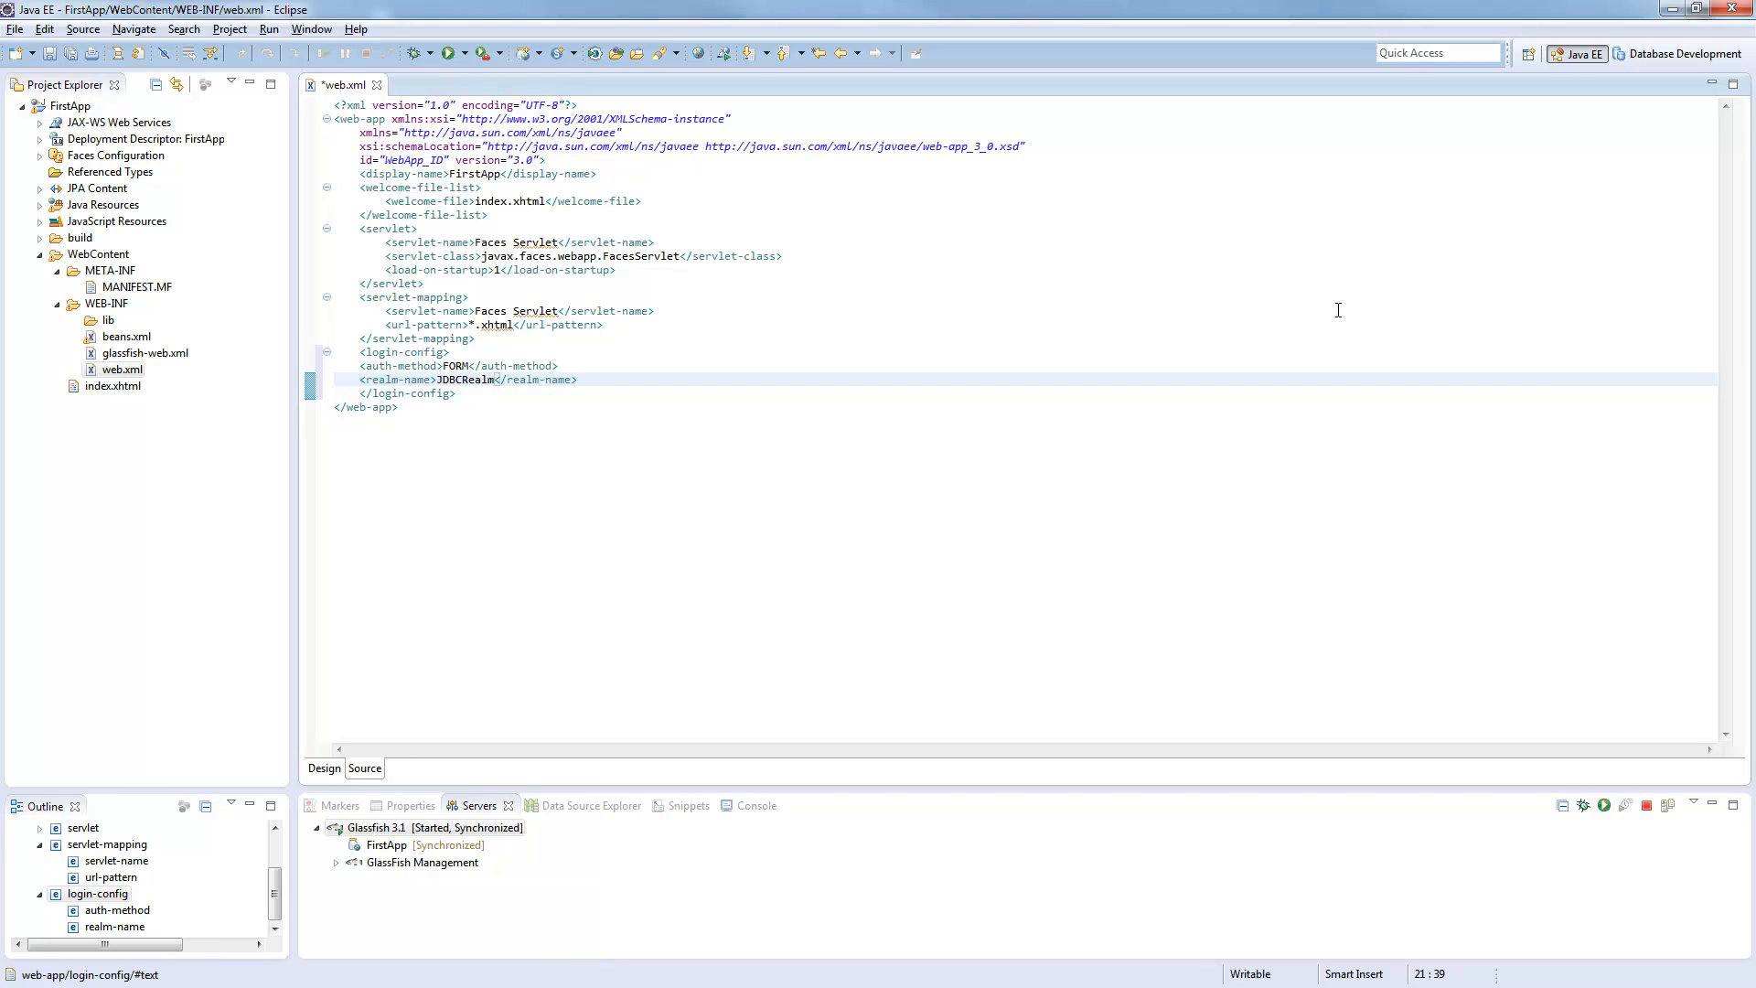
pyautogui.write('<form-login-config>')
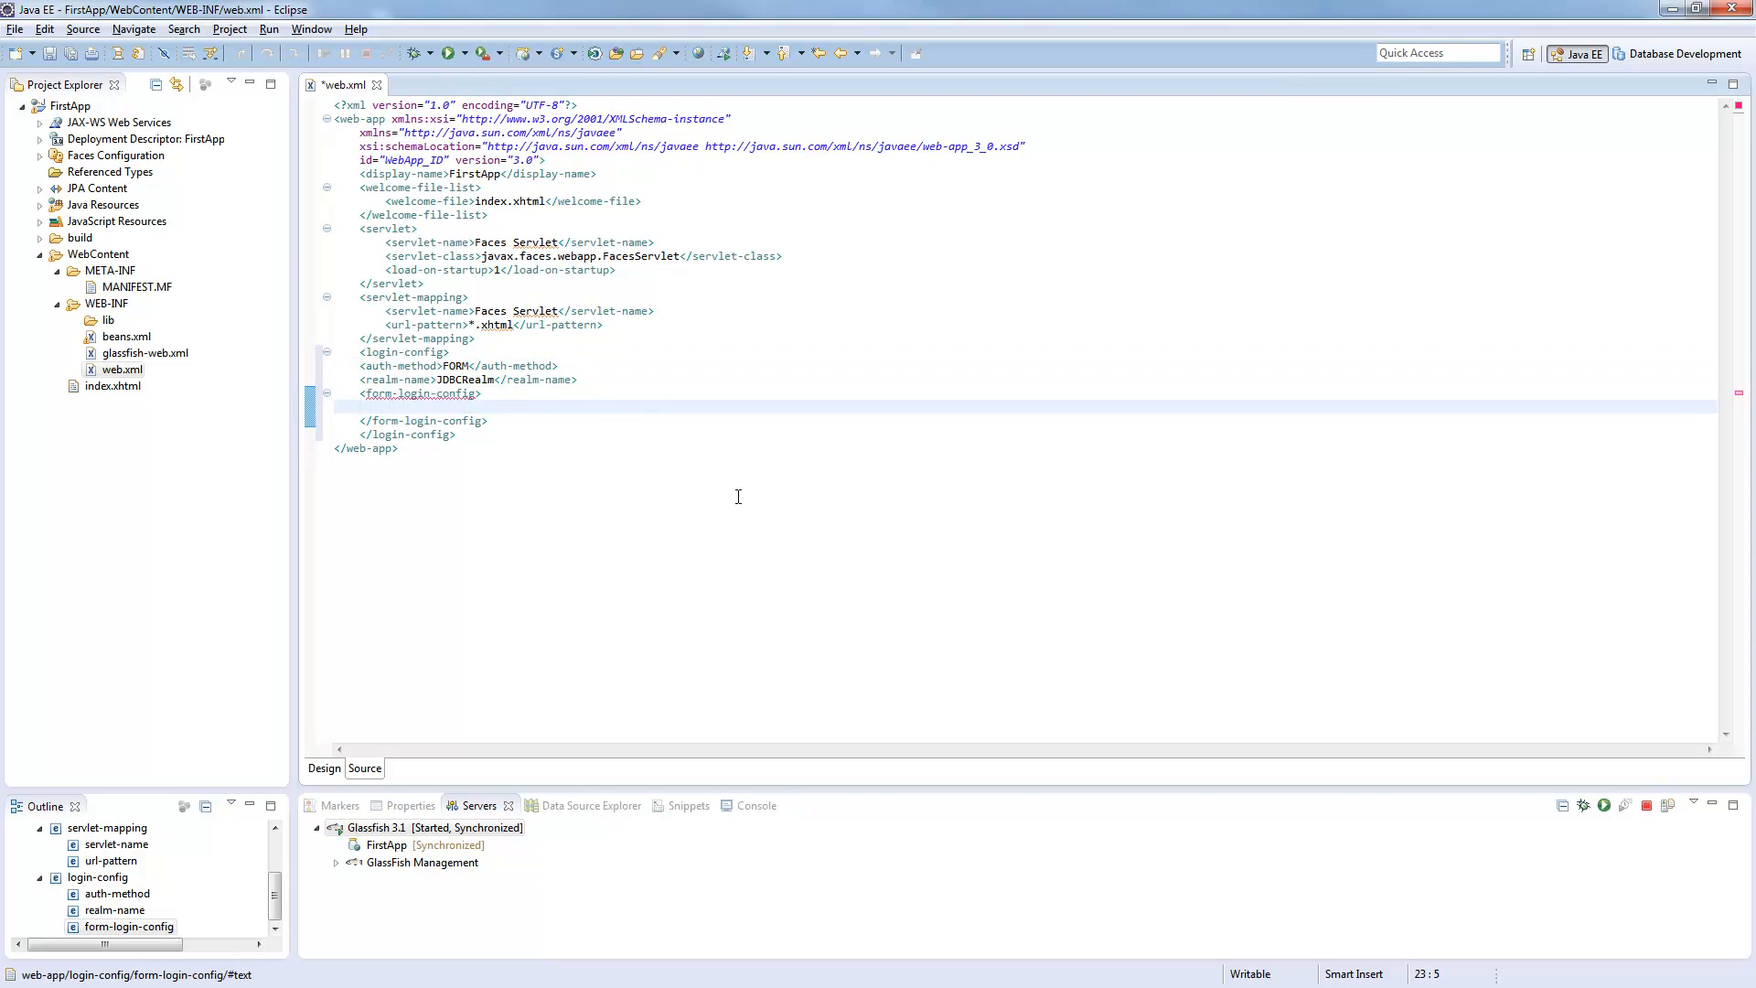
# Set form-login-page to login.xhtml inside form-login-config
pyautogui.write('for')
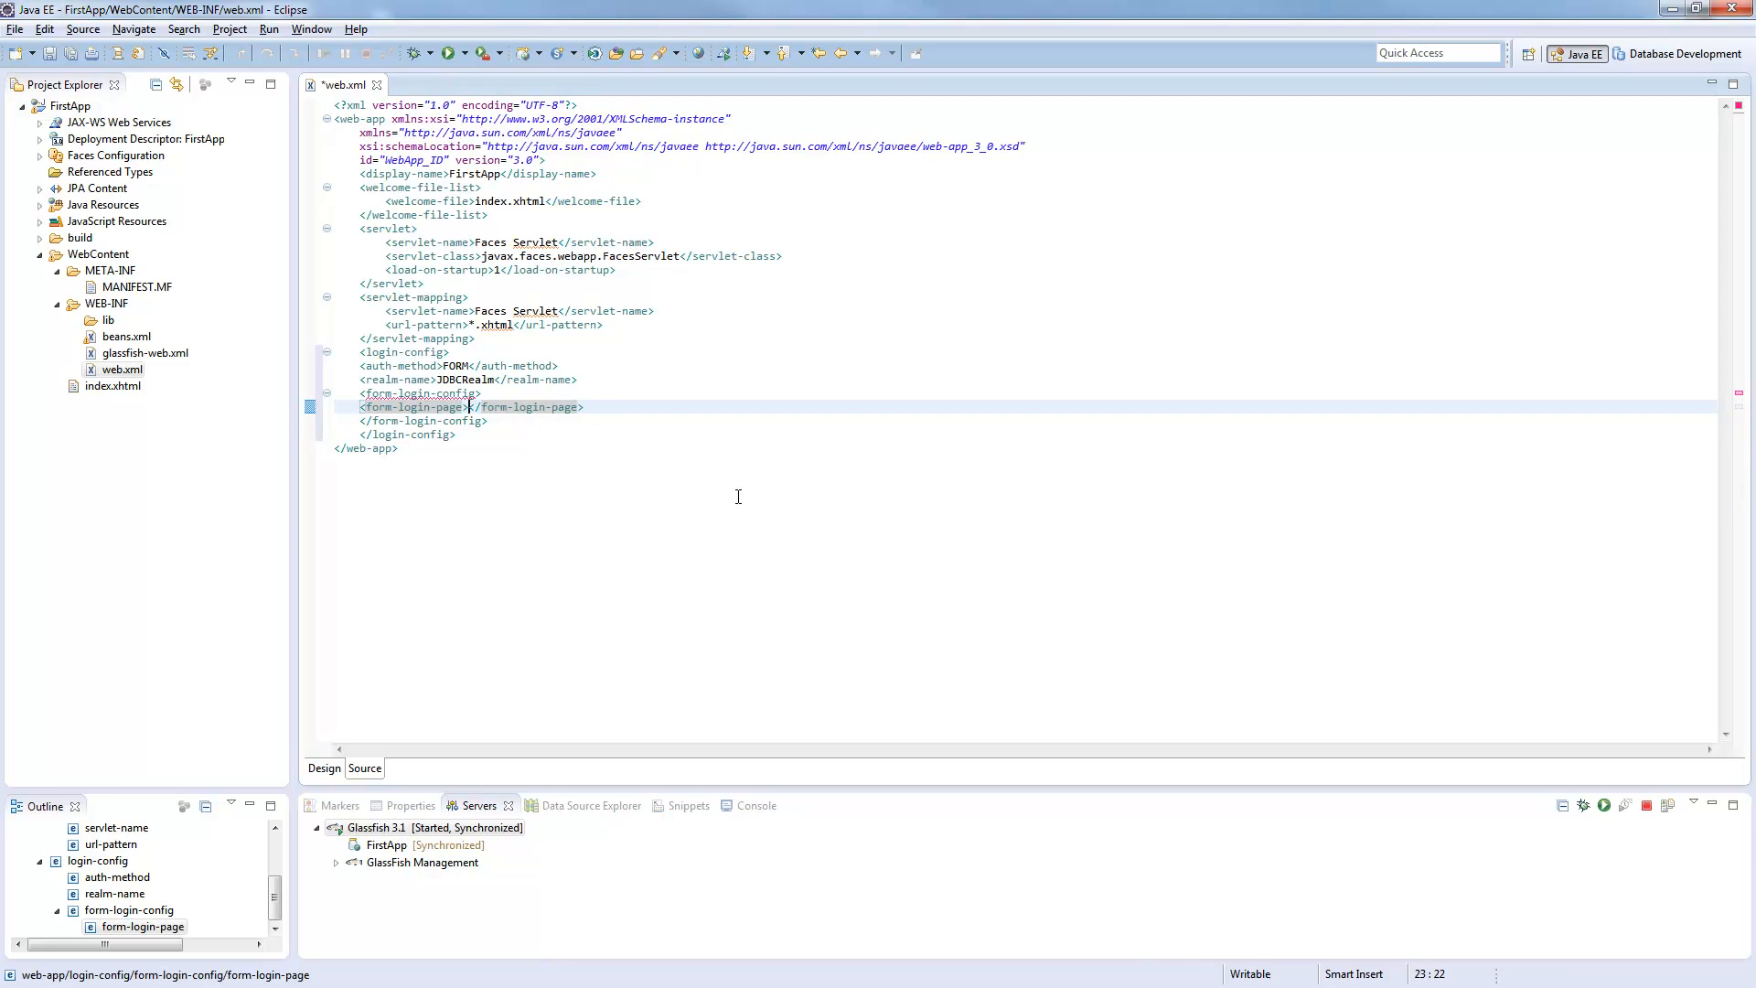
pyautogui.write('login')
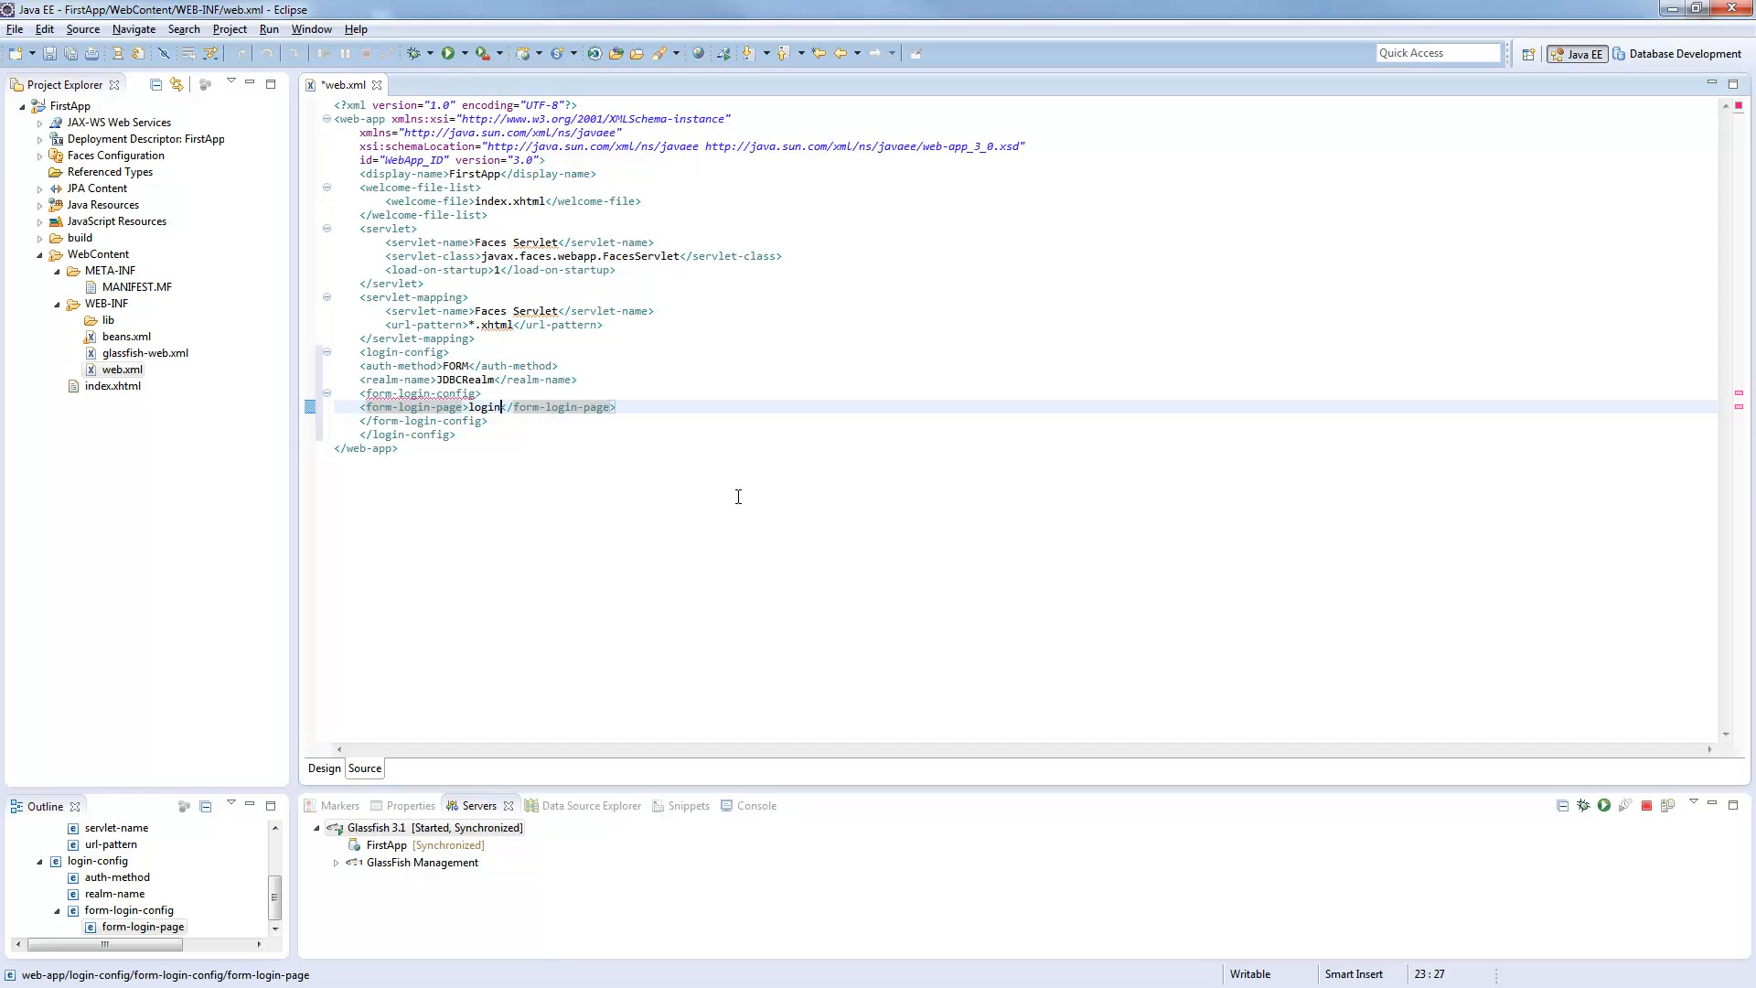
pyautogui.write('.x')
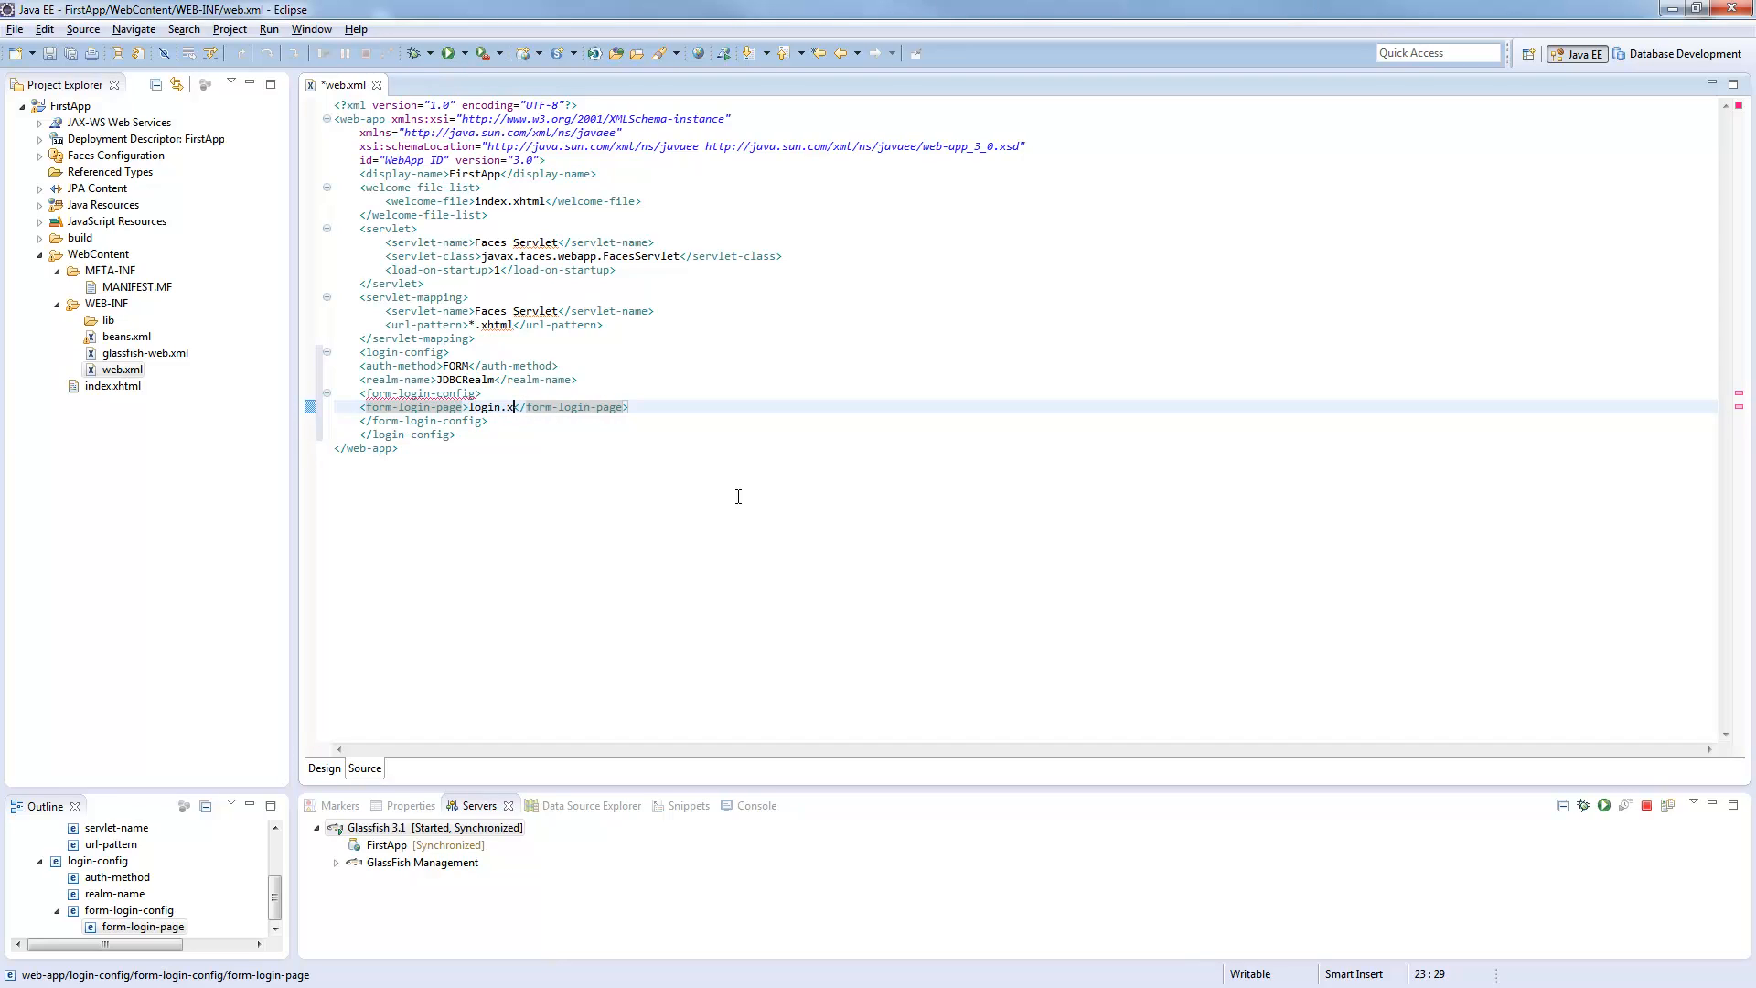
pyautogui.write('html')
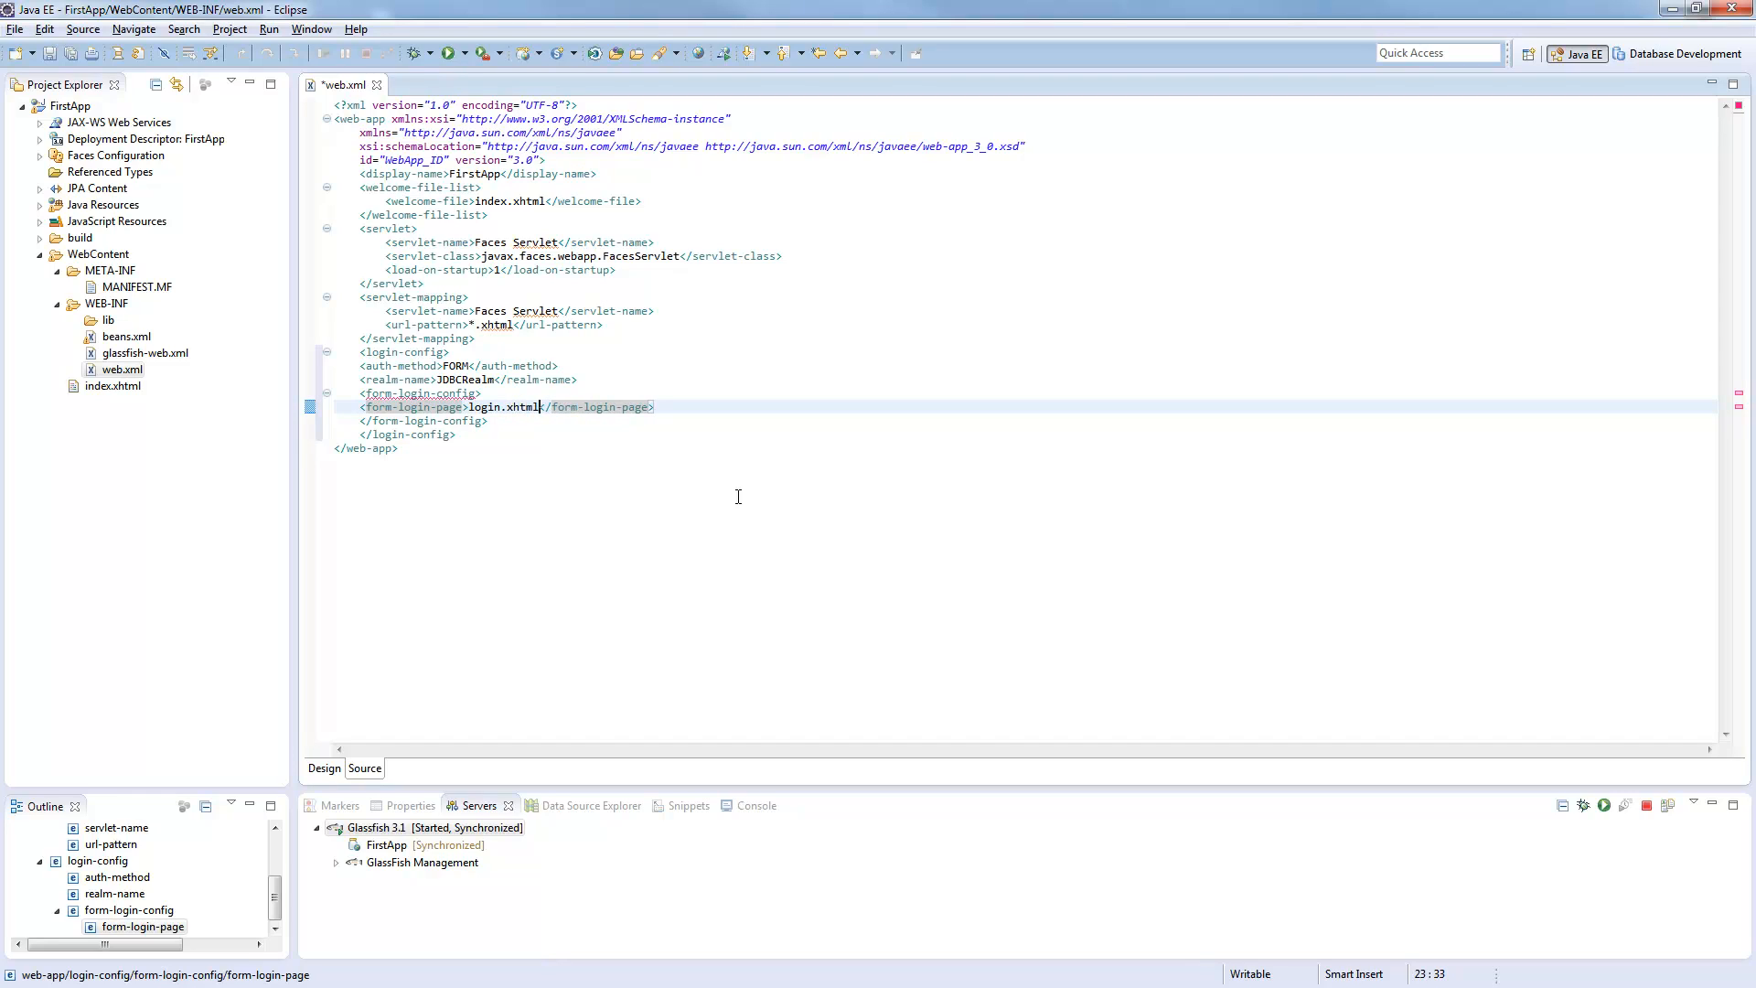
# Set form-error-page to loginerror.xhtml inside form-login-config
pyautogui.write('<for')
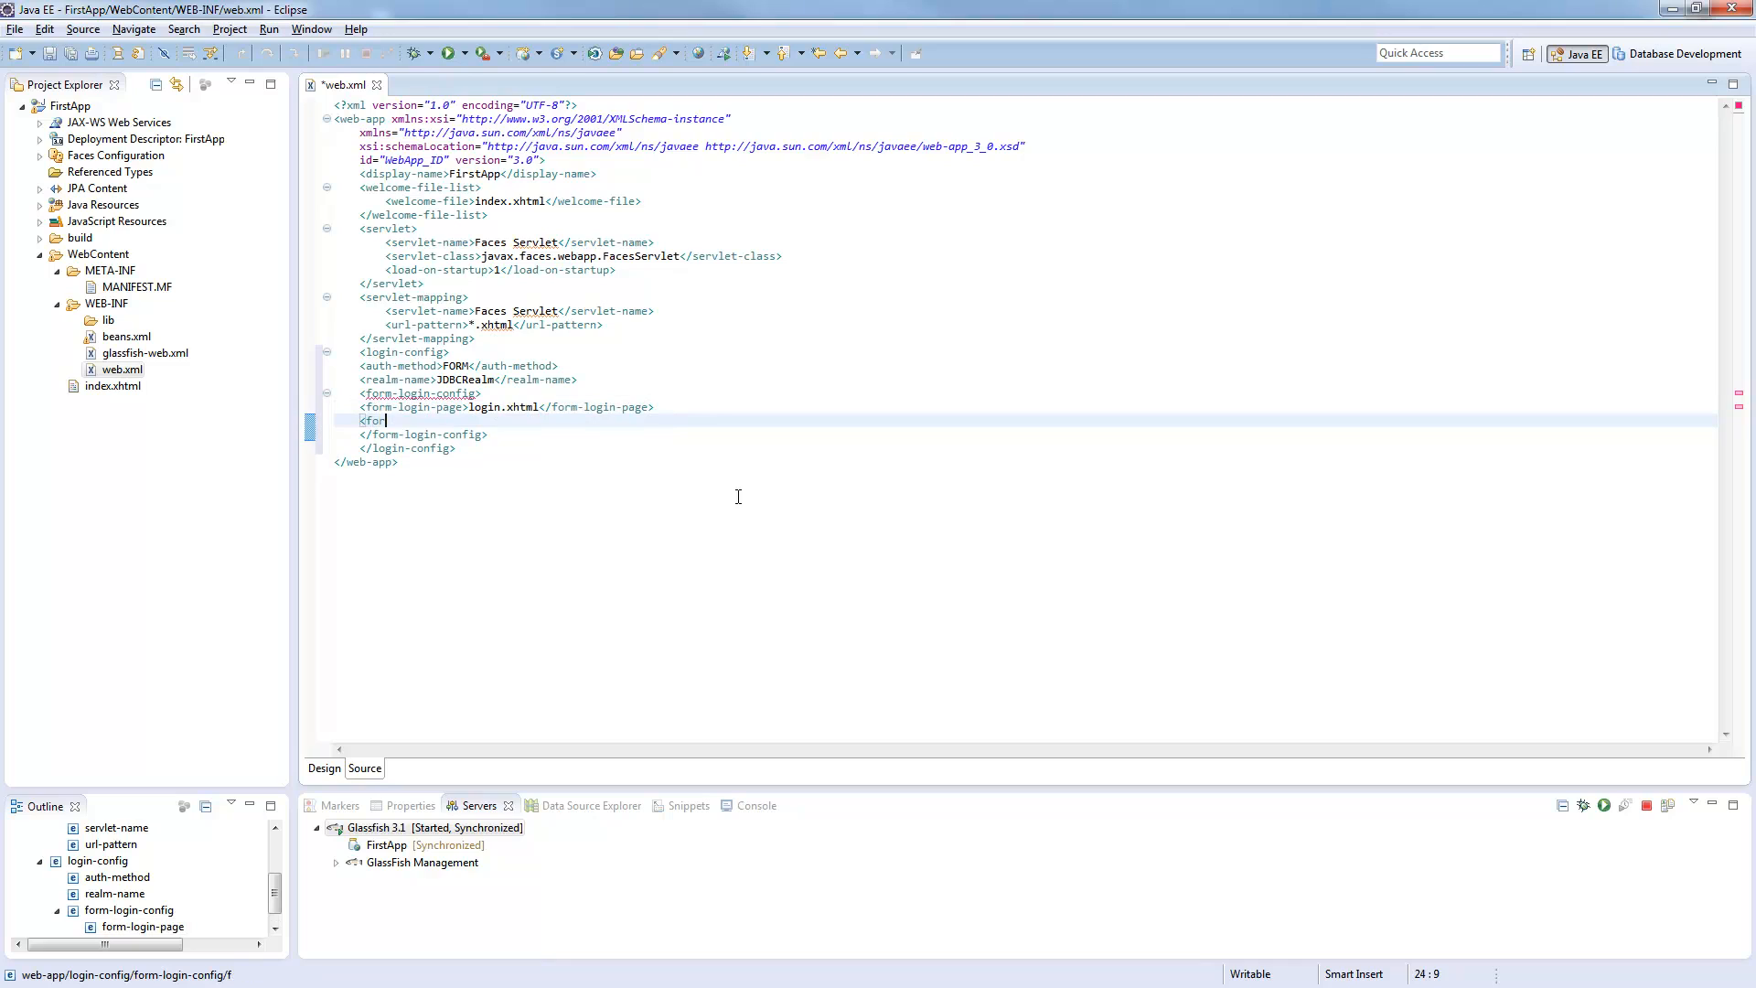
pyautogui.write('m-error-page></form-error-page>')
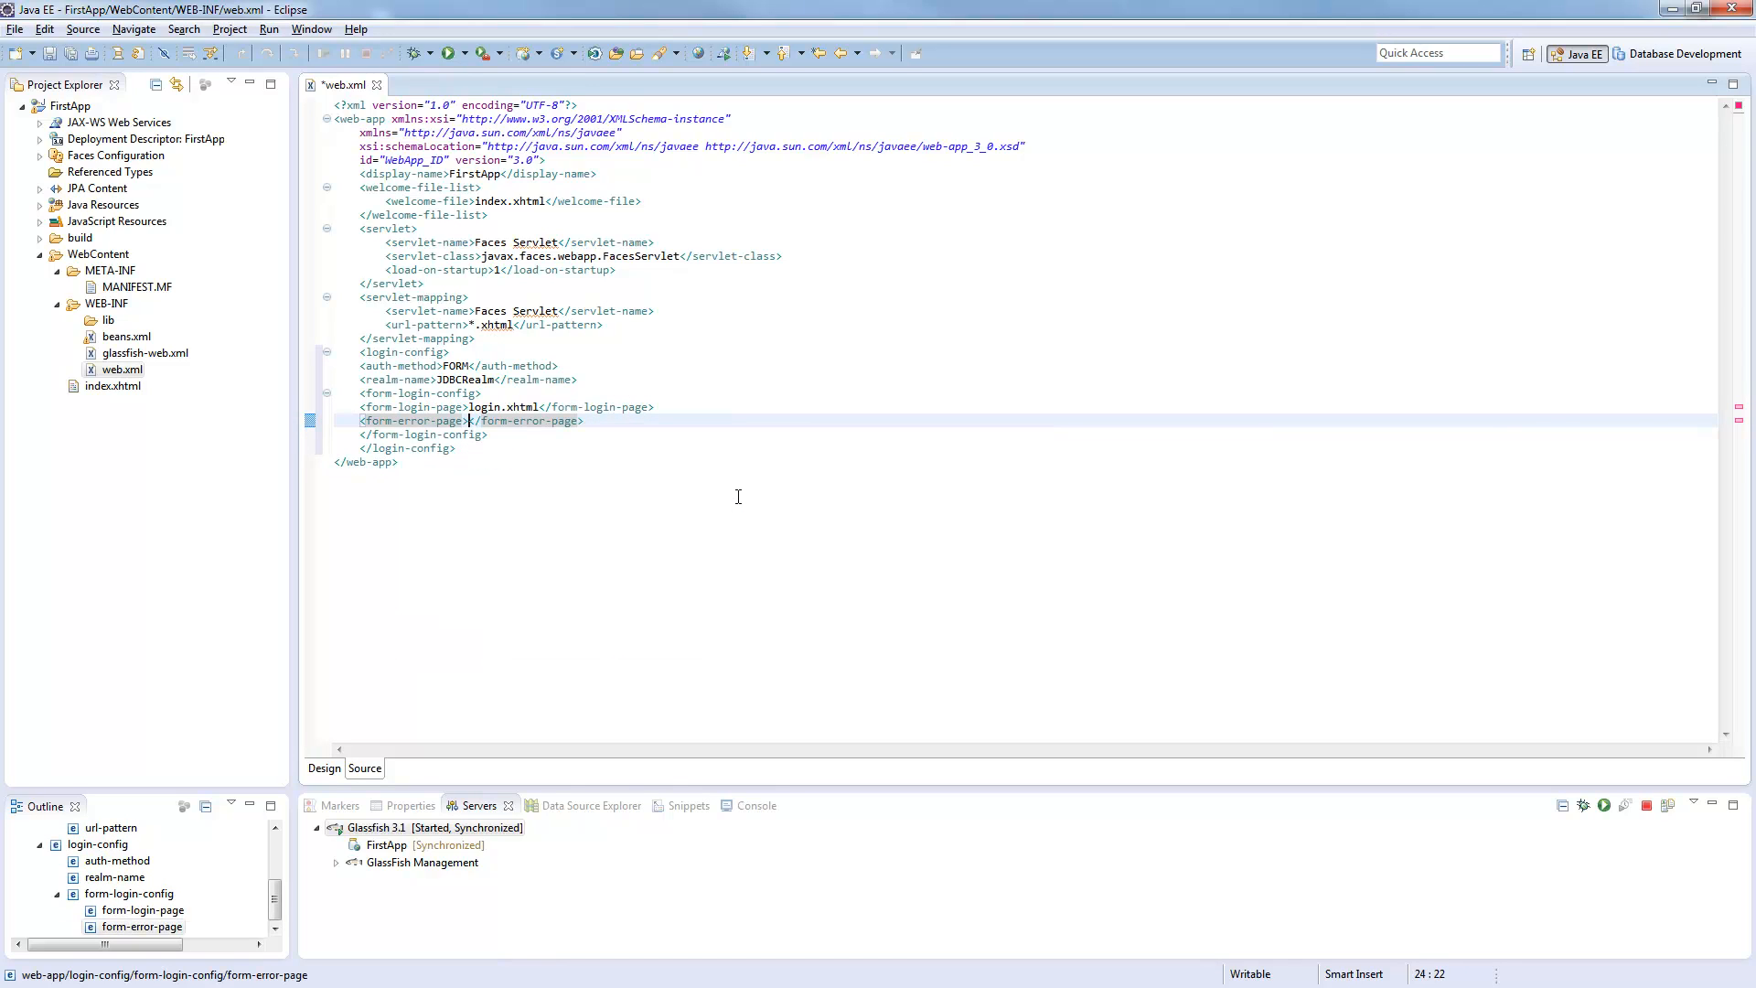
pyautogui.write('loginerror')
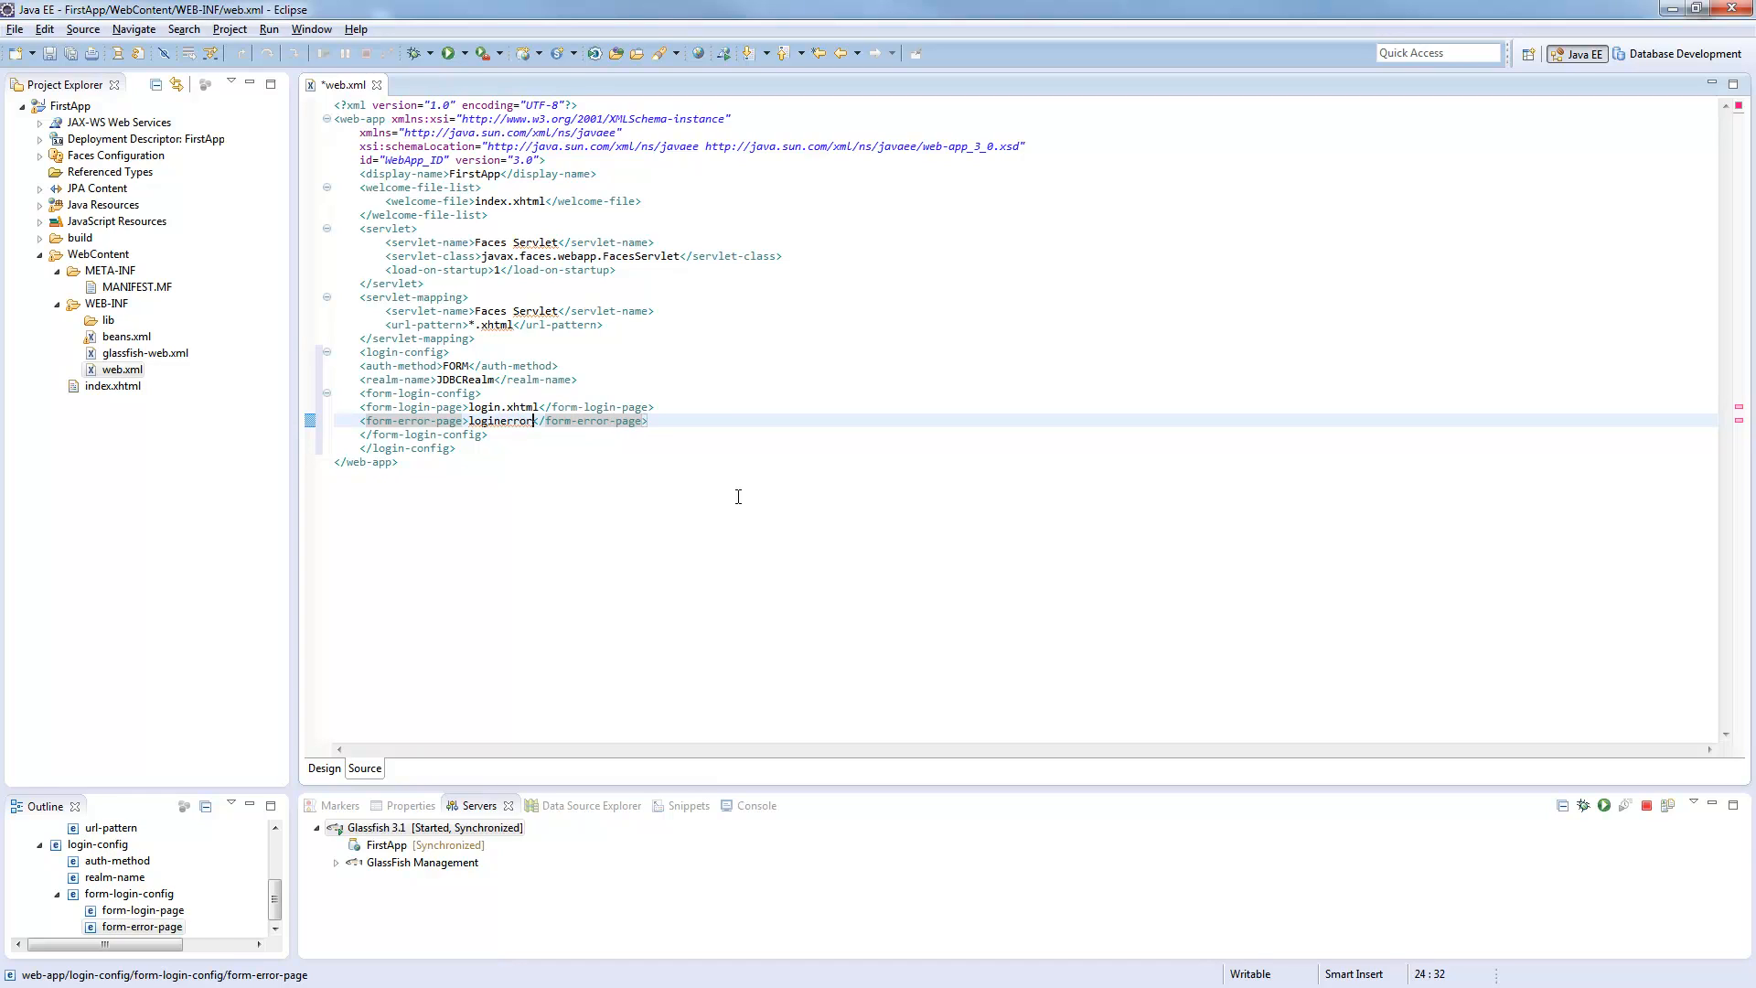
pyautogui.write('.xhtml')
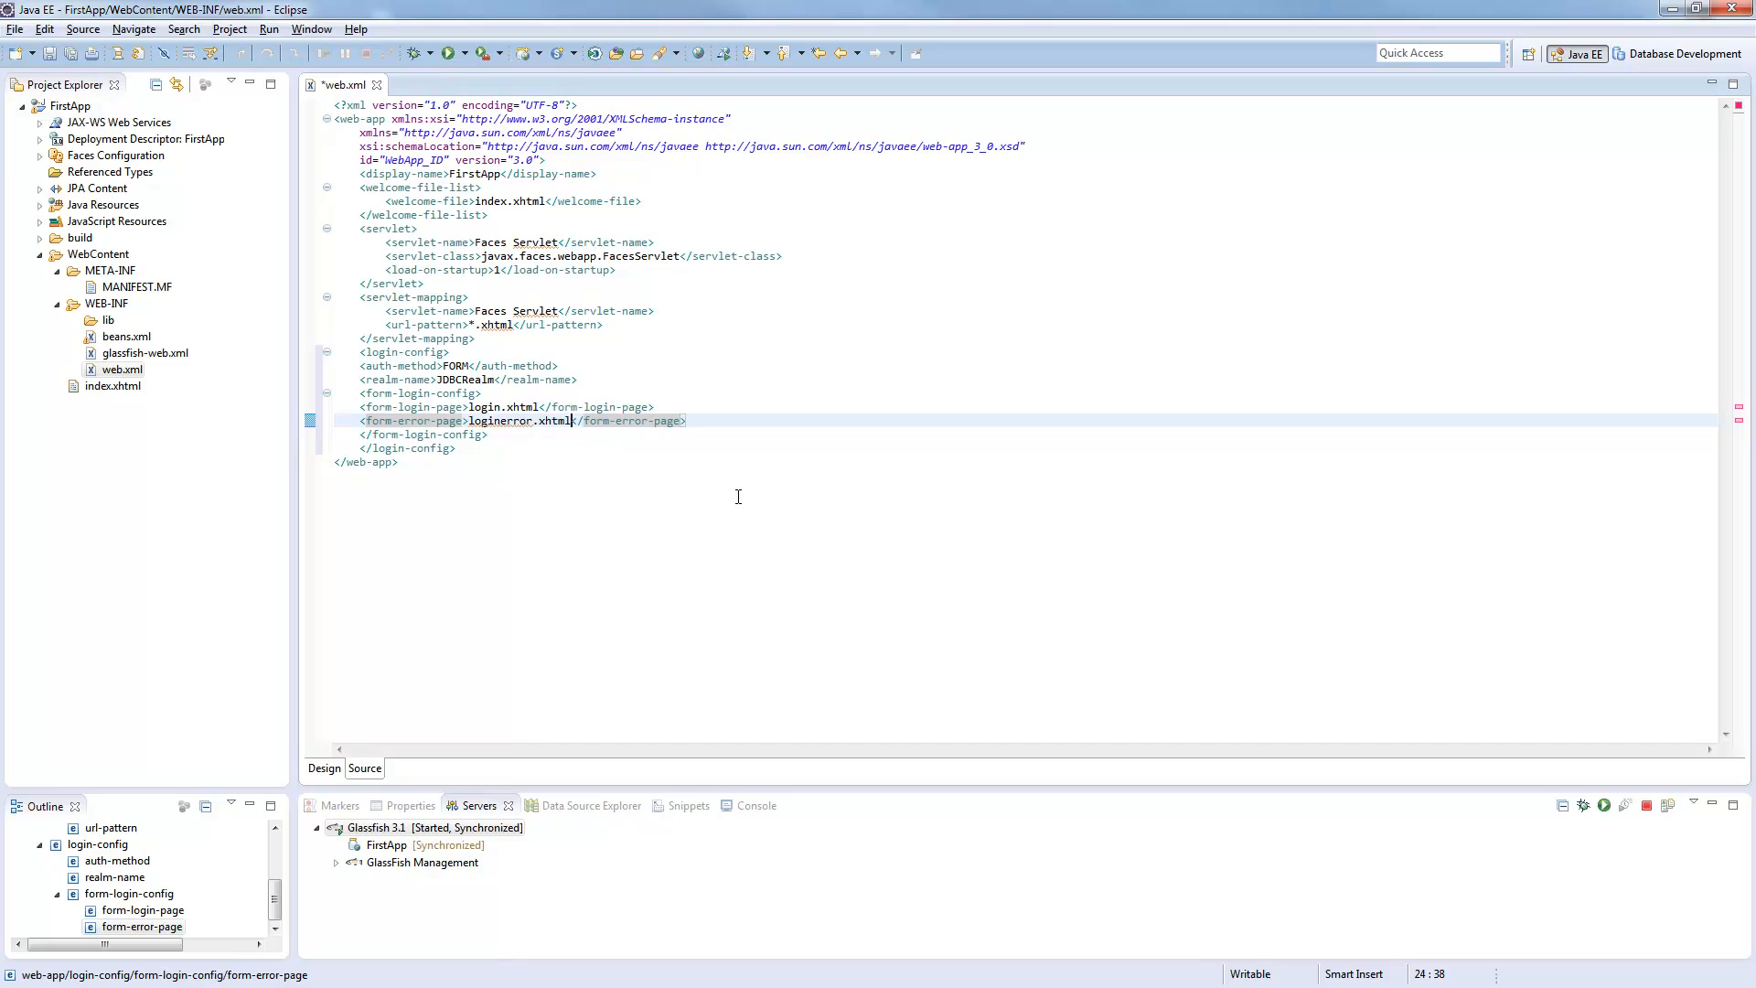